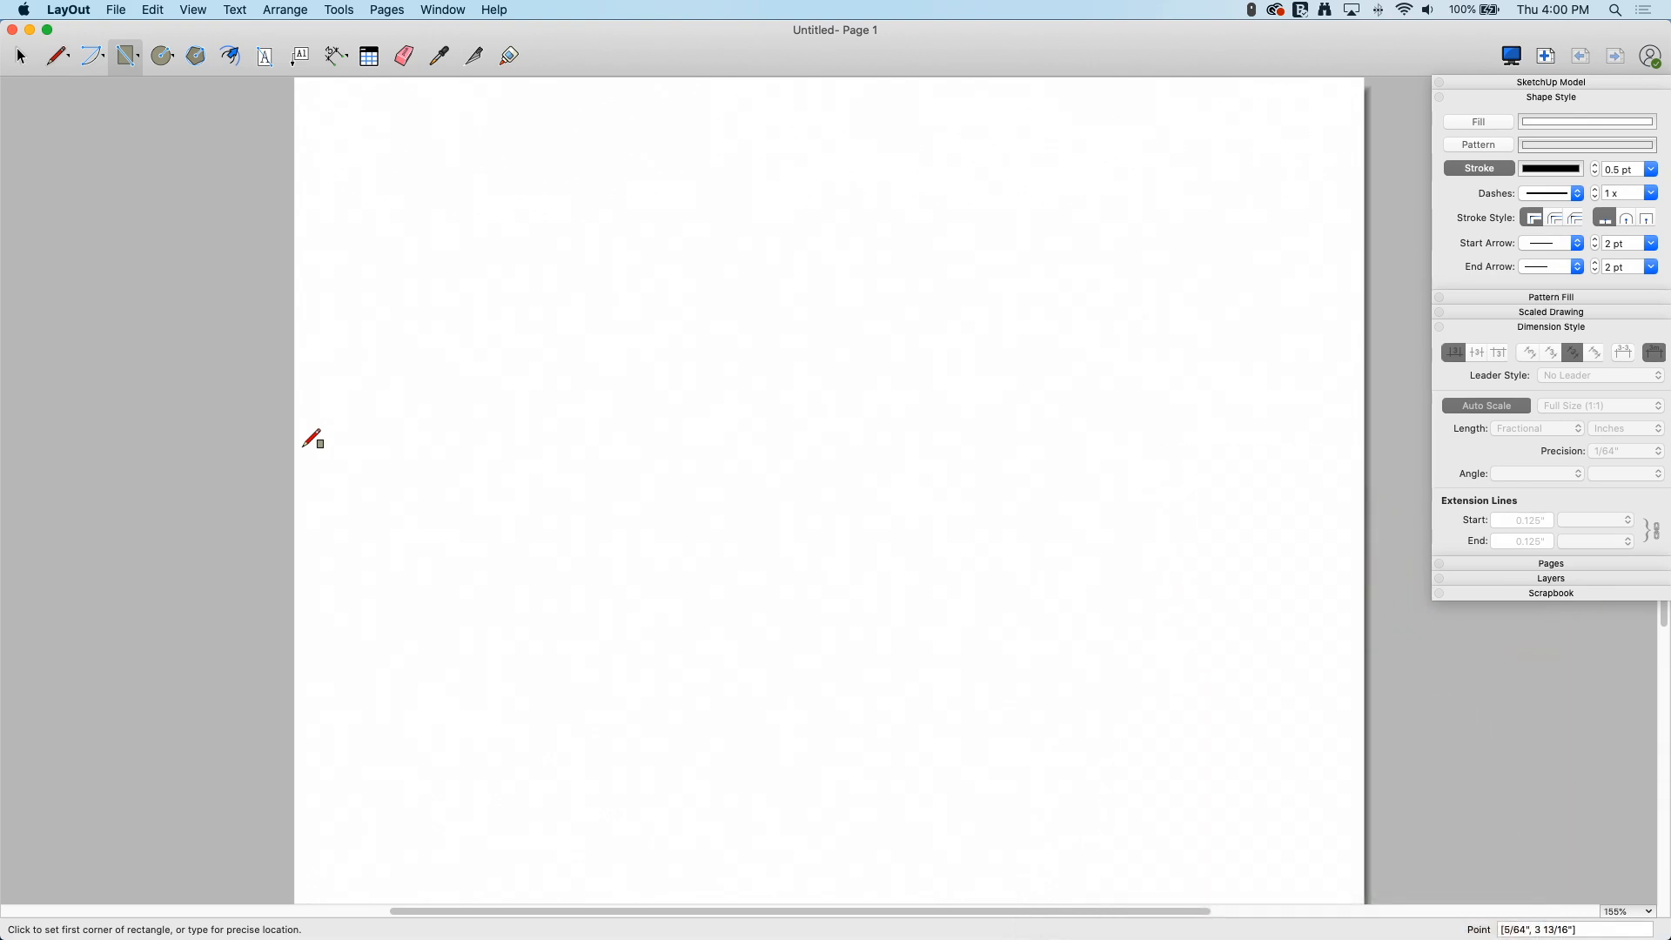
{"action": "mouse_move", "coordinate": [619, 202]}
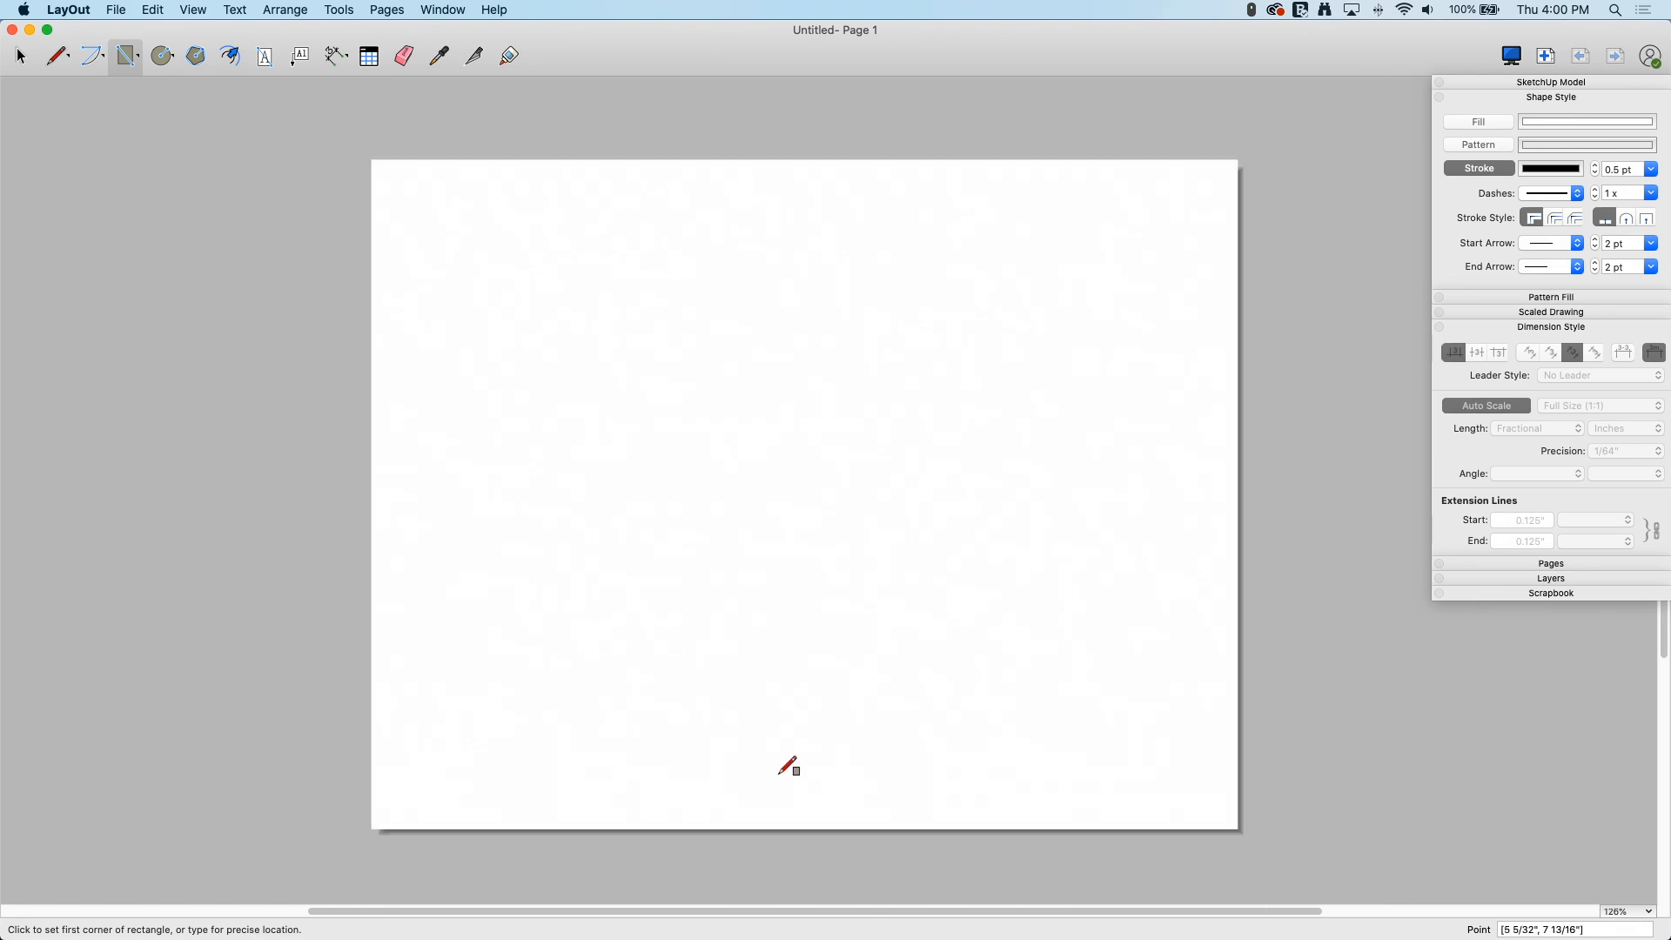
{"action": "mouse_move", "coordinate": [868, 200]}
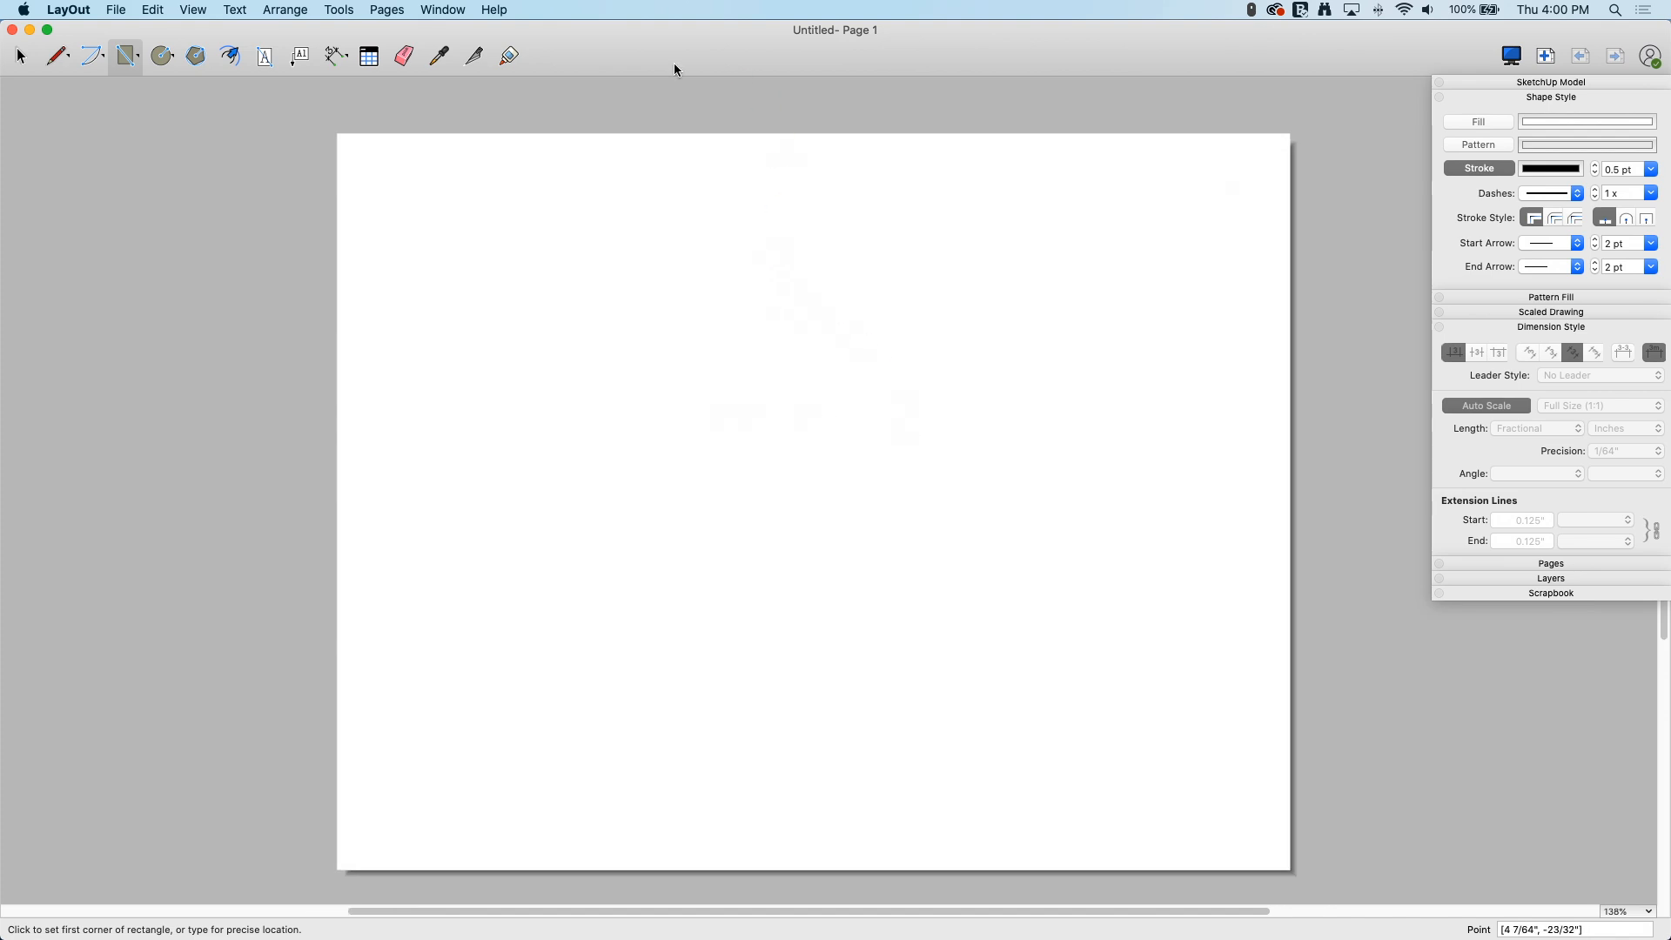
{"action": "mouse_move", "coordinate": [1138, 397]}
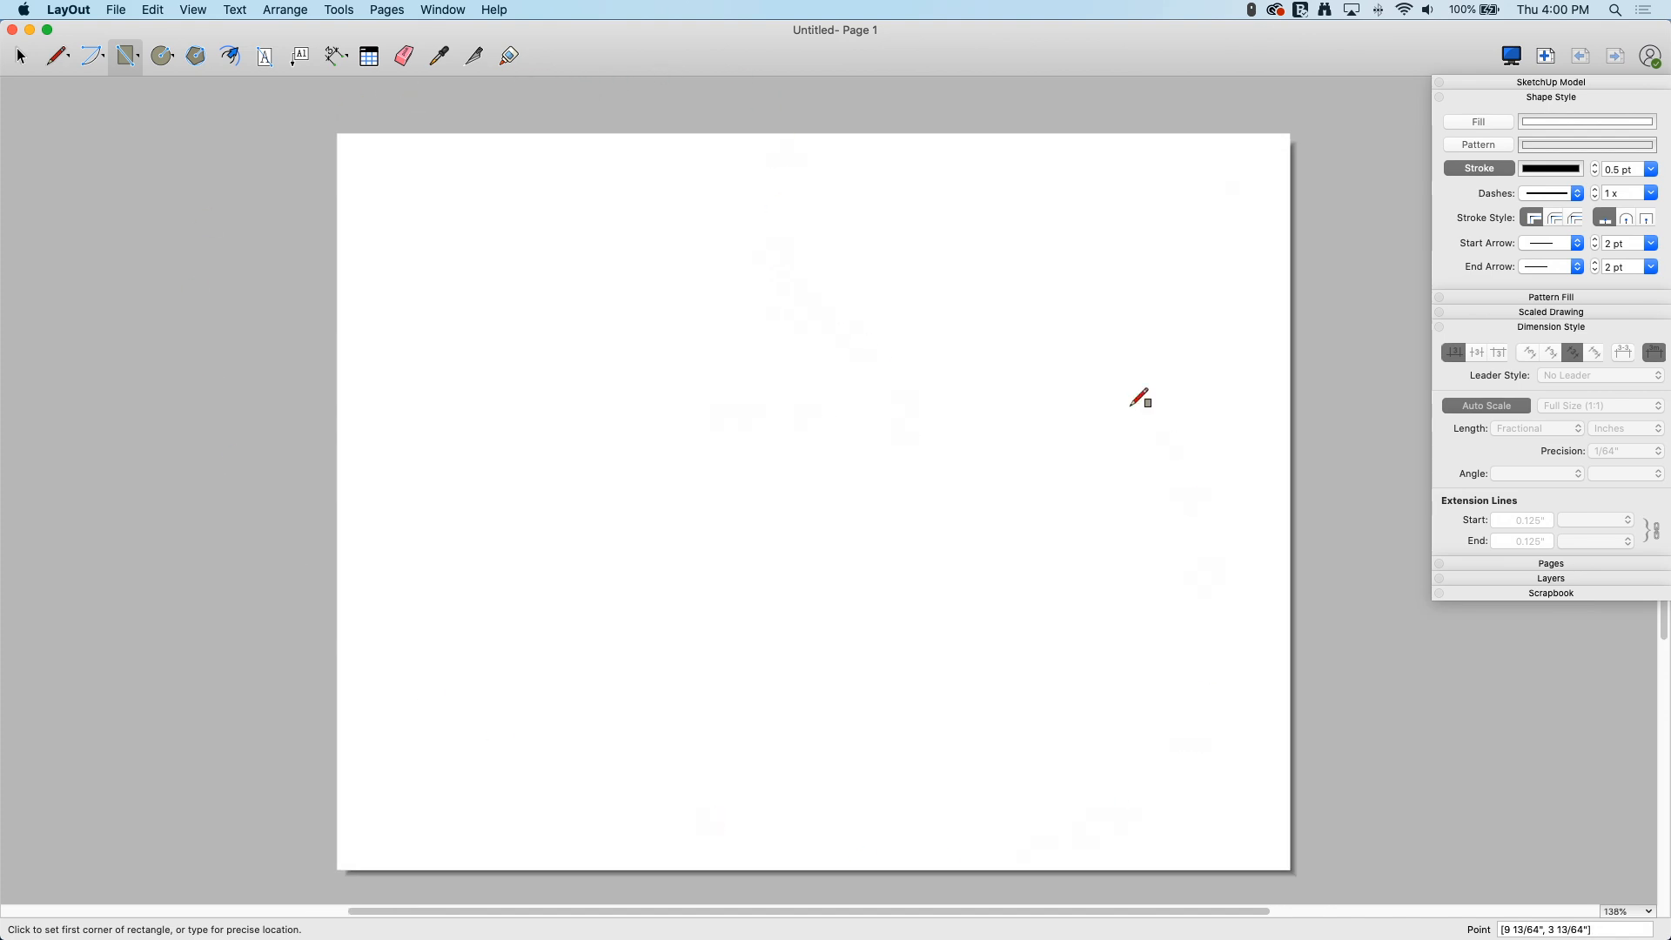
{"action": "mouse_move", "coordinate": [434, 274]}
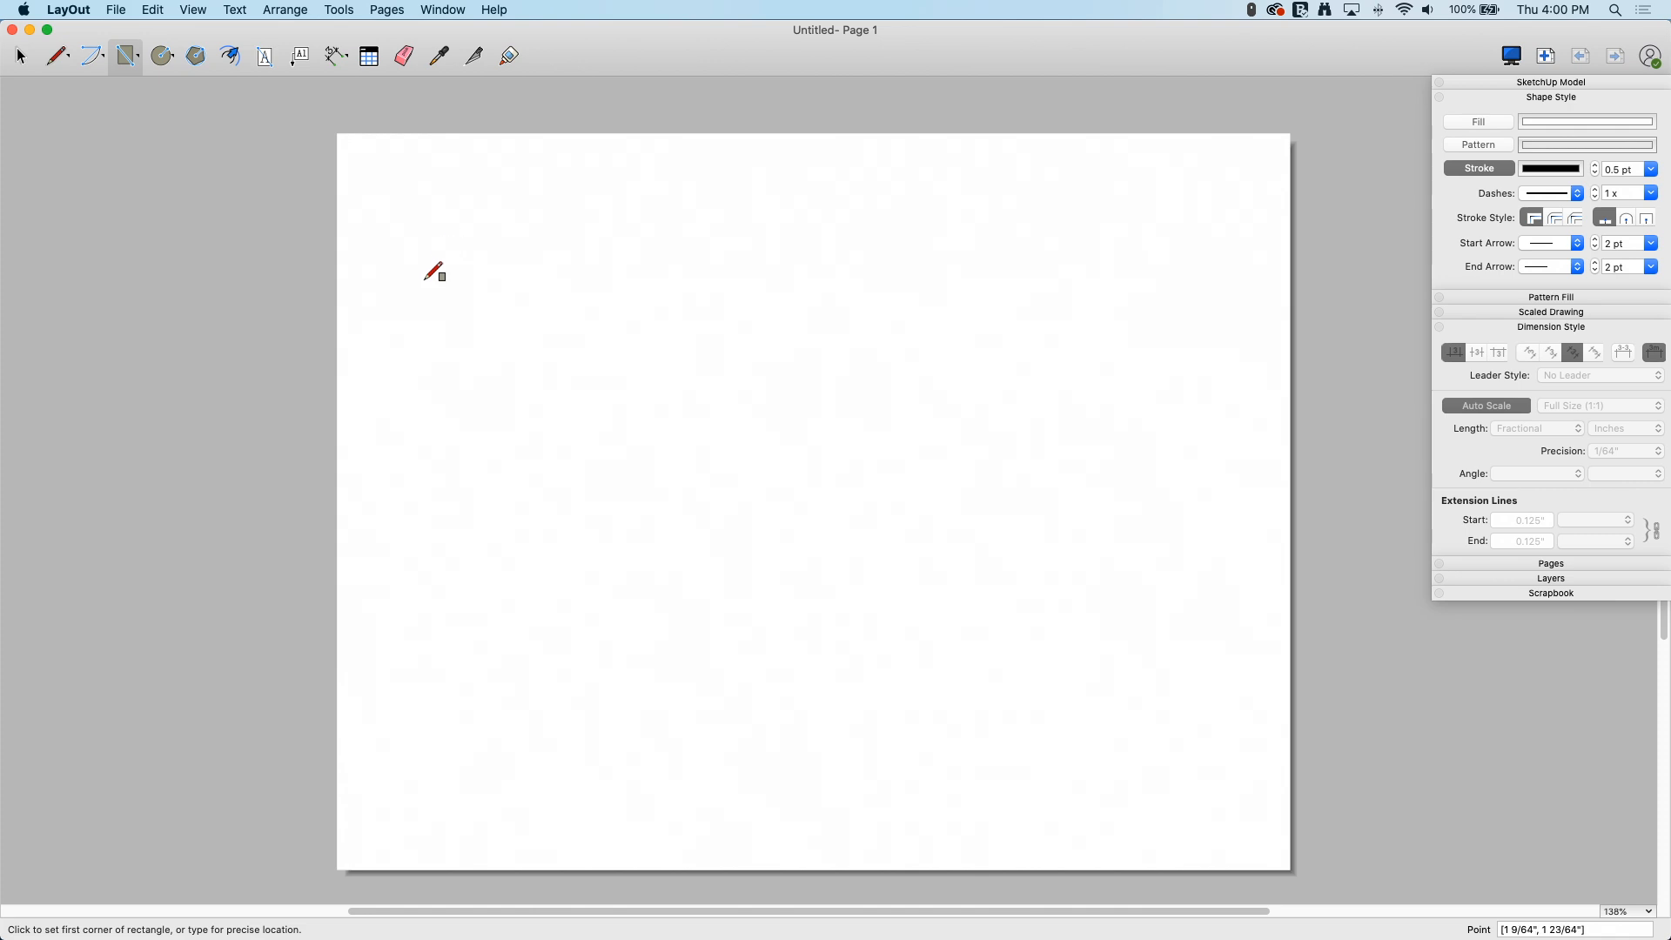
{"action": "mouse_move", "coordinate": [743, 353]}
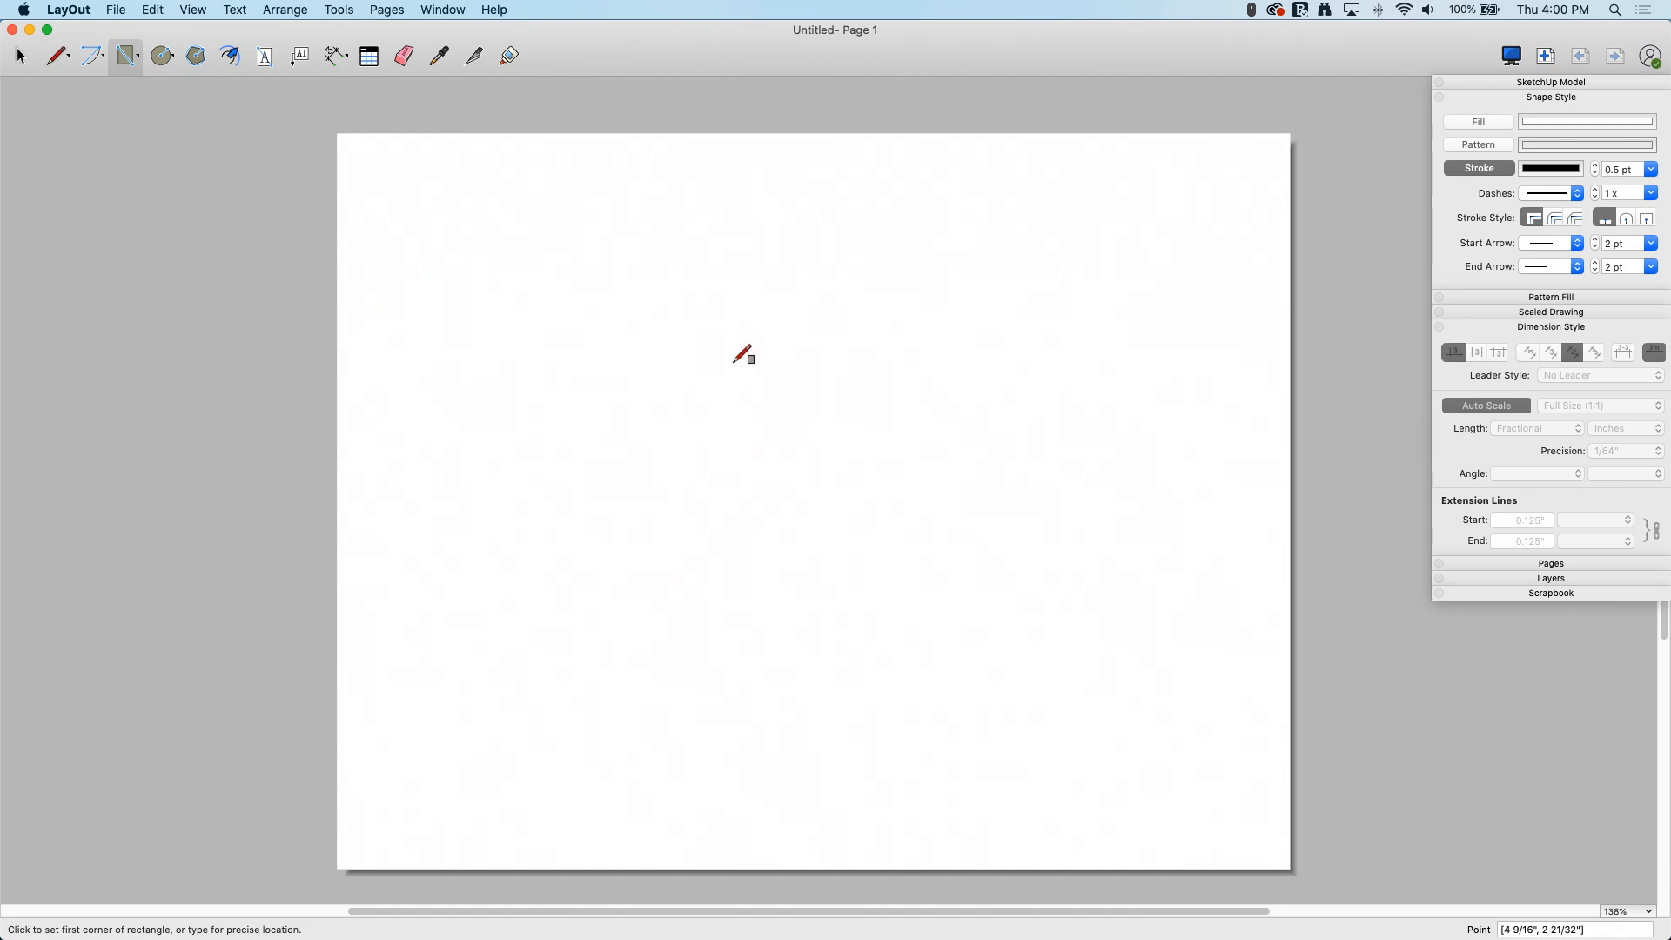
{"action": "mouse_move", "coordinate": [279, 54]}
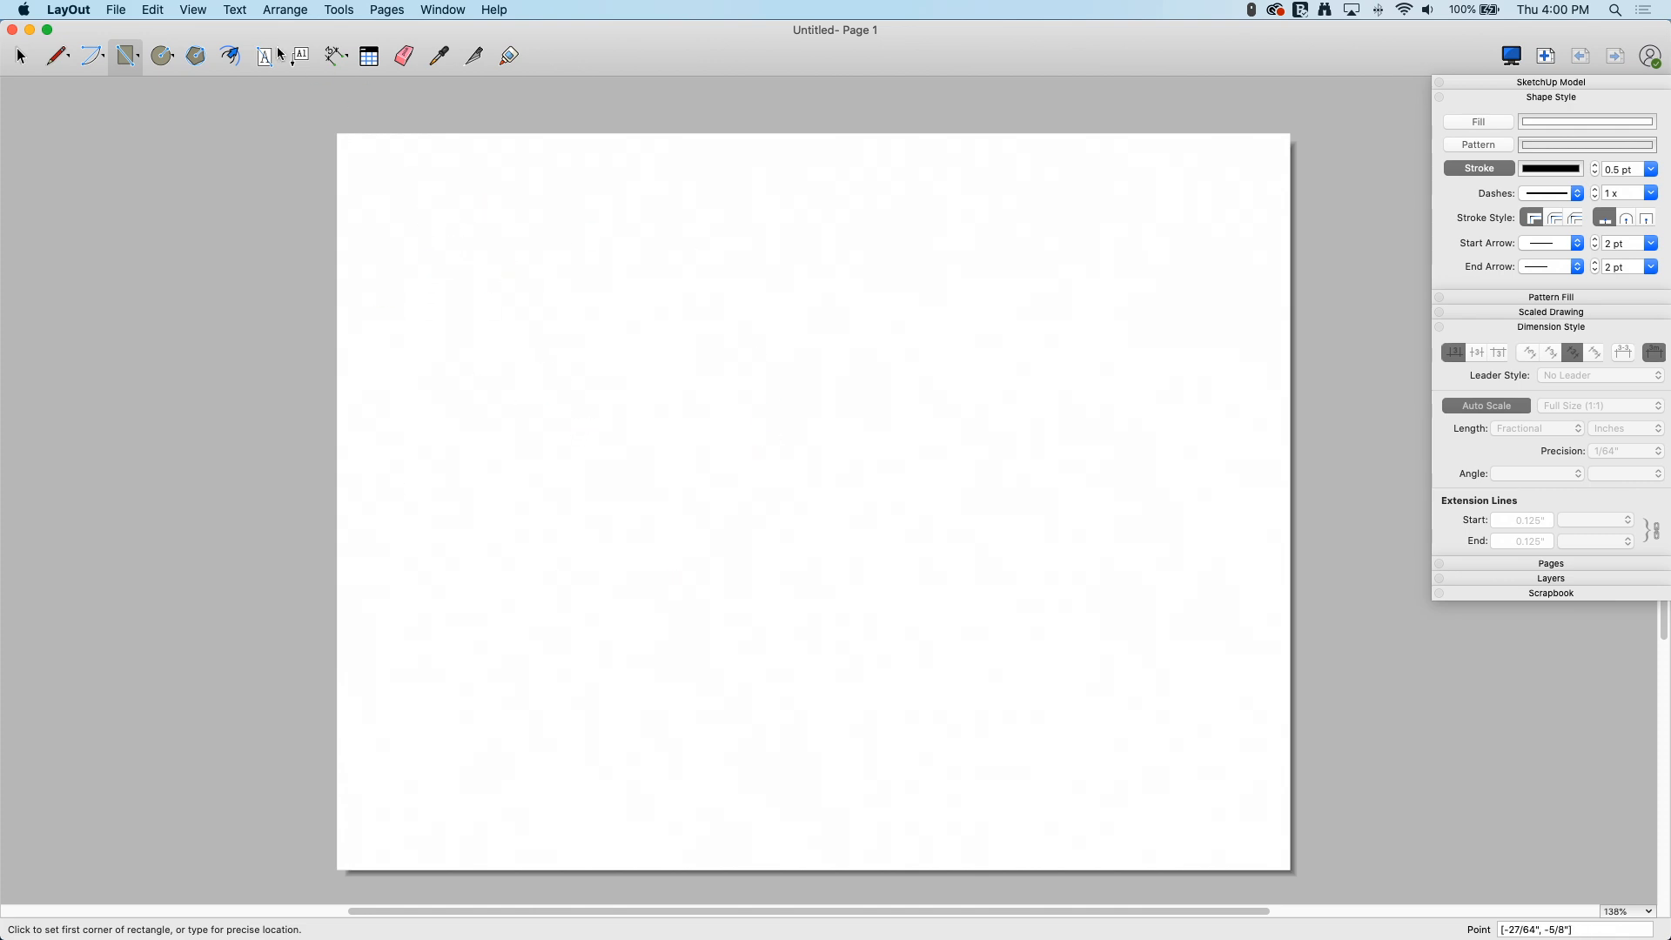
Browse the Preferences pages — Shortcuts, Presentation, Folders, Backup, Startup — then close Preferences.
{"action": "left_click", "coordinate": [67, 10]}
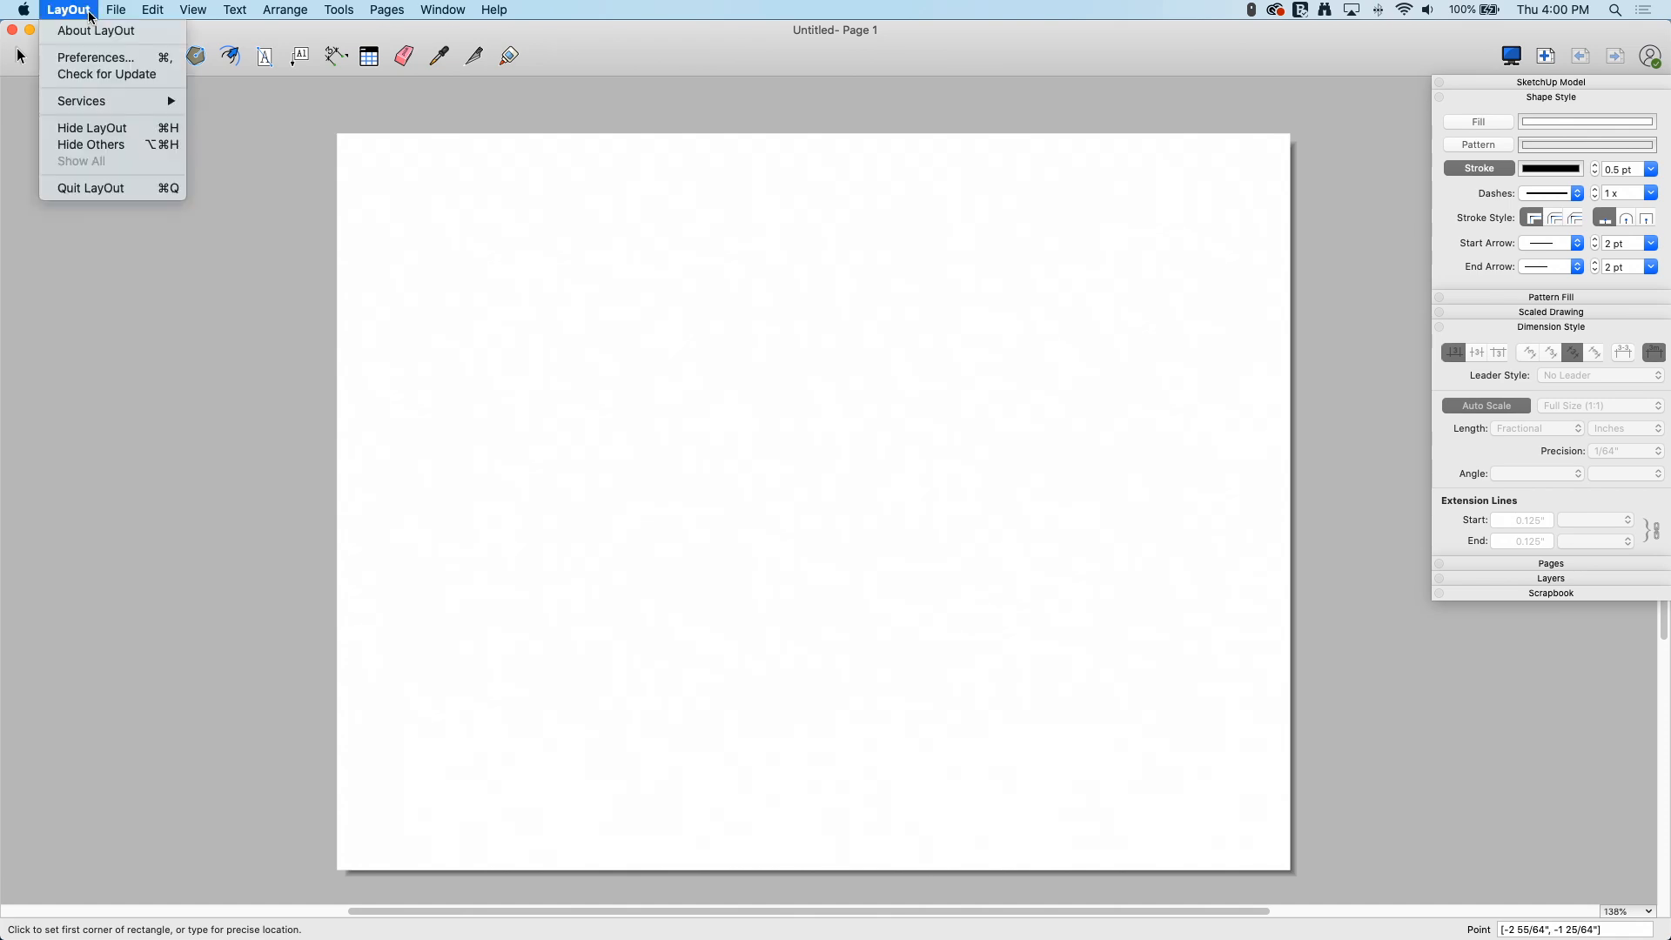
{"action": "left_click", "coordinate": [94, 58]}
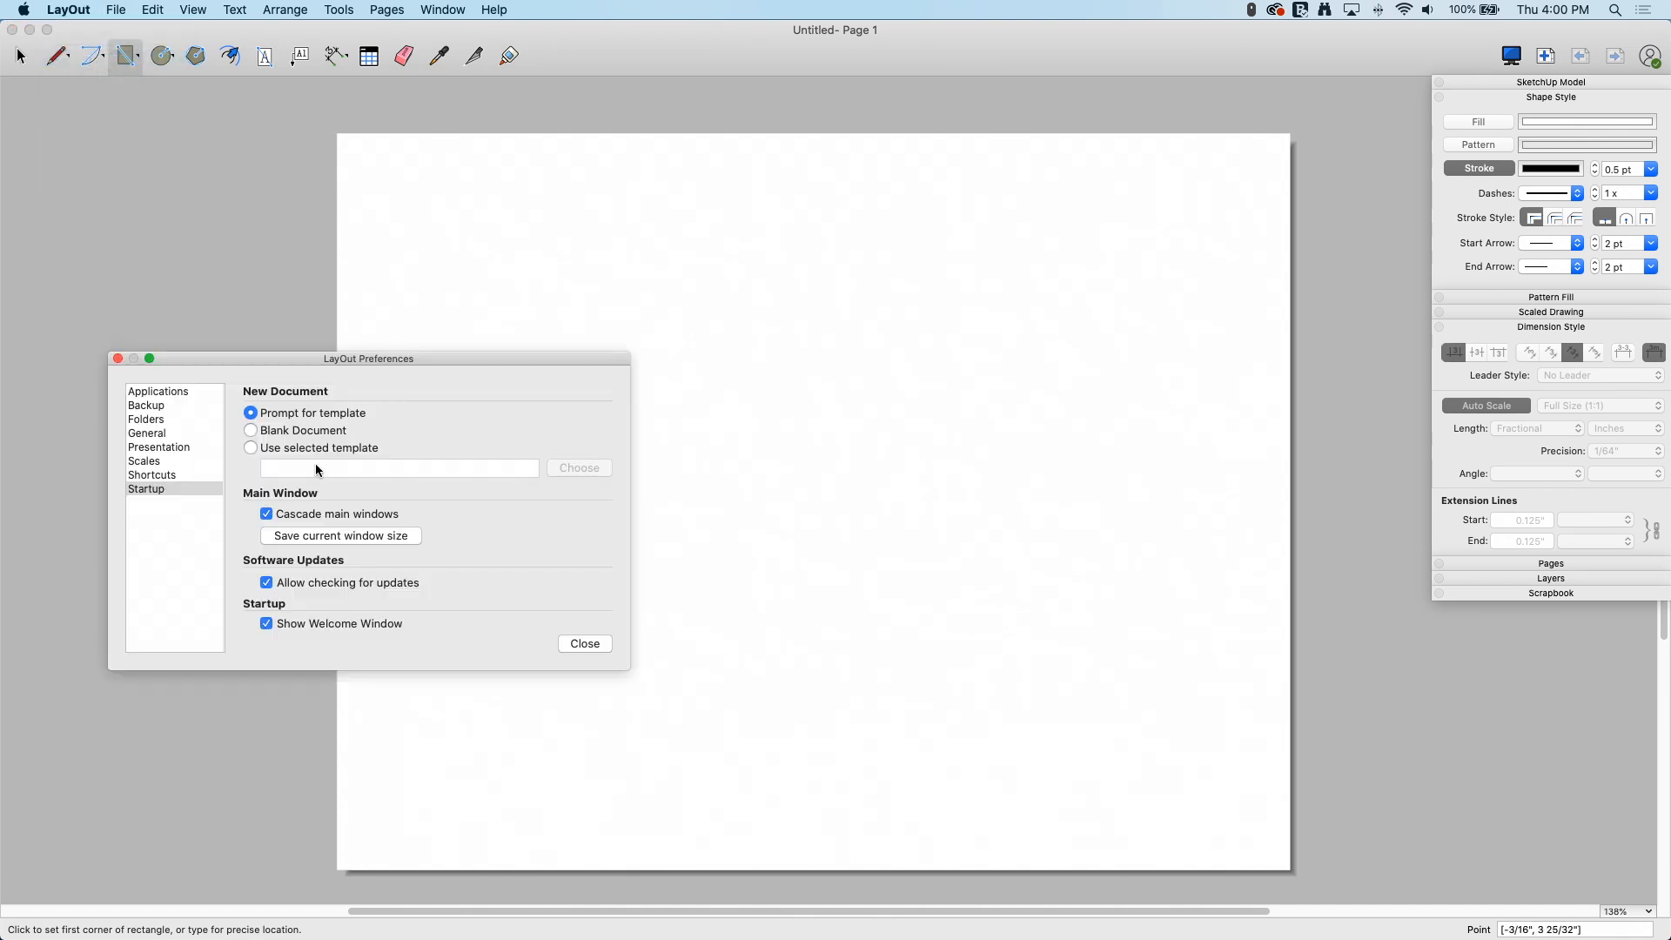
{"action": "left_click", "coordinate": [153, 474]}
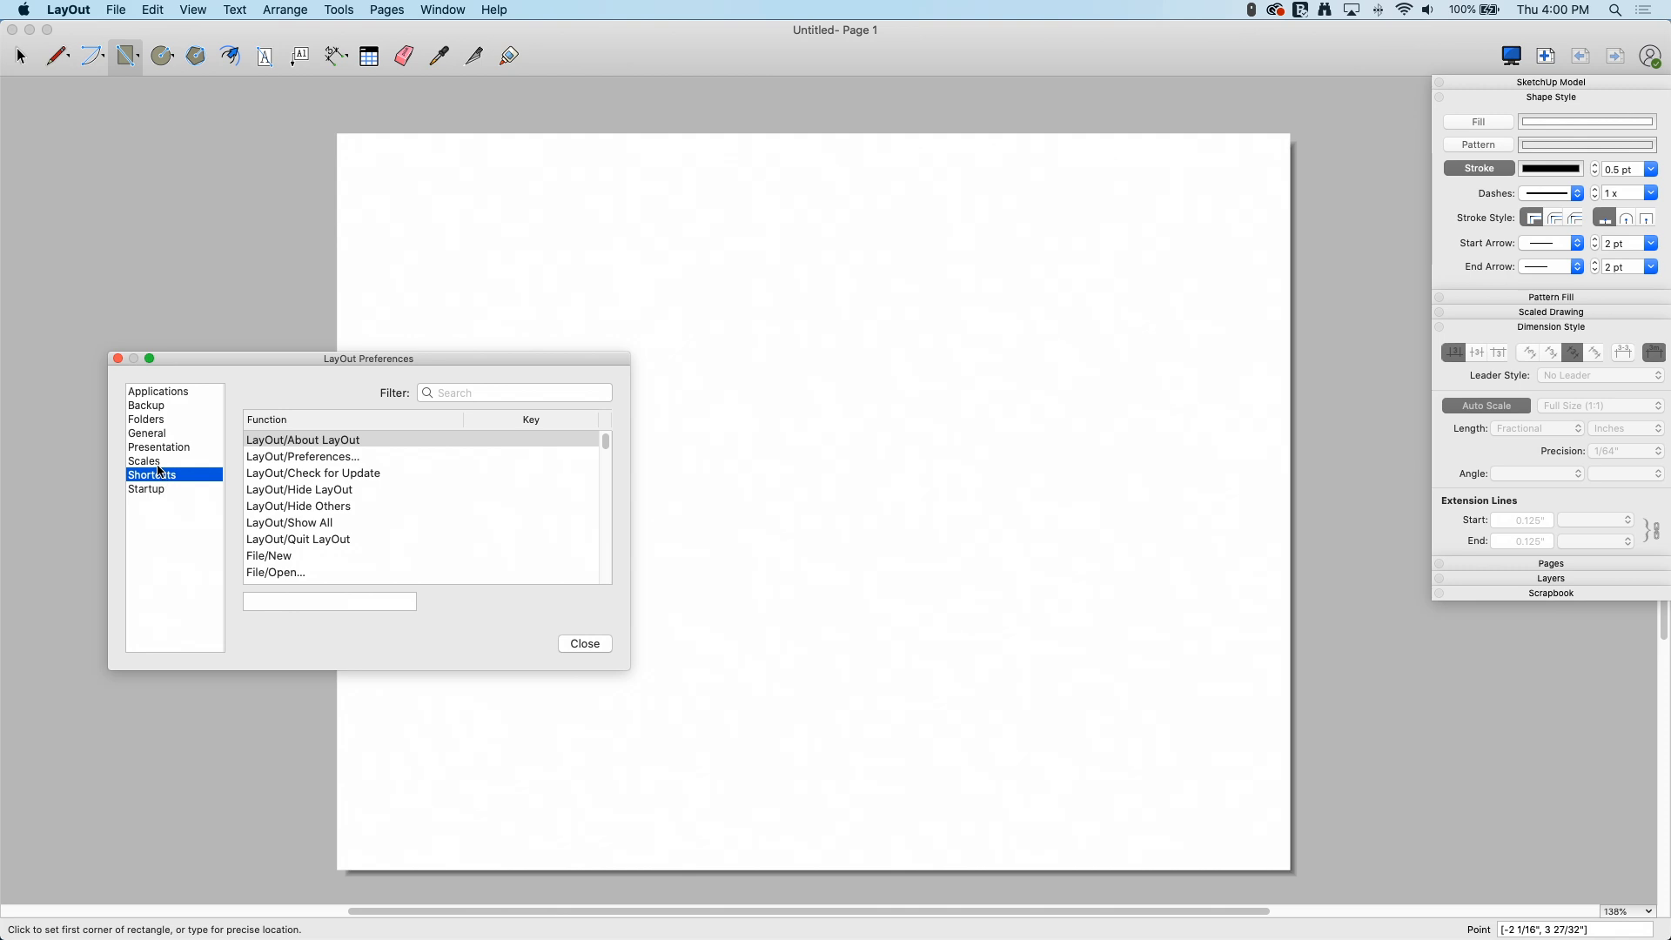
{"action": "left_click", "coordinate": [158, 447]}
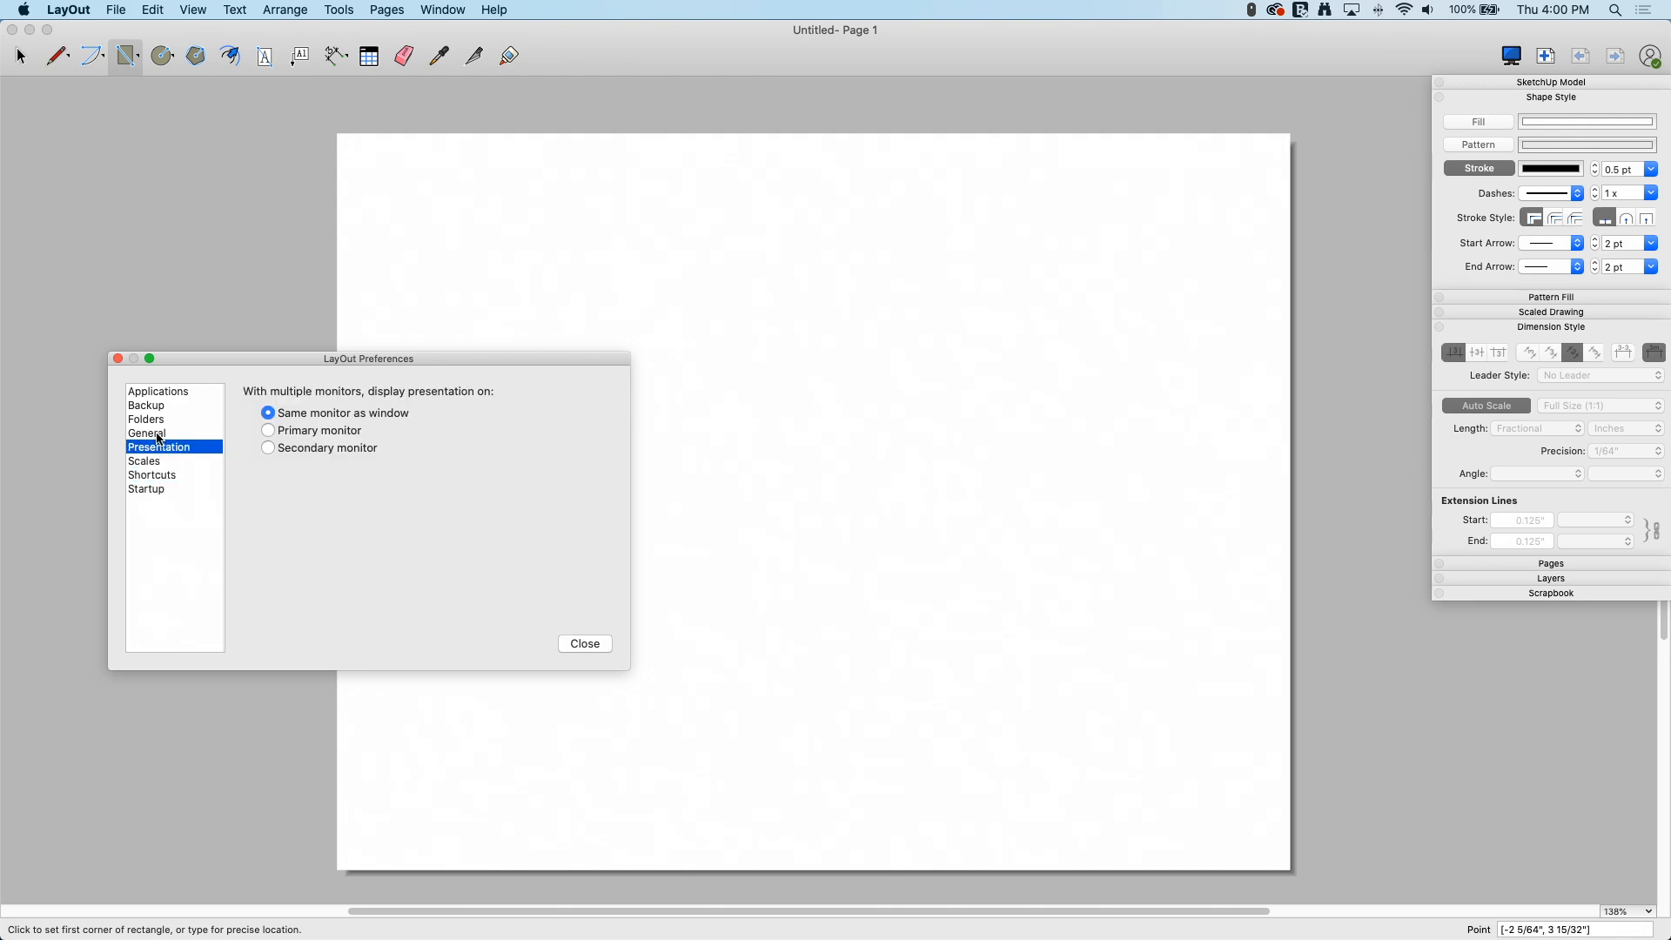
{"action": "left_click", "coordinate": [146, 420]}
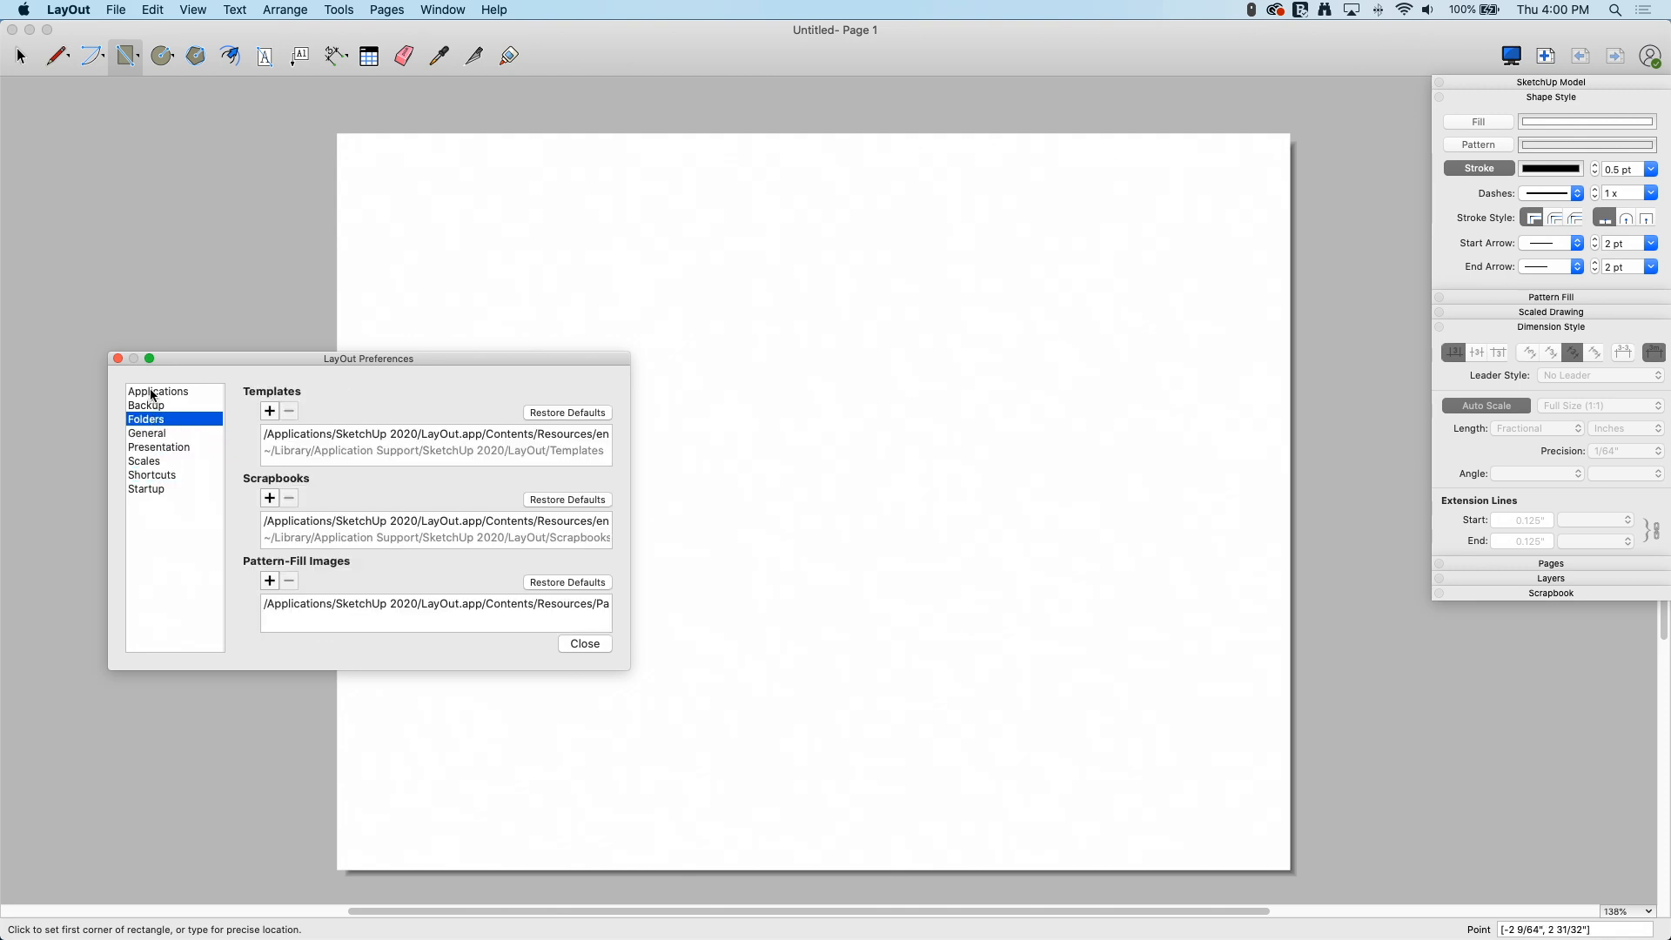
{"action": "left_click", "coordinate": [146, 405]}
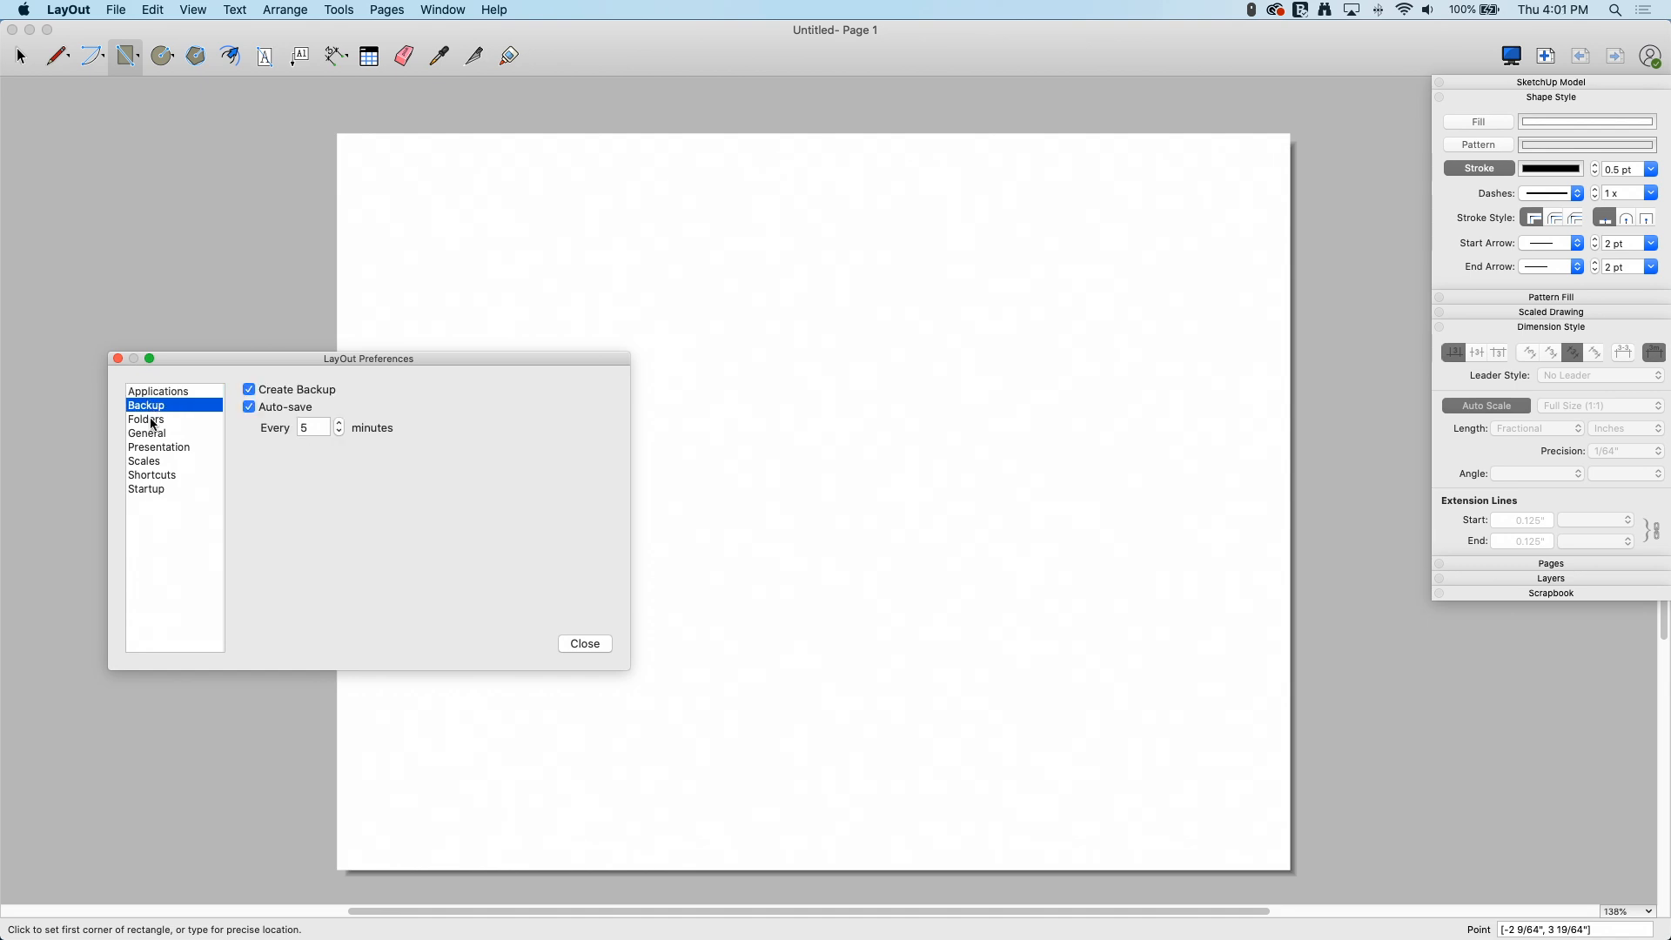
{"action": "left_click", "coordinate": [146, 418]}
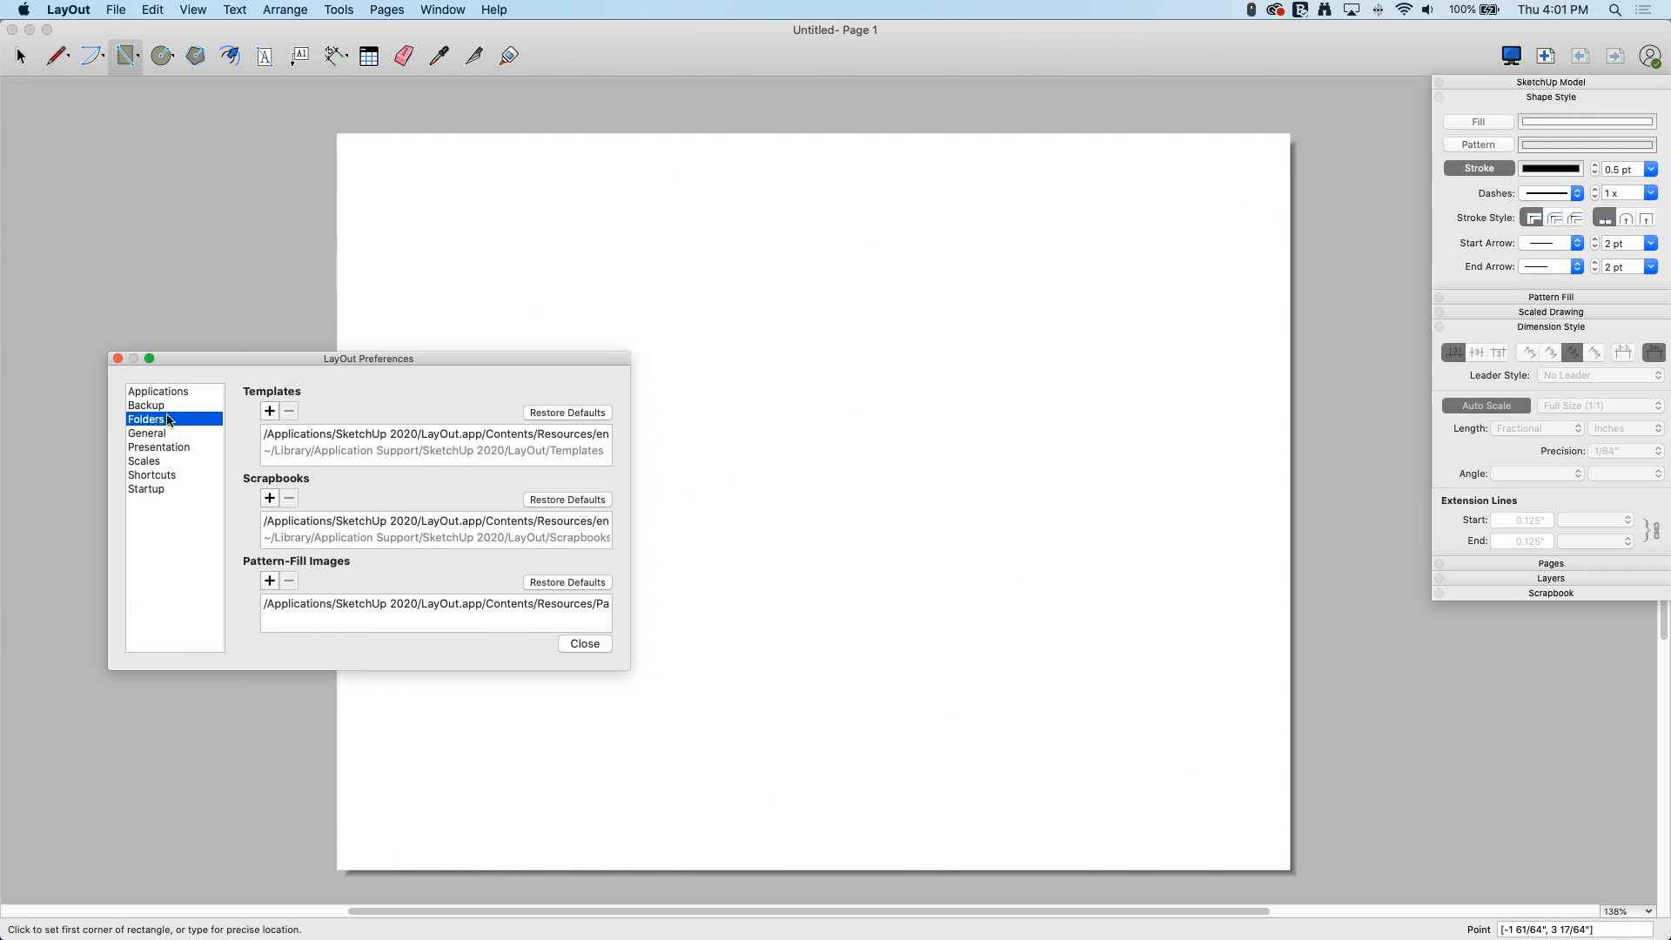
{"action": "left_click", "coordinate": [147, 488]}
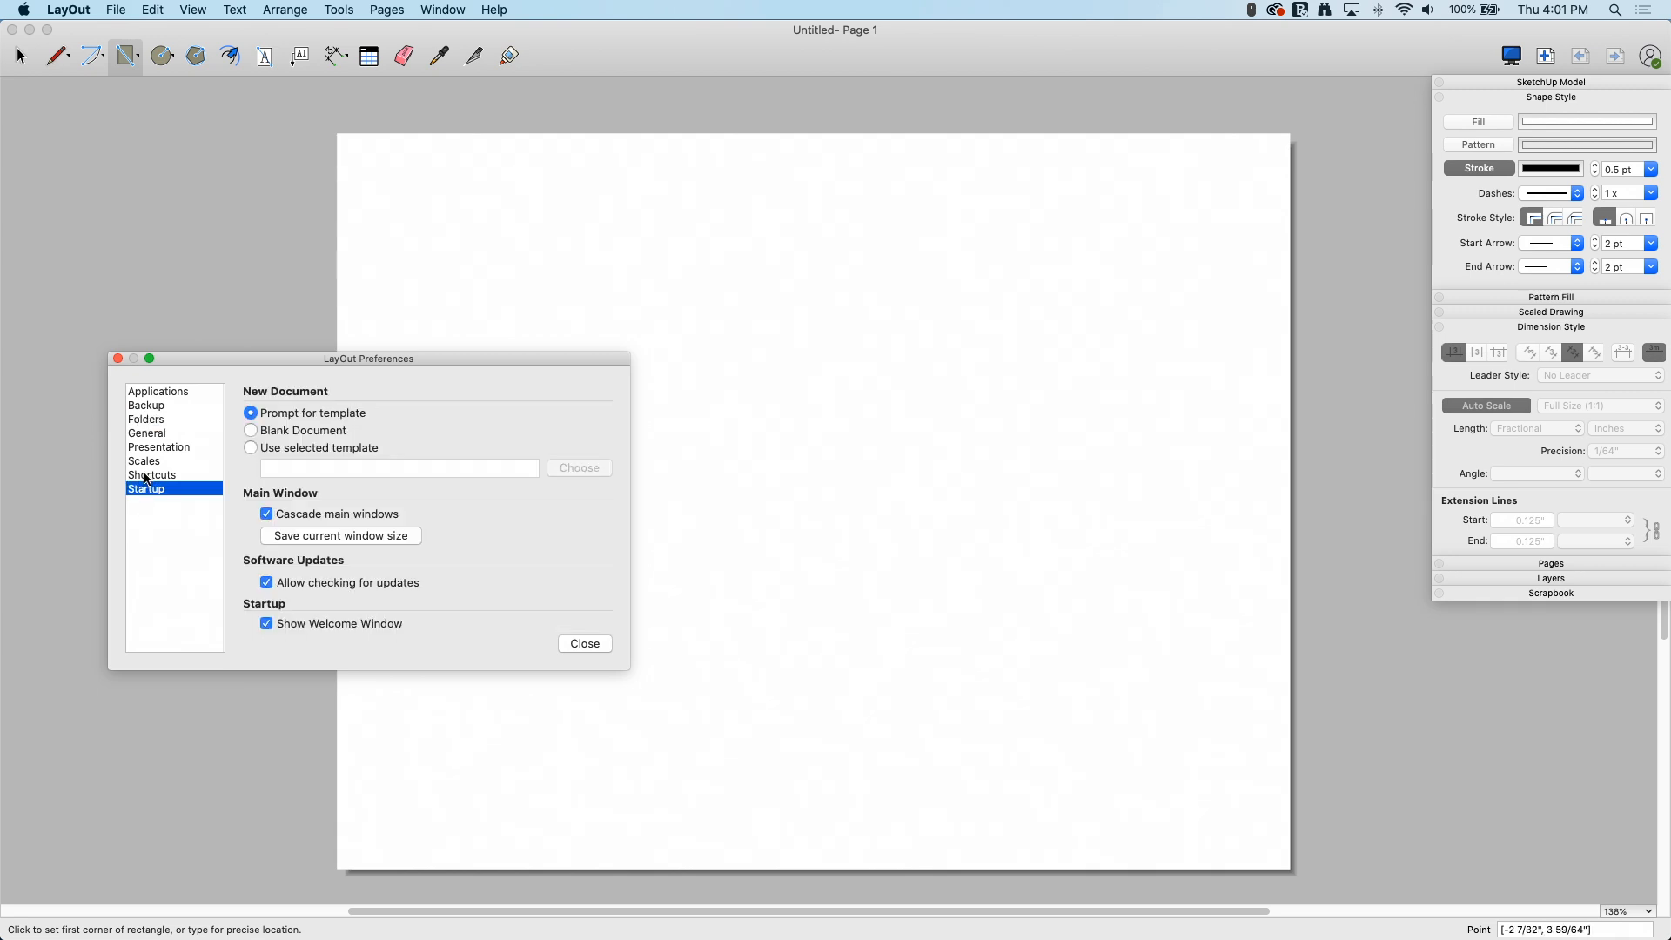
{"action": "left_click", "coordinate": [152, 473]}
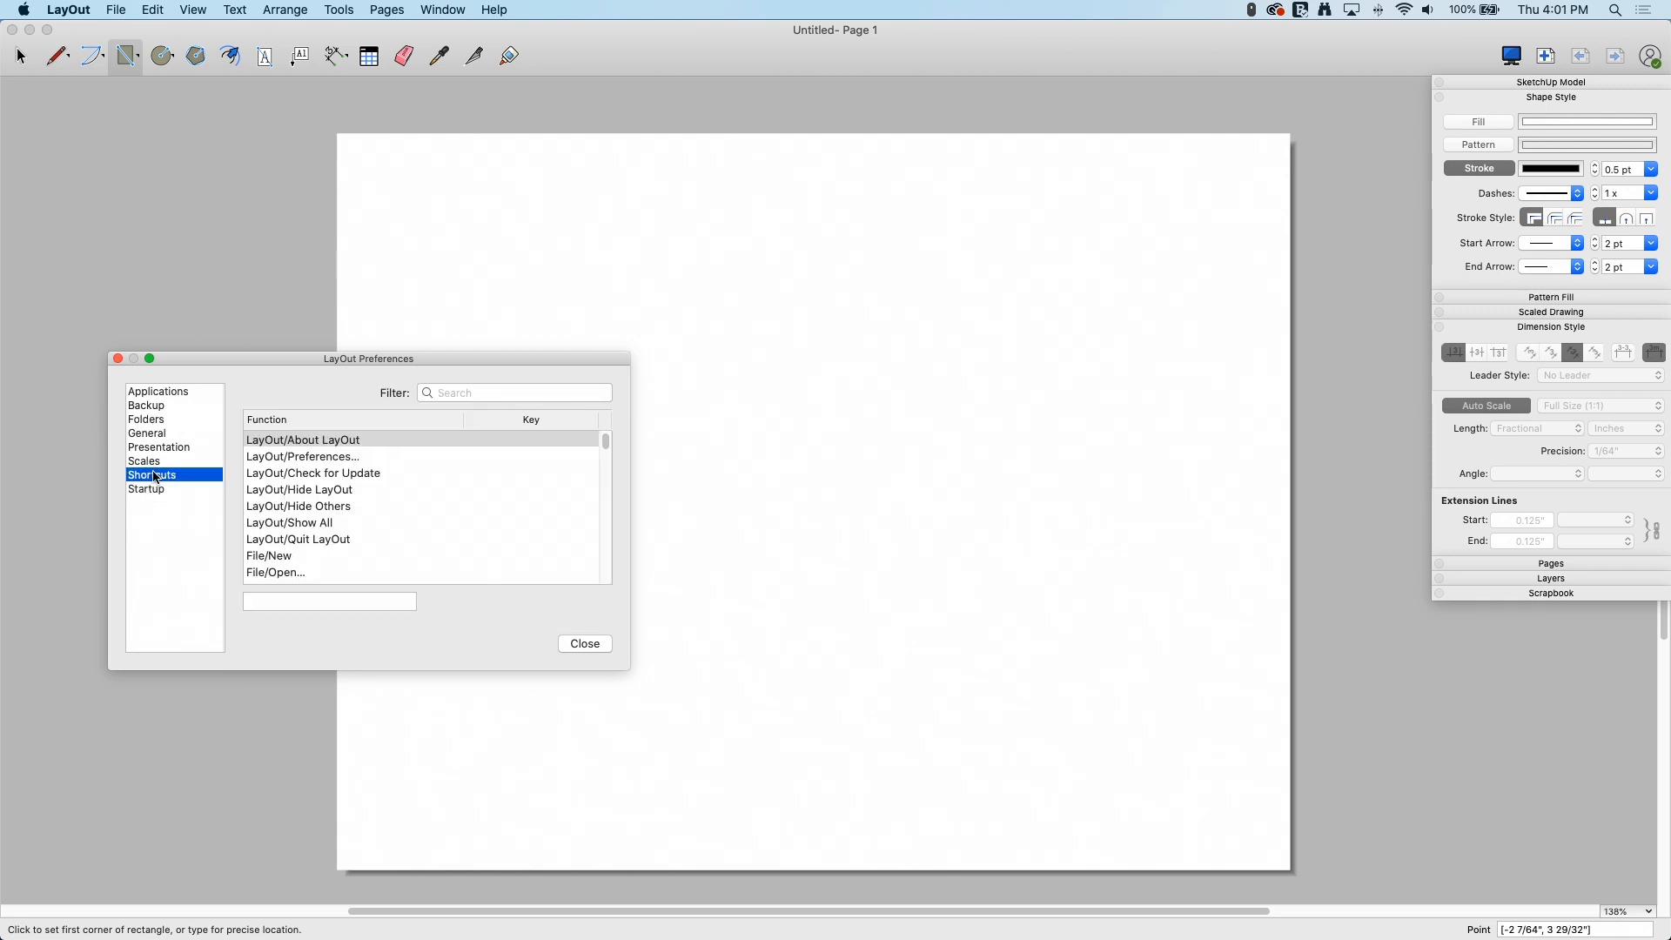
{"action": "left_click", "coordinate": [146, 420]}
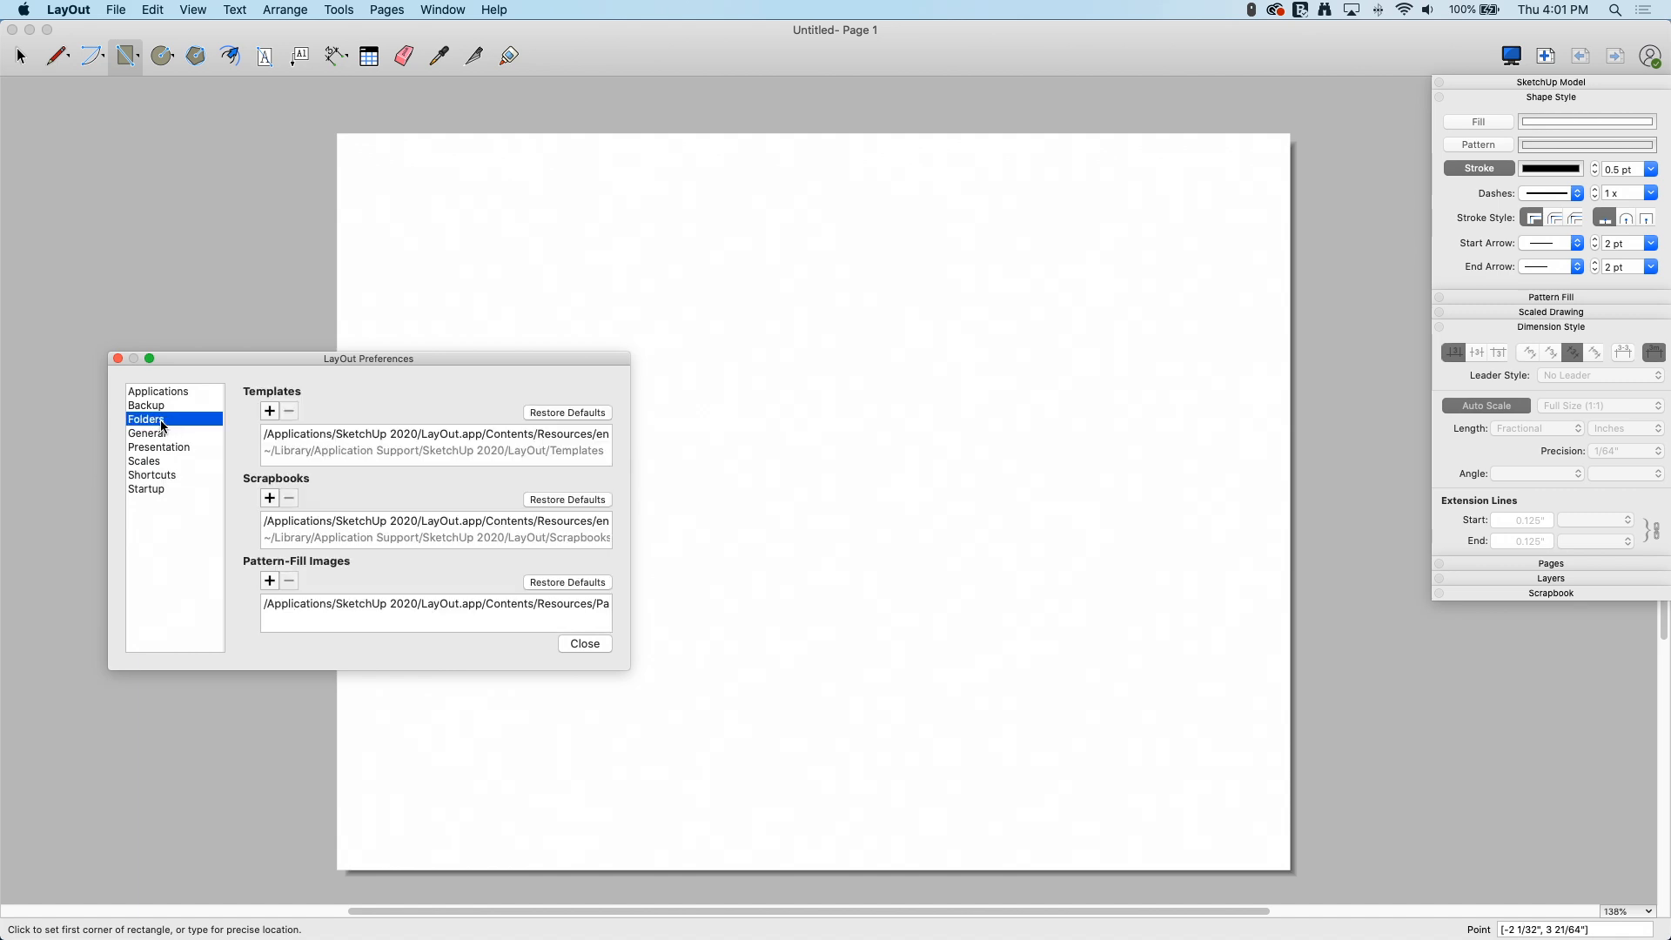
{"action": "mouse_move", "coordinate": [581, 698]}
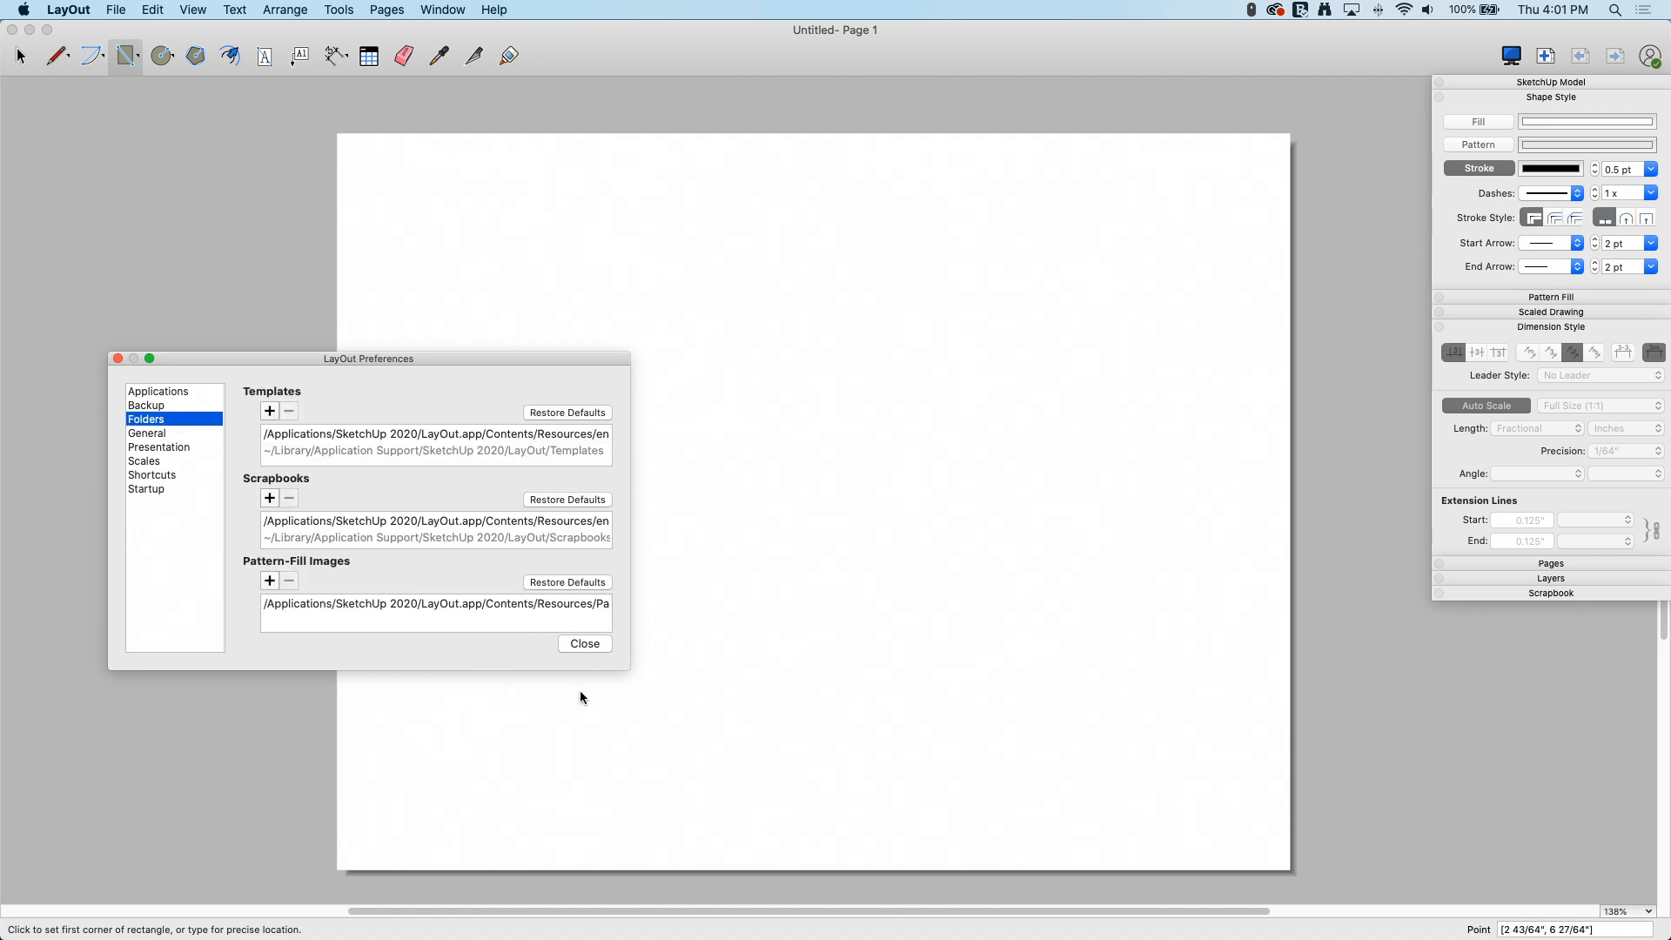
{"action": "left_click", "coordinate": [585, 642]}
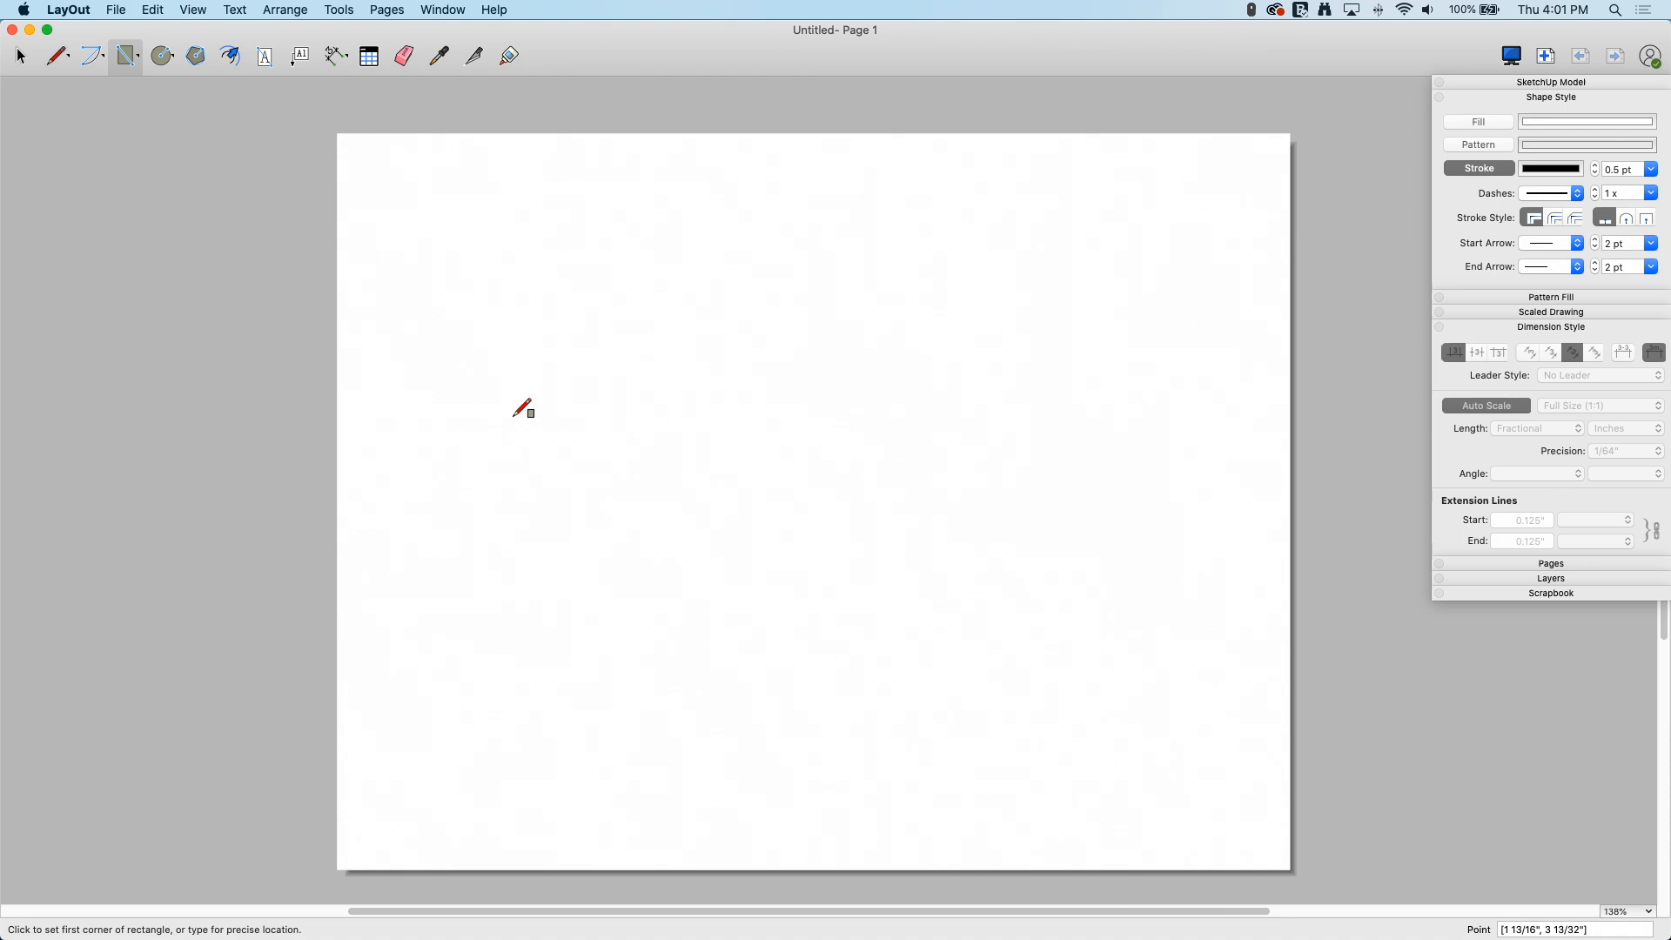
{"action": "mouse_move", "coordinate": [616, 406]}
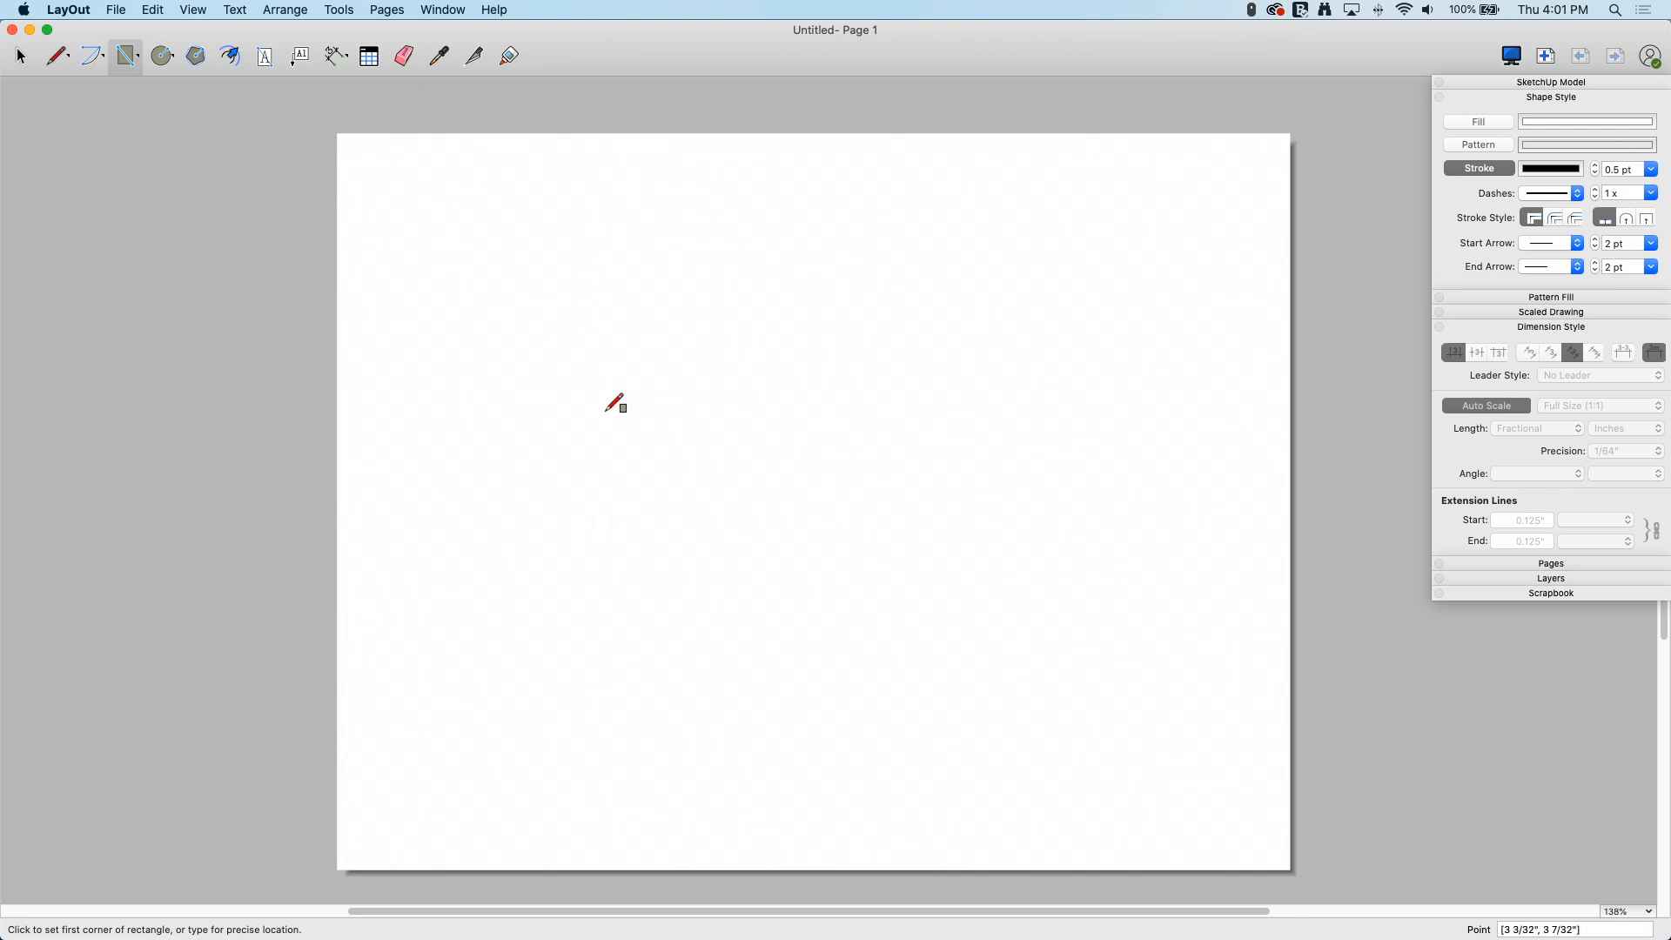
{"action": "mouse_move", "coordinate": [147, 101]}
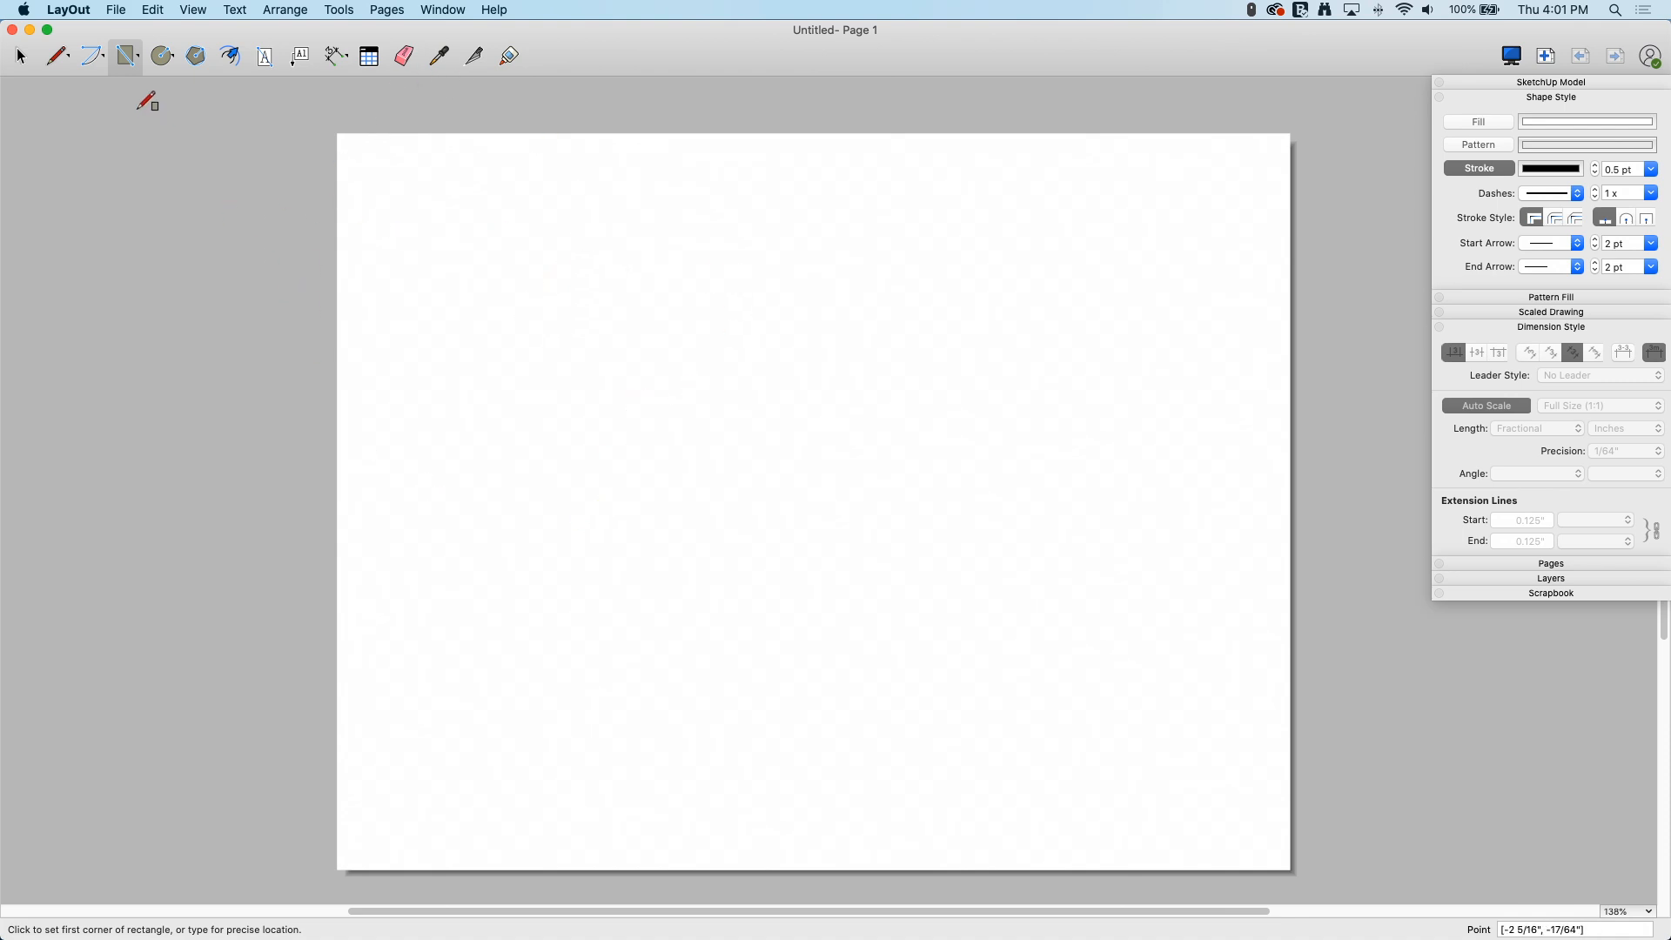
{"action": "mouse_move", "coordinate": [582, 395]}
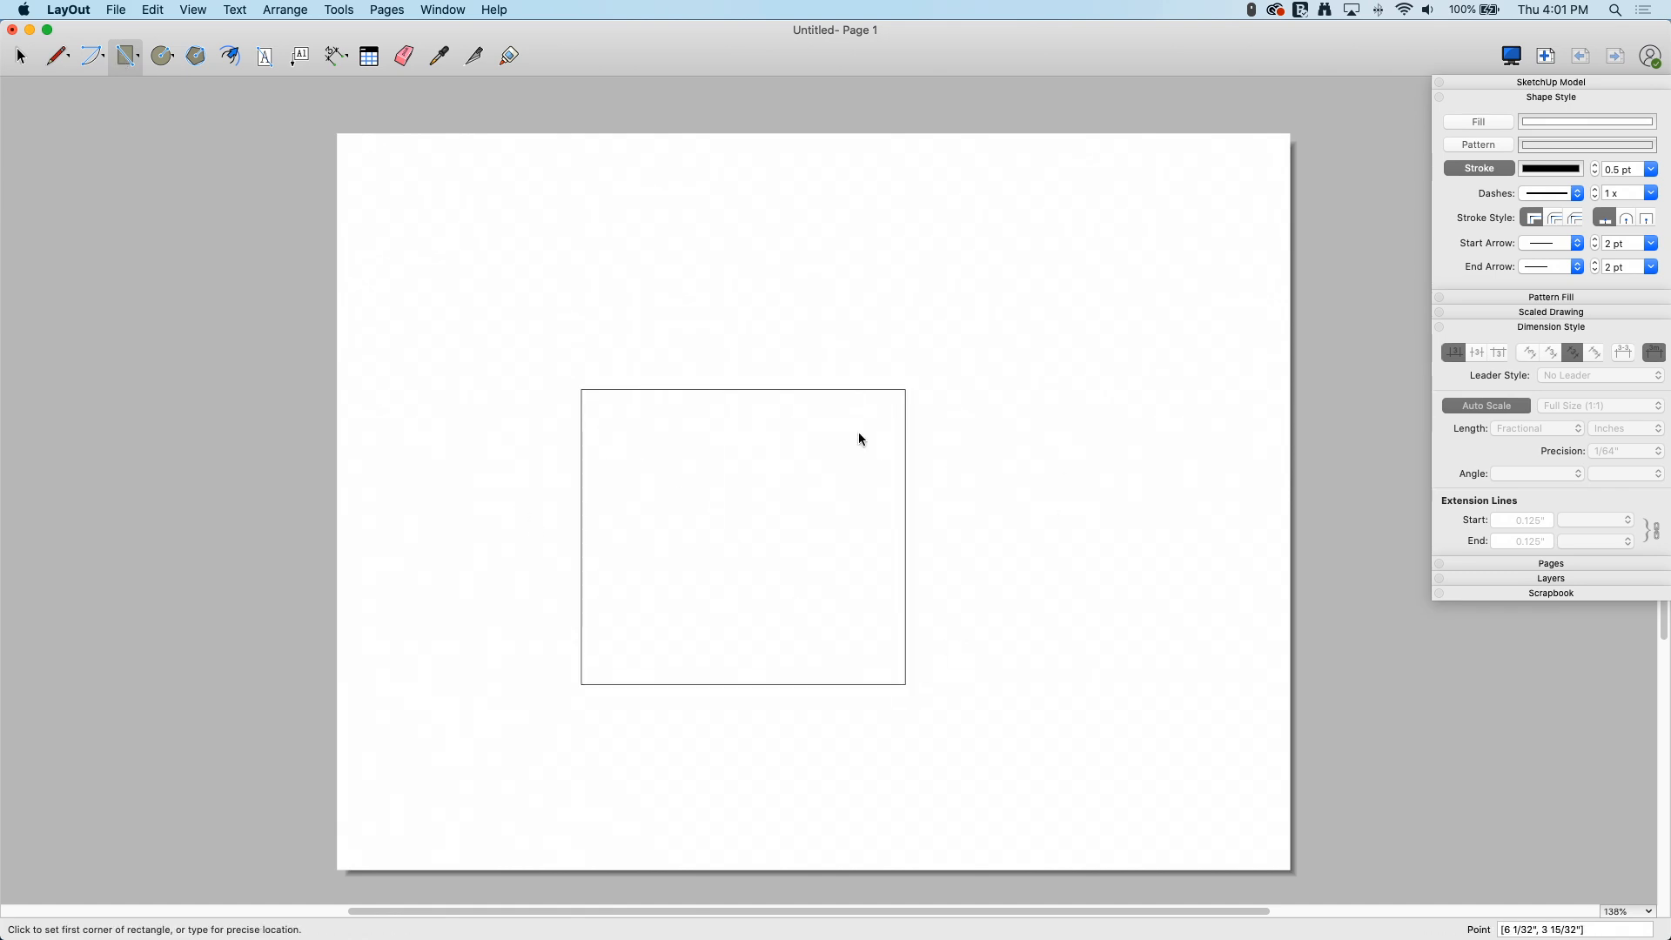
{"action": "mouse_move", "coordinate": [830, 534]}
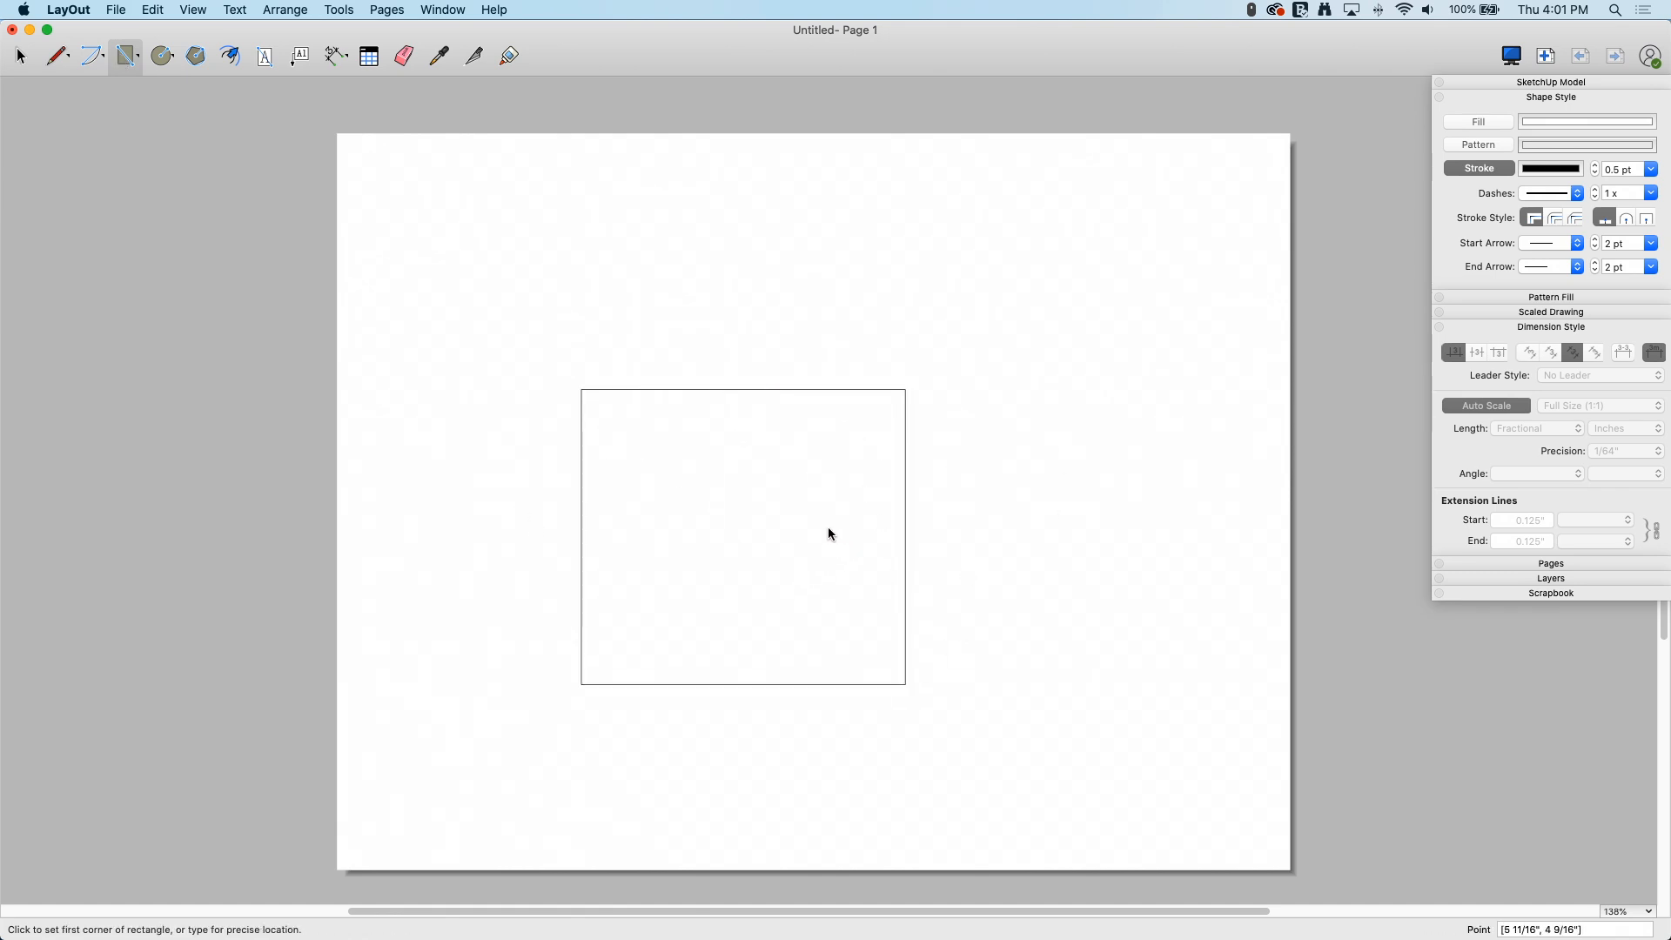
{"action": "mouse_move", "coordinate": [877, 680]}
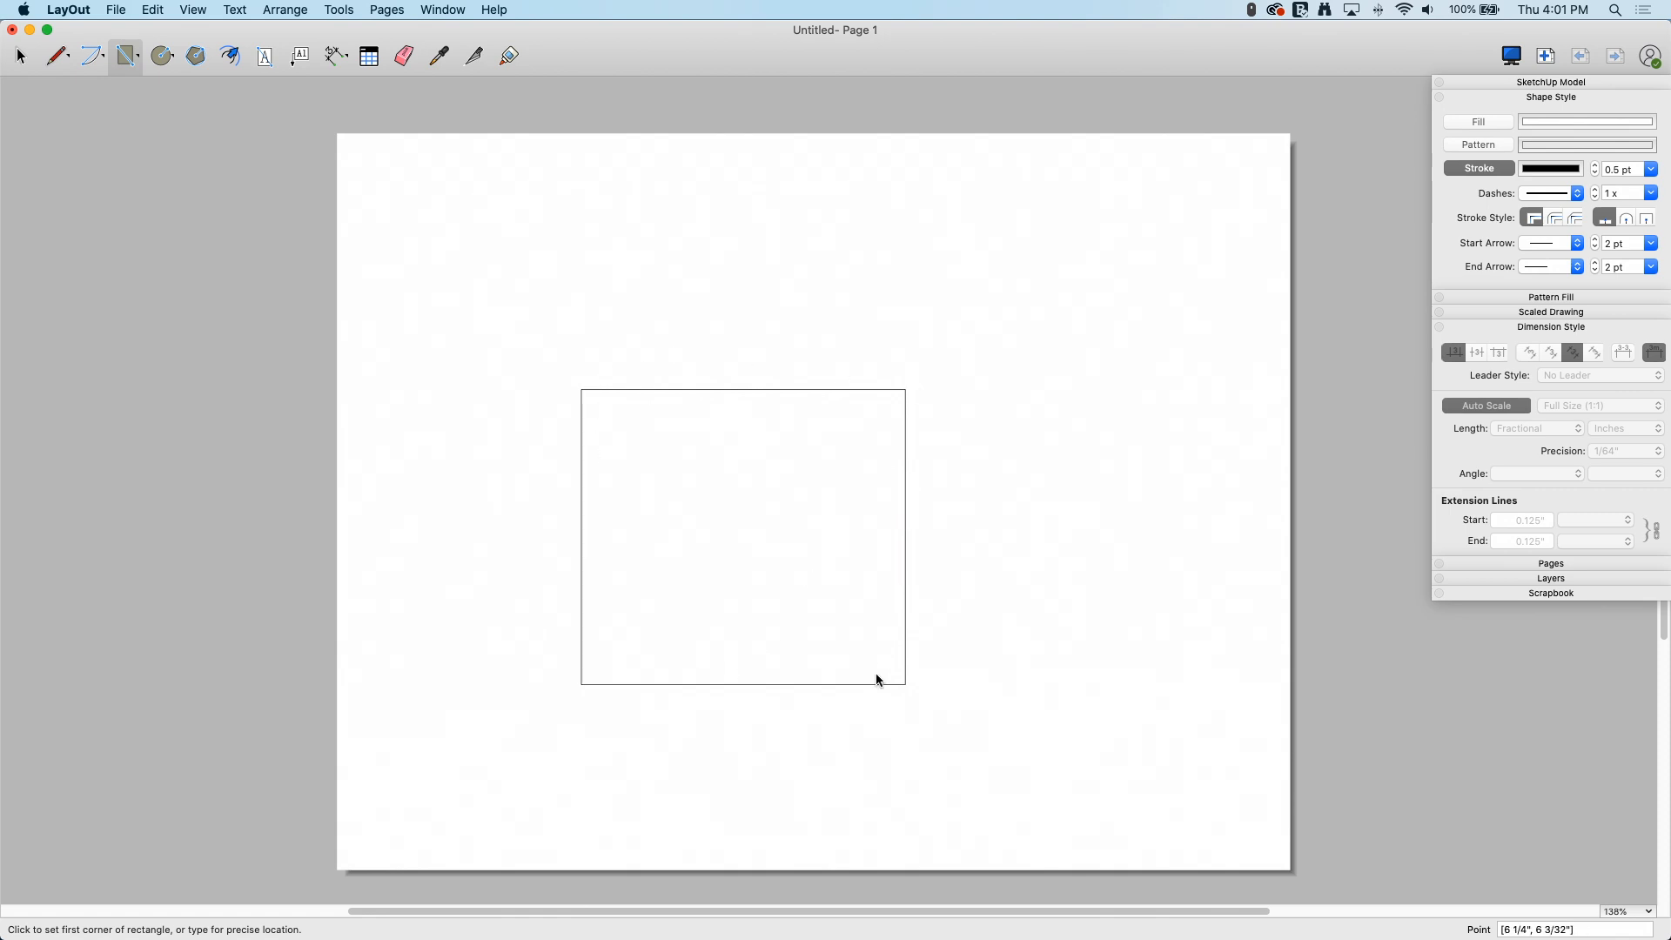
{"action": "mouse_move", "coordinate": [783, 673]}
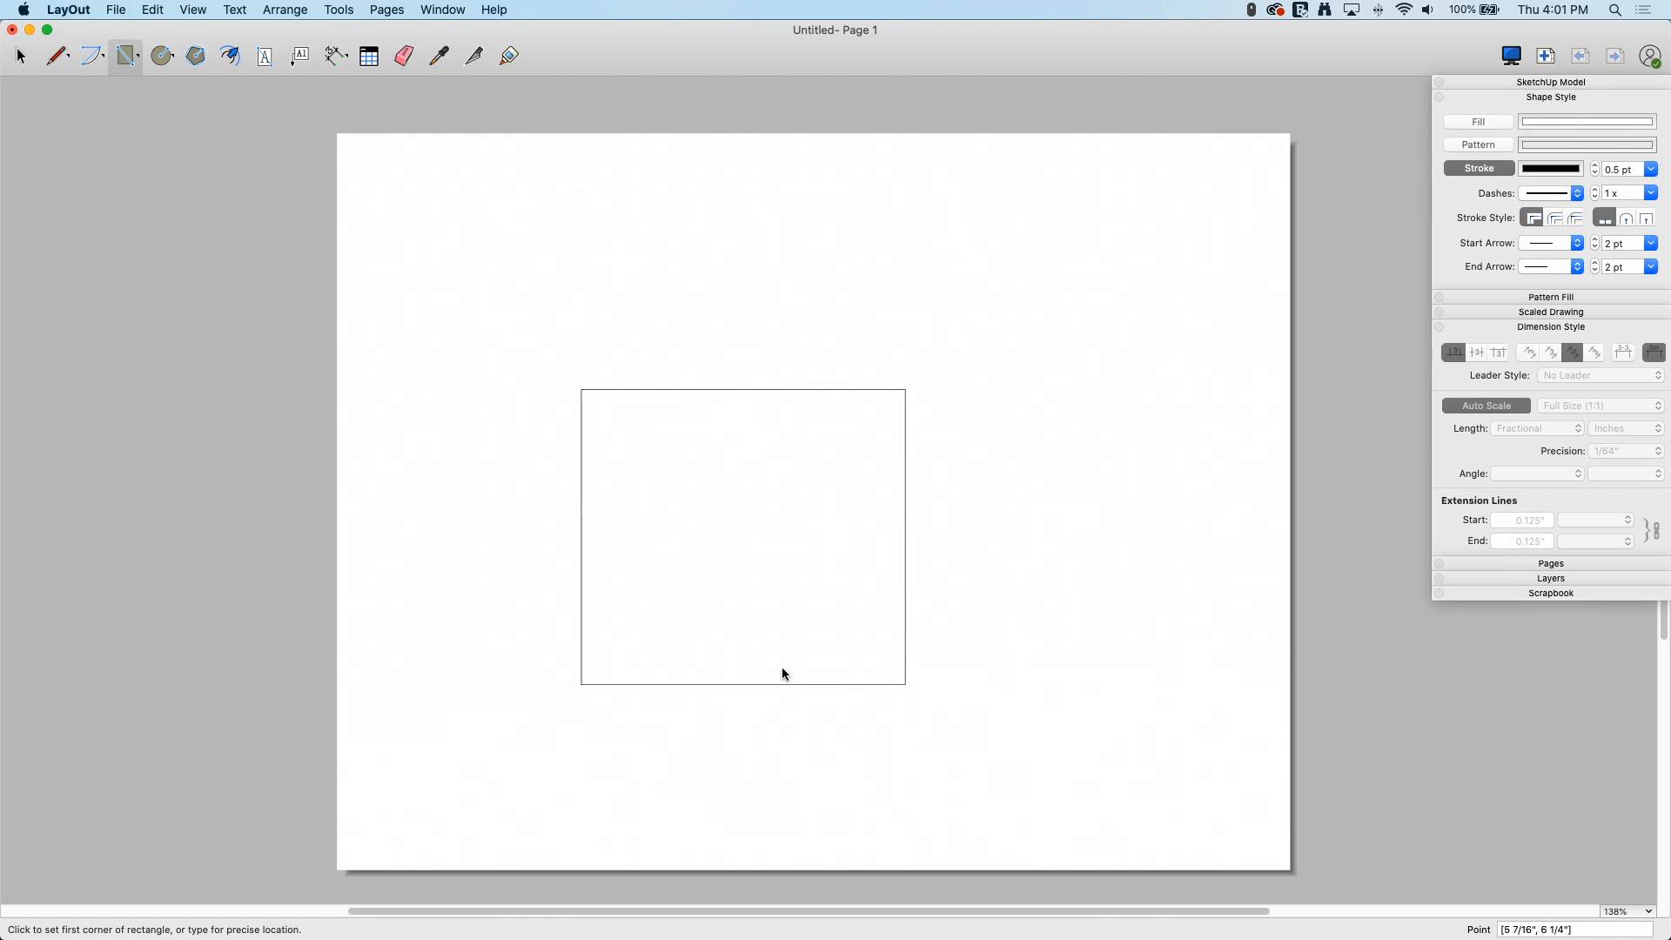
{"action": "mouse_move", "coordinate": [581, 308]}
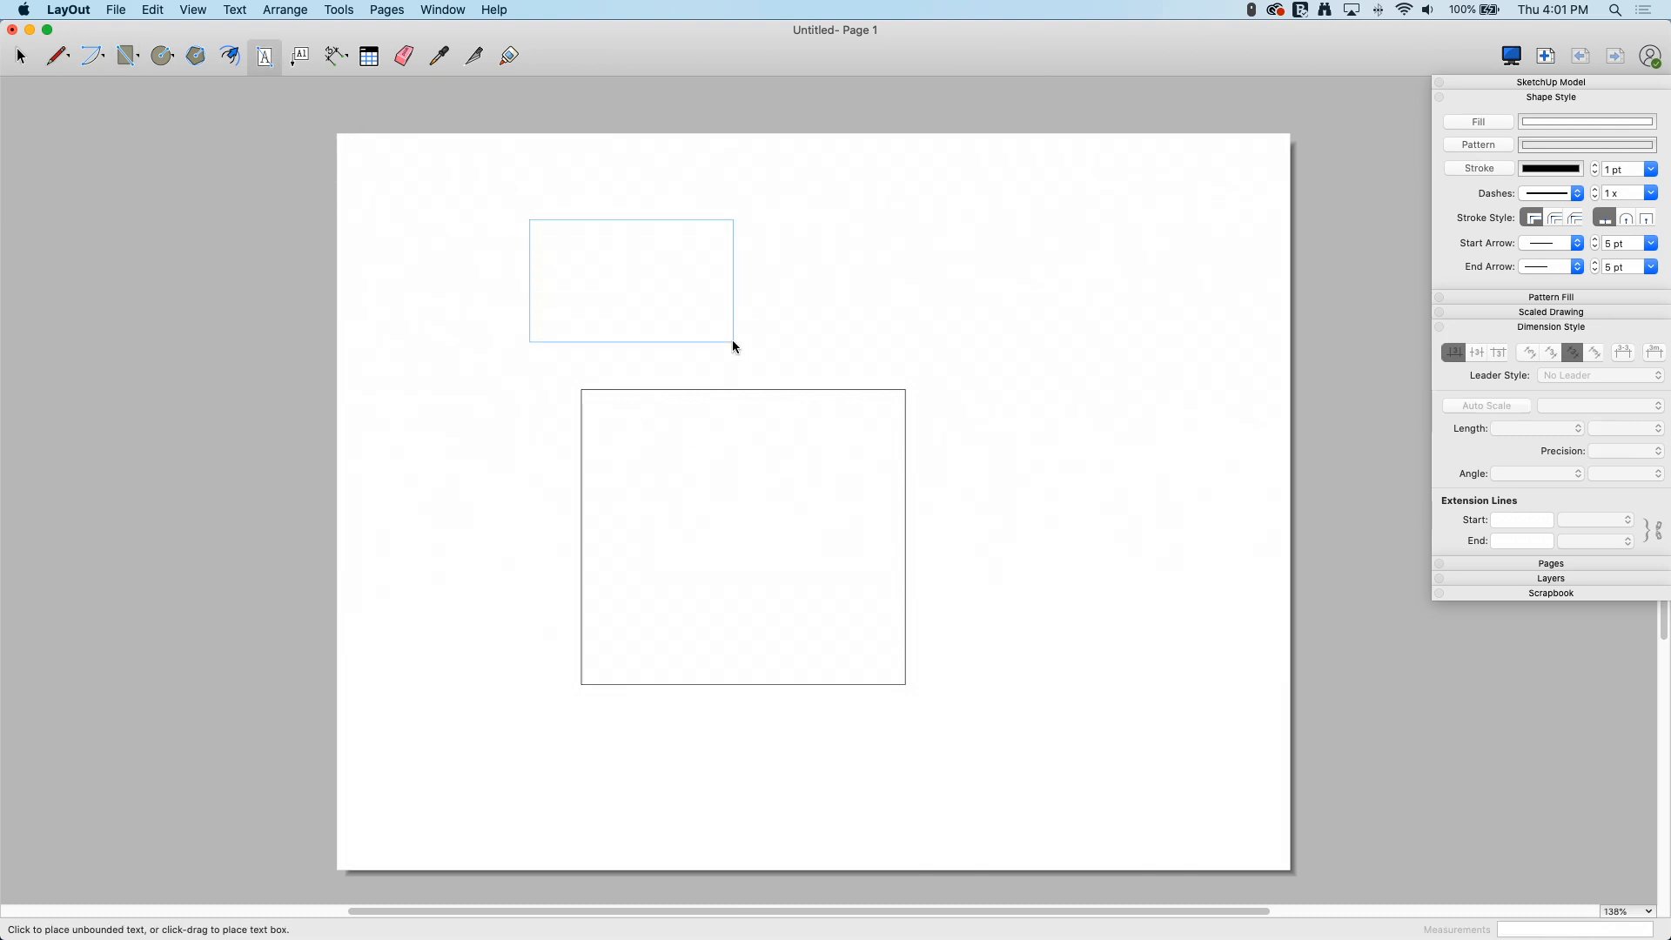
Enter 'This is default text' in the text box above the square.
{"action": "type", "text": "This is defa"}
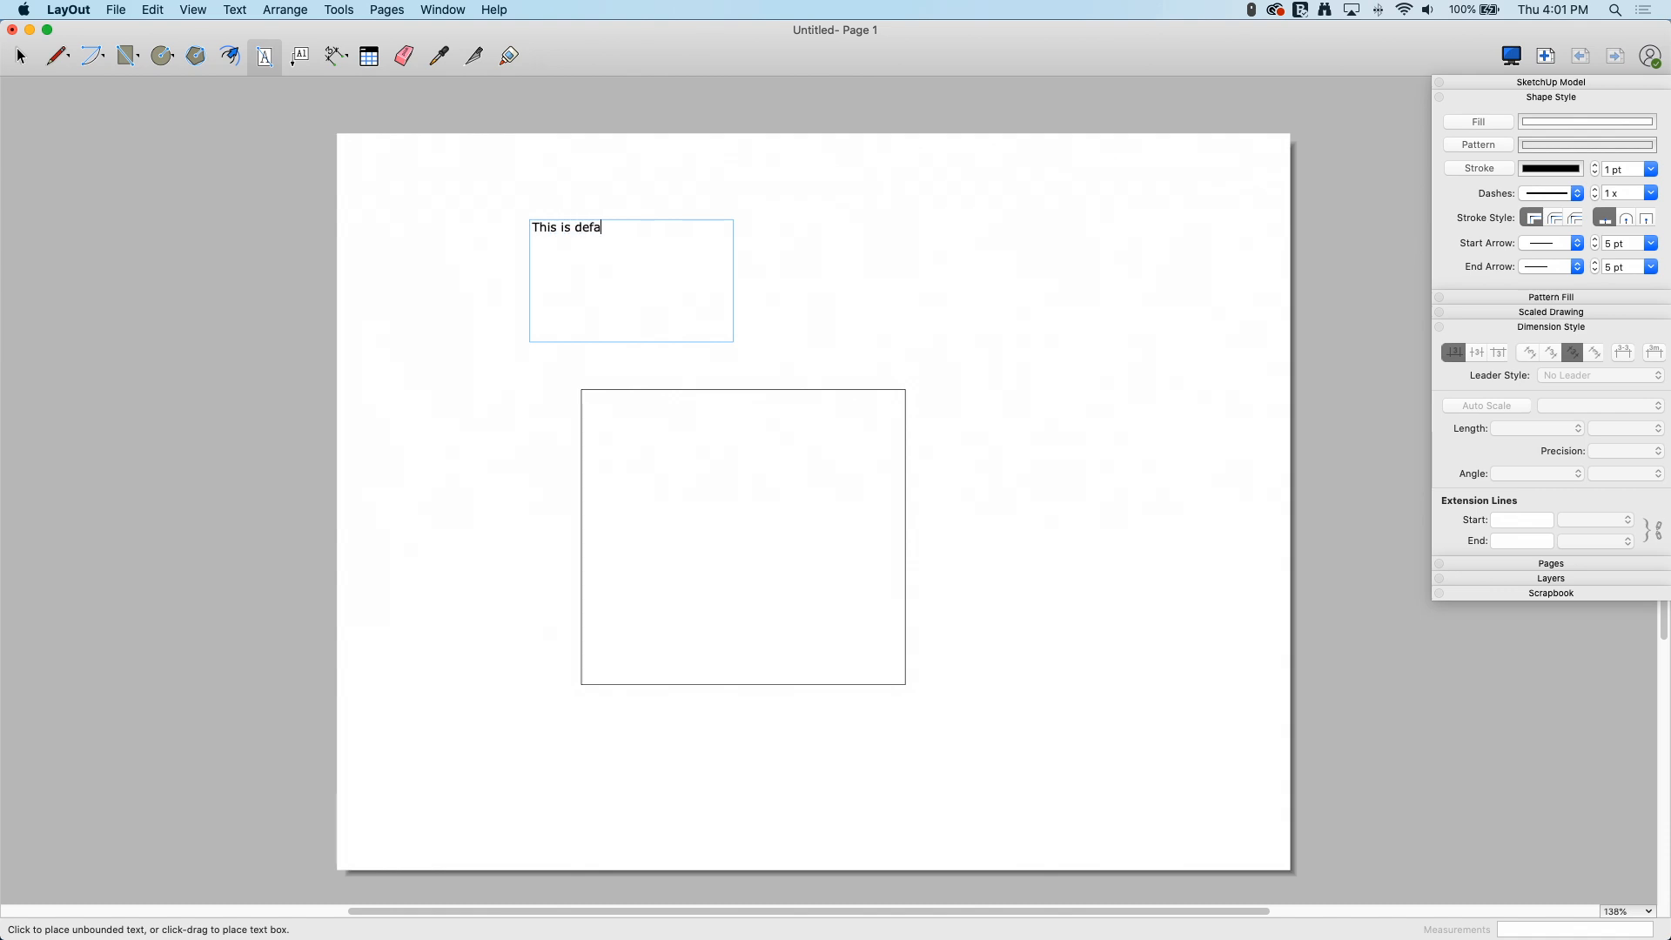
{"action": "type", "text": "ult text"}
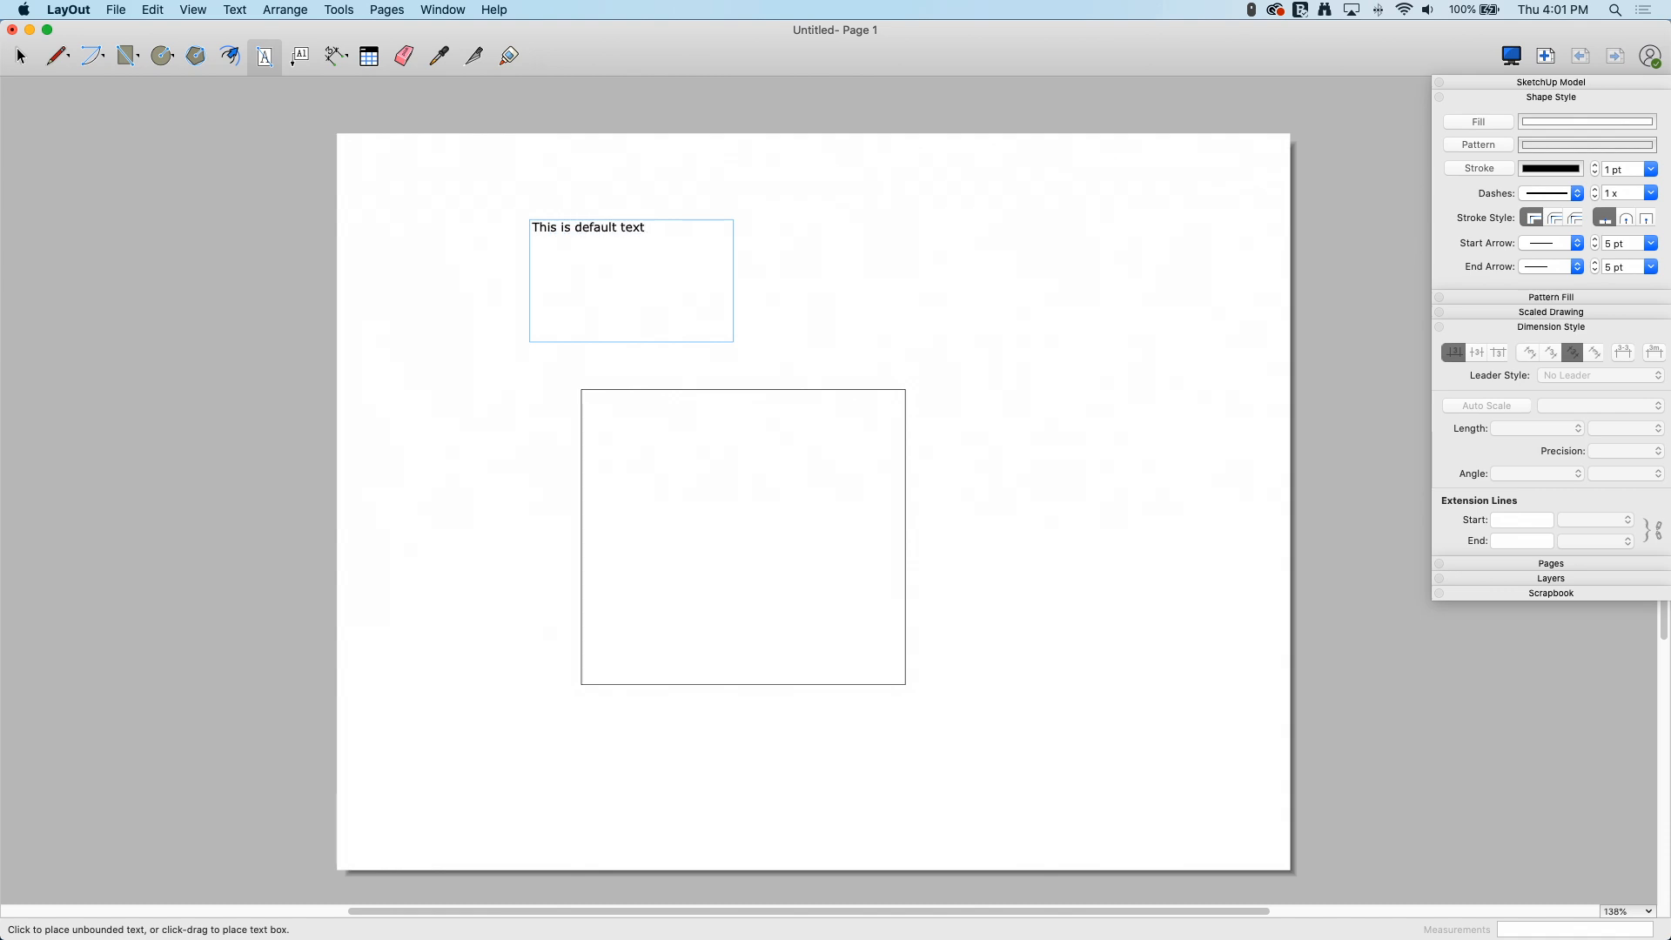
{"action": "mouse_move", "coordinate": [763, 277]}
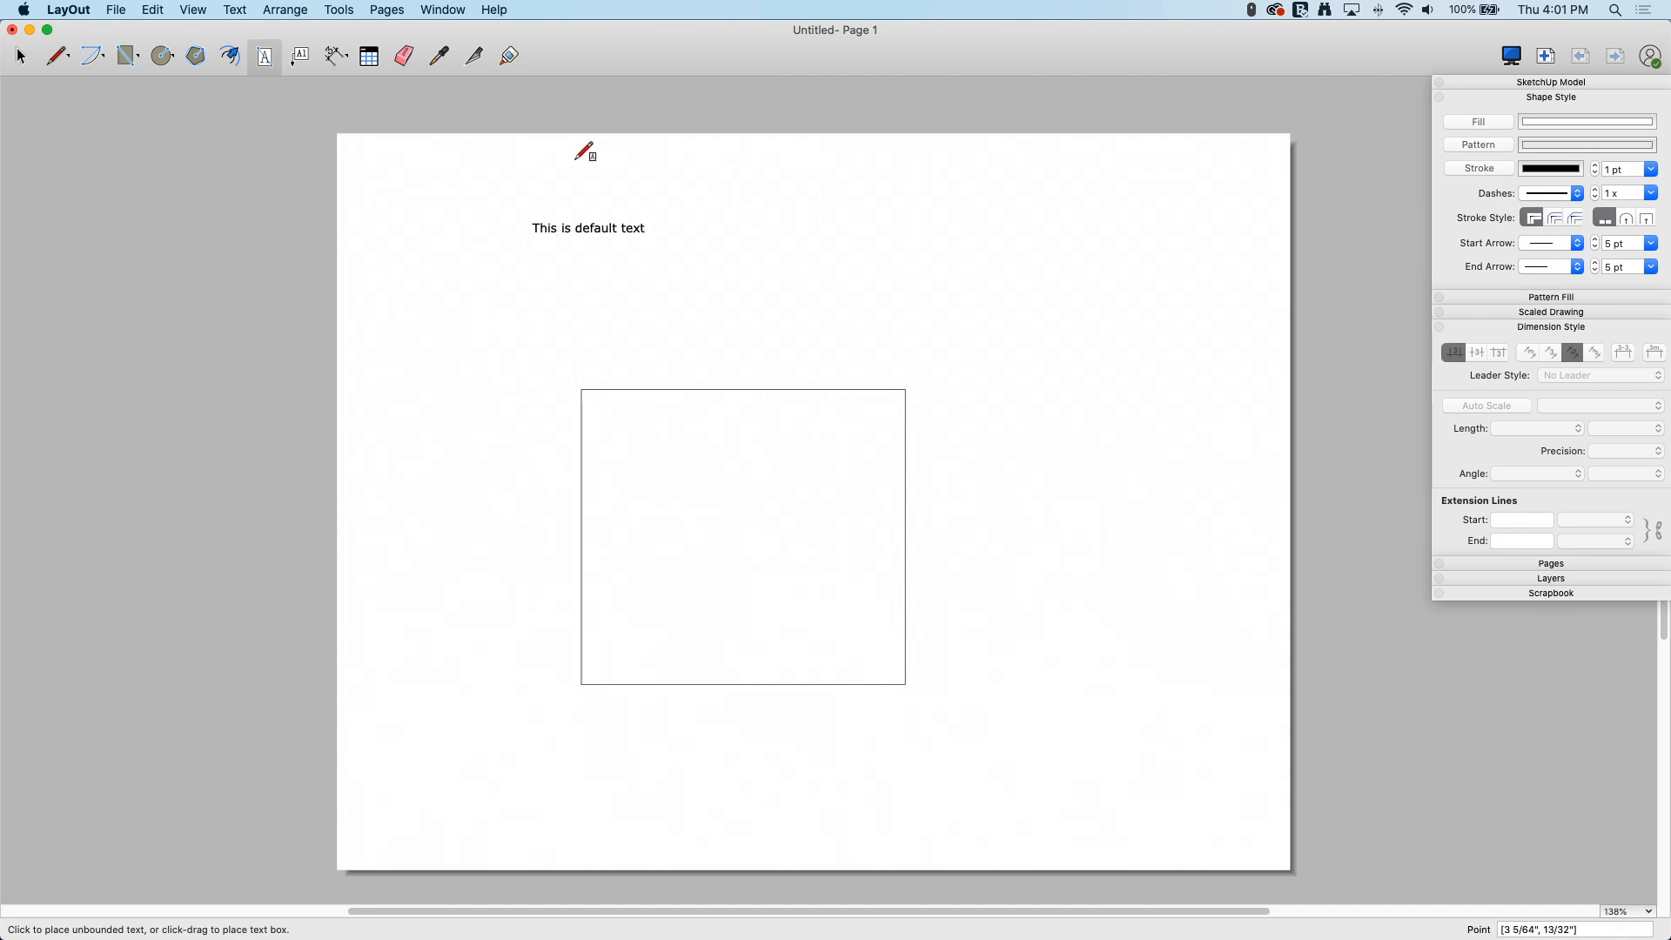
Place a vertical 3 13/32" dimension along the square's right side.
{"action": "left_click", "coordinate": [334, 56]}
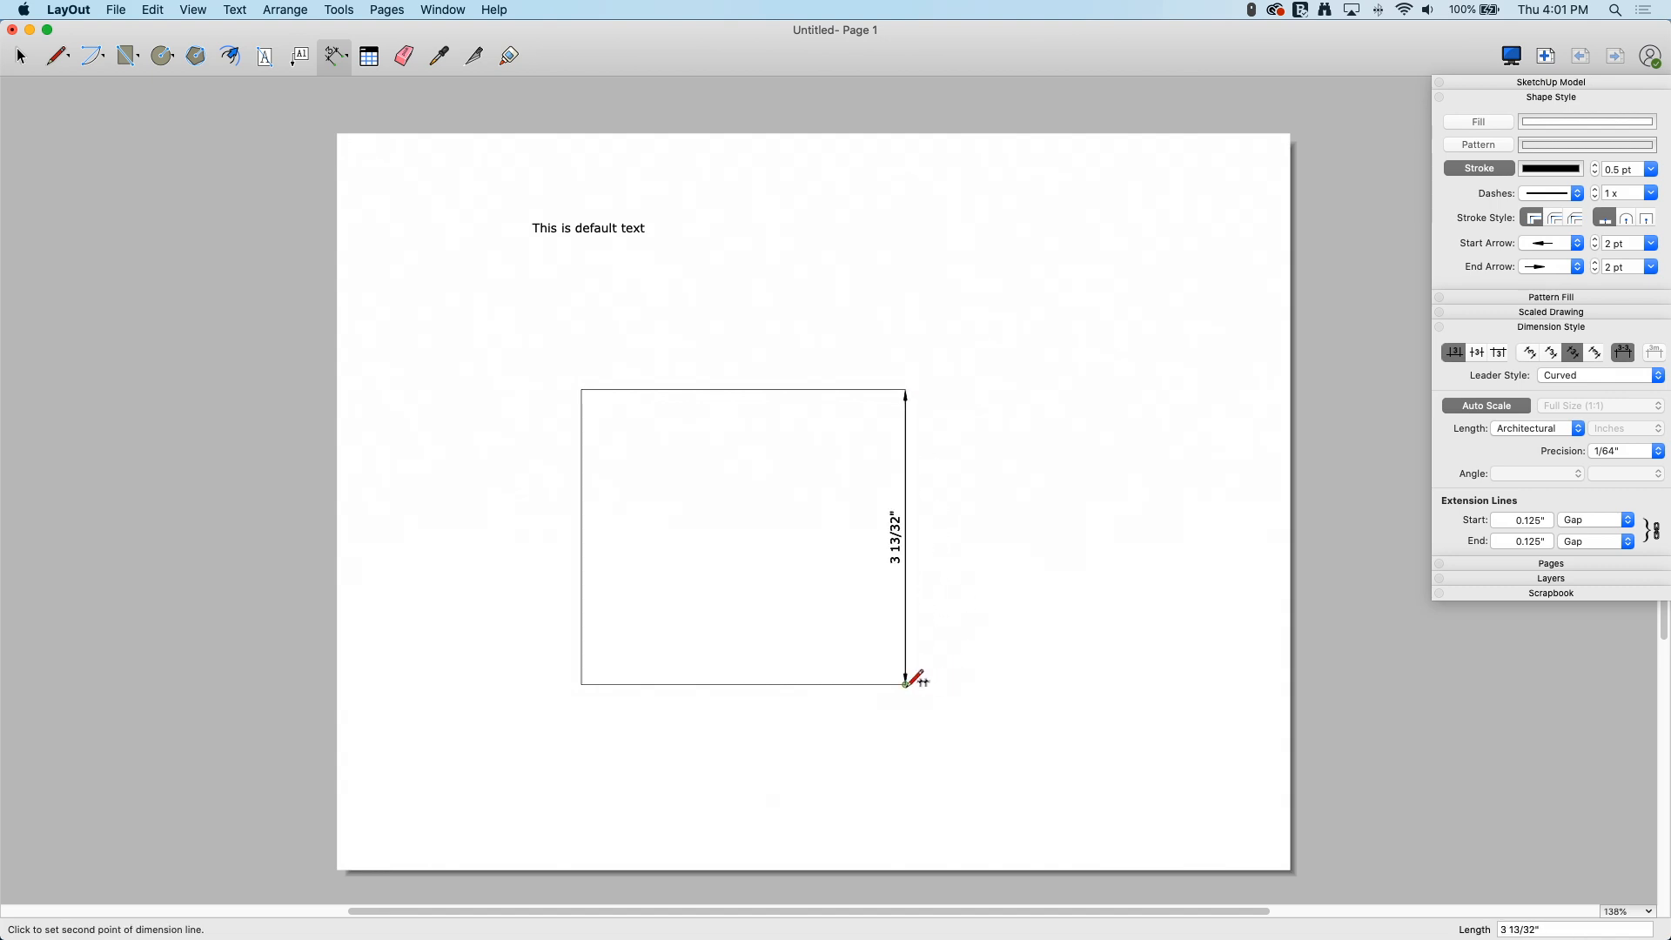
{"action": "left_click", "coordinate": [907, 681]}
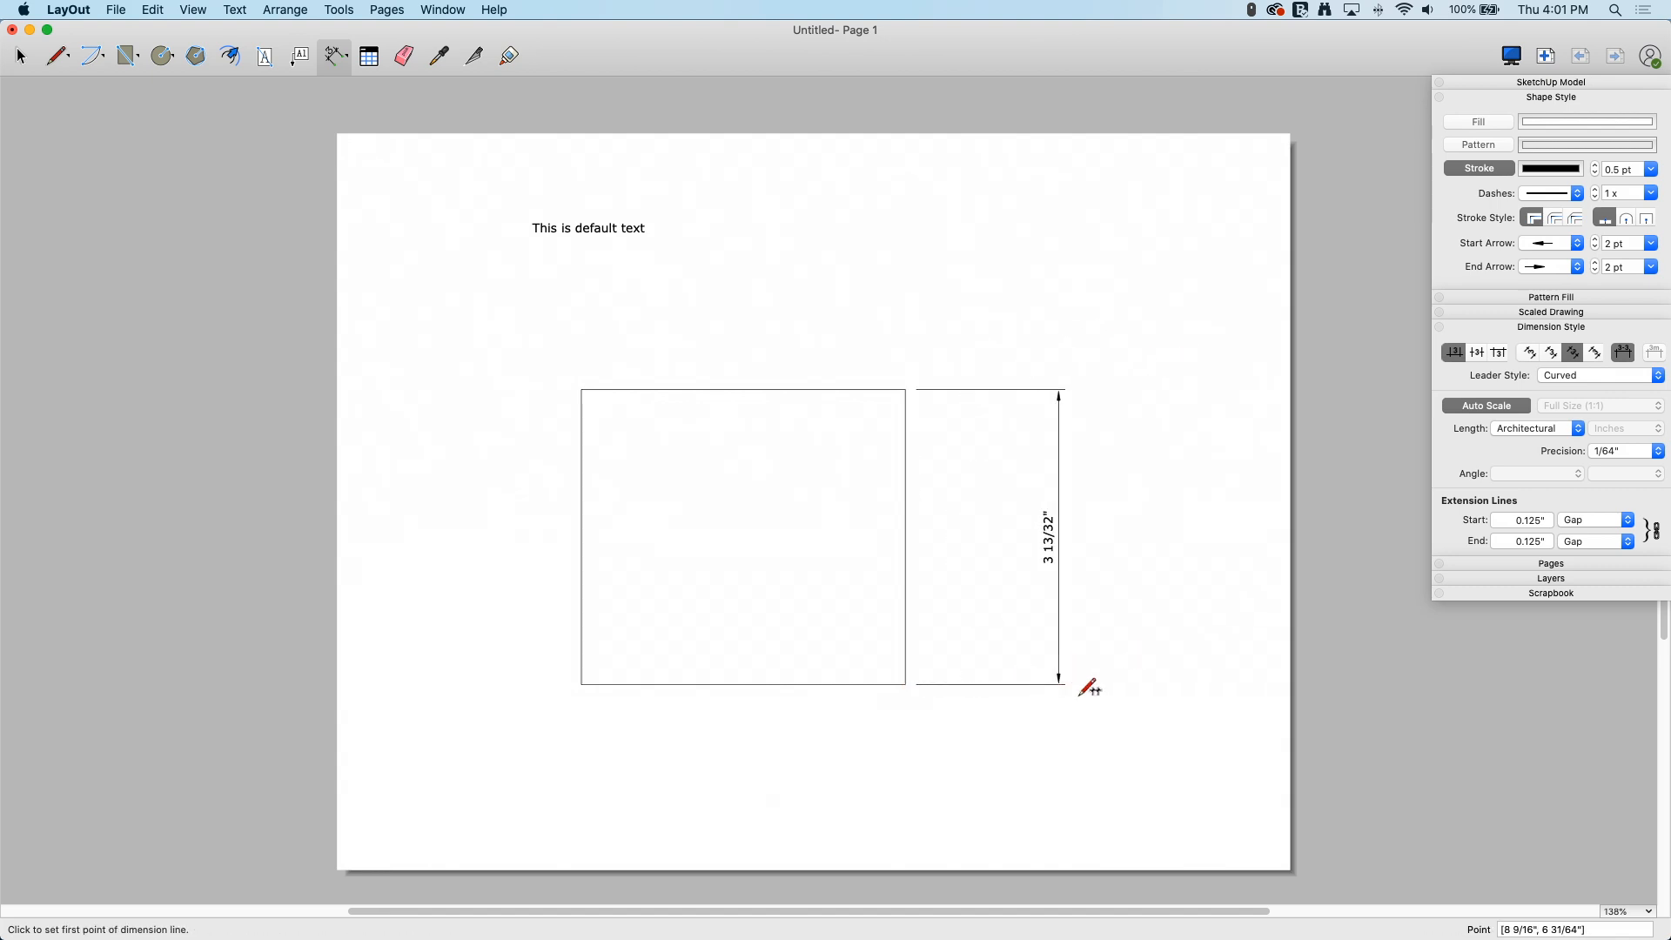
{"action": "mouse_move", "coordinate": [858, 139]}
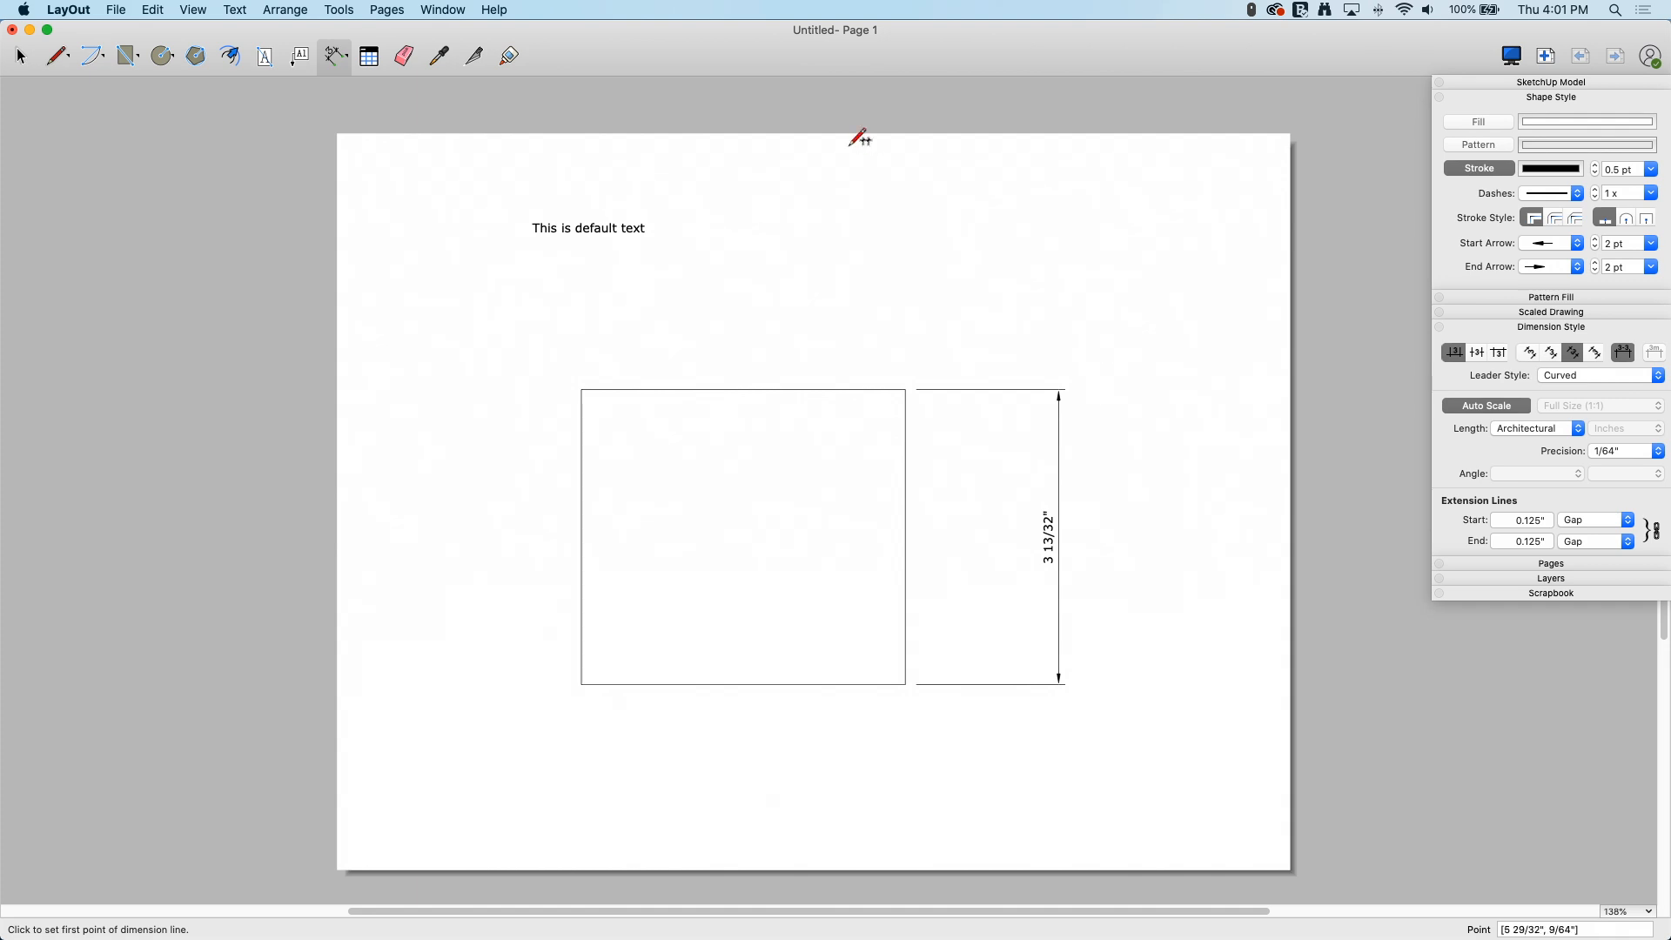
{"action": "mouse_move", "coordinate": [938, 261]}
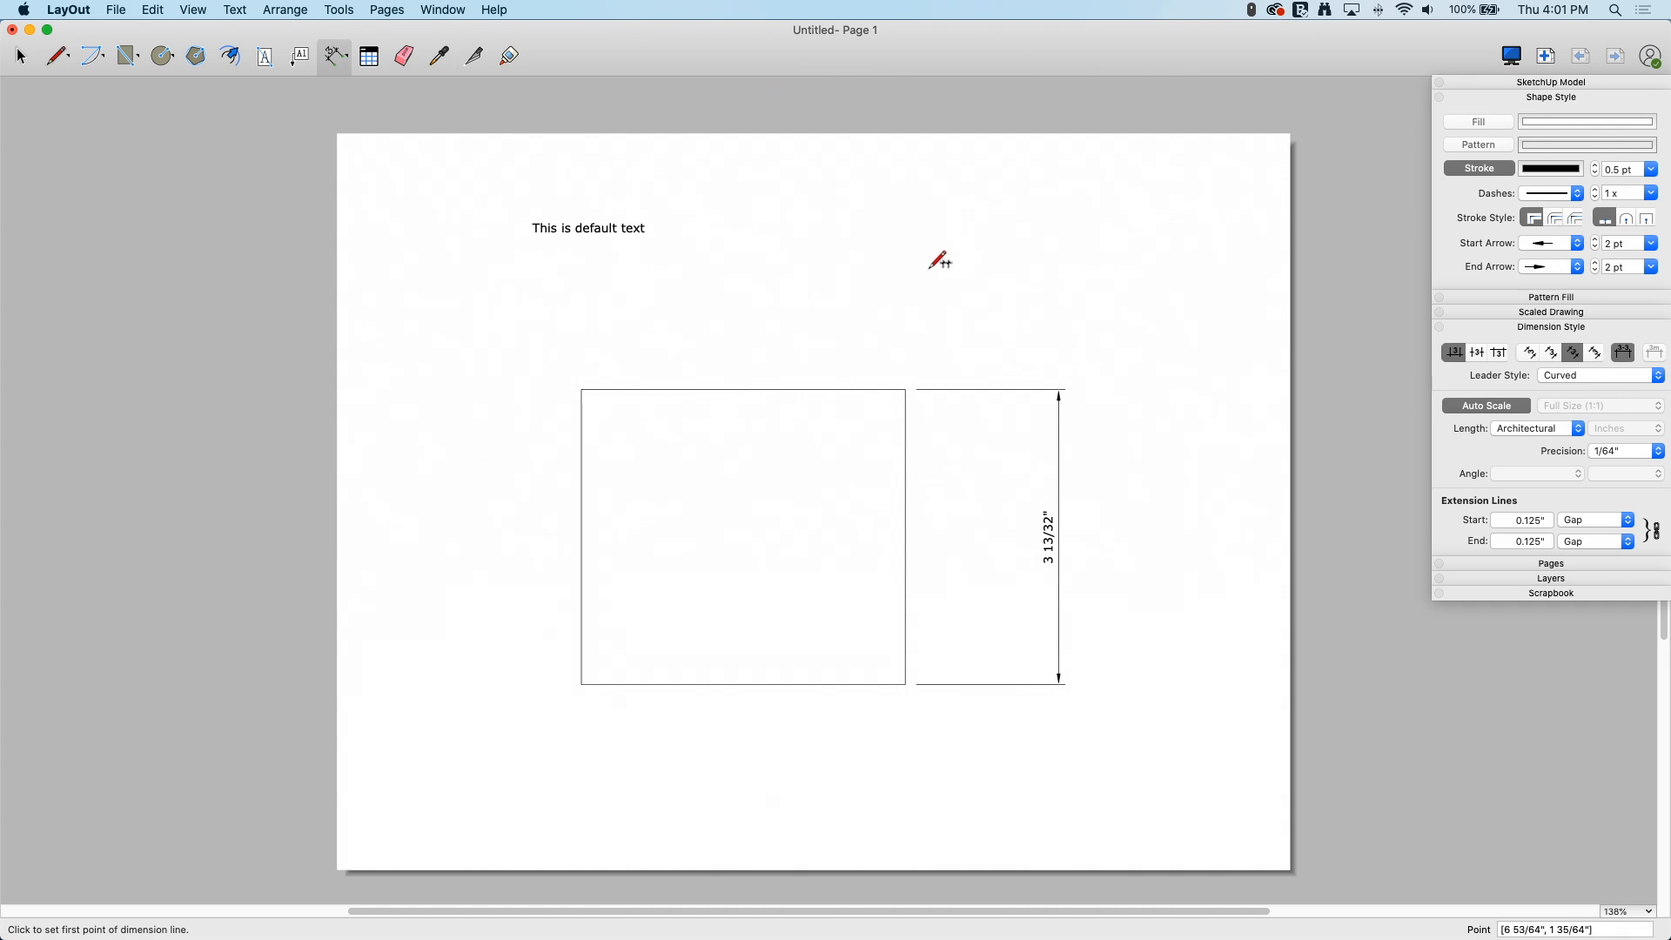
{"action": "mouse_move", "coordinate": [842, 317]}
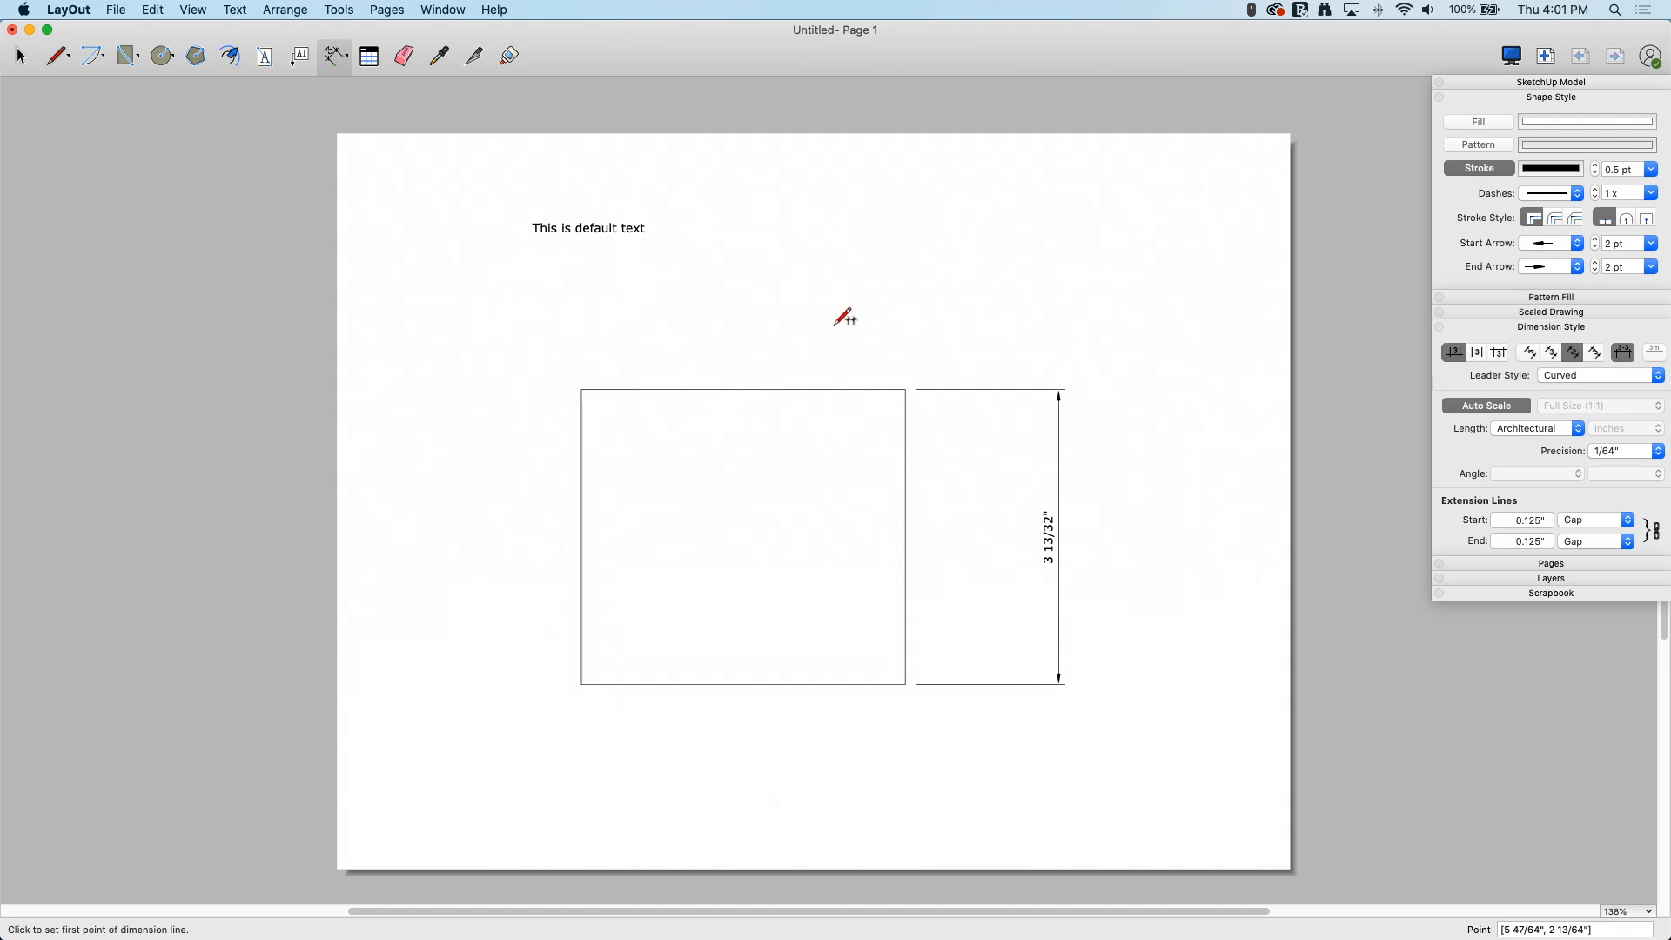
{"action": "mouse_move", "coordinate": [96, 49]}
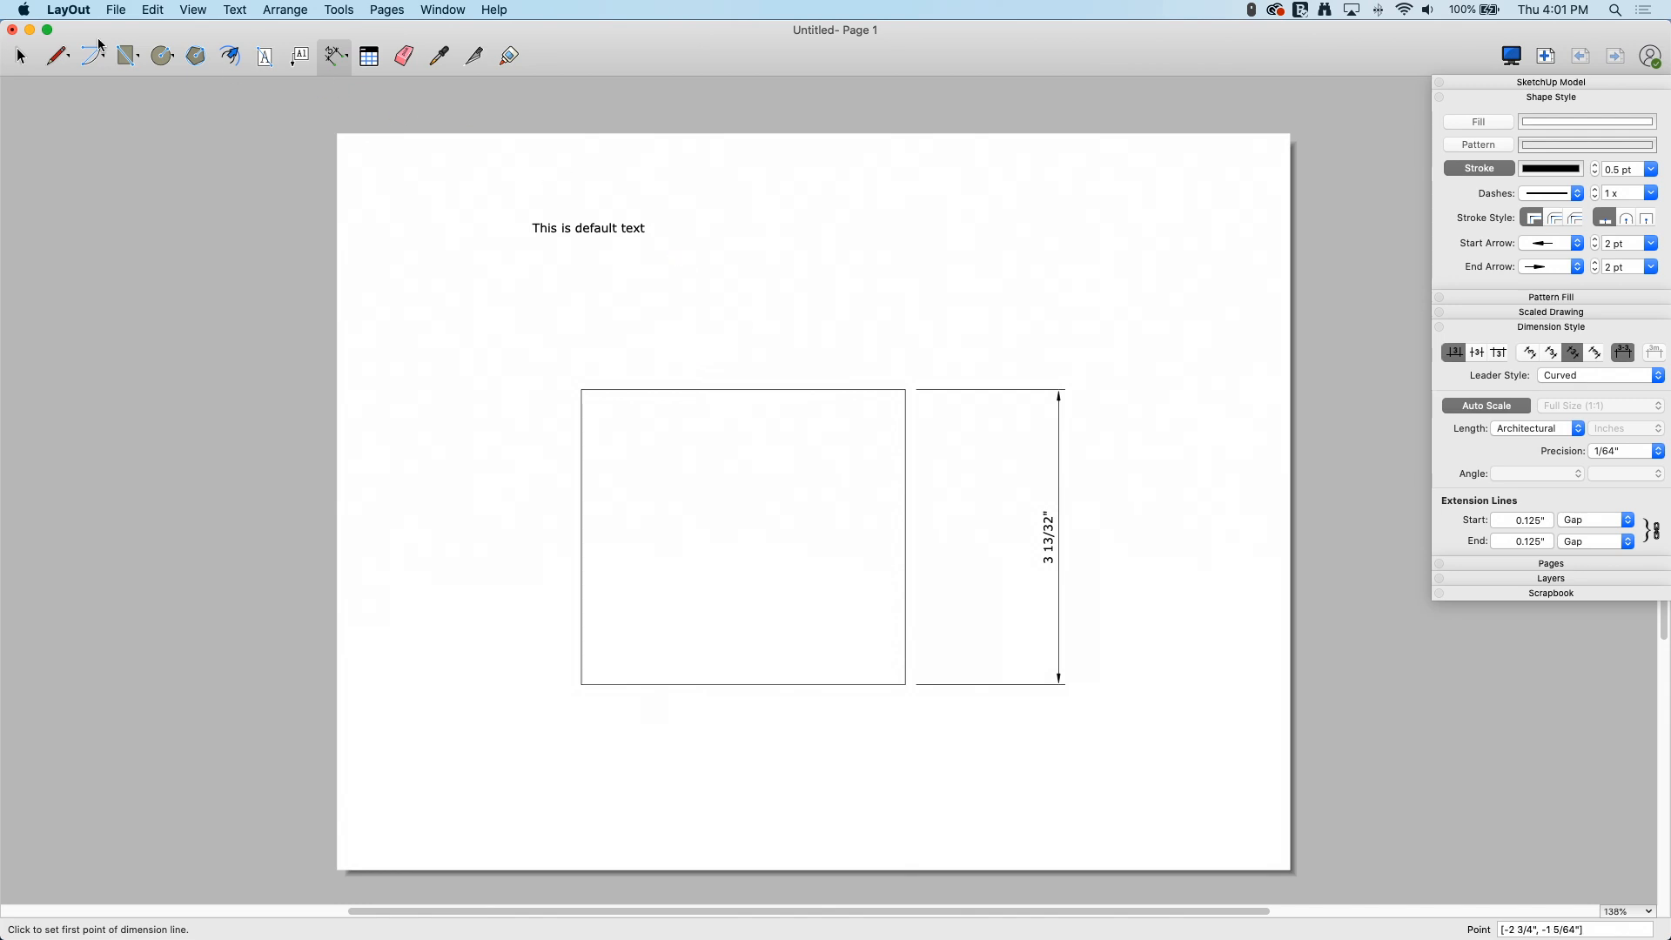
Set the Rectangle tool's Shape Style stroke to 2 pt for the red rectangle.
{"action": "left_click", "coordinate": [125, 55]}
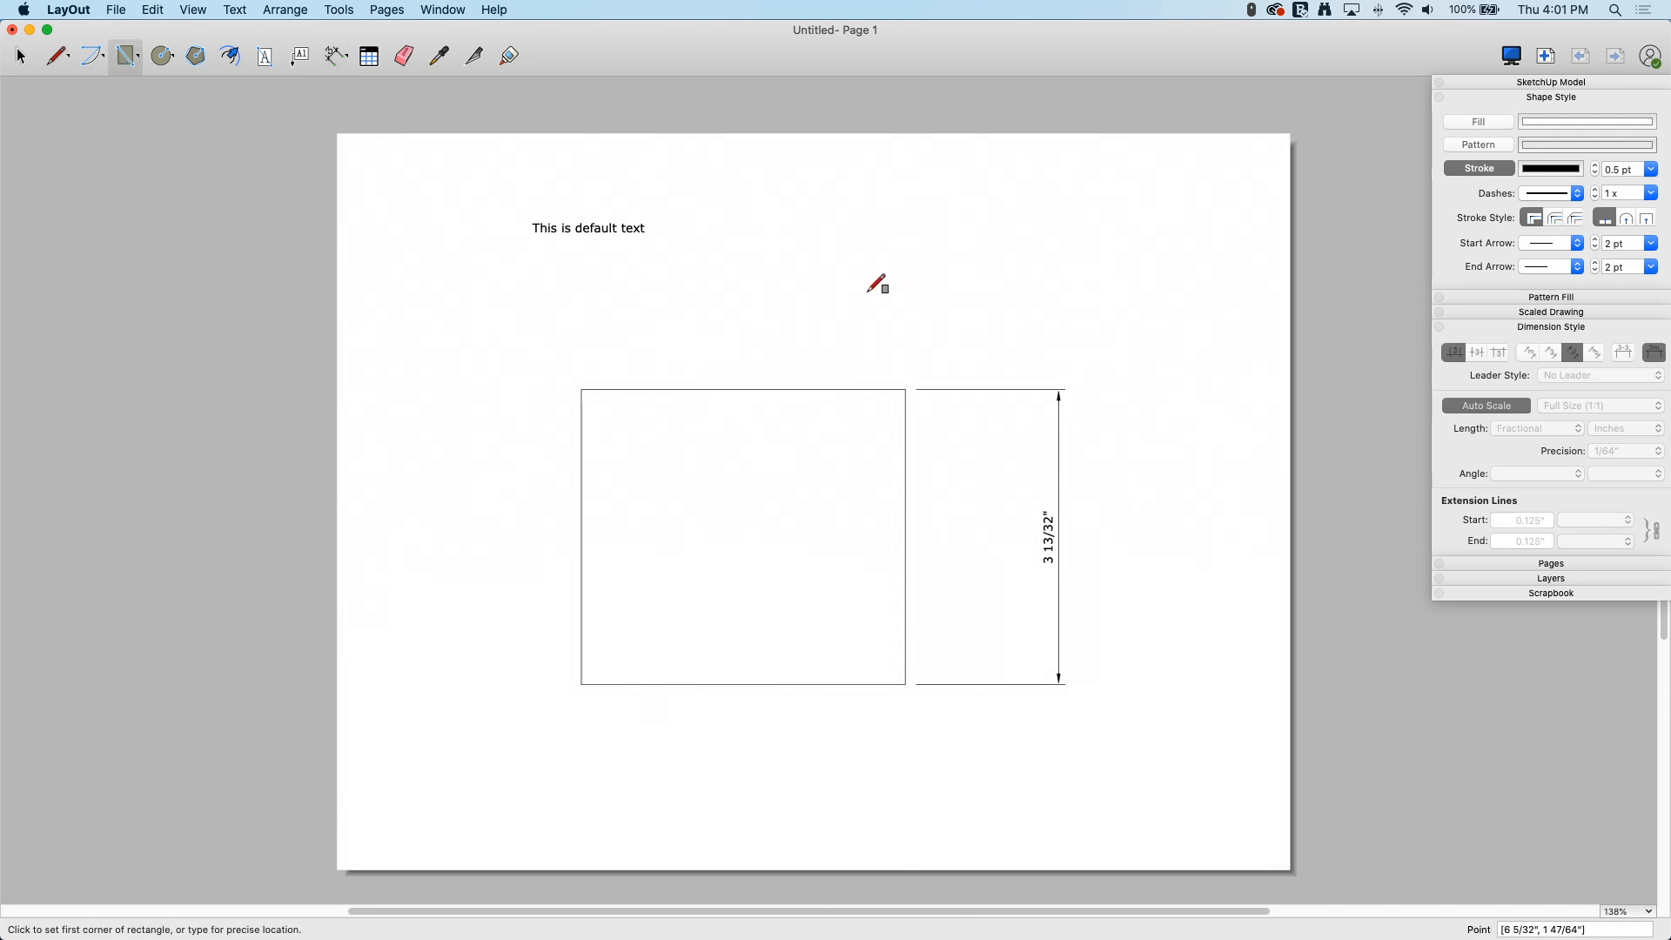
{"action": "mouse_move", "coordinate": [611, 499]}
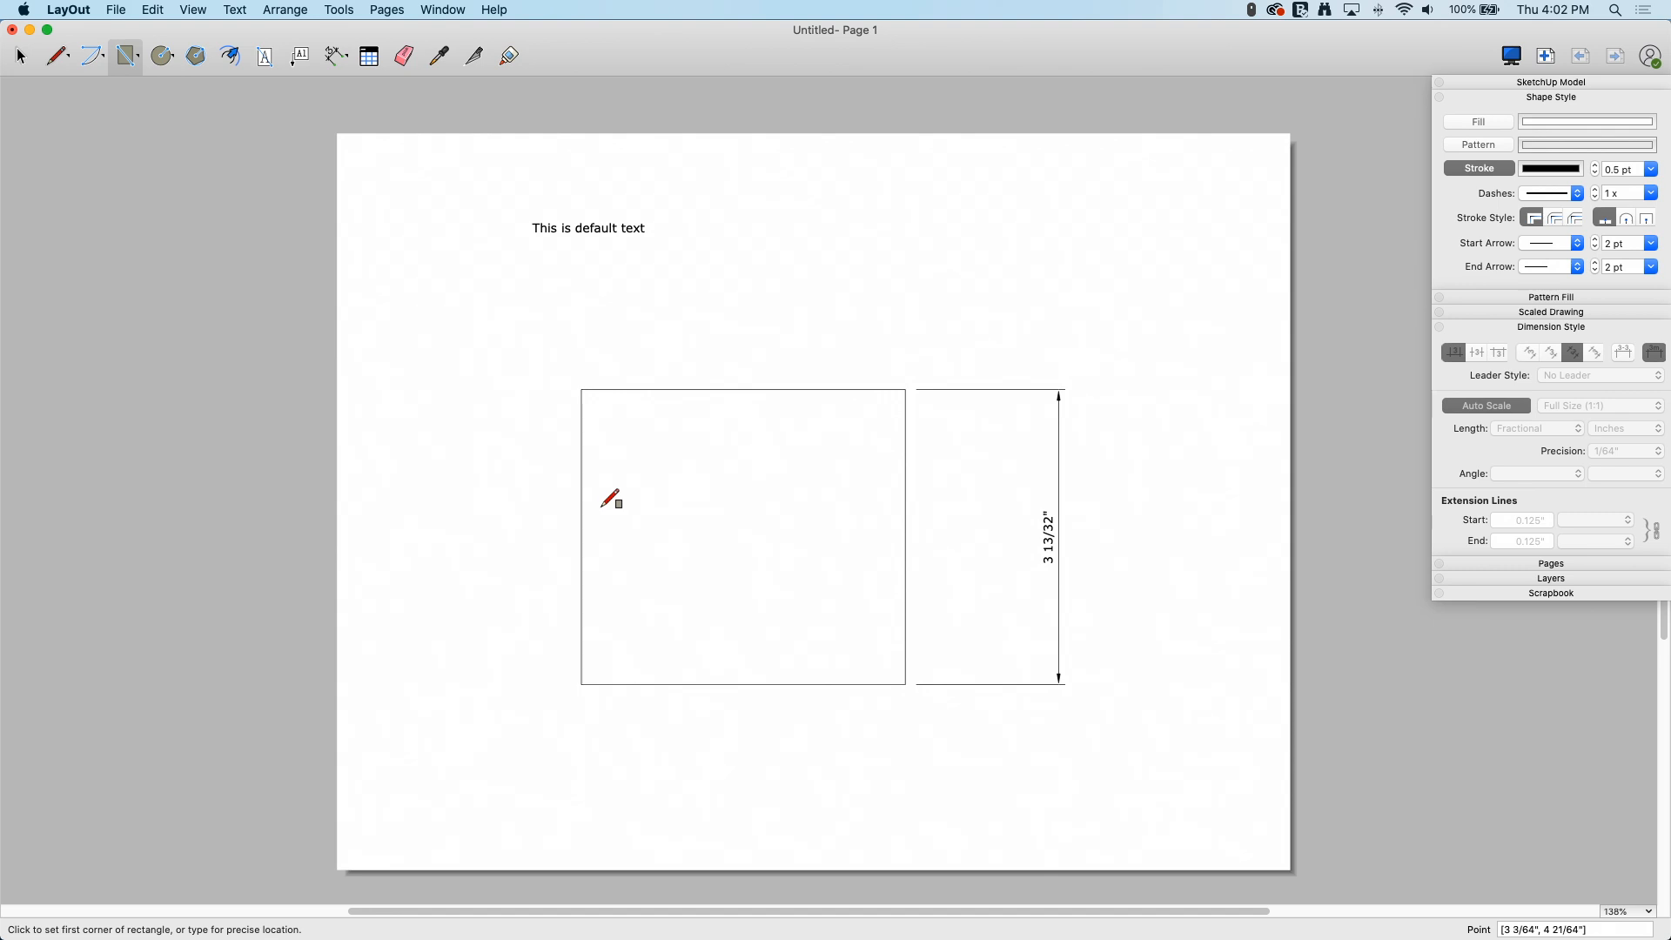
{"action": "mouse_move", "coordinate": [618, 663]}
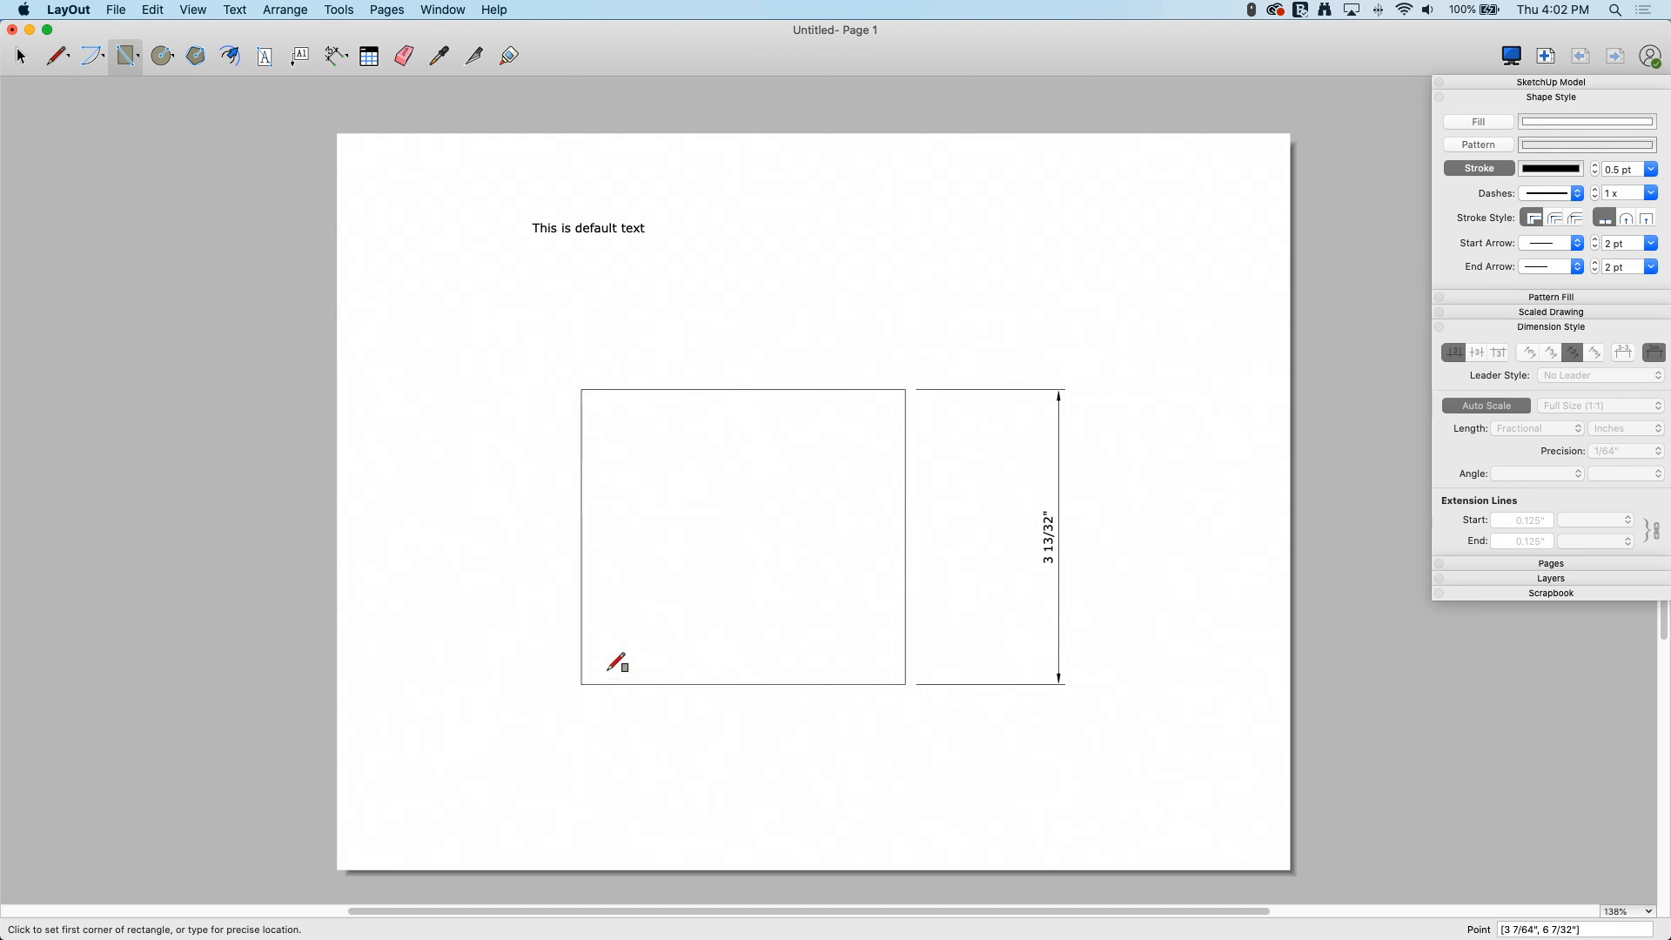
{"action": "mouse_move", "coordinate": [1317, 146]}
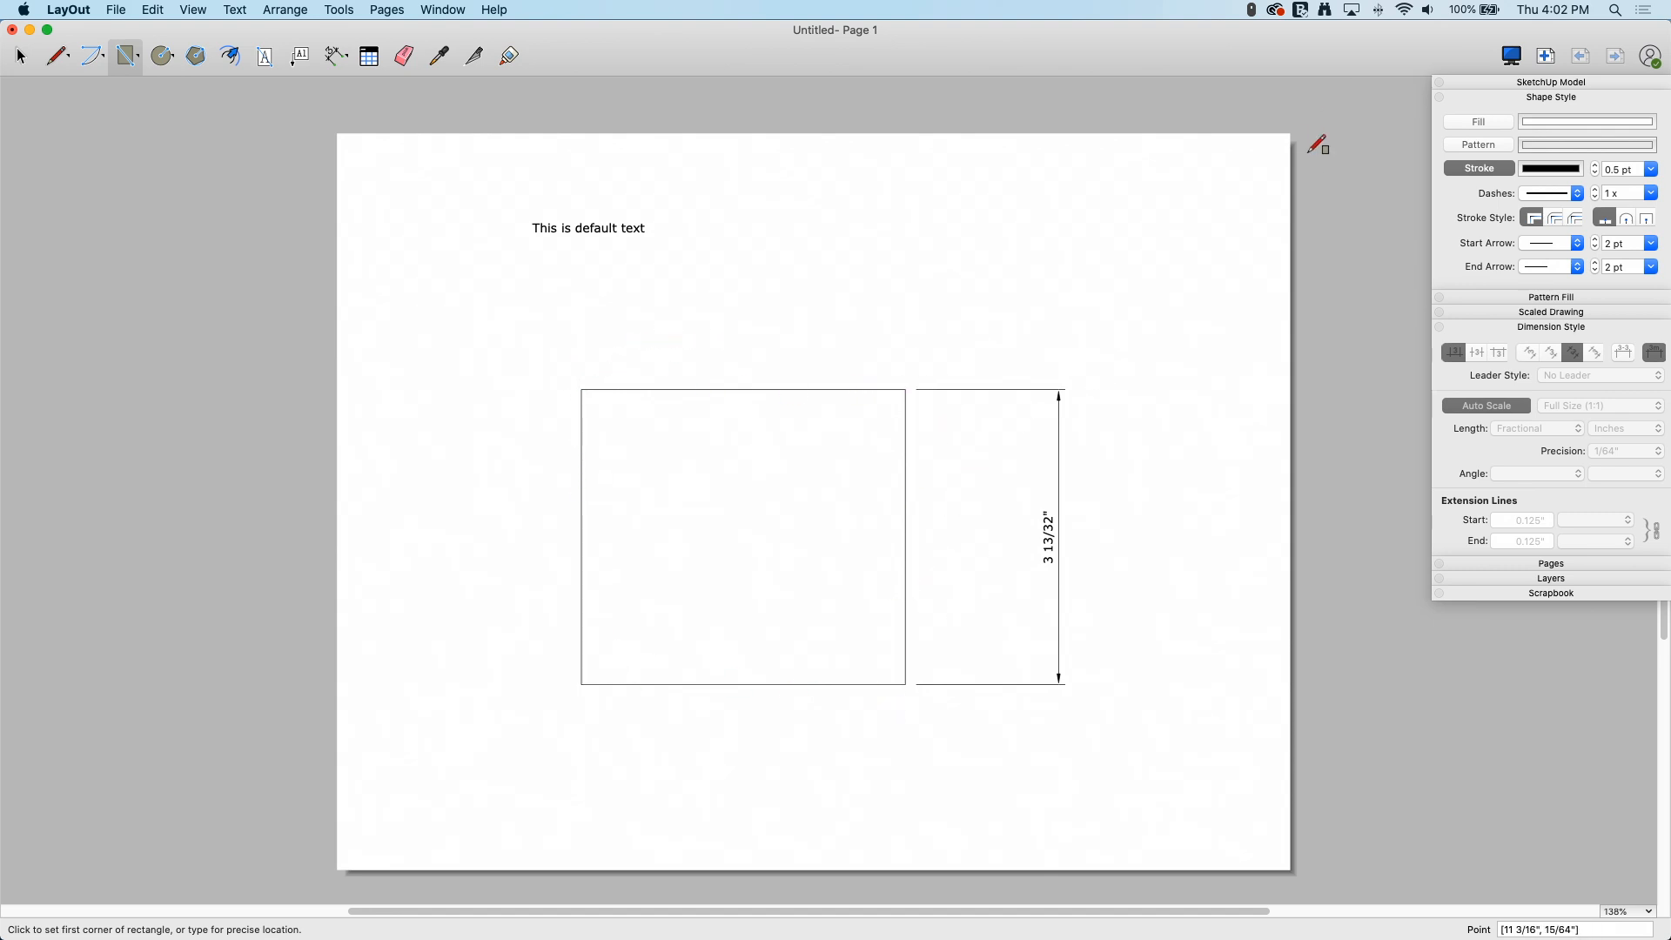
{"action": "mouse_move", "coordinate": [600, 423]}
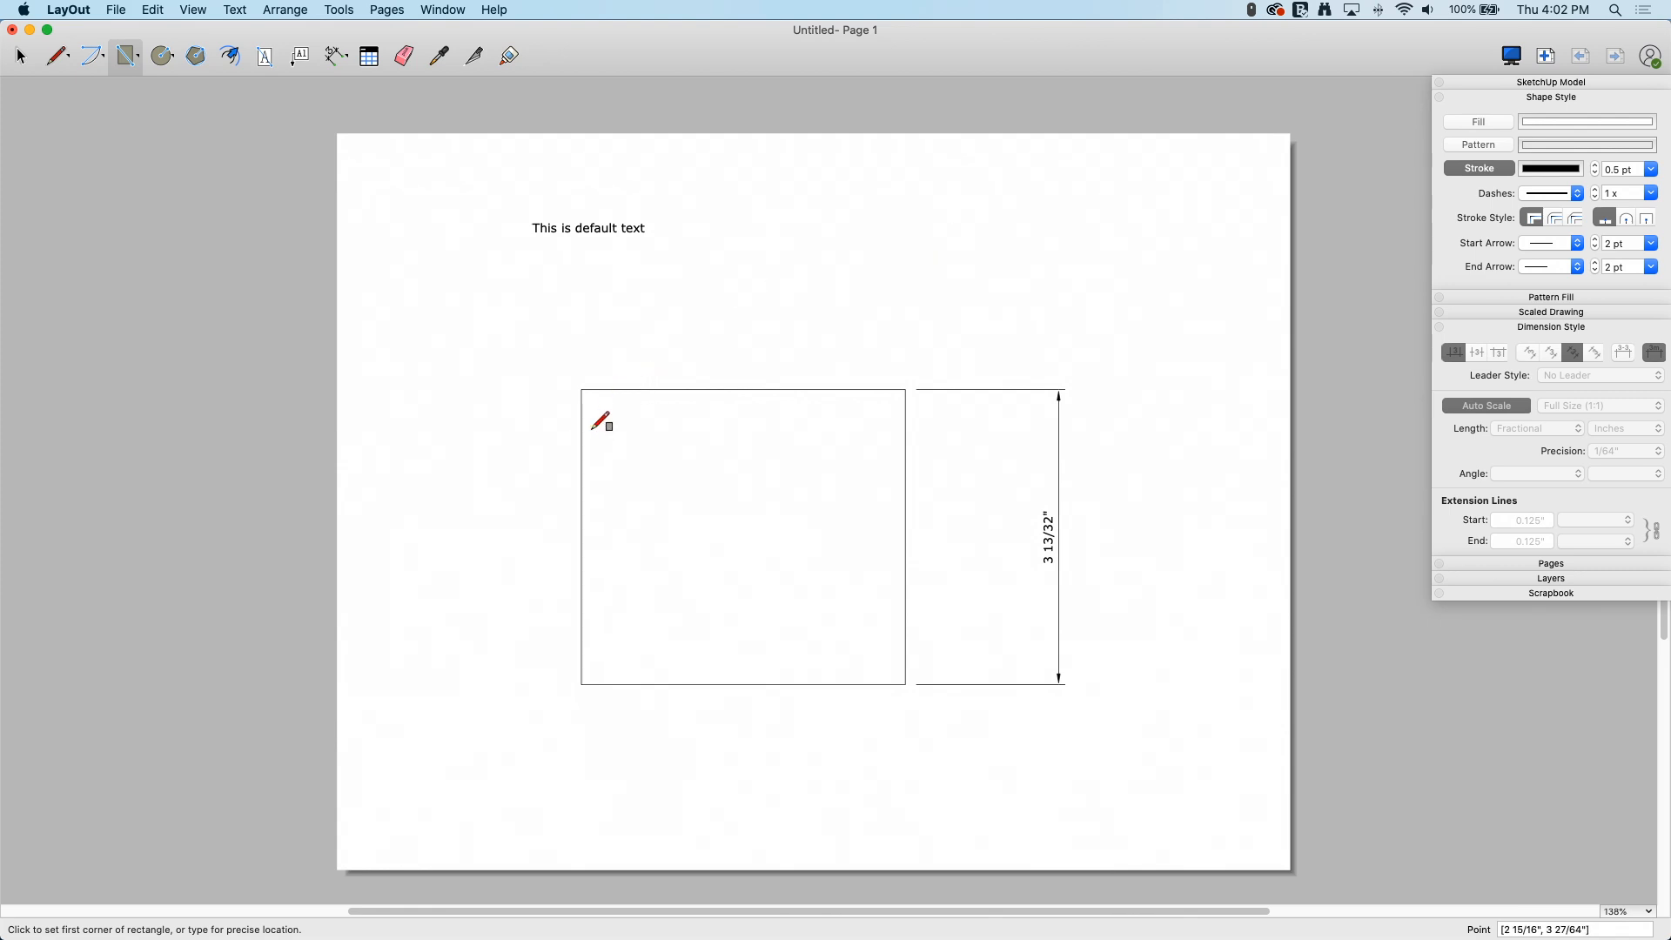
{"action": "mouse_move", "coordinate": [961, 237]}
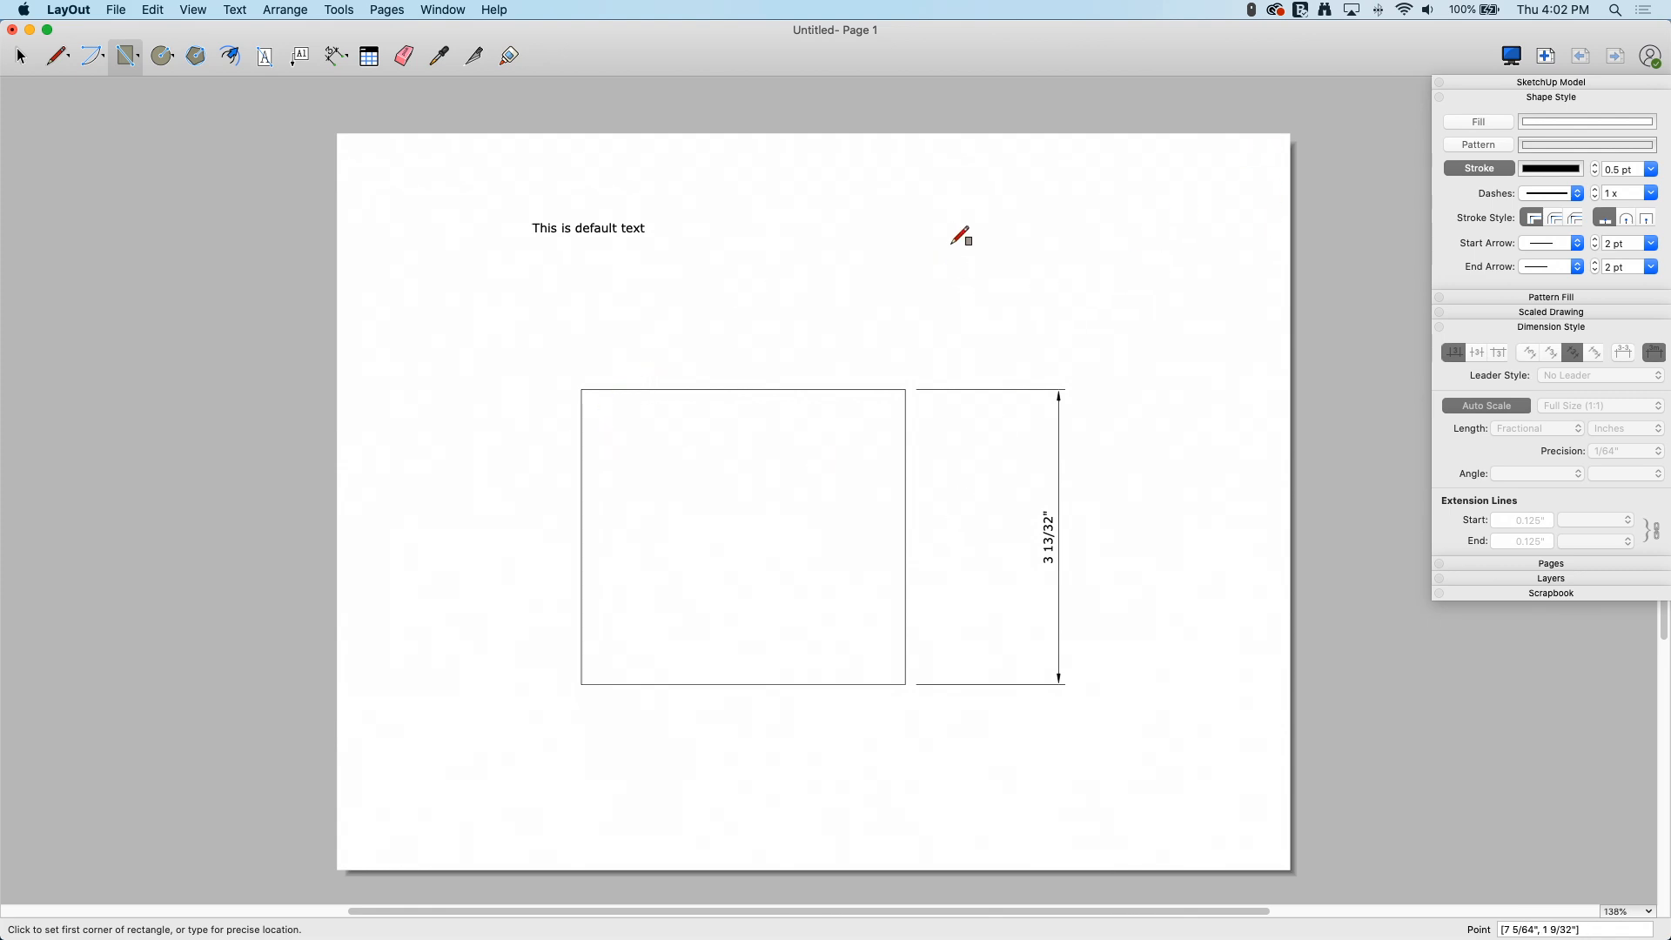
{"action": "mouse_move", "coordinate": [1459, 134]}
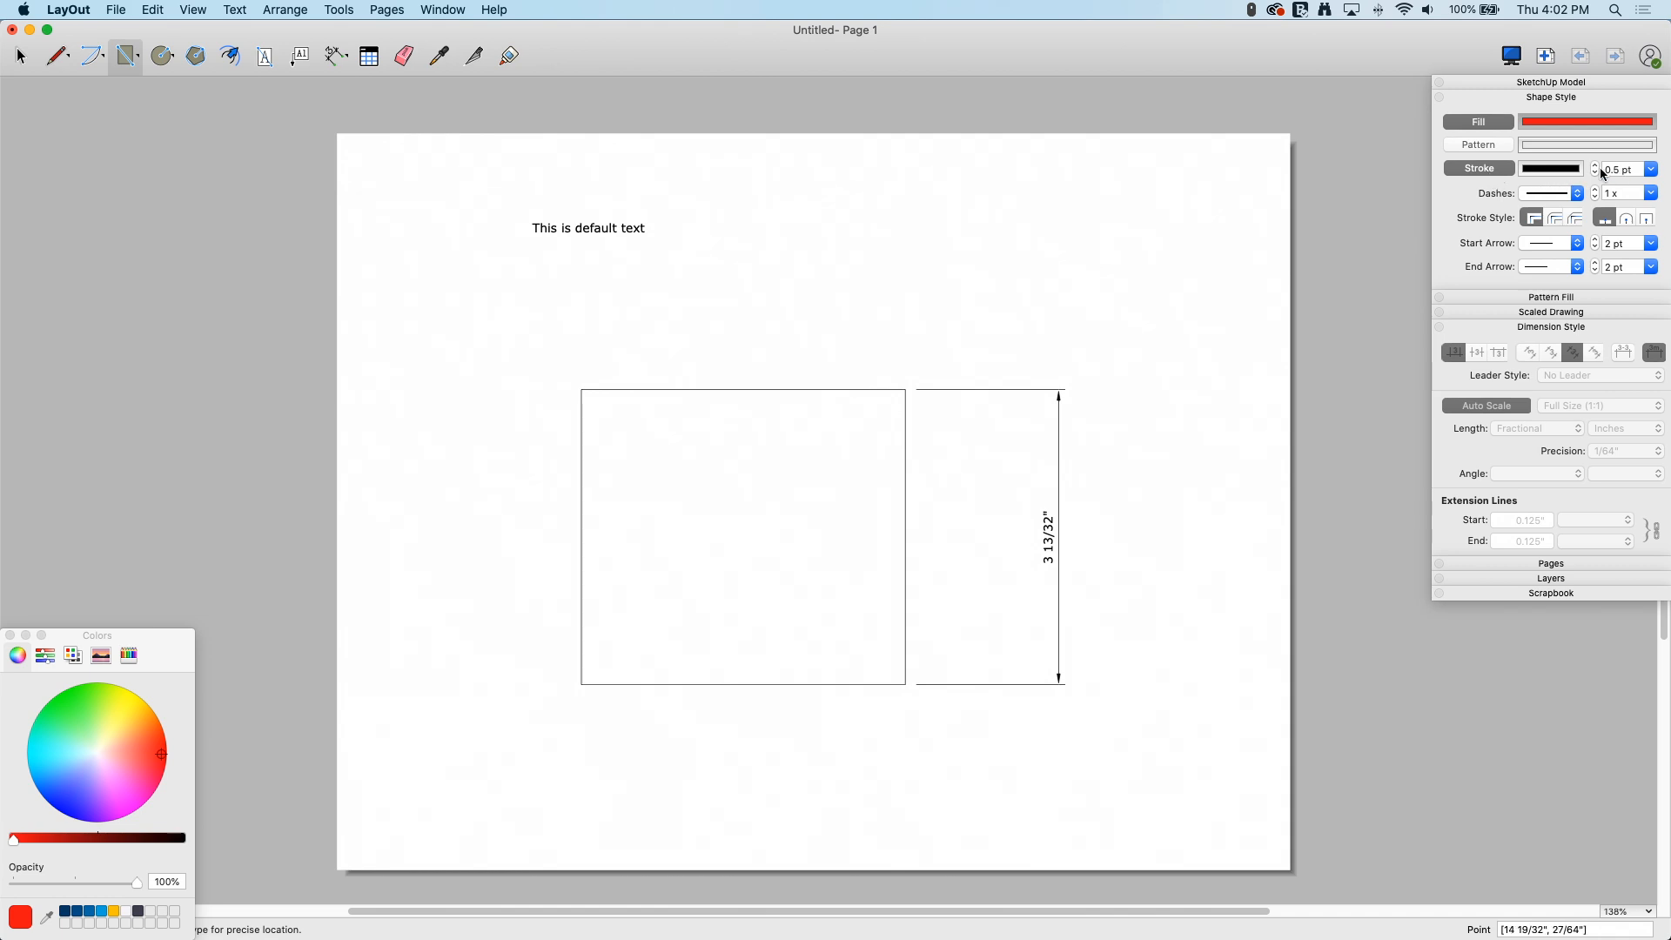
{"action": "left_click", "coordinate": [1653, 169]}
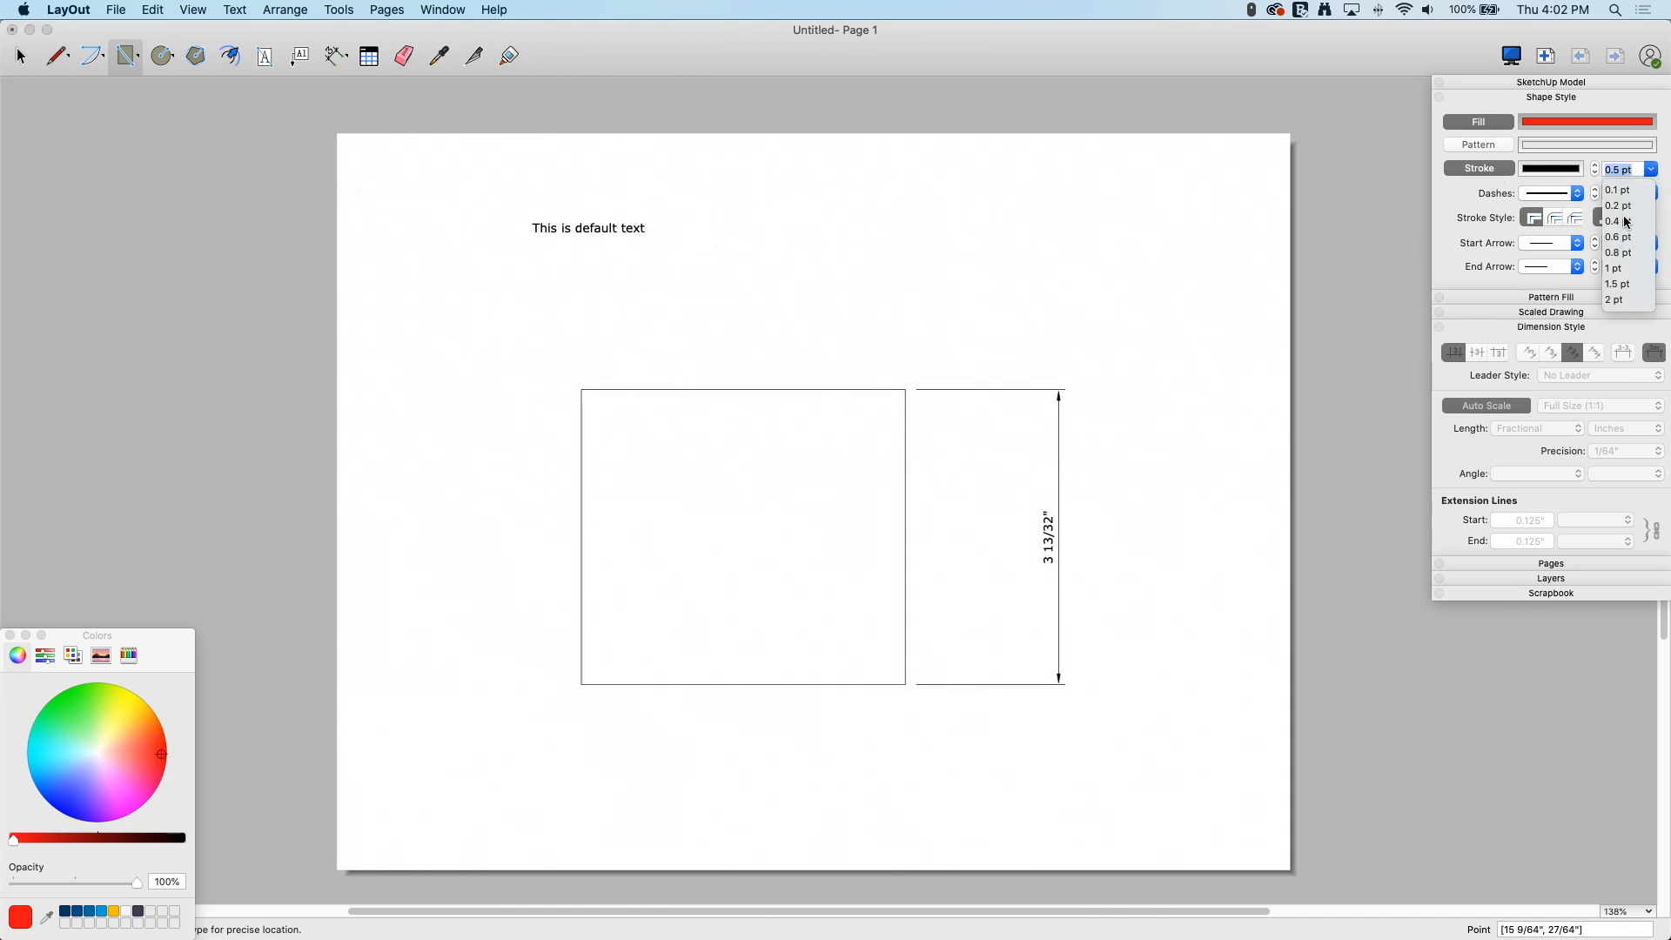
{"action": "left_click", "coordinate": [1613, 299]}
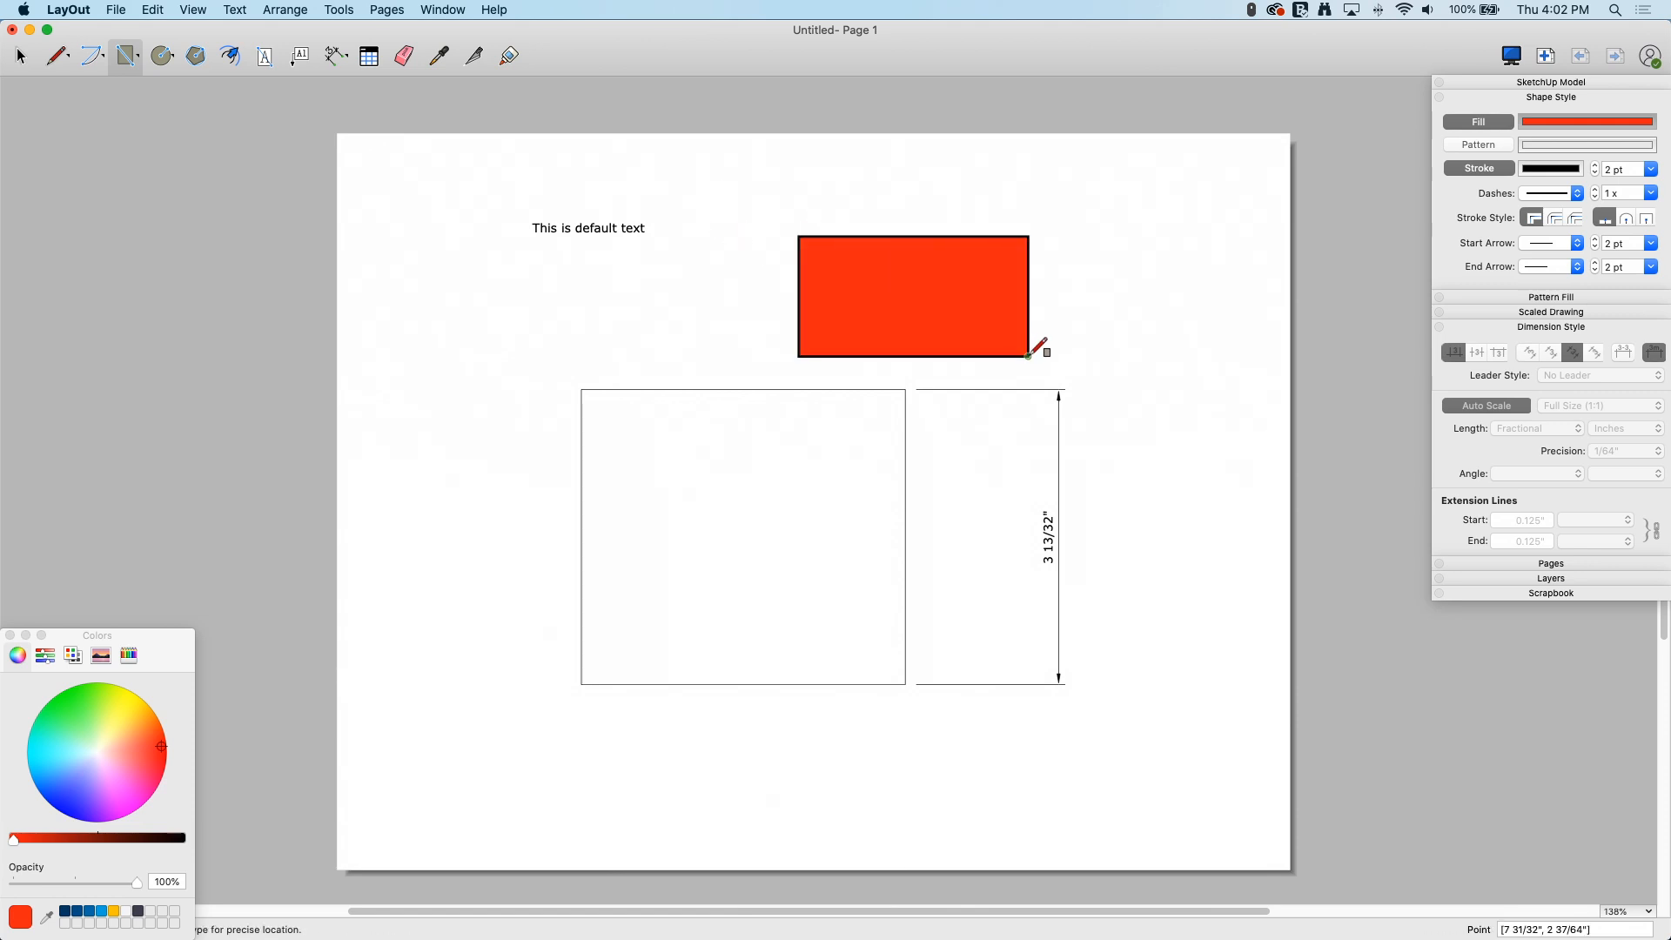
{"action": "mouse_move", "coordinate": [75, 499]}
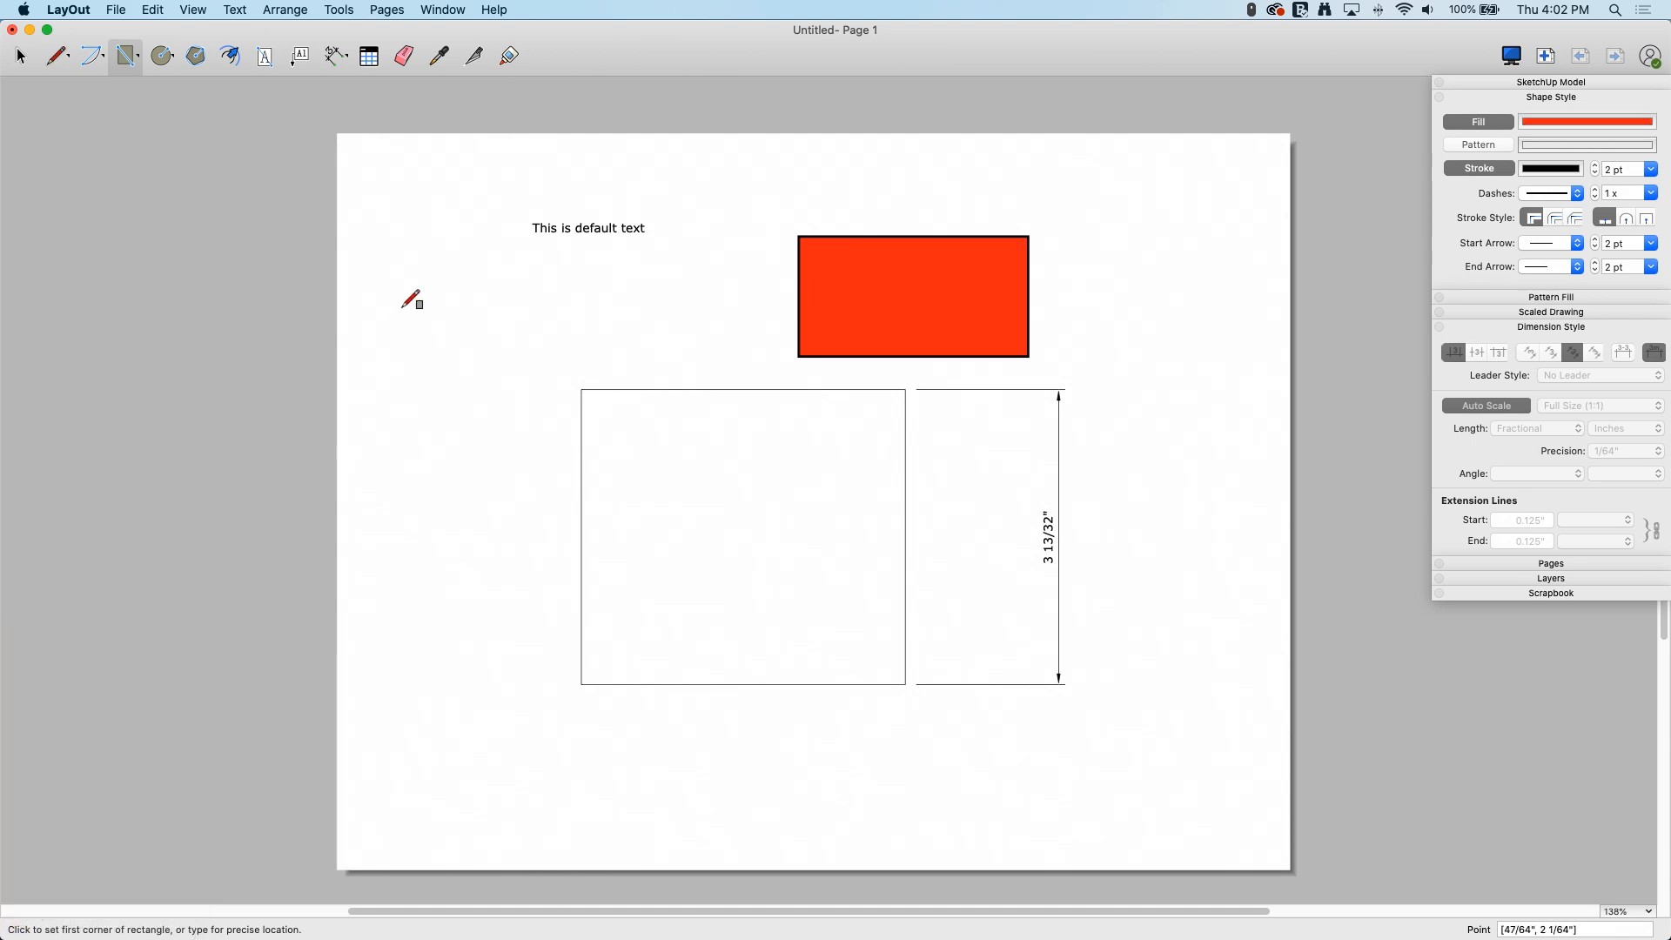
{"action": "mouse_move", "coordinate": [1208, 145]}
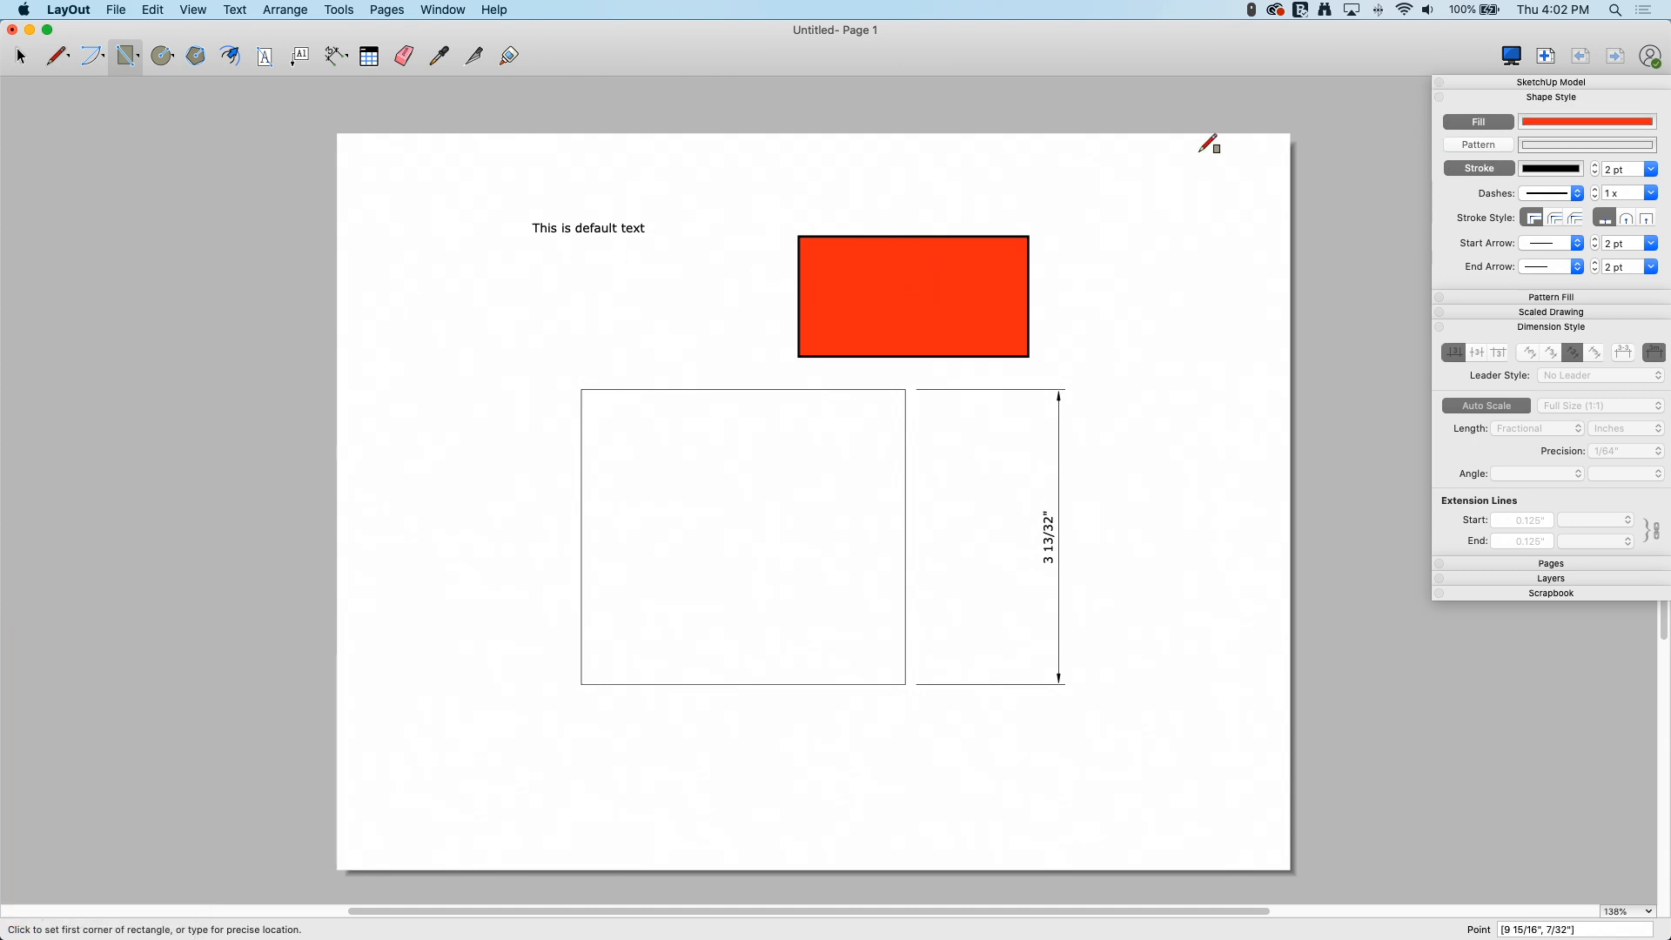
{"action": "mouse_move", "coordinate": [706, 392]}
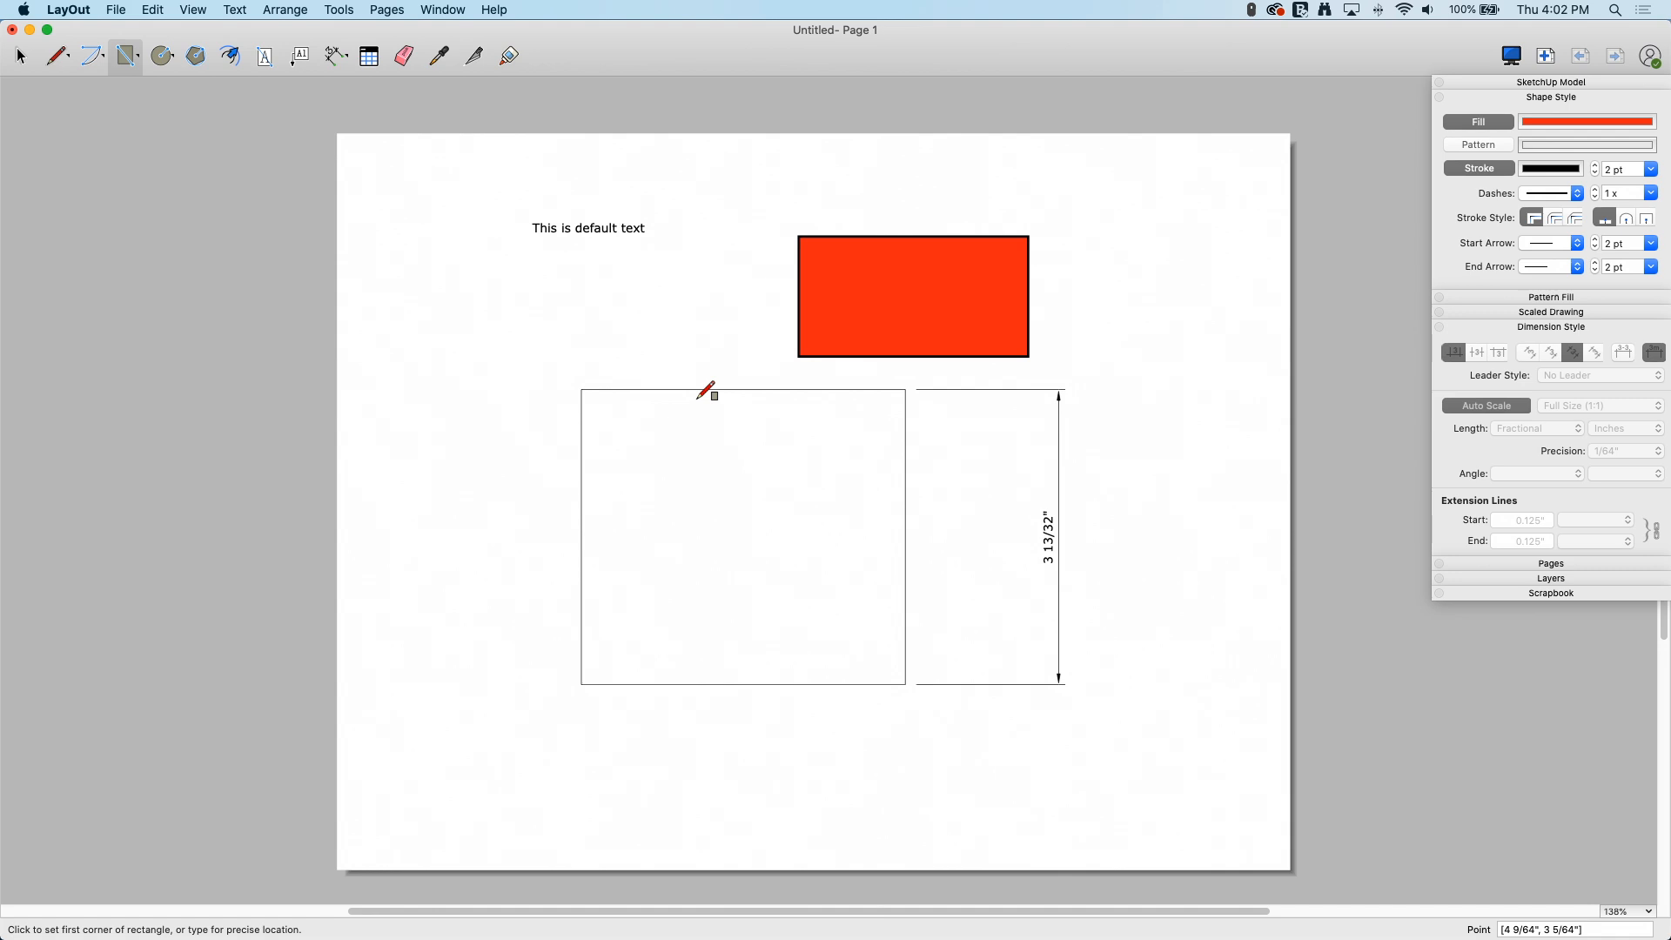
{"action": "mouse_move", "coordinate": [783, 354]}
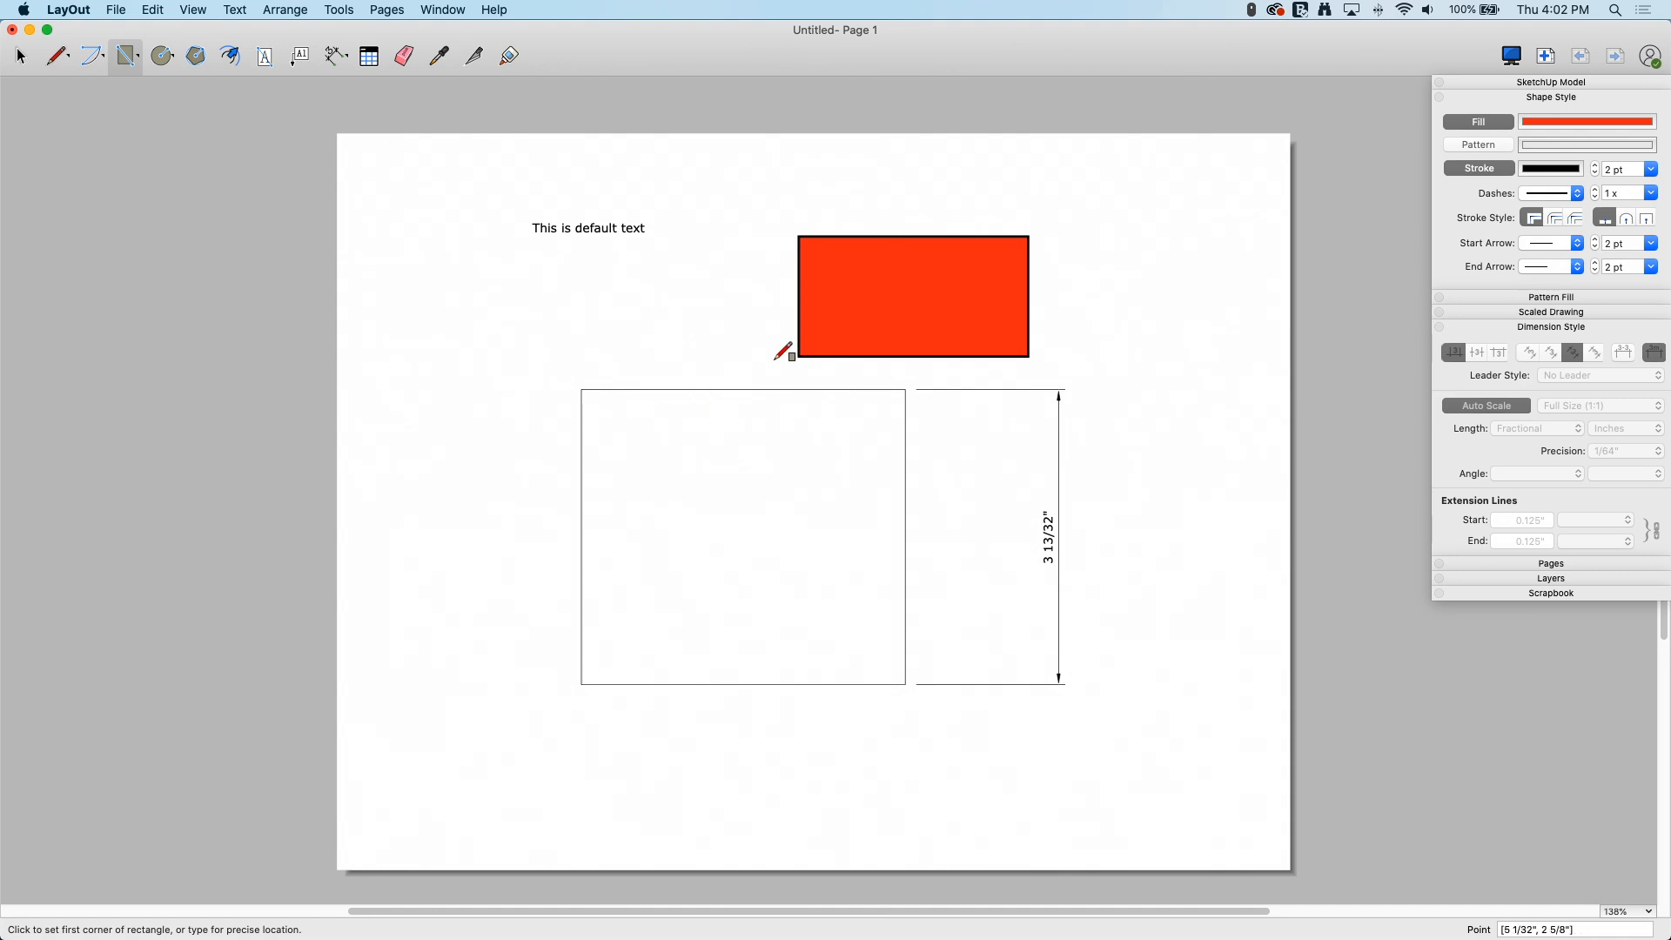
{"action": "mouse_move", "coordinate": [432, 95]}
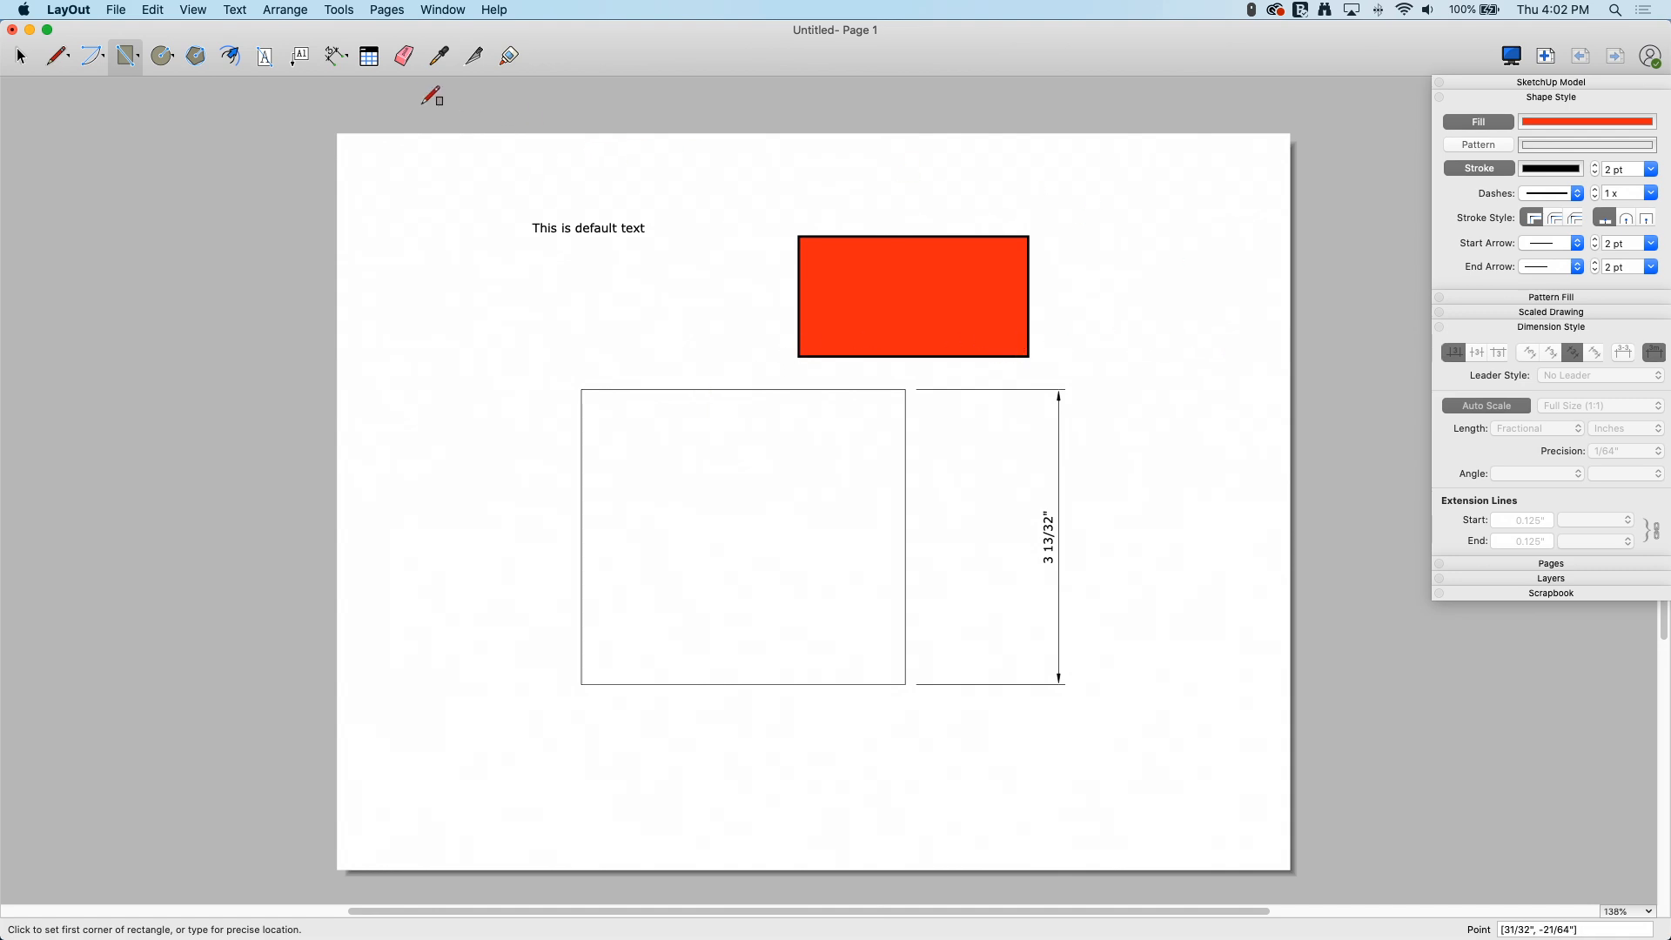
Set the Text tool font to 24 pt Tahoma via the Fonts panel.
{"action": "left_click", "coordinate": [264, 56]}
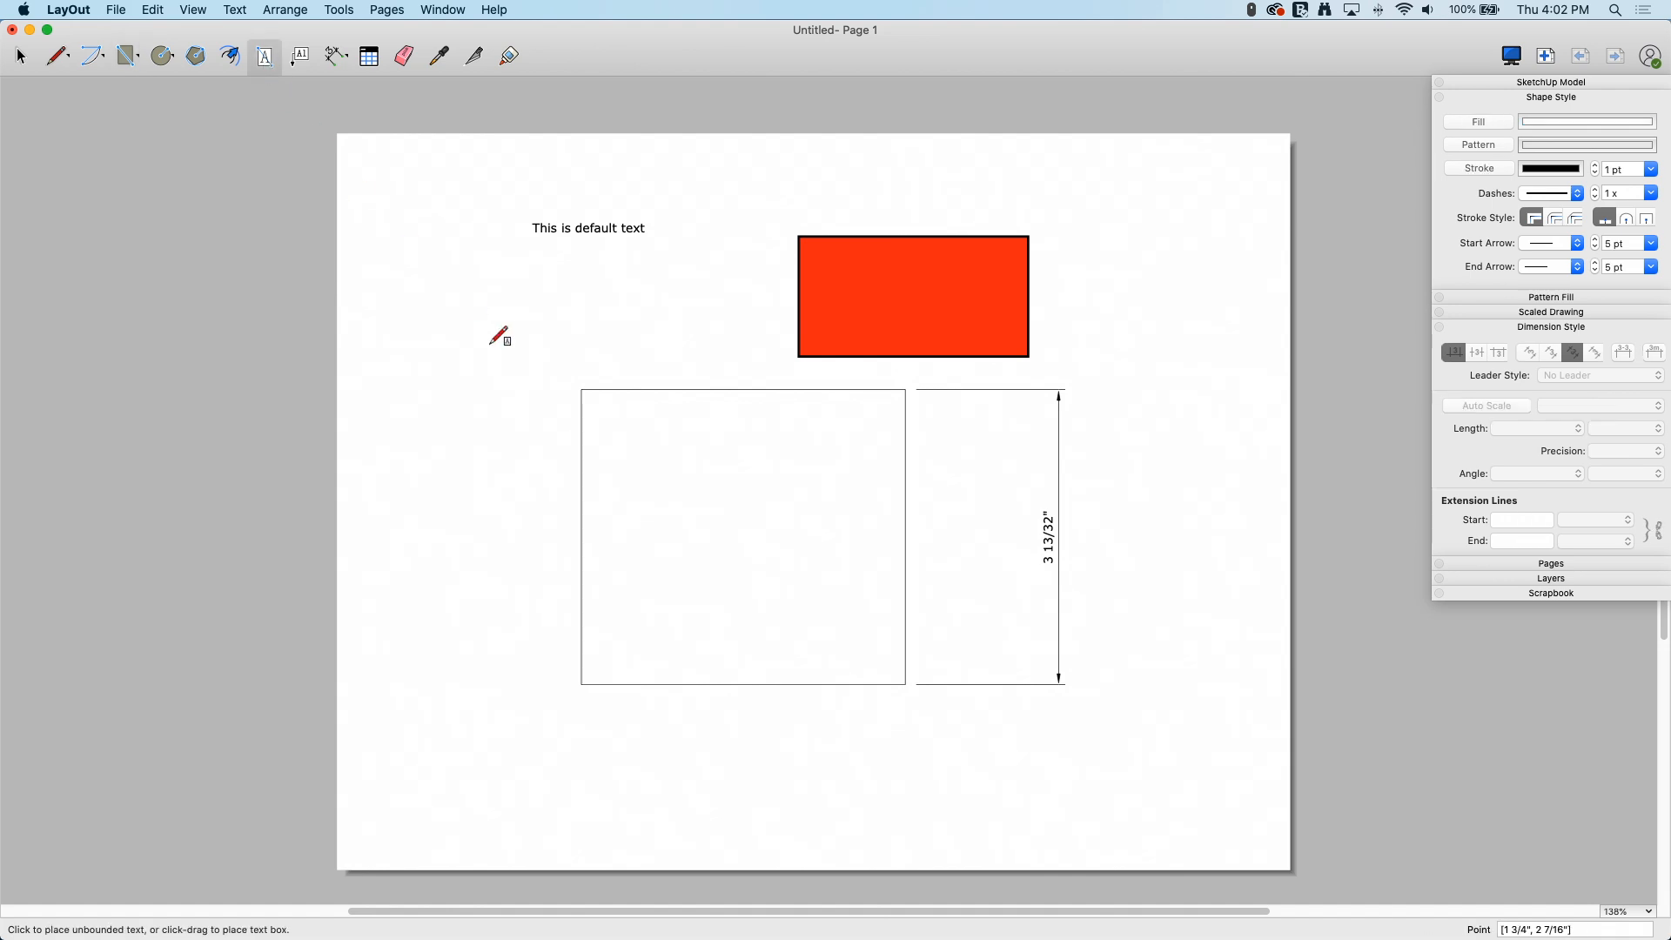
{"action": "mouse_move", "coordinate": [402, 282]}
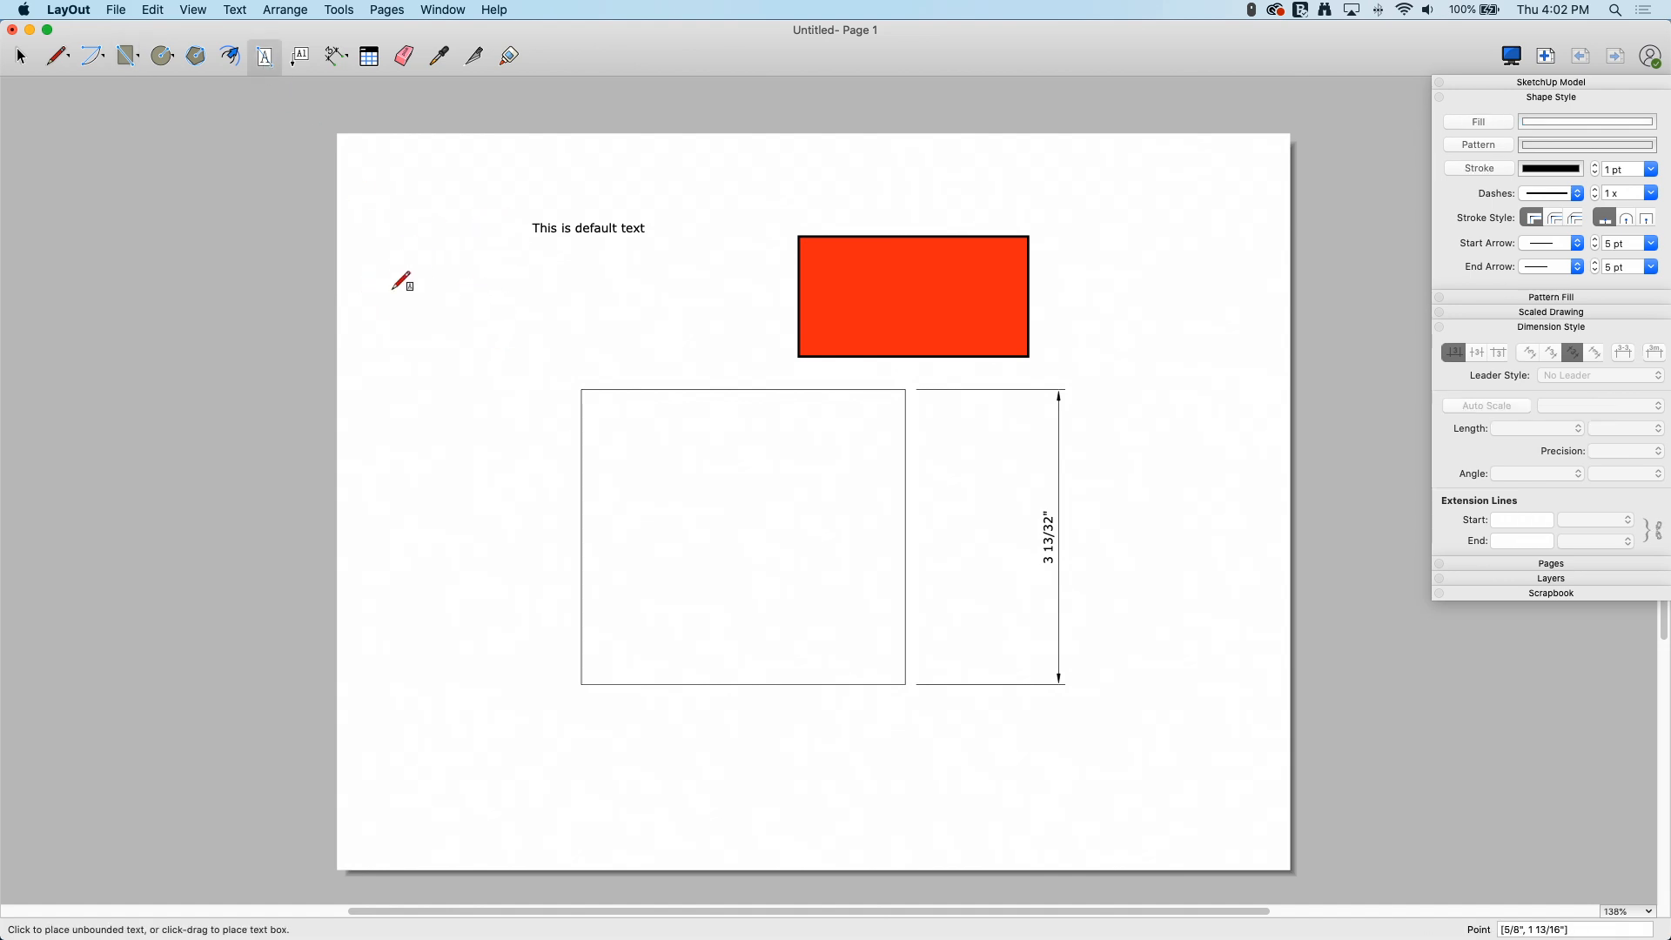
{"action": "mouse_move", "coordinate": [529, 315]}
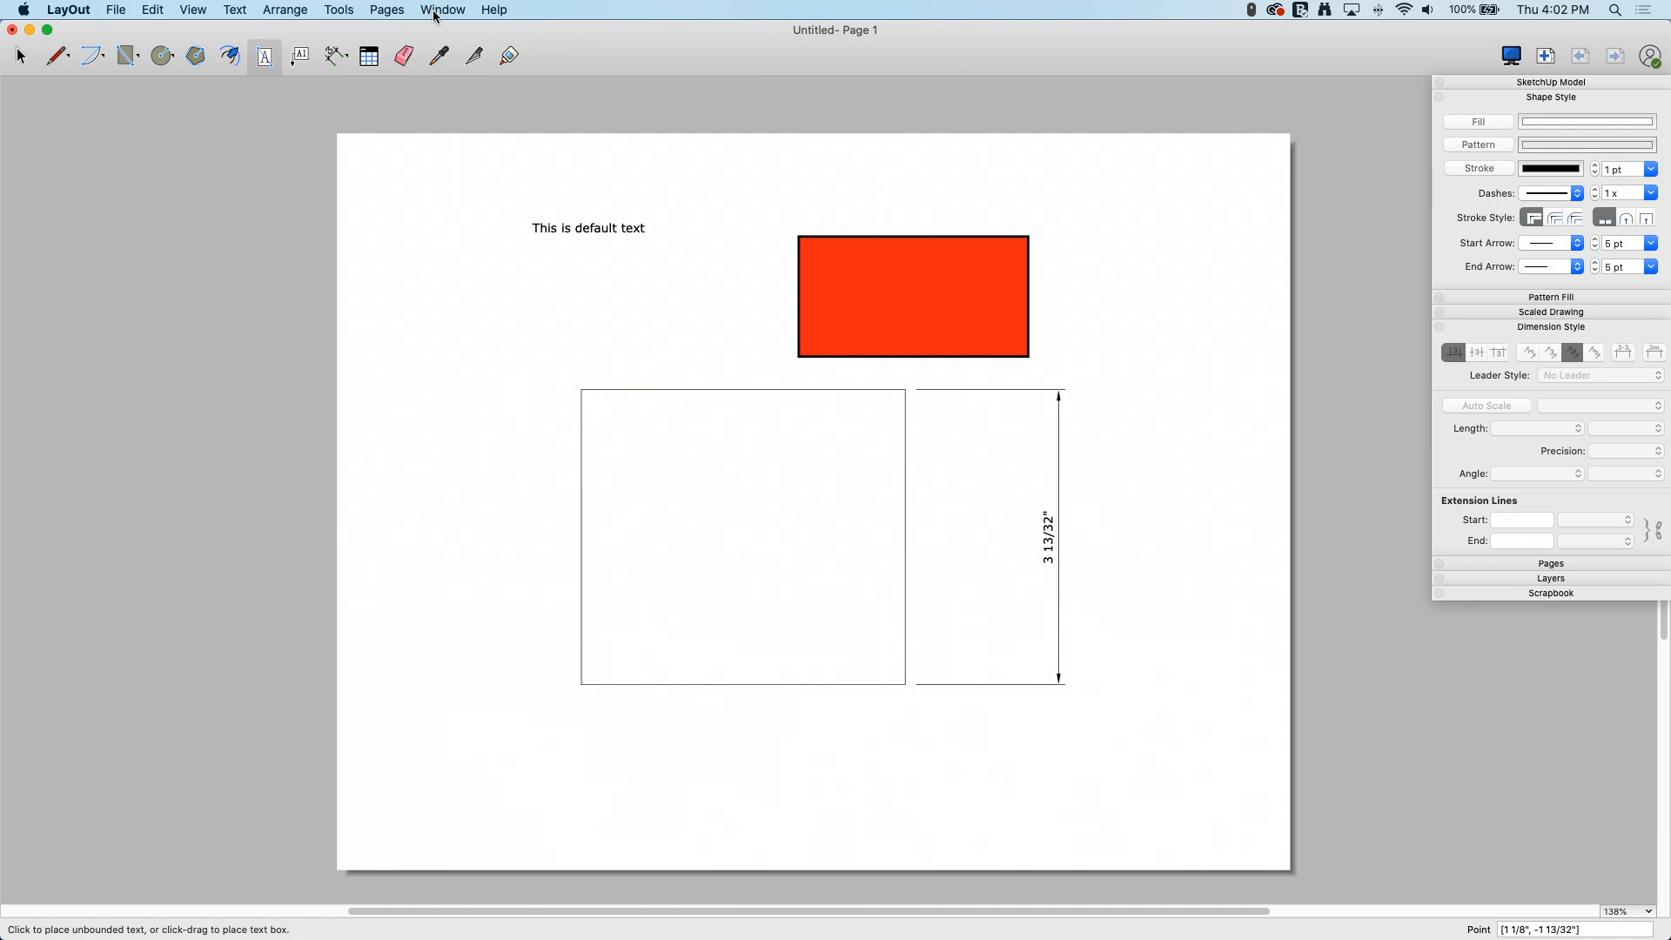
{"action": "left_click", "coordinate": [442, 11]}
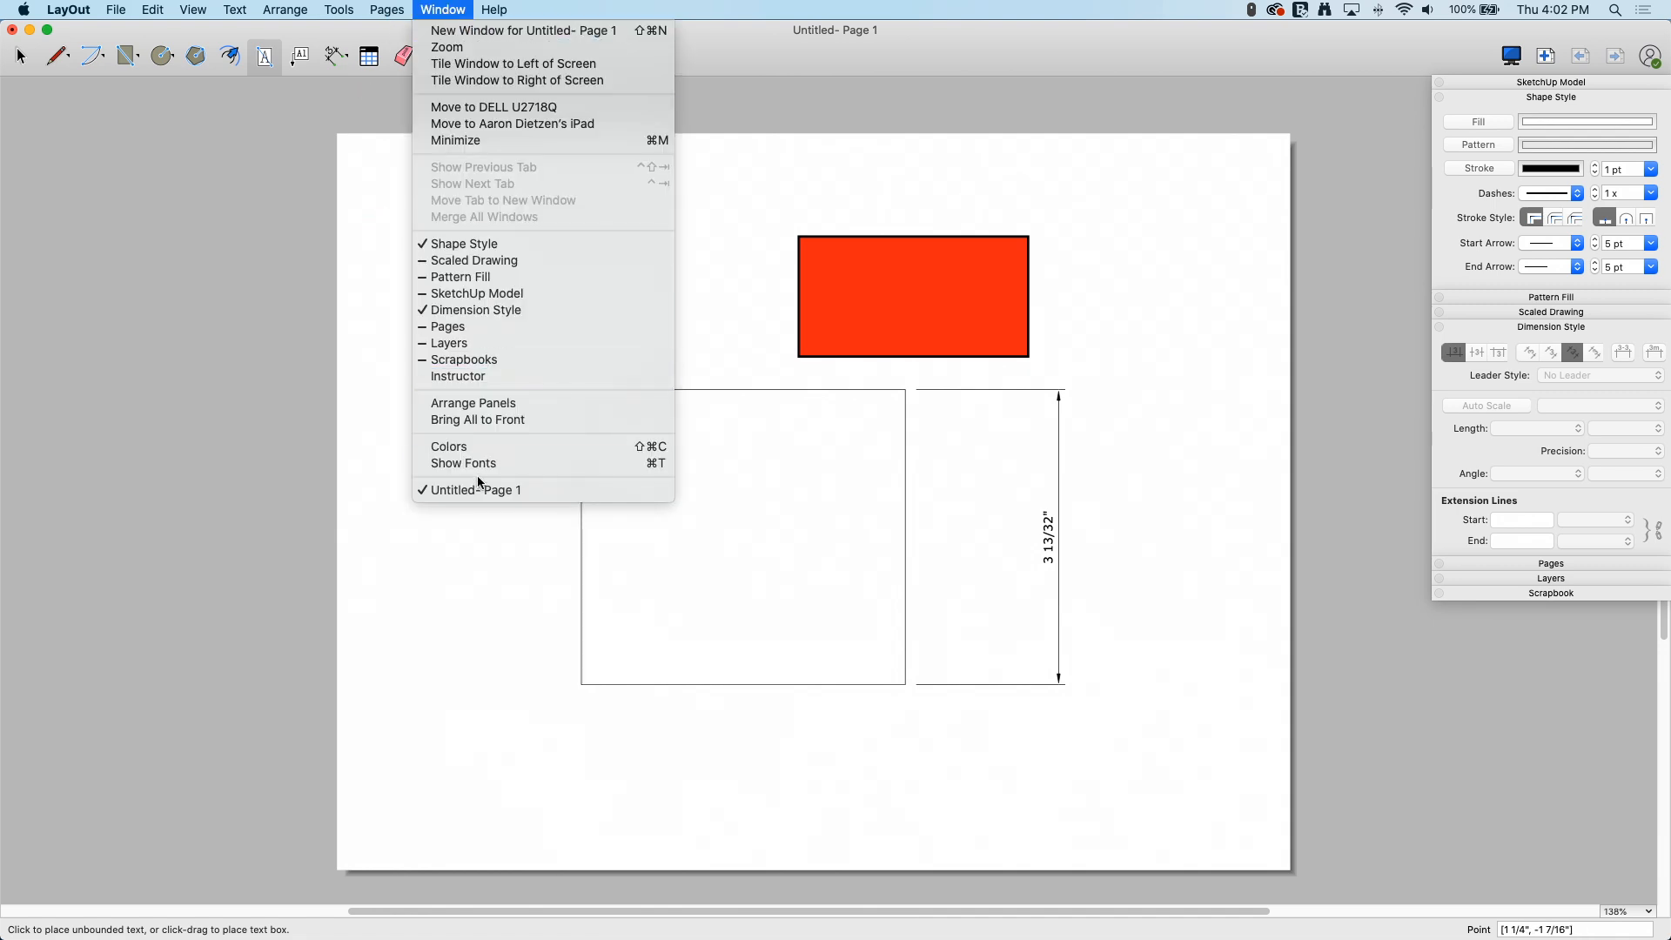
{"action": "left_click", "coordinate": [462, 463]}
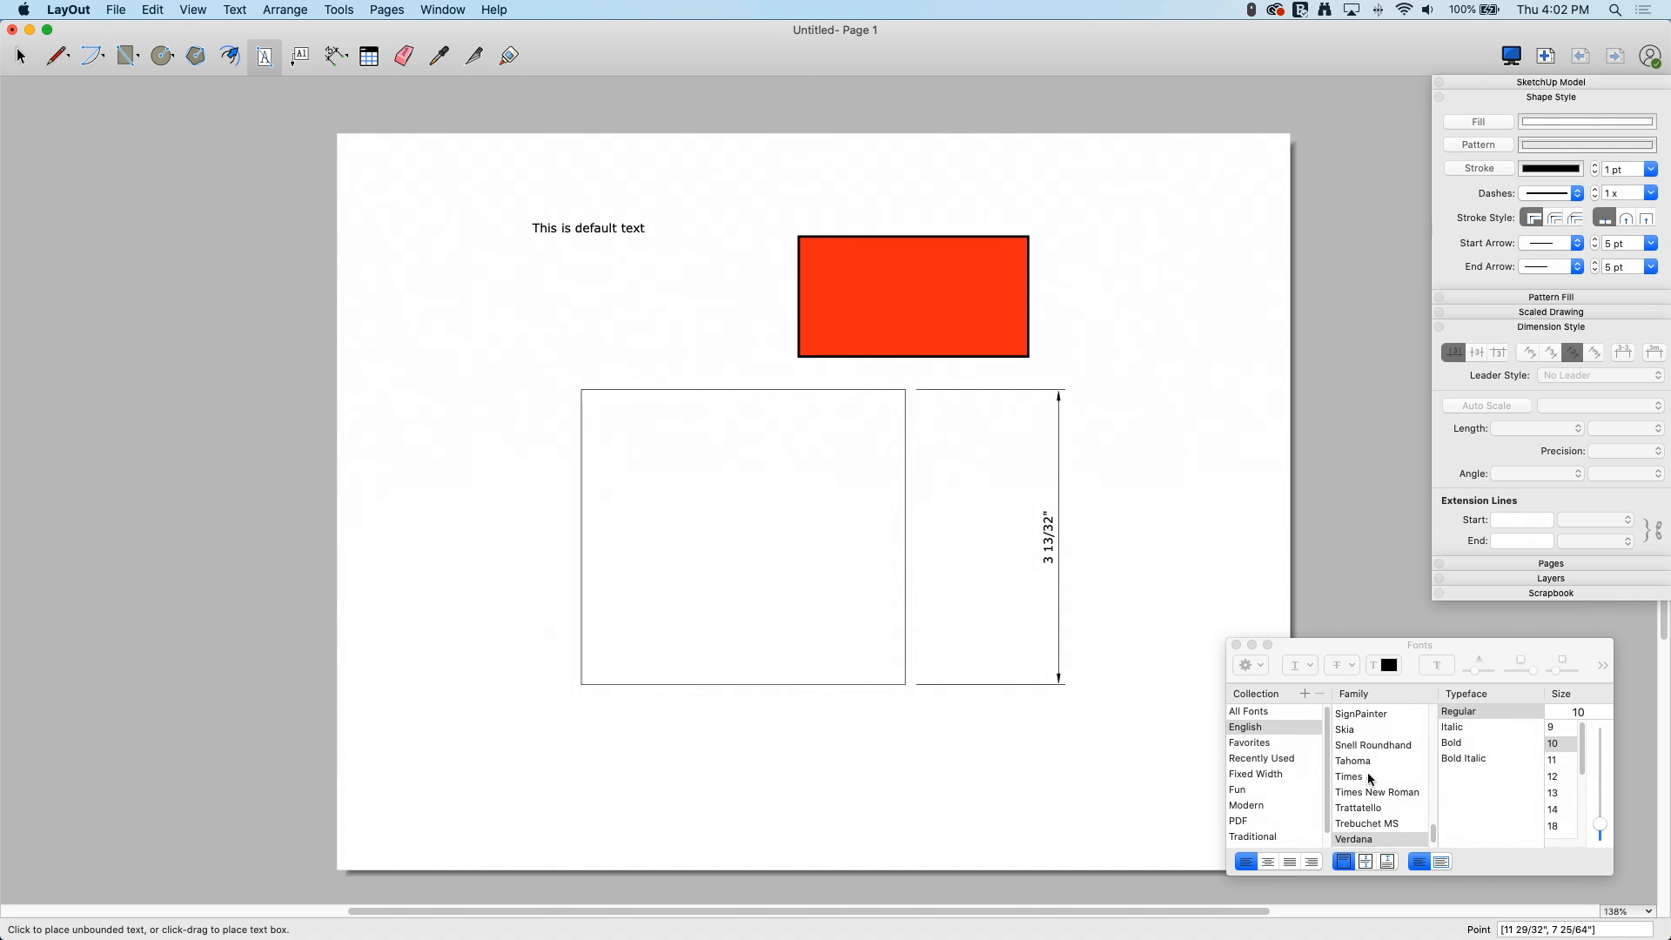
{"action": "left_click", "coordinate": [1354, 760]}
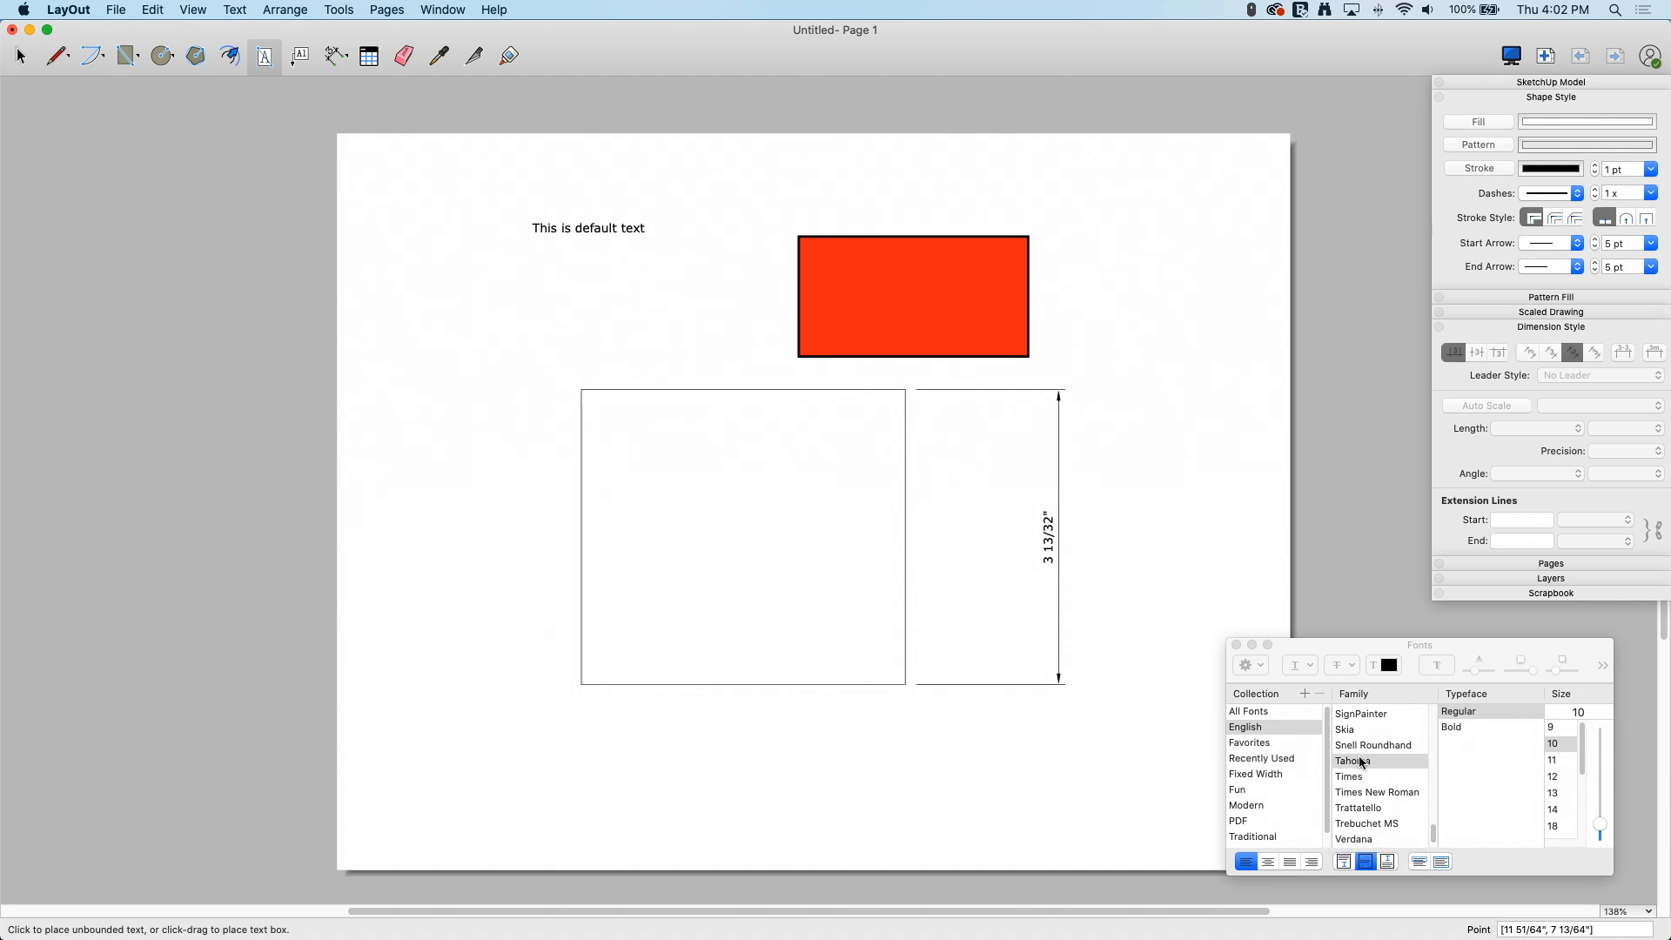
{"action": "scroll", "scroll_direction": "down", "scroll_amount": 3}
{"action": "type", "text": "24"}
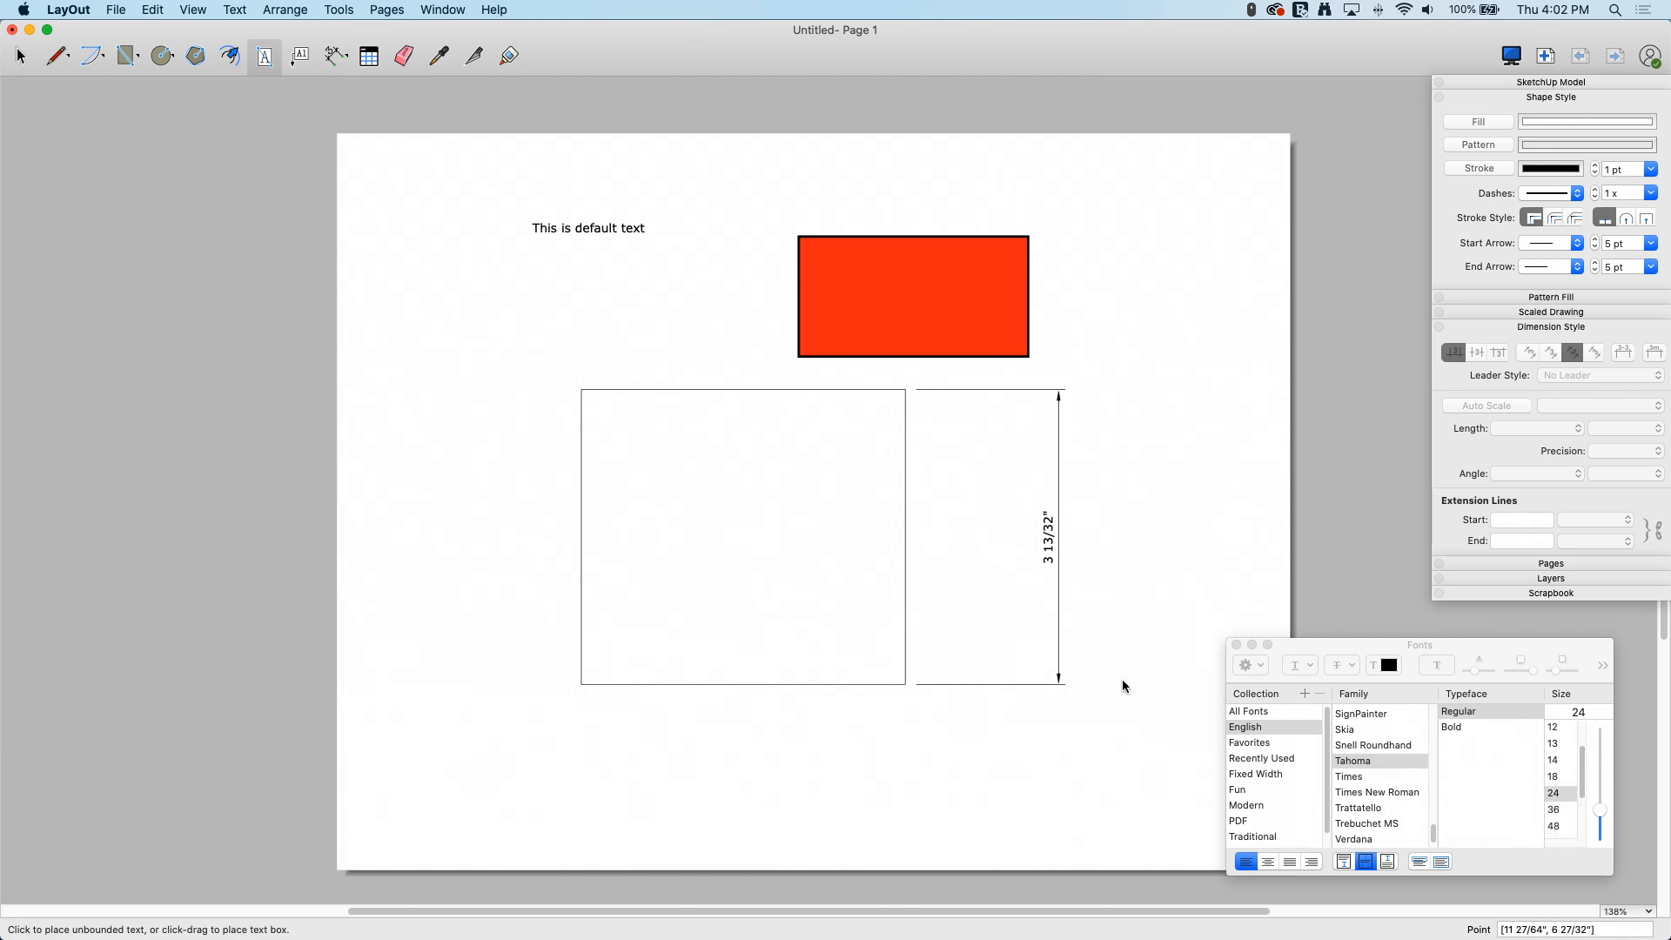
{"action": "mouse_move", "coordinate": [410, 266]}
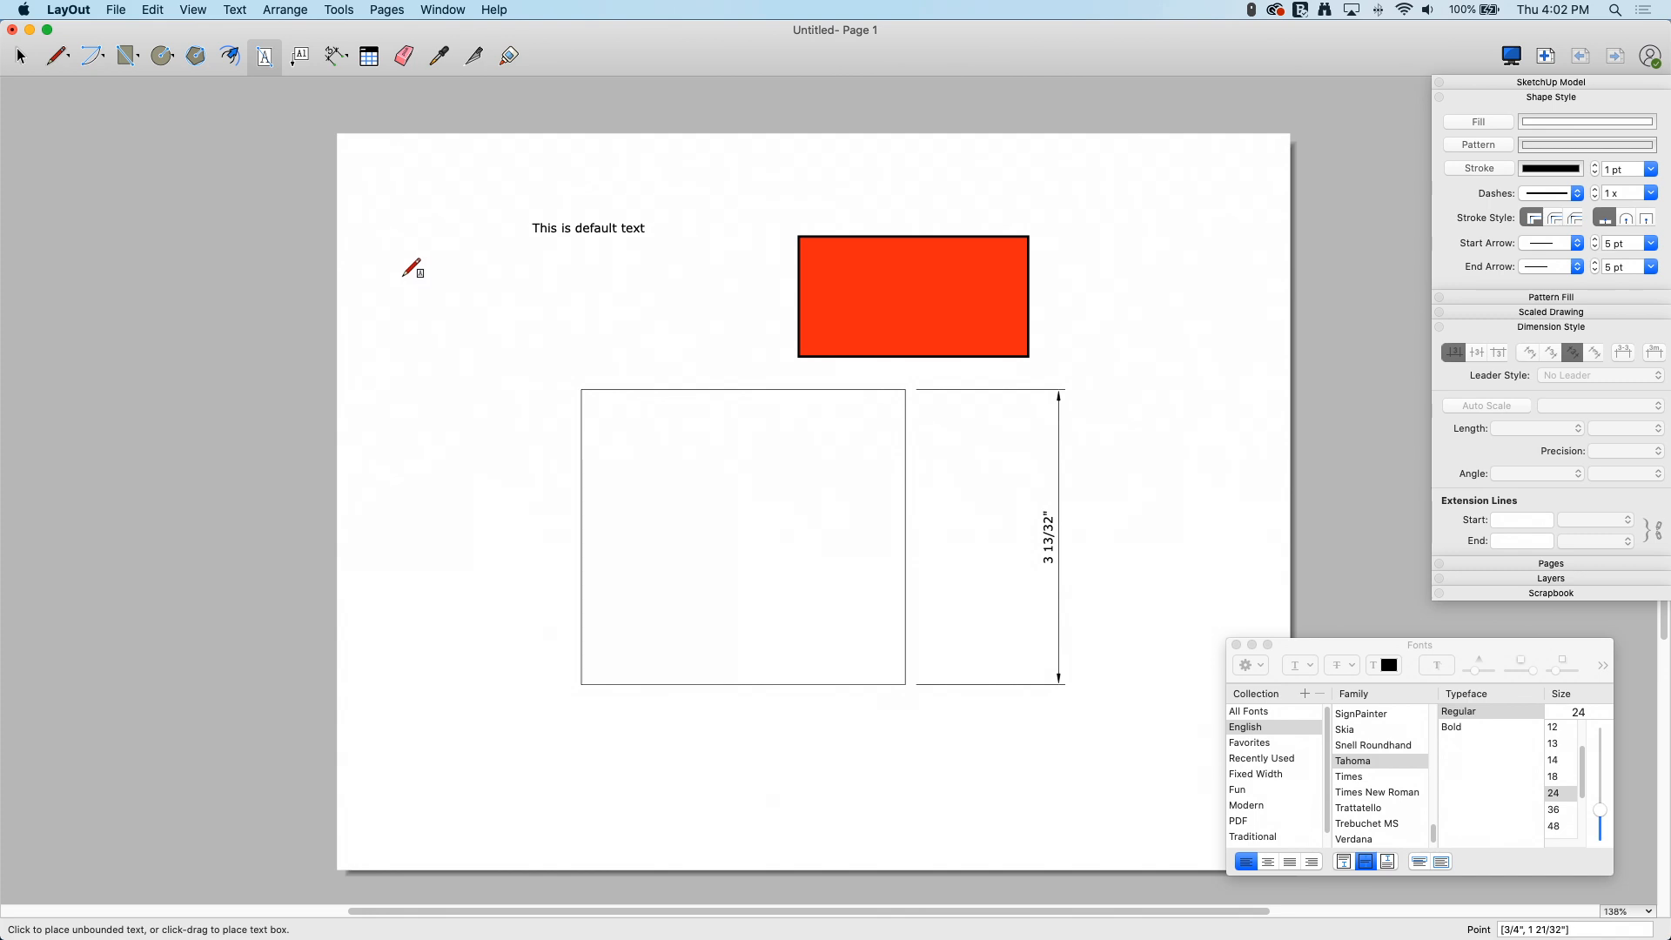
{"action": "mouse_move", "coordinate": [1489, 757]}
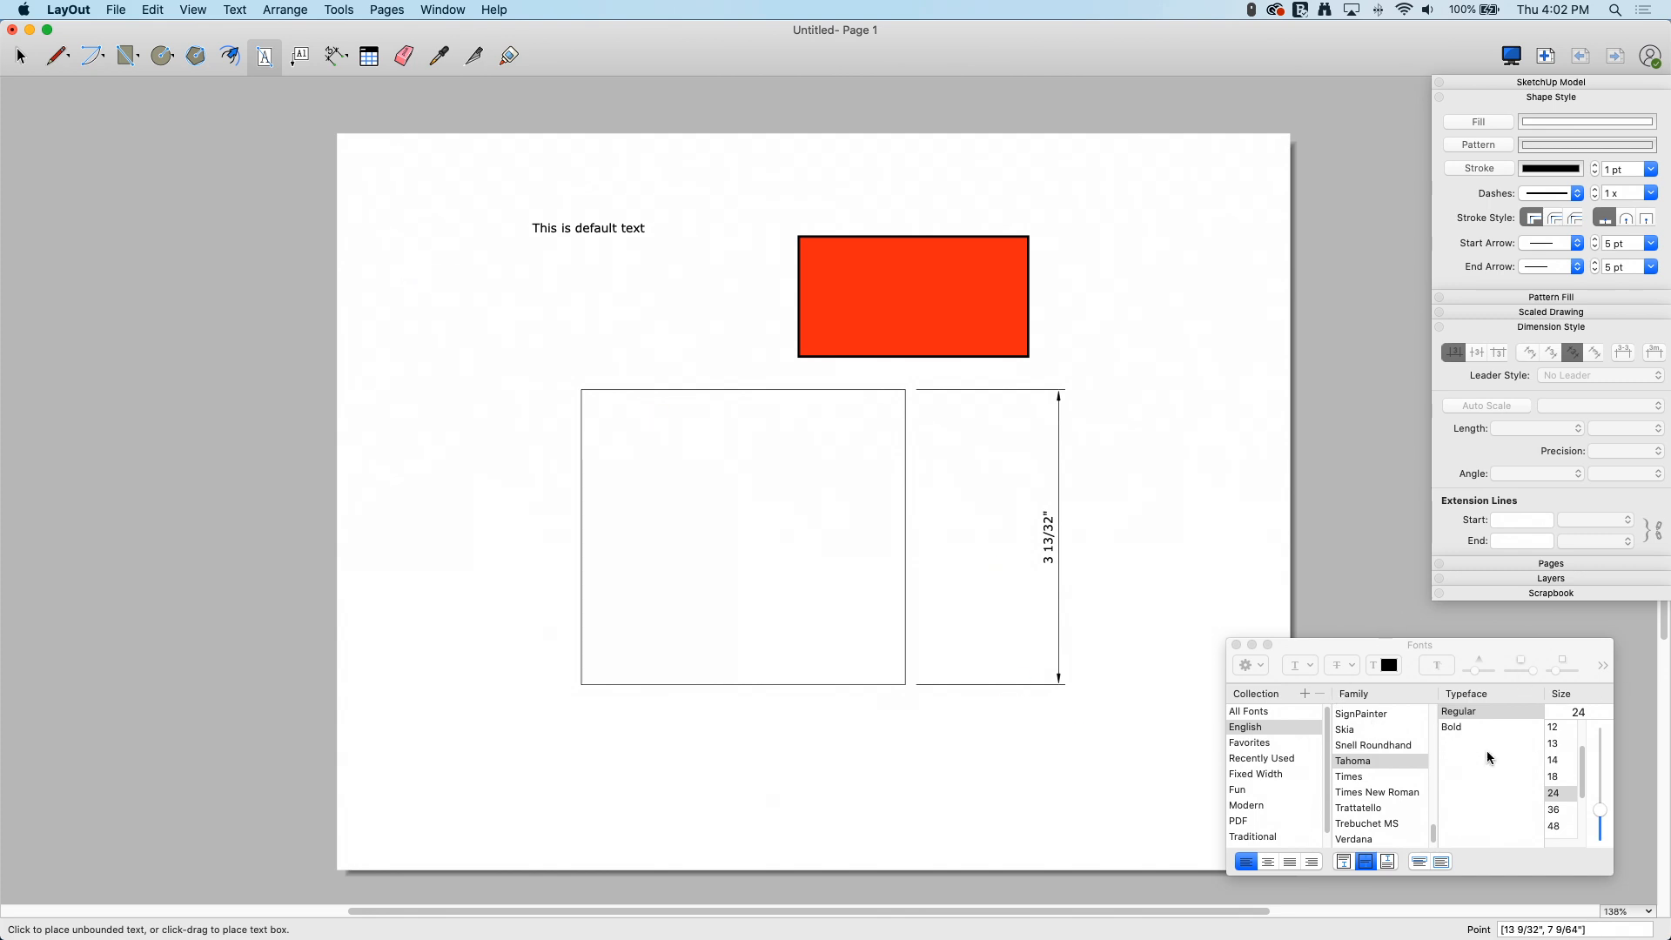
Place a text box left of the red rectangle reading 'Big text'.
{"action": "left_click_drag", "start_coordinate": [402, 278], "coordinate": [698, 330]}
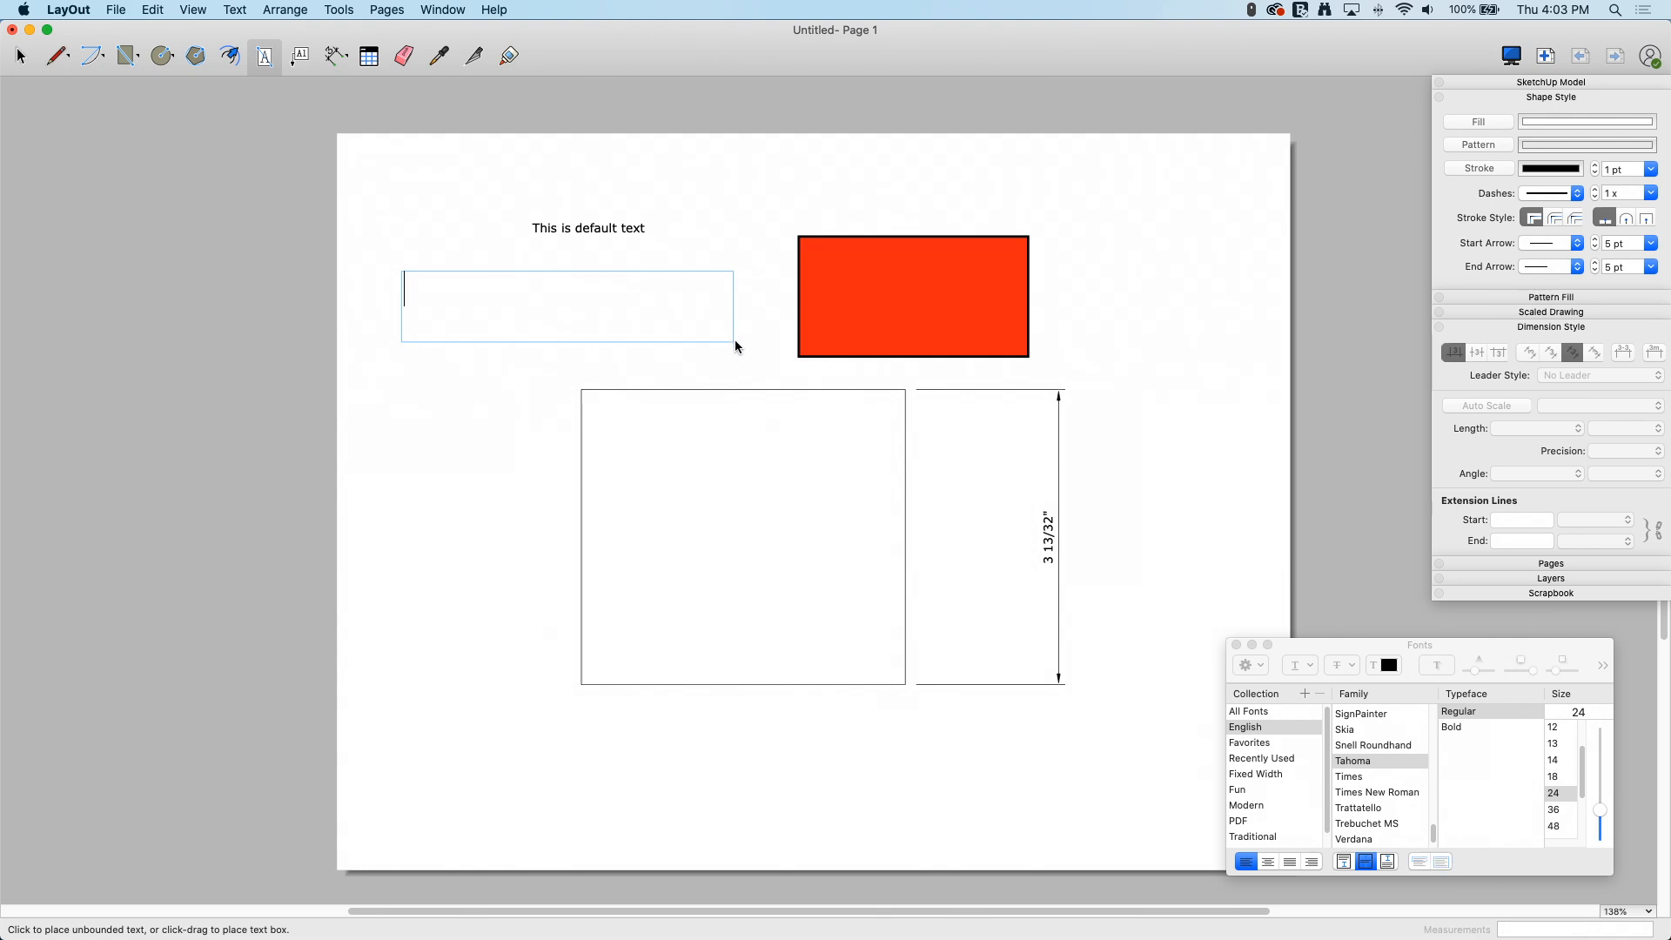
{"action": "type", "text": "Big text"}
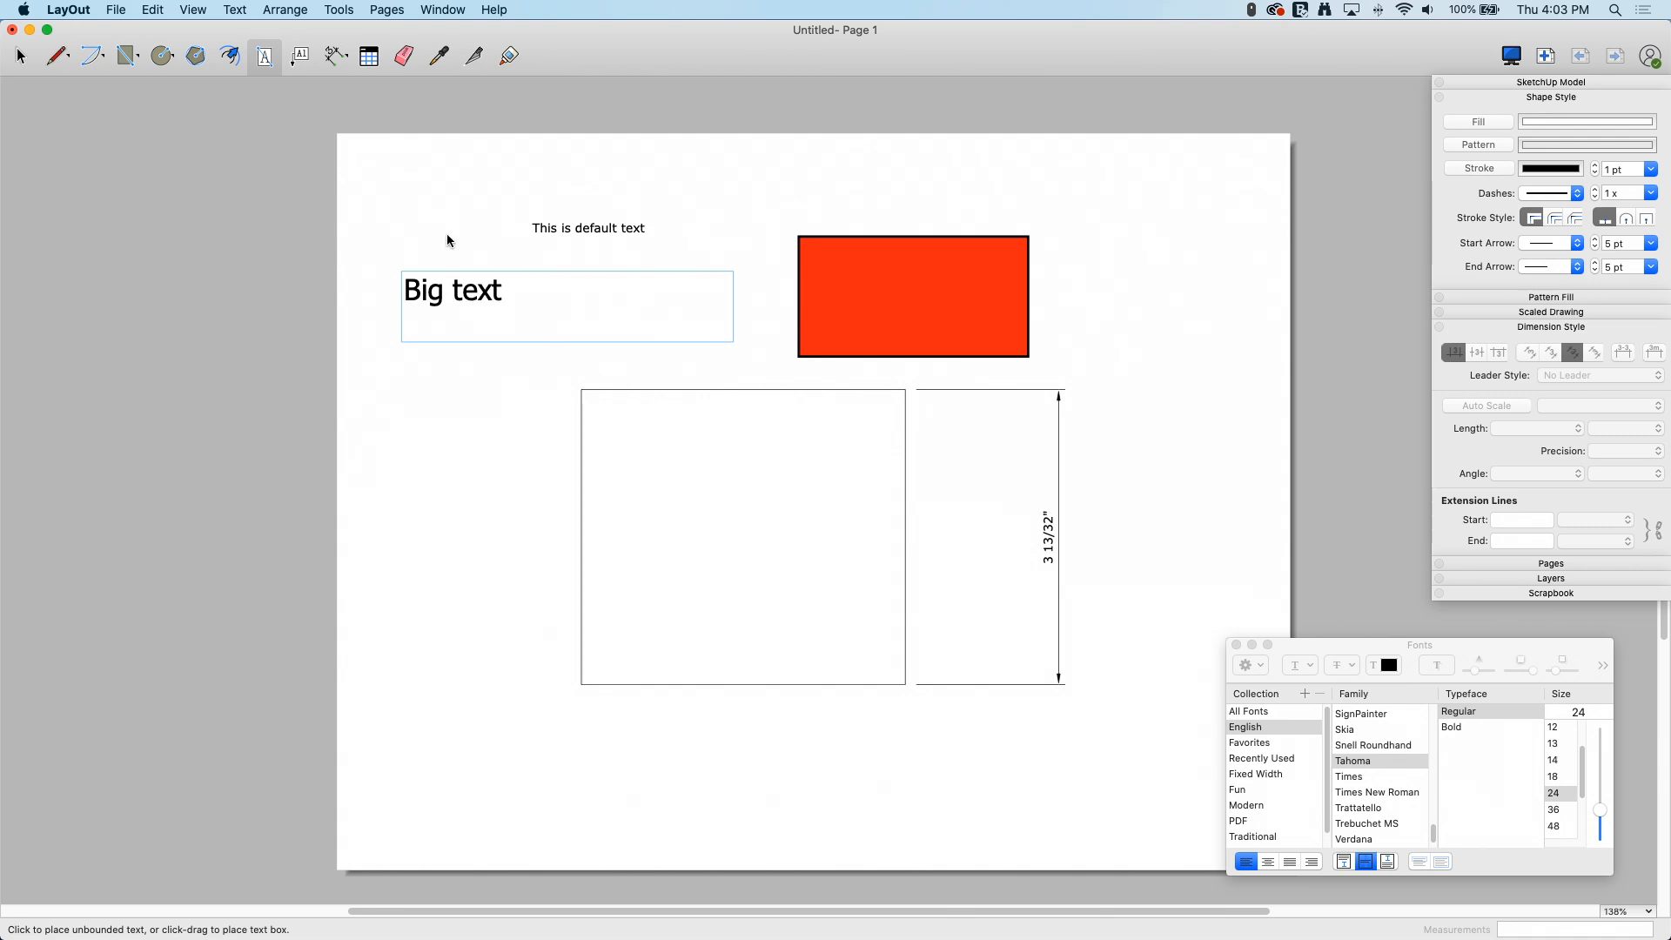
Make Dimension tool text blue, precision 1/16" and a different Start Arrow style.
{"action": "left_click", "coordinate": [334, 55]}
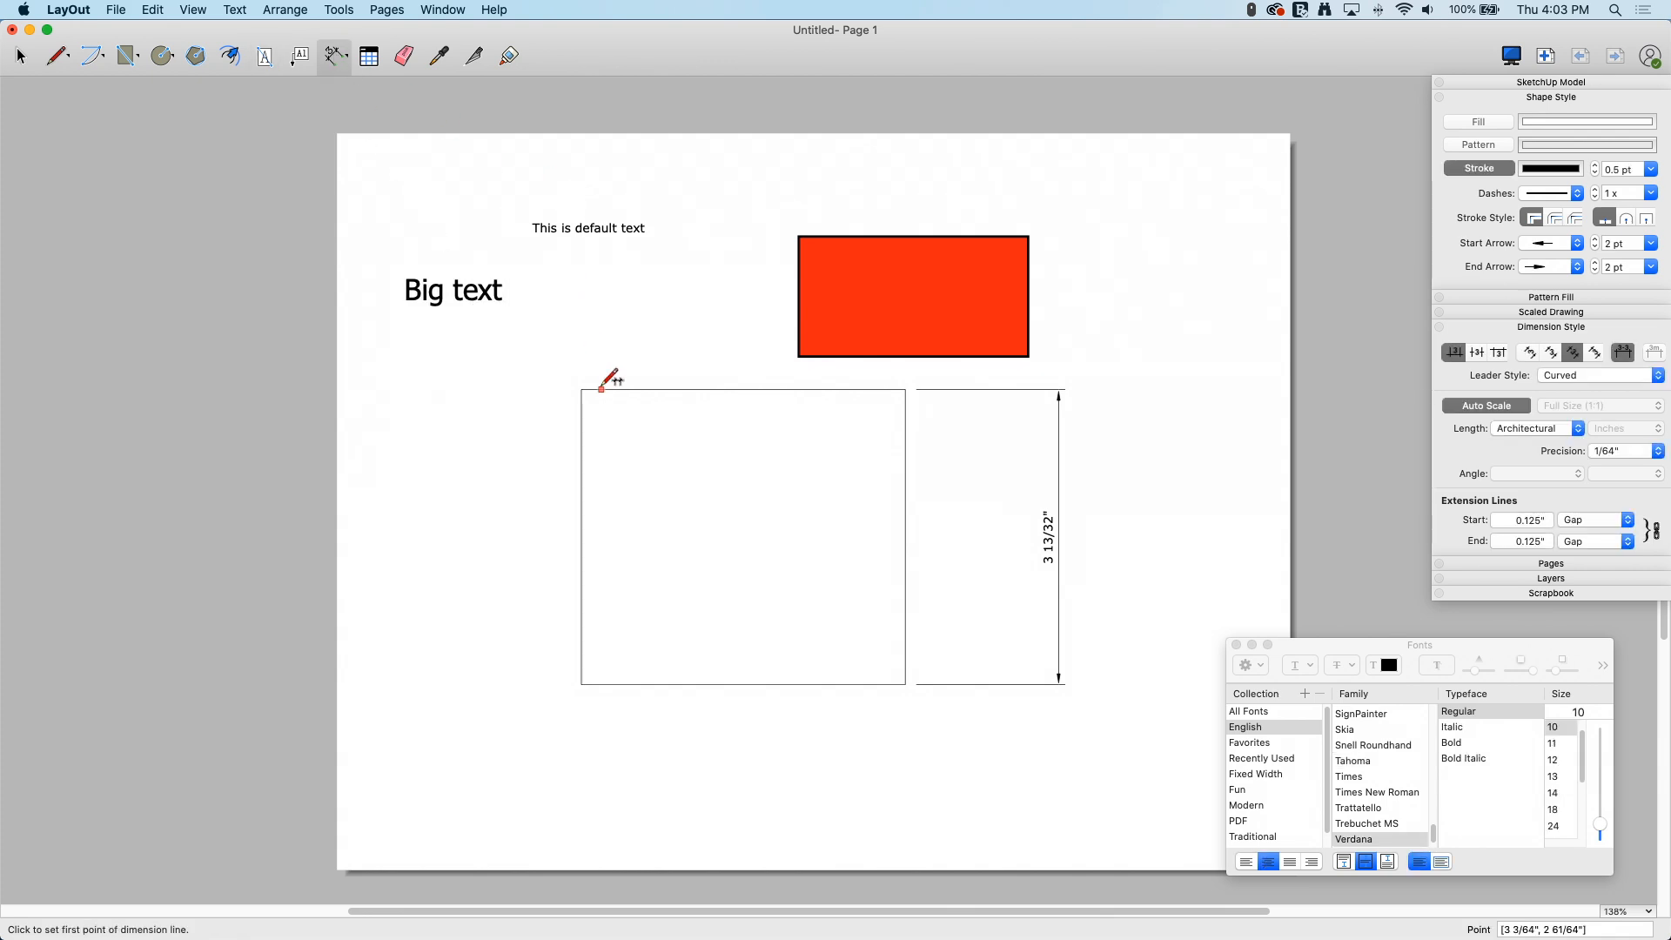
{"action": "mouse_move", "coordinate": [828, 483]}
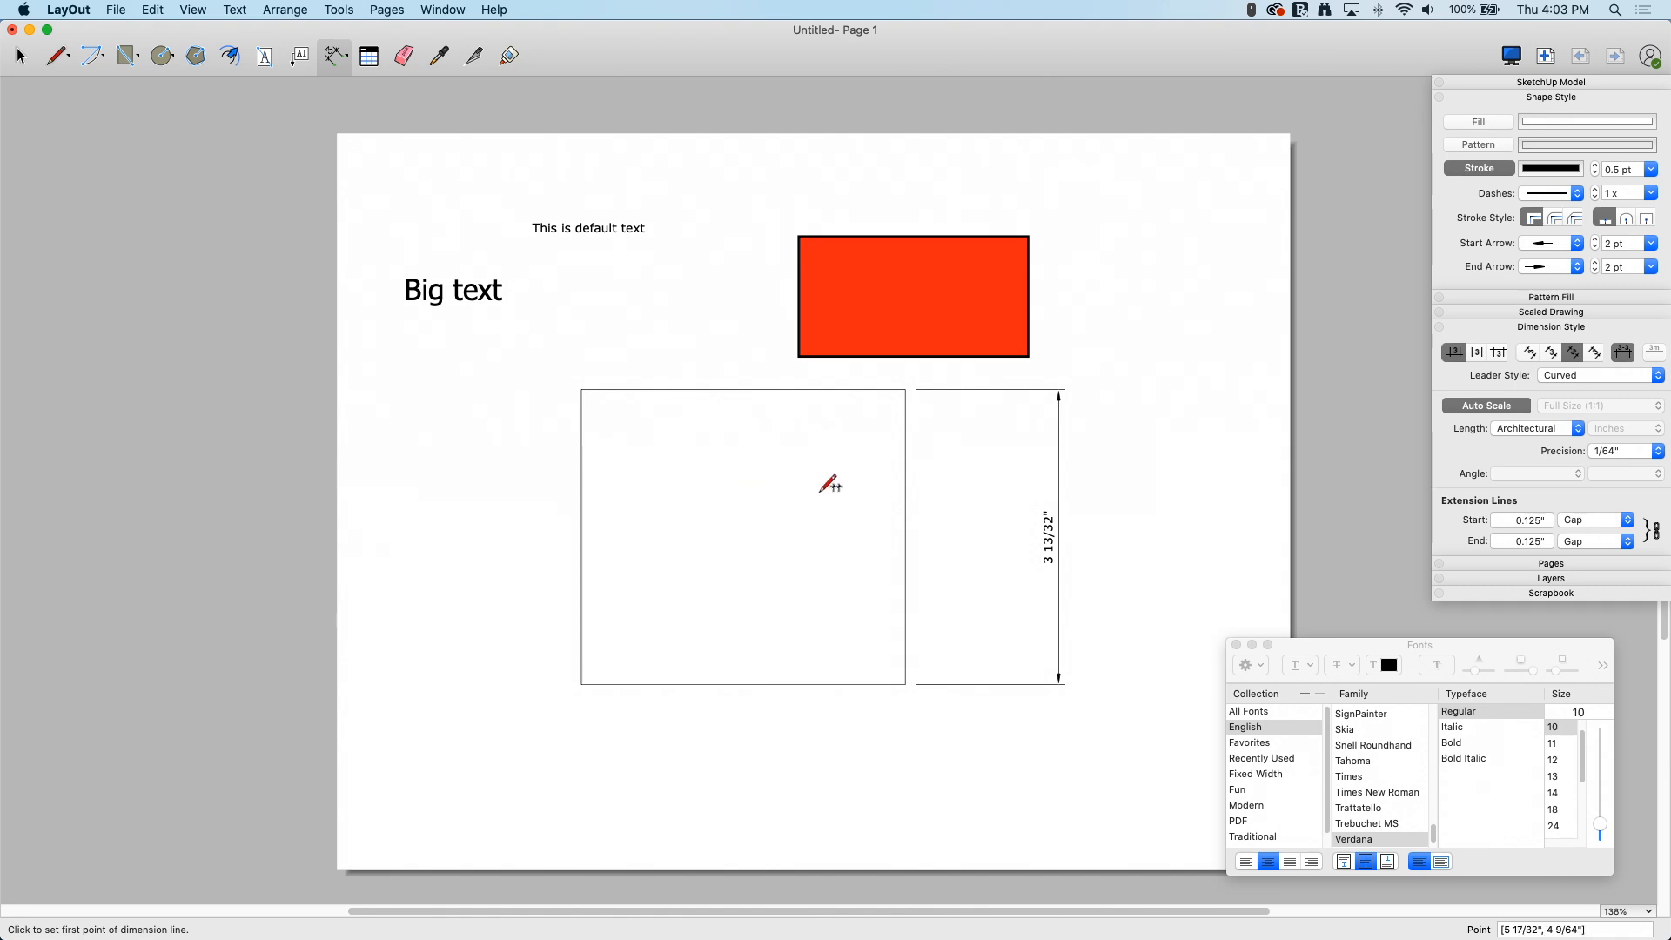
{"action": "mouse_move", "coordinate": [1137, 526]}
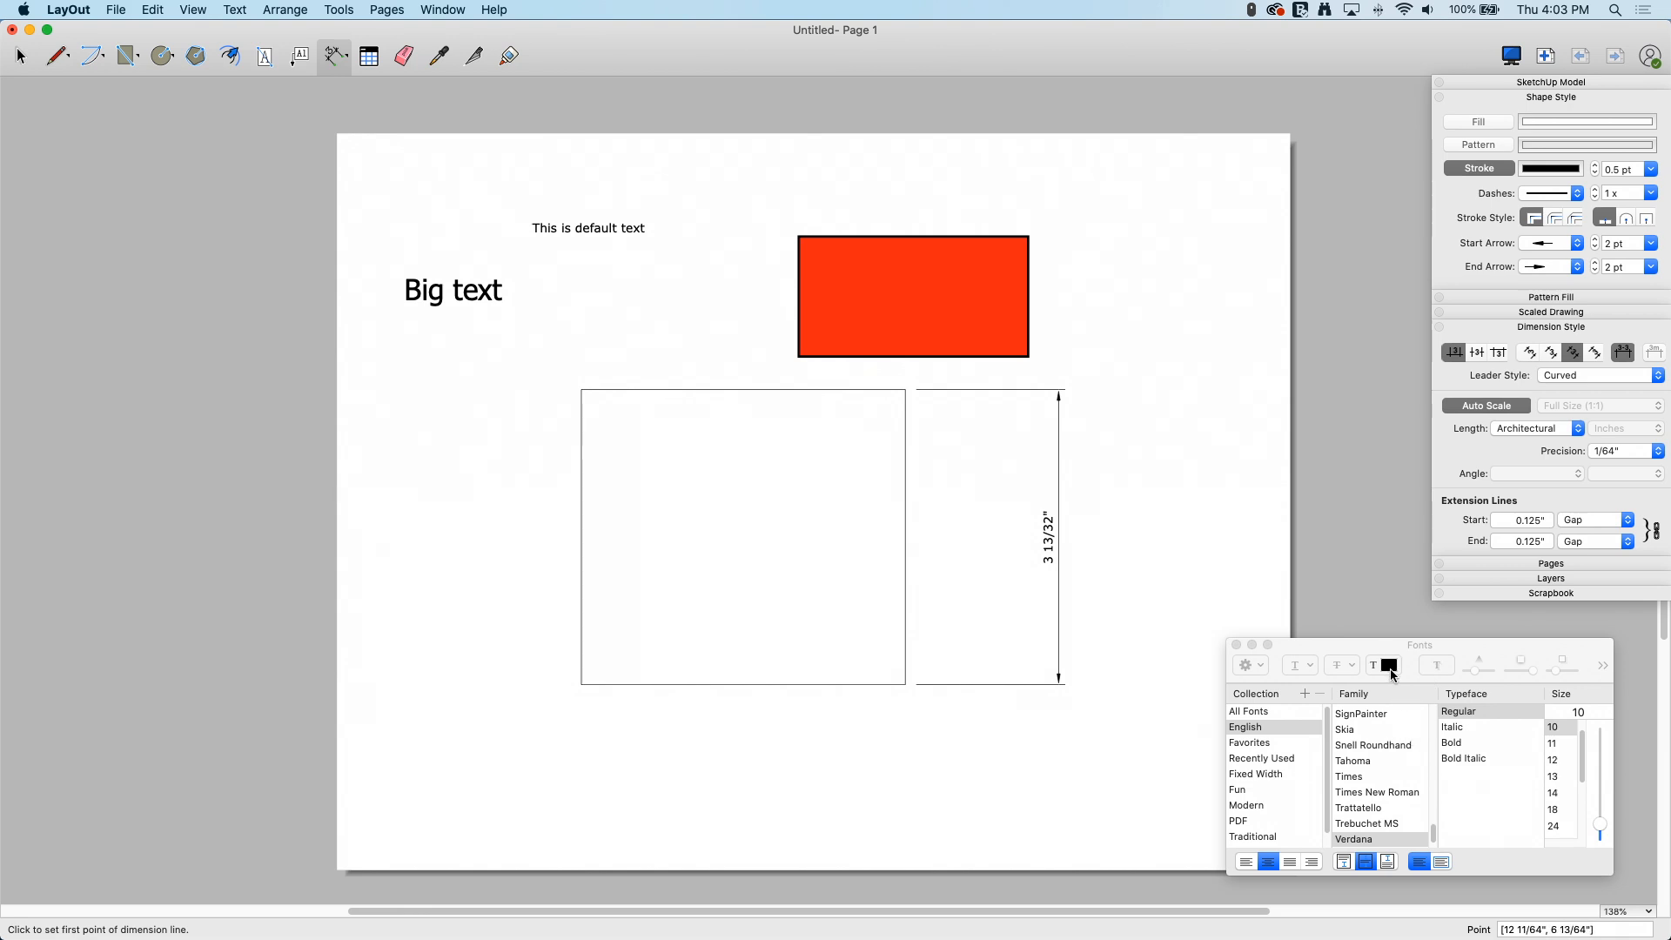
{"action": "left_click", "coordinate": [1389, 664]}
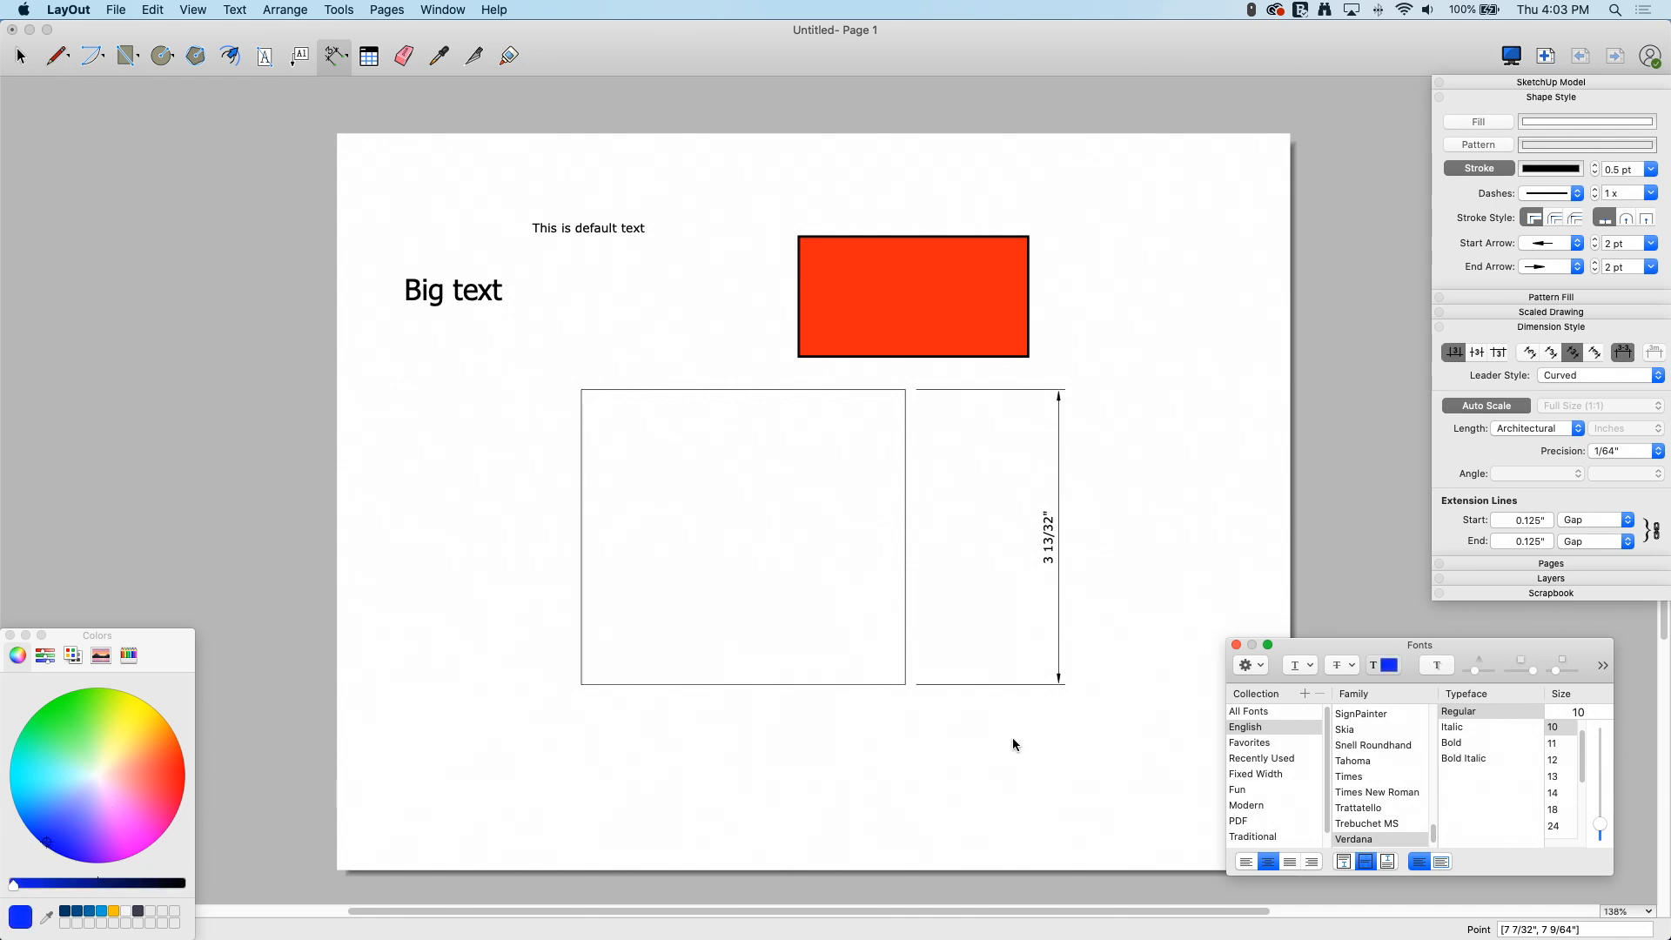
{"action": "mouse_move", "coordinate": [1147, 559]}
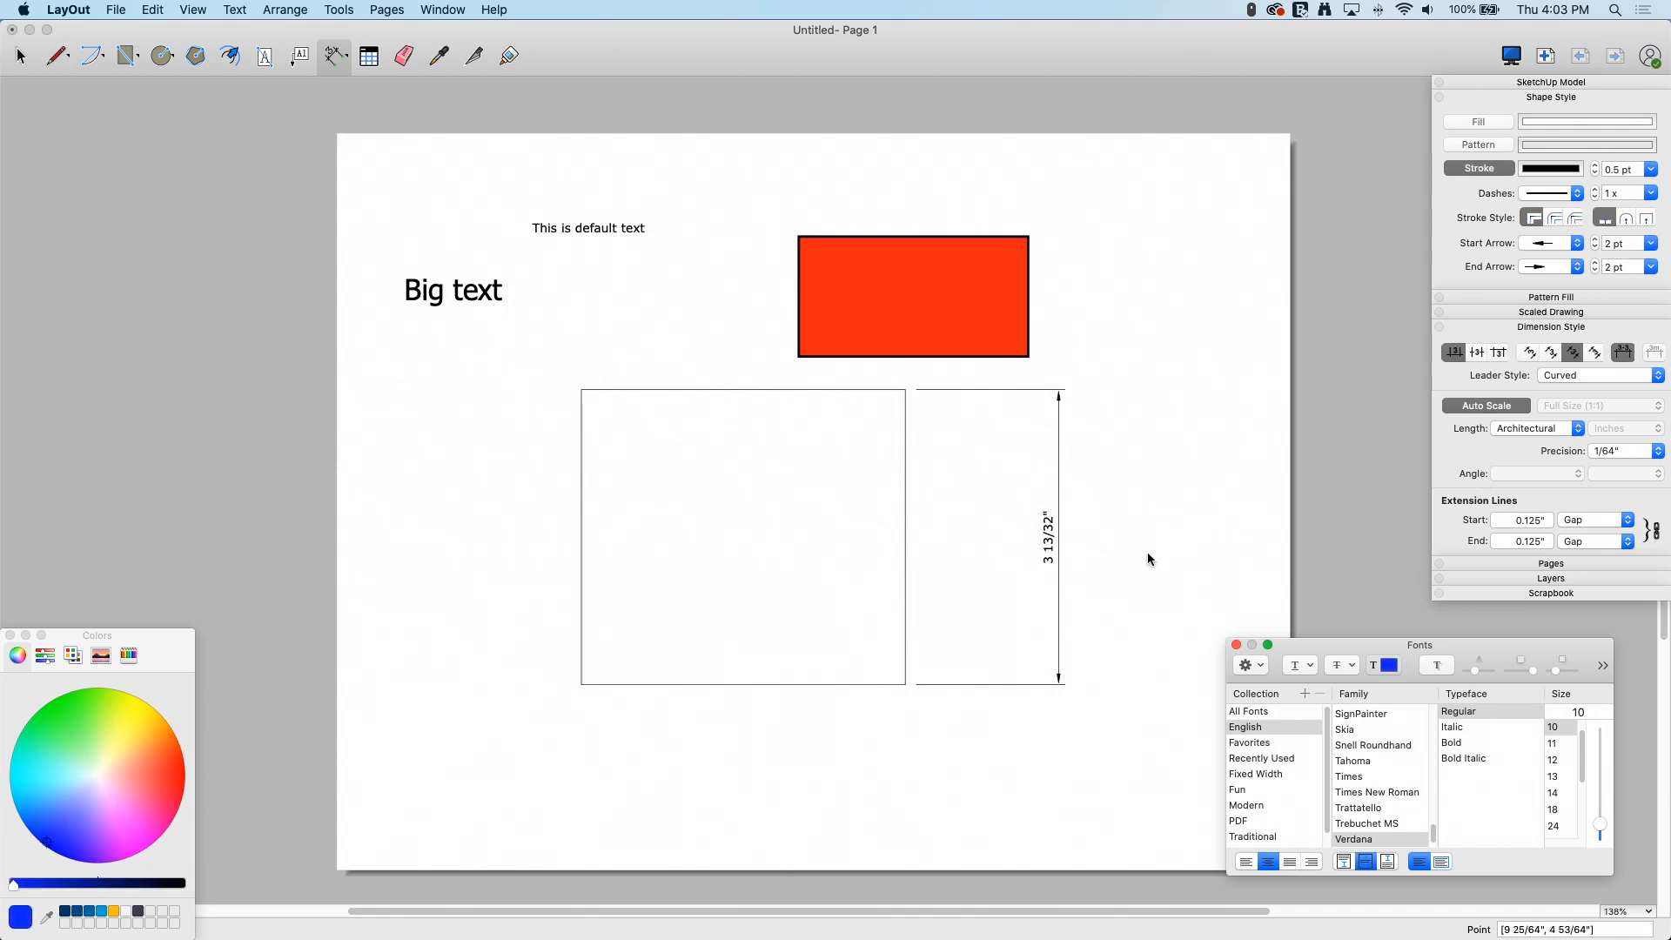
{"action": "mouse_move", "coordinate": [1618, 463]}
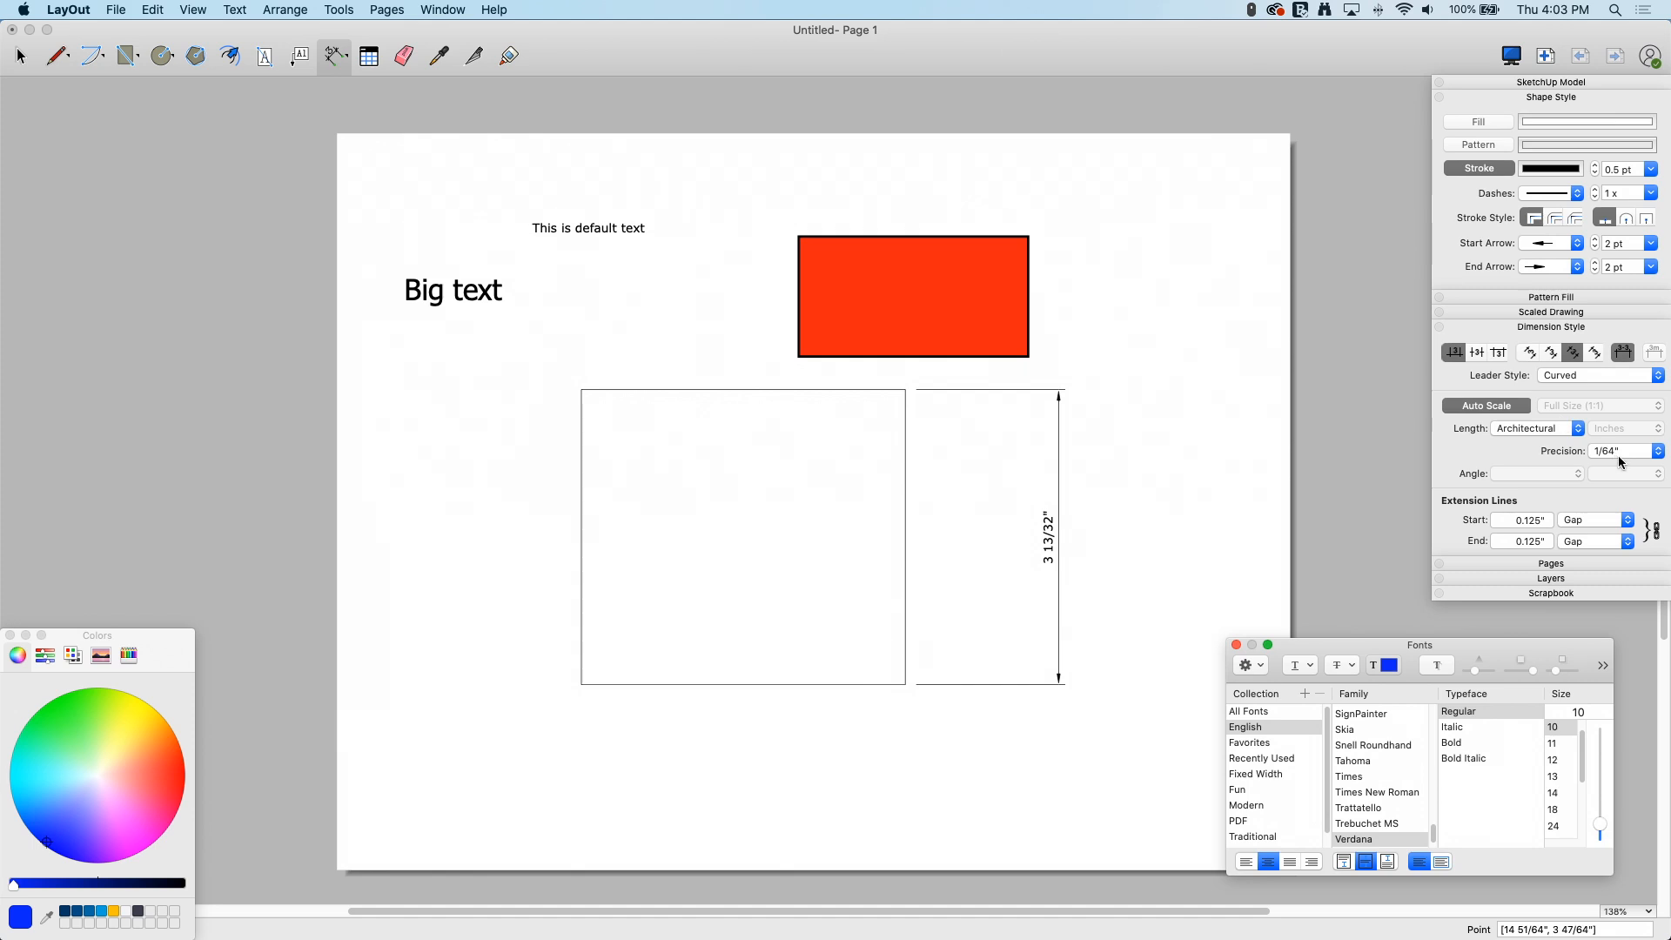
{"action": "left_click", "coordinate": [1654, 449]}
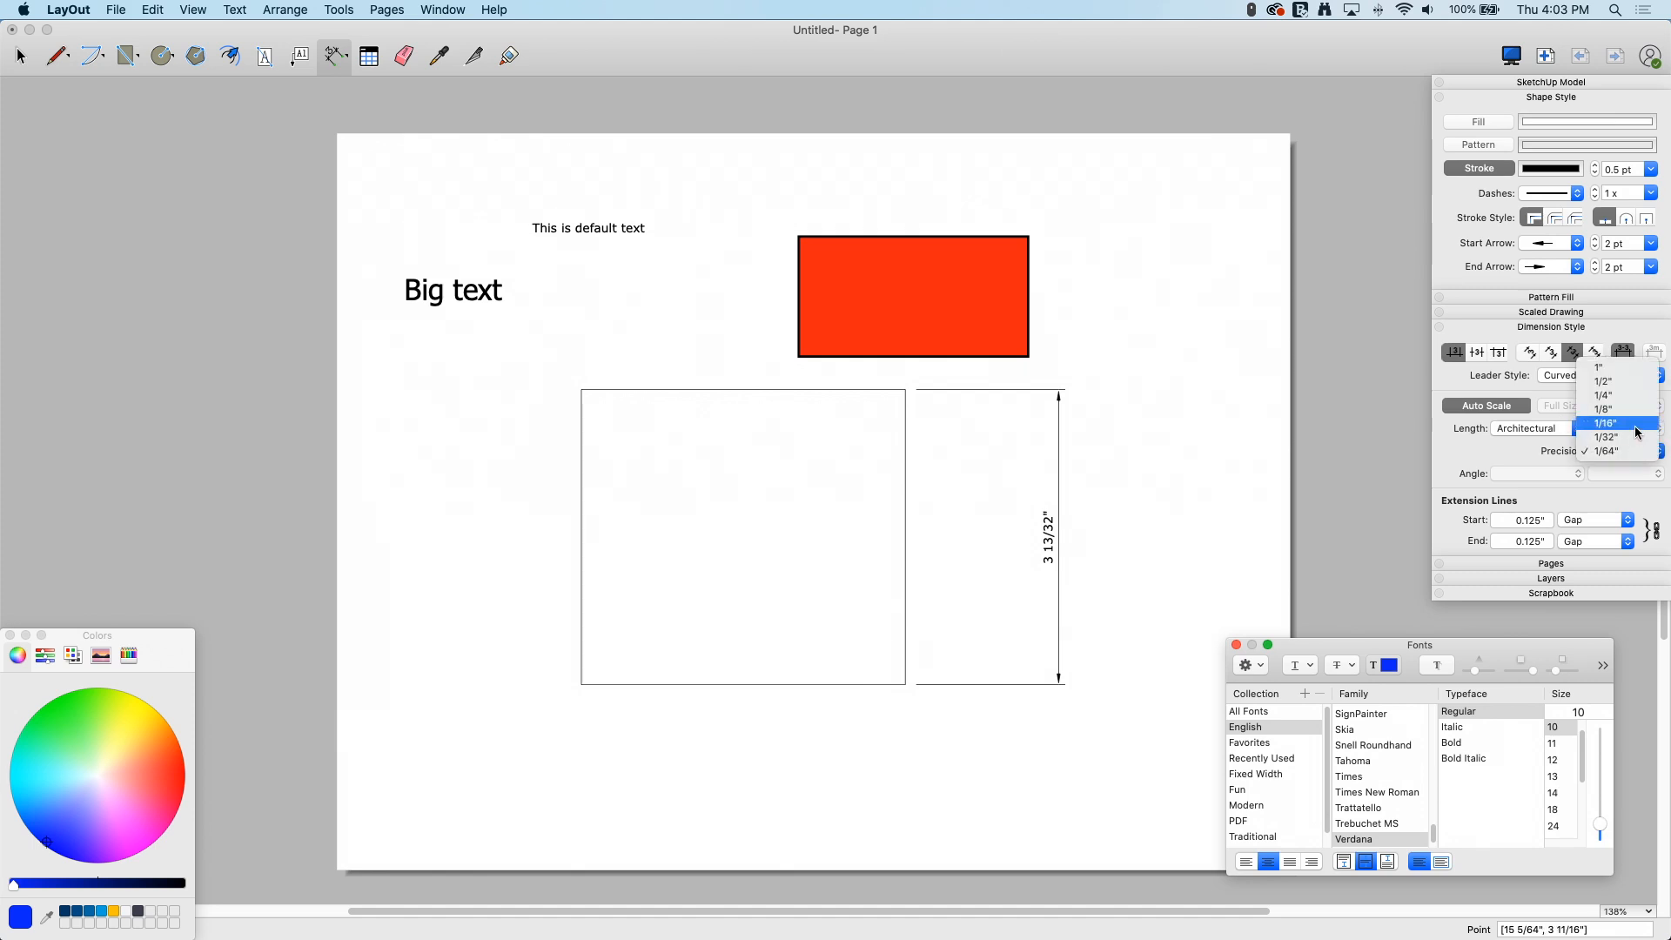
{"action": "left_click", "coordinate": [1607, 423]}
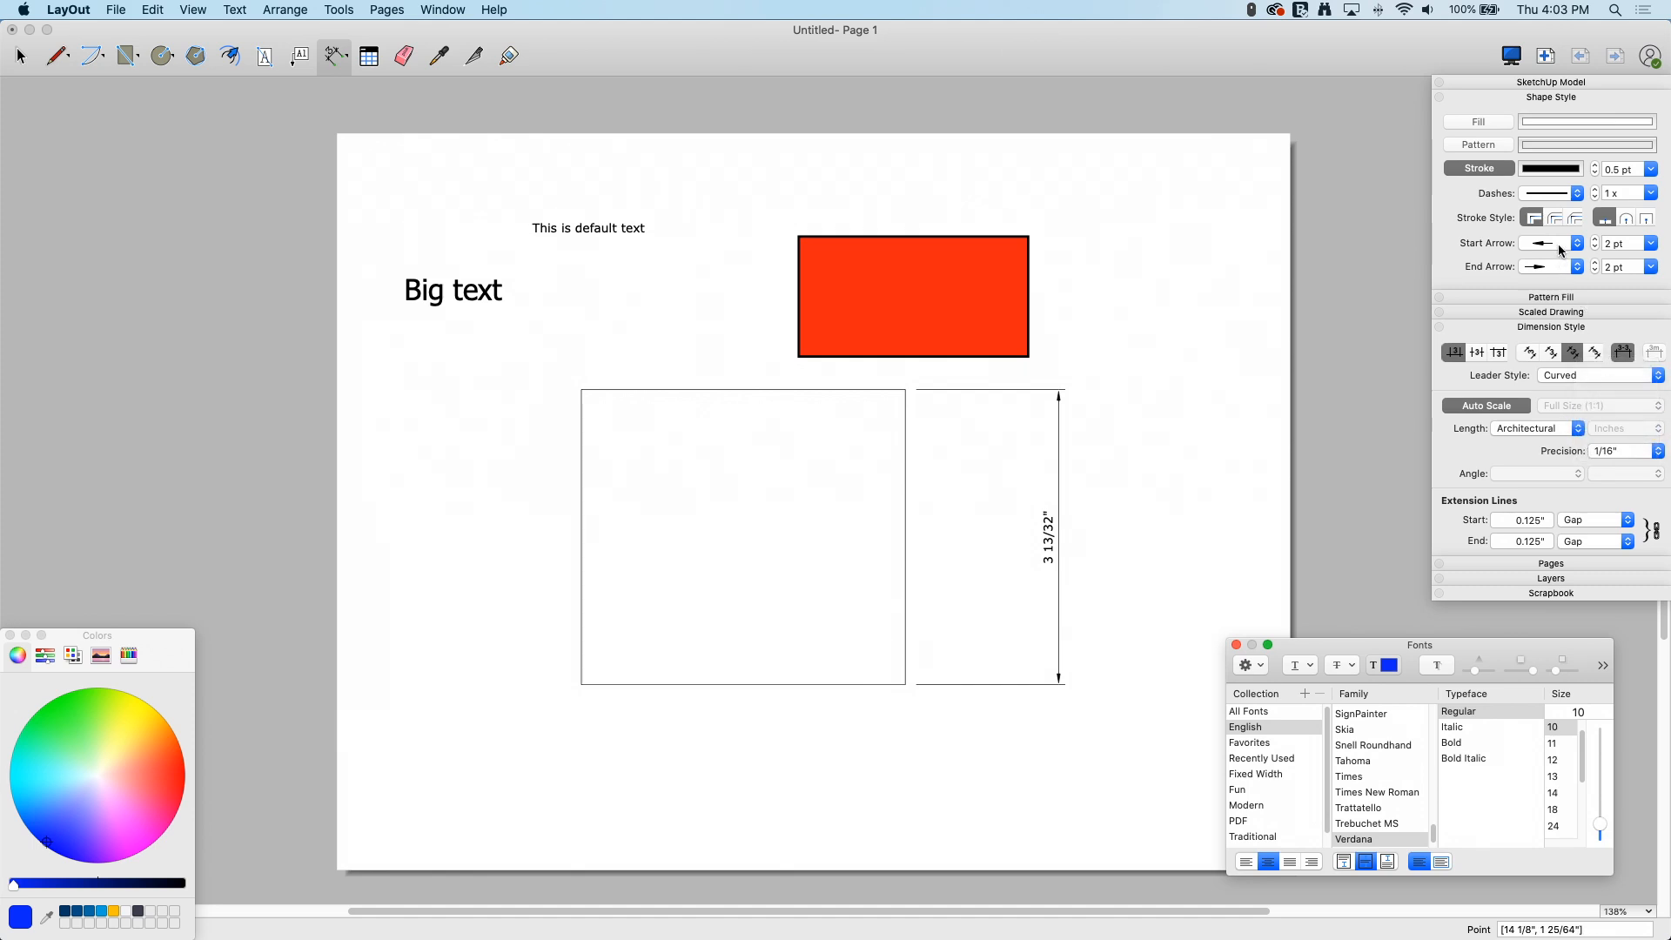
{"action": "left_click", "coordinate": [1577, 244]}
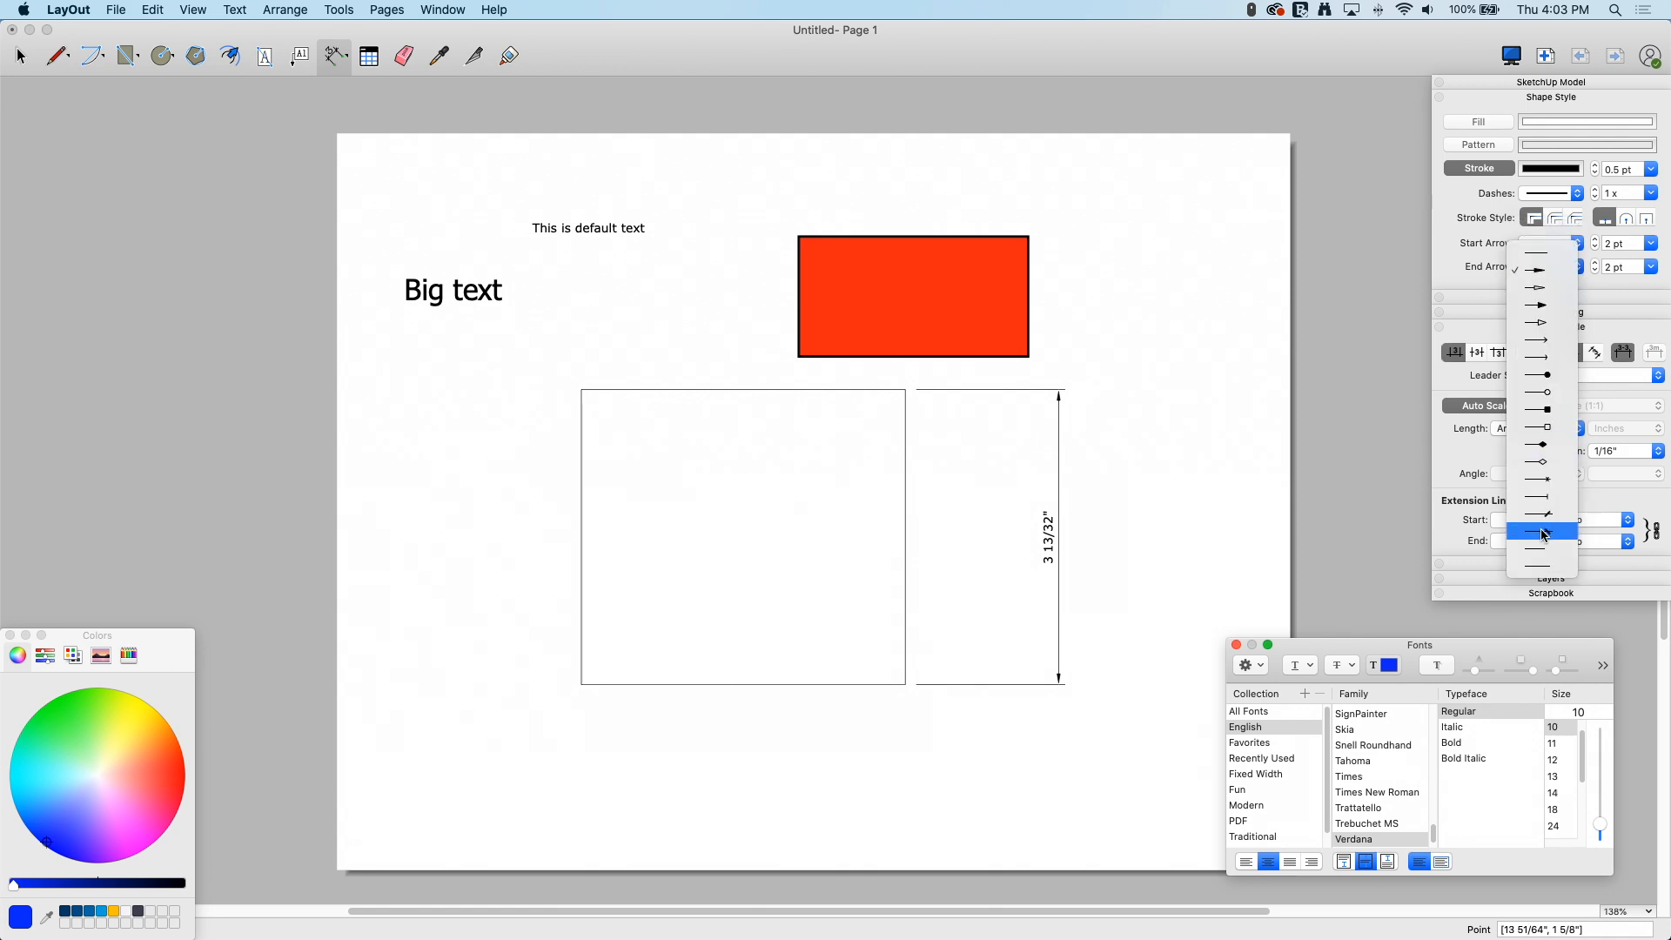
{"action": "left_click", "coordinate": [1544, 533]}
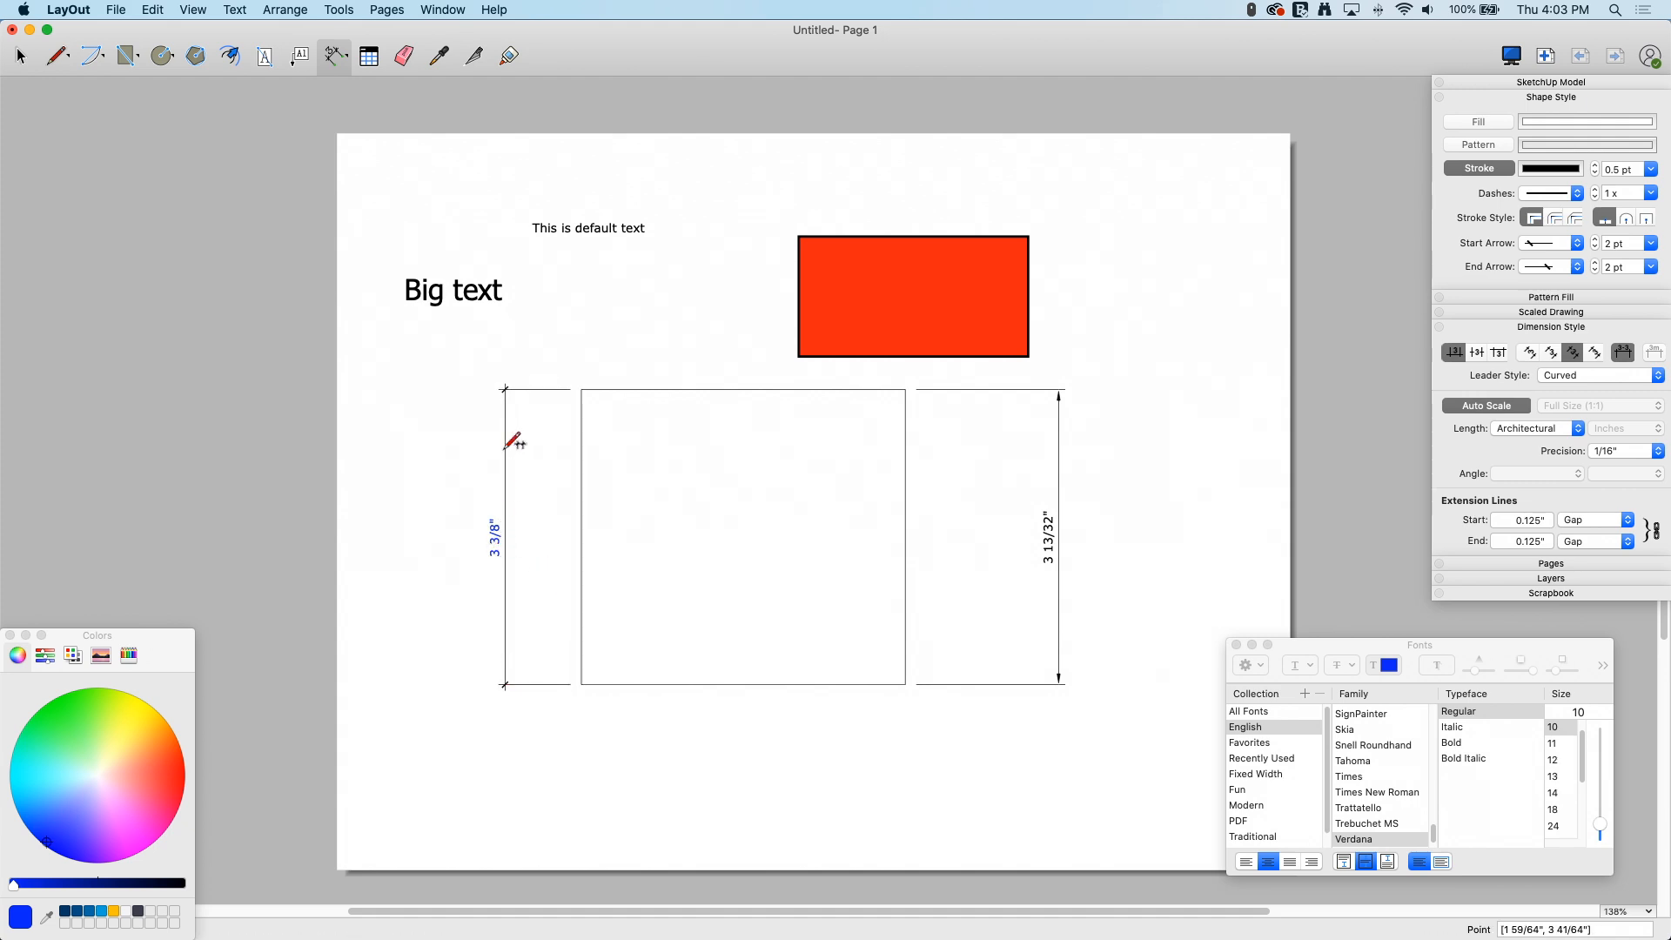
{"action": "mouse_move", "coordinate": [515, 529]}
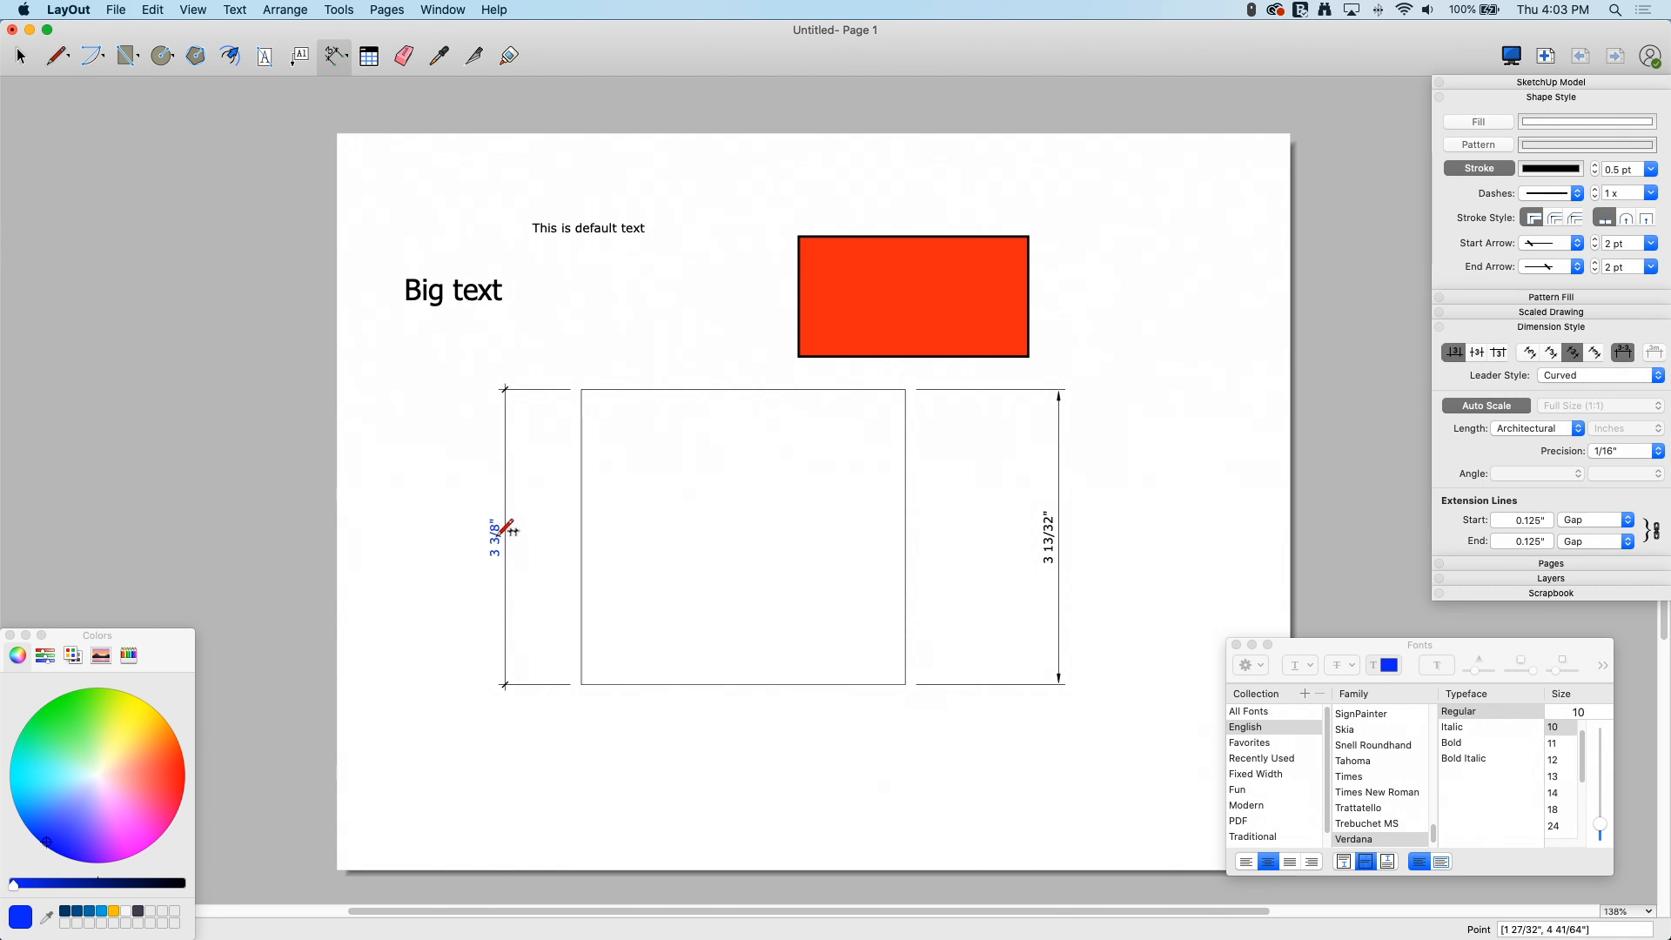
{"action": "mouse_move", "coordinate": [1014, 492]}
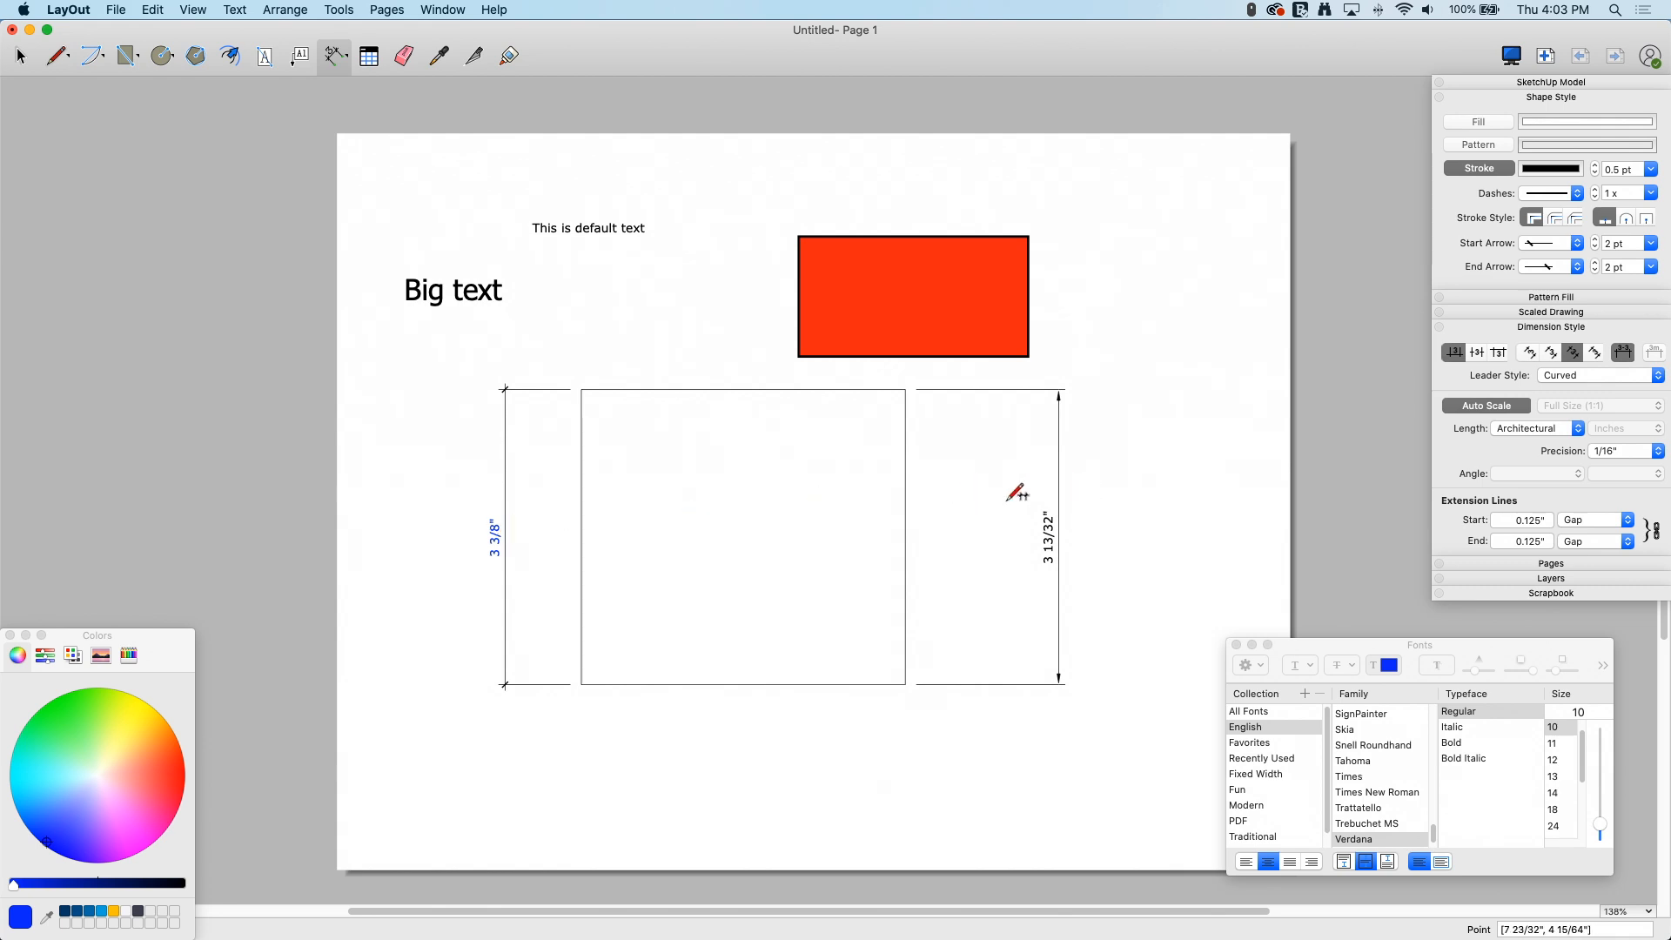
{"action": "mouse_move", "coordinate": [1071, 372]}
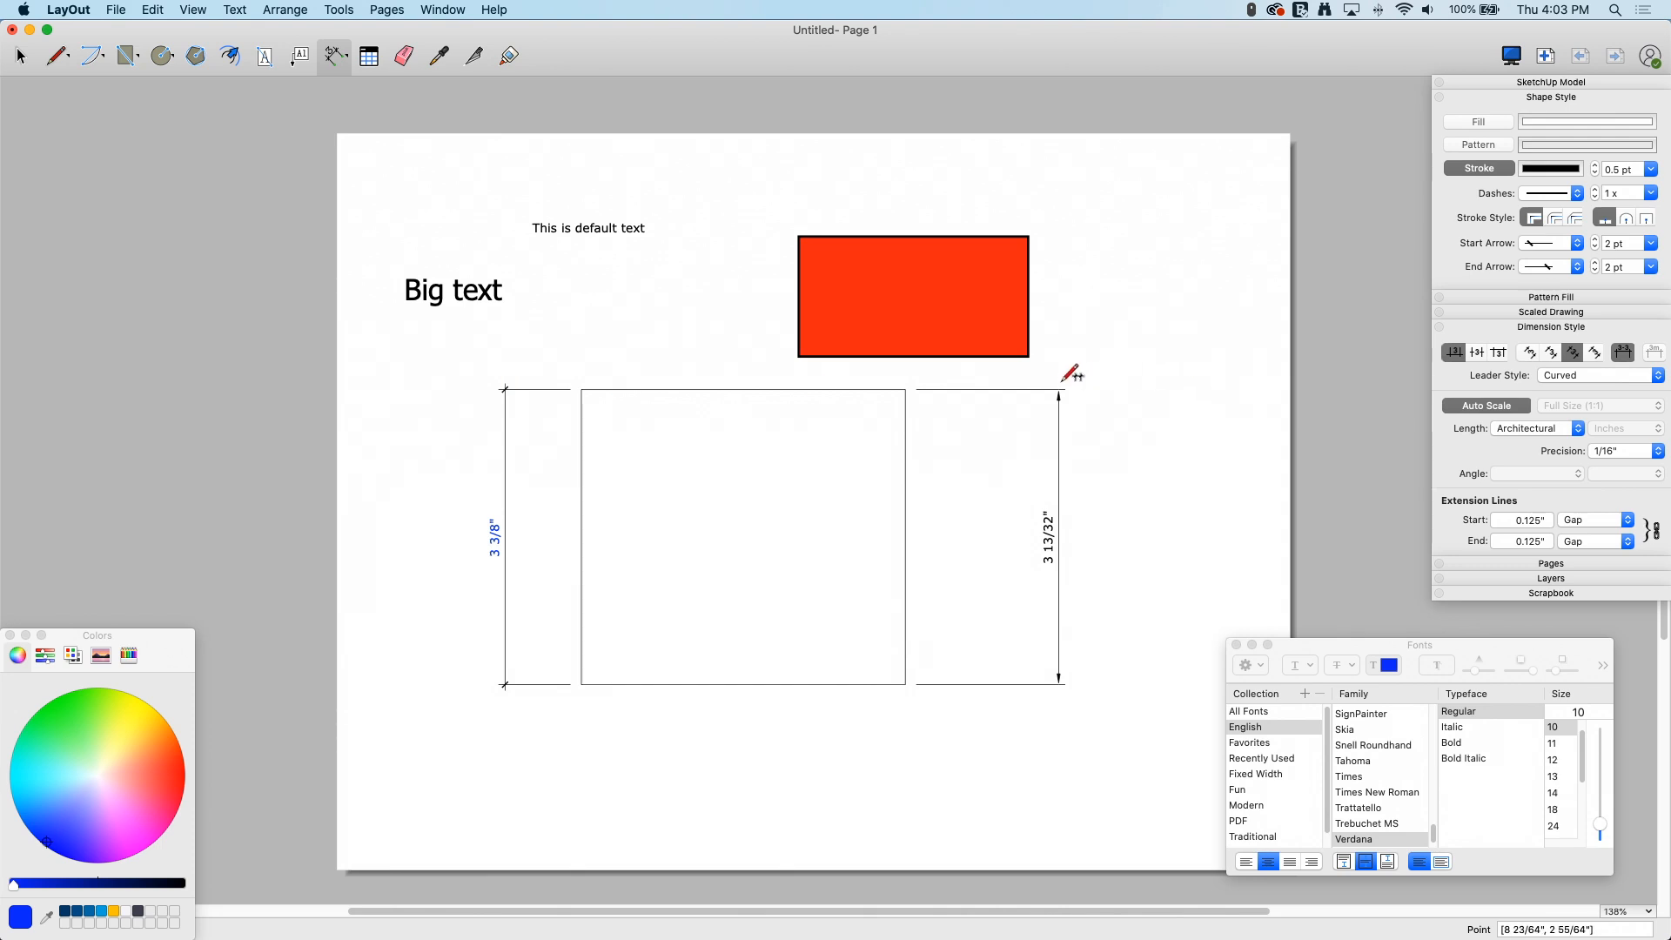
{"action": "mouse_move", "coordinate": [719, 251]}
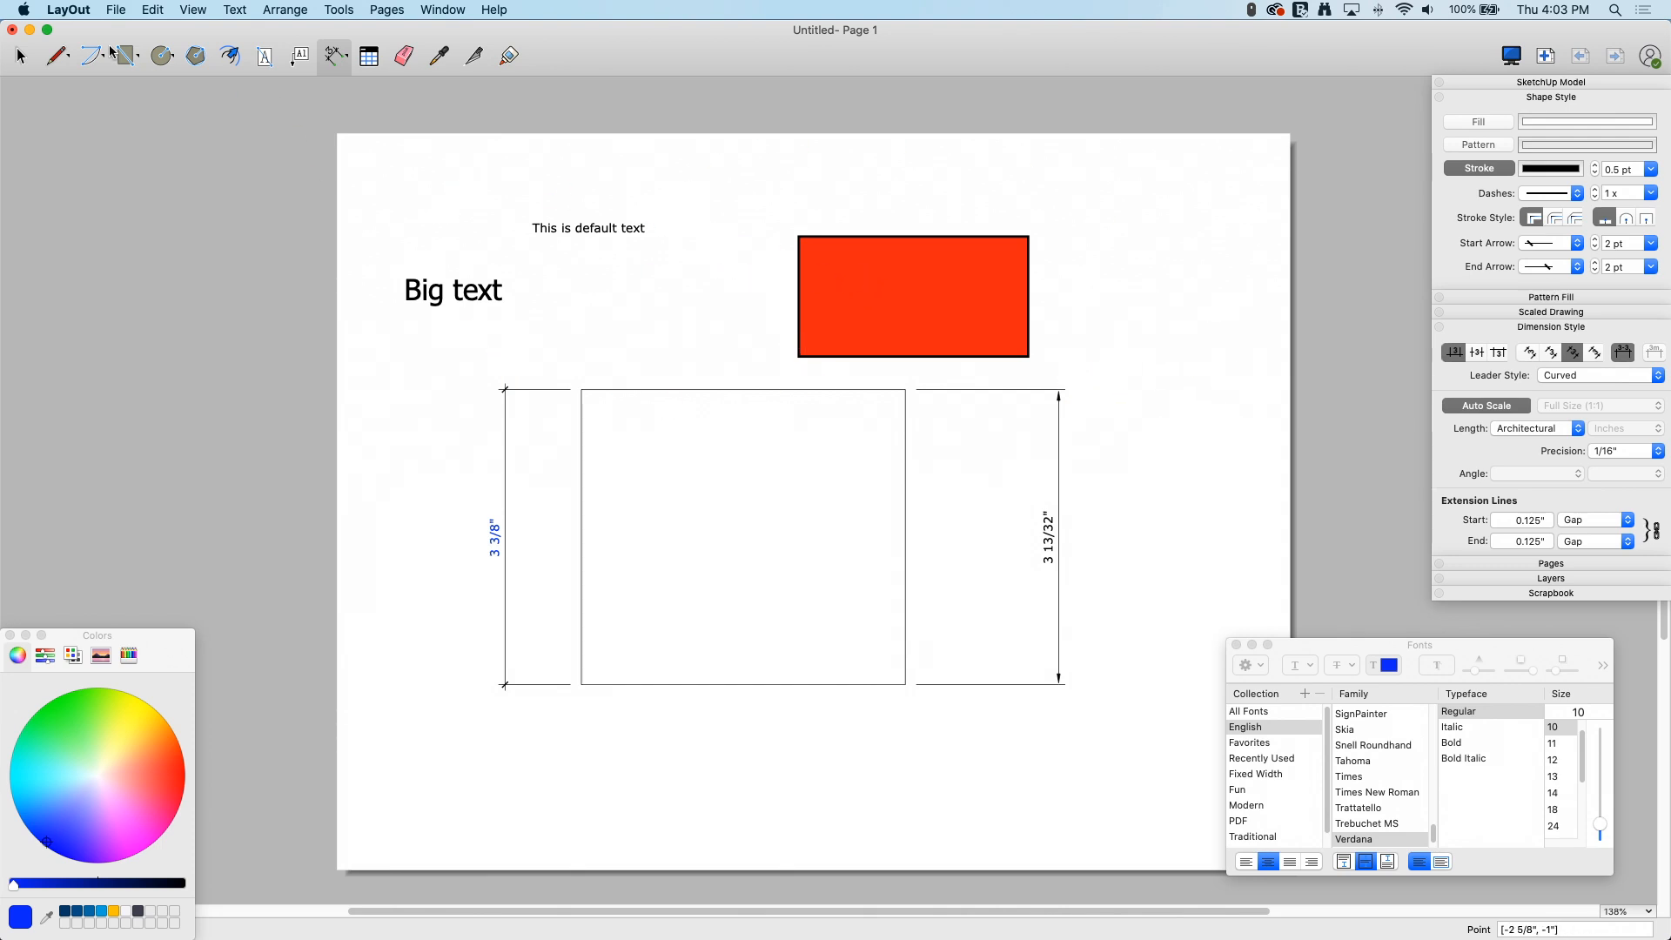
{"action": "mouse_move", "coordinate": [842, 232]}
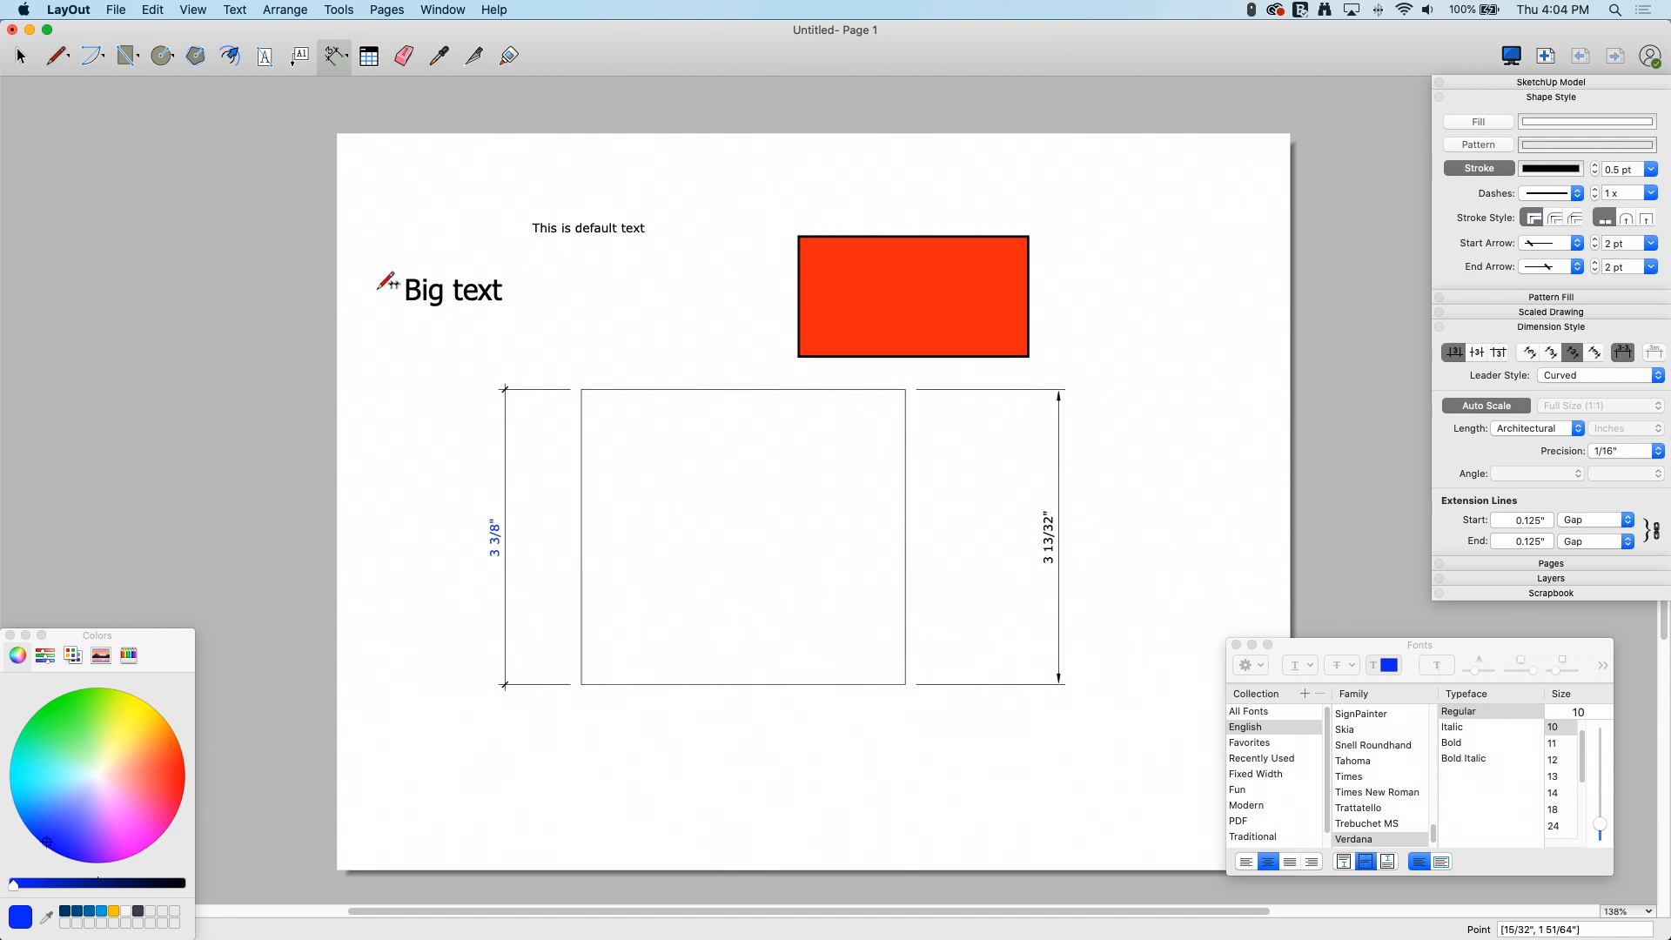
{"action": "mouse_move", "coordinate": [522, 526]}
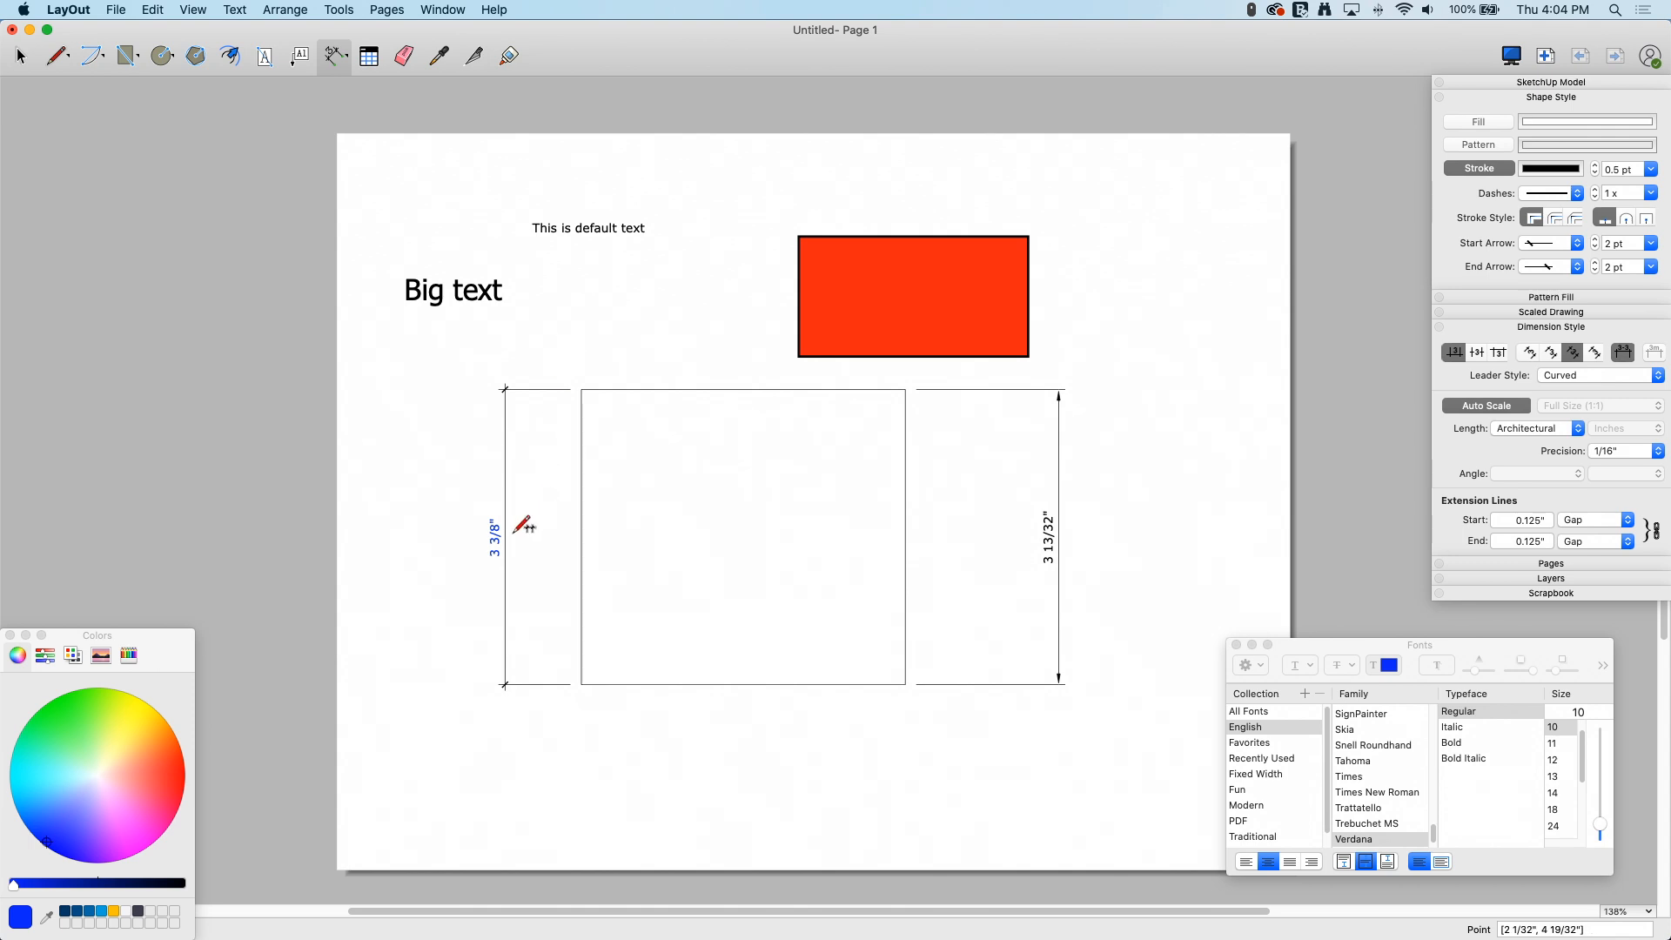
{"action": "mouse_move", "coordinate": [517, 378]}
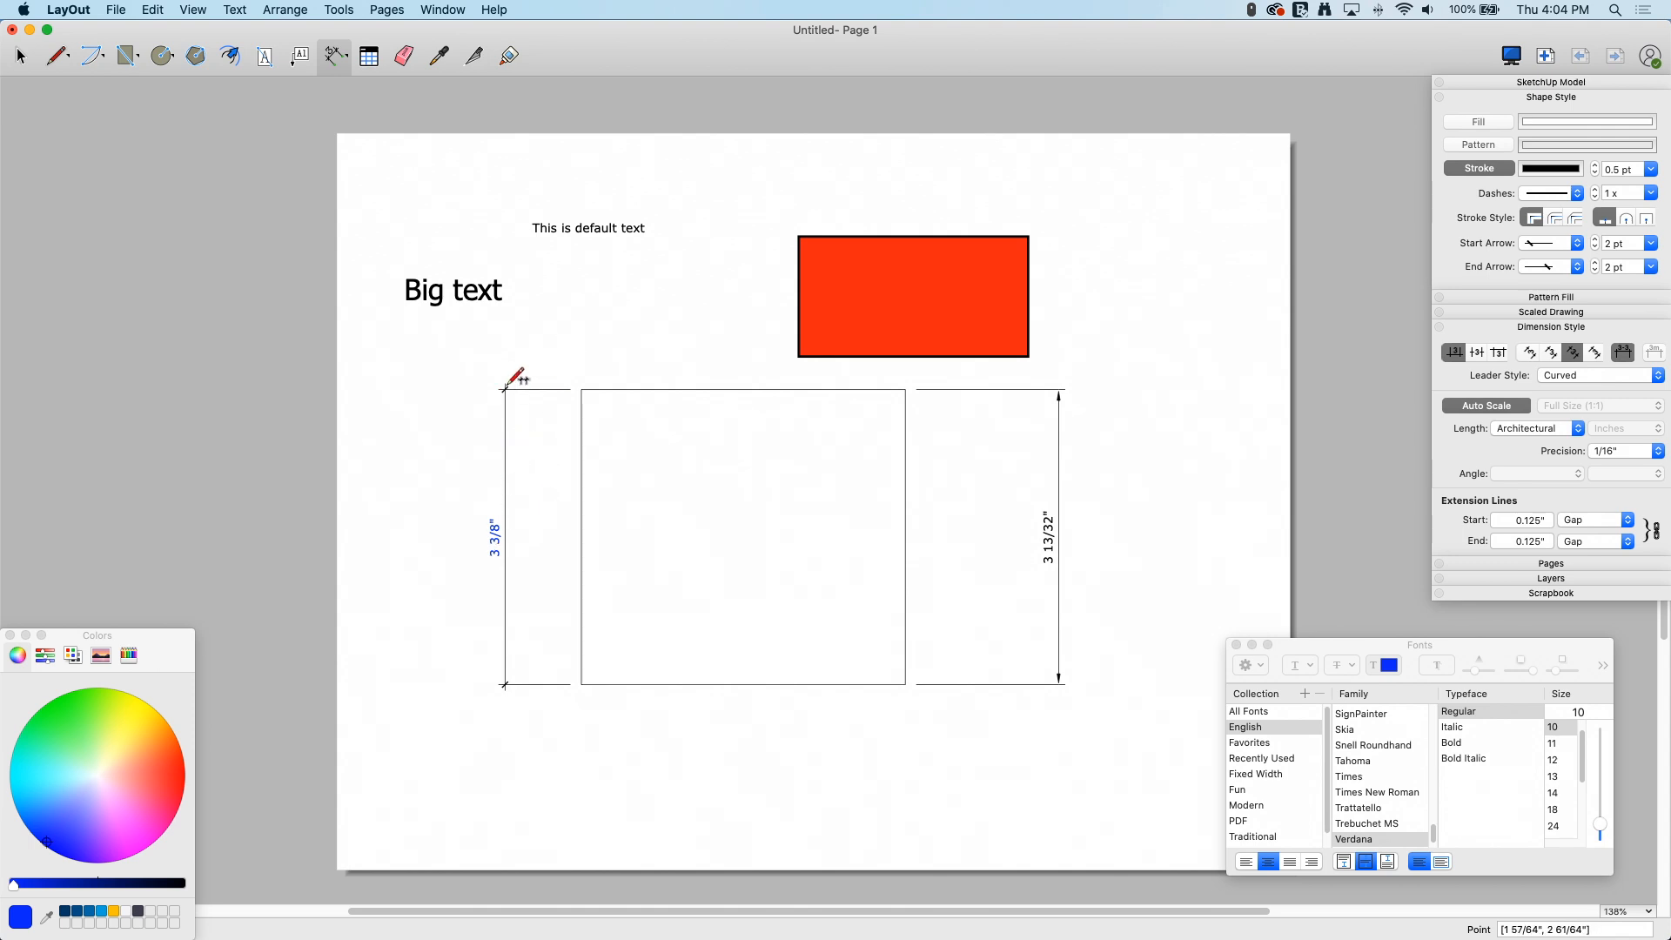
{"action": "mouse_move", "coordinate": [533, 529]}
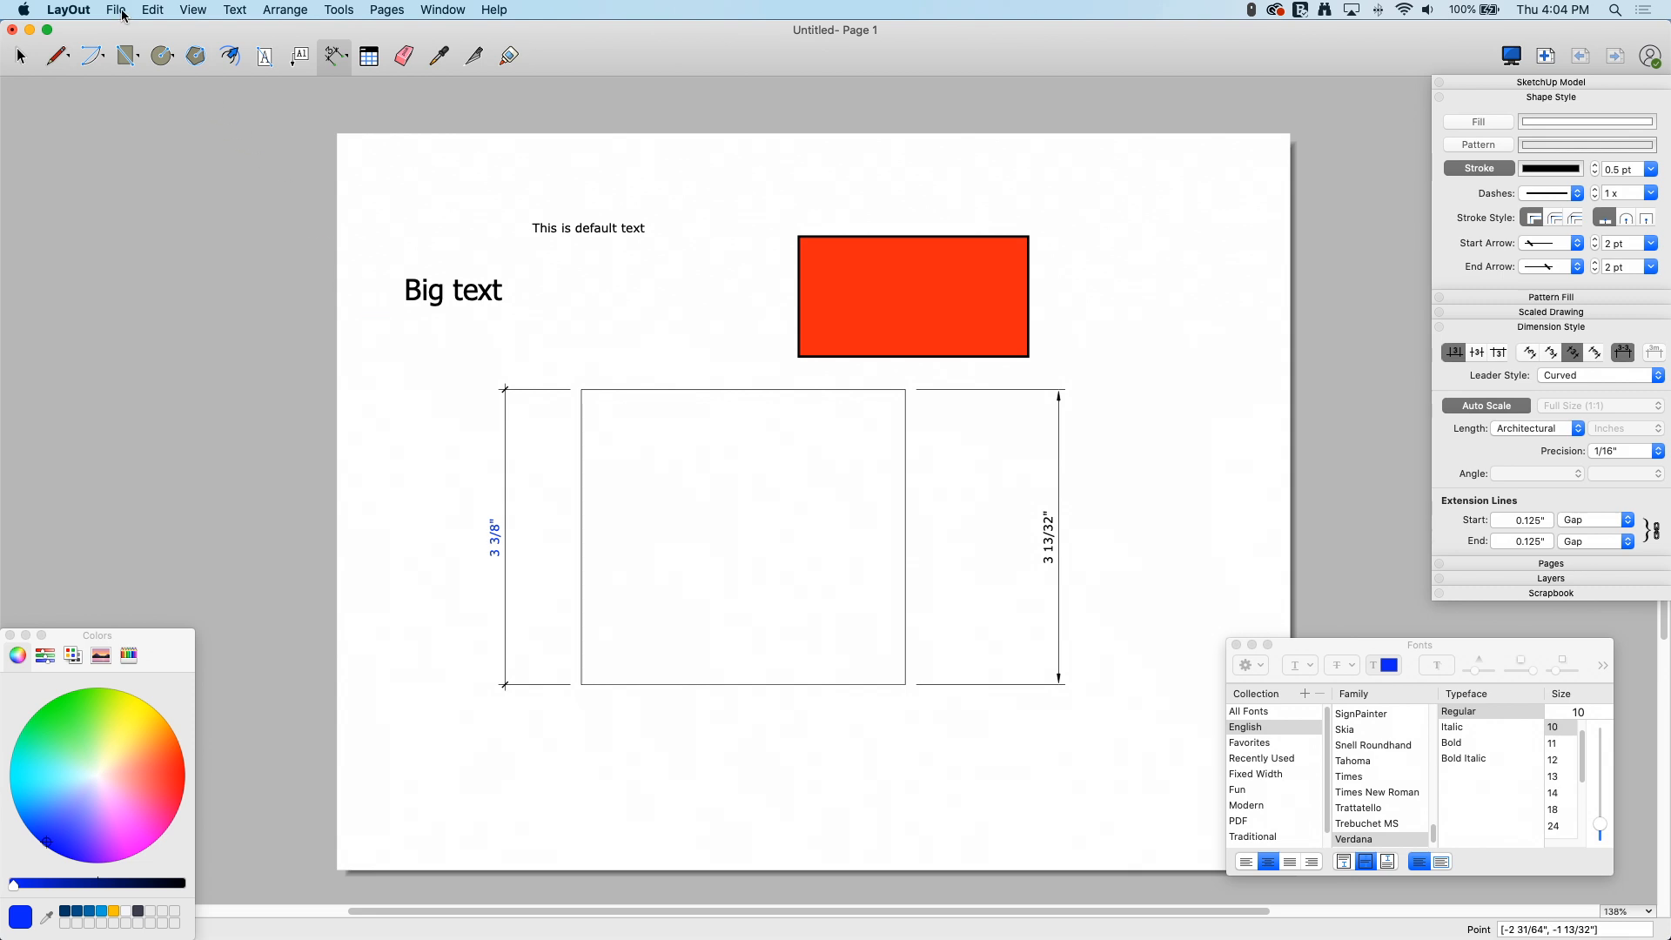
Save the page as a template named 'New Template'.
{"action": "left_click", "coordinate": [115, 10]}
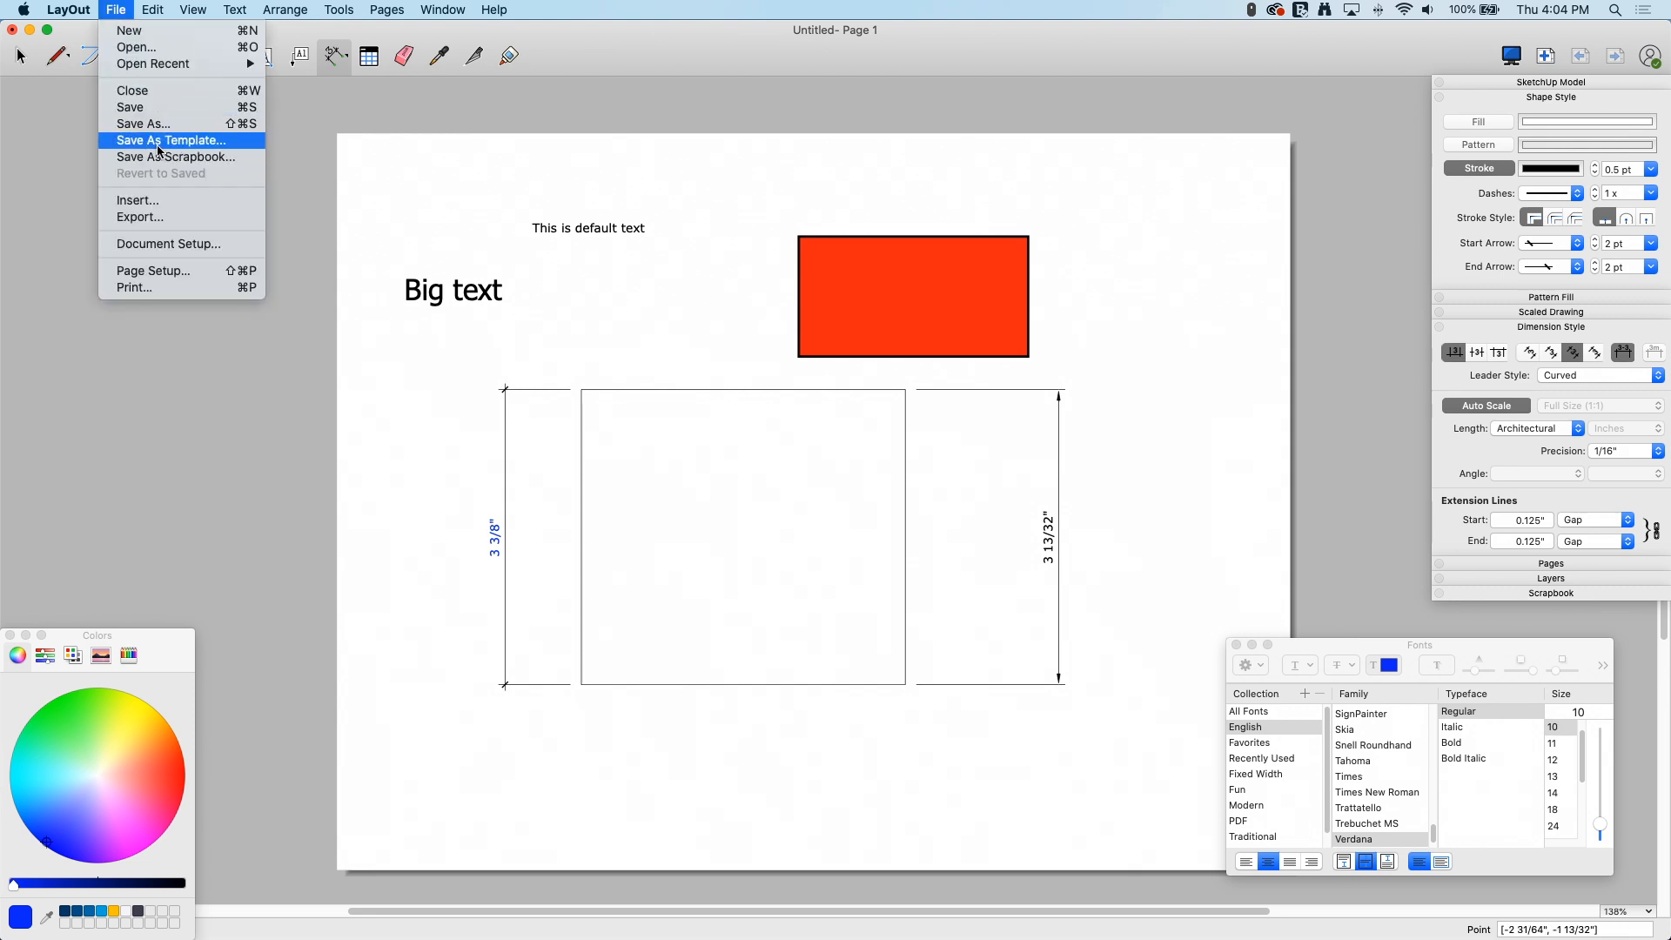
{"action": "left_click", "coordinate": [169, 139]}
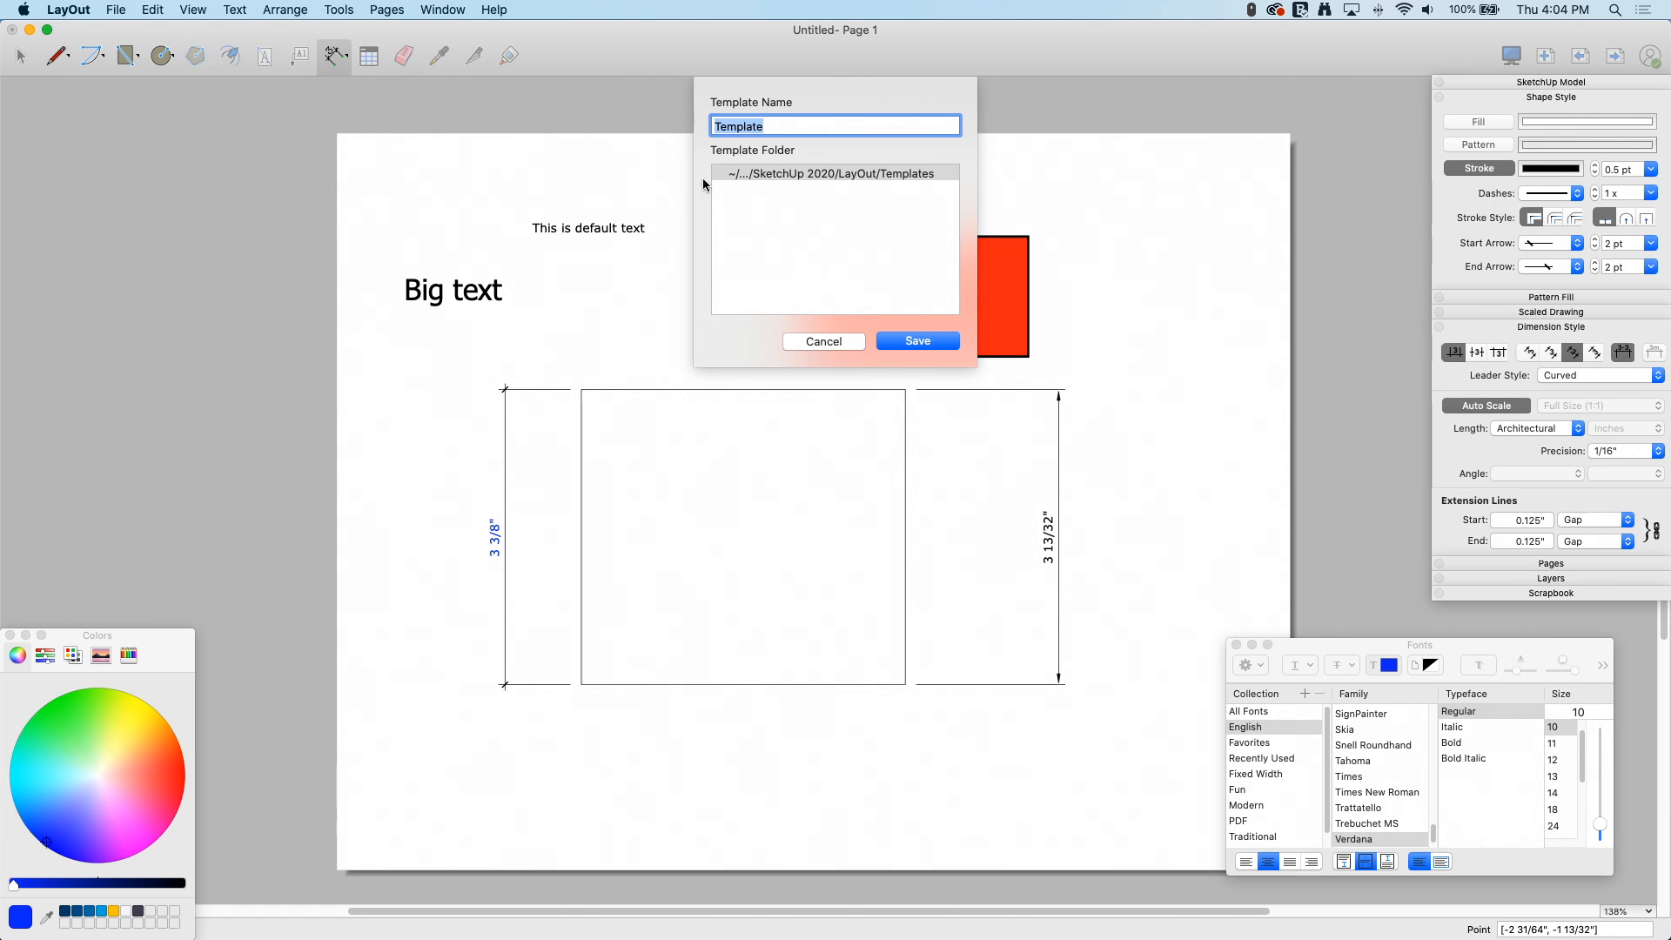
{"action": "mouse_move", "coordinate": [551, 193]}
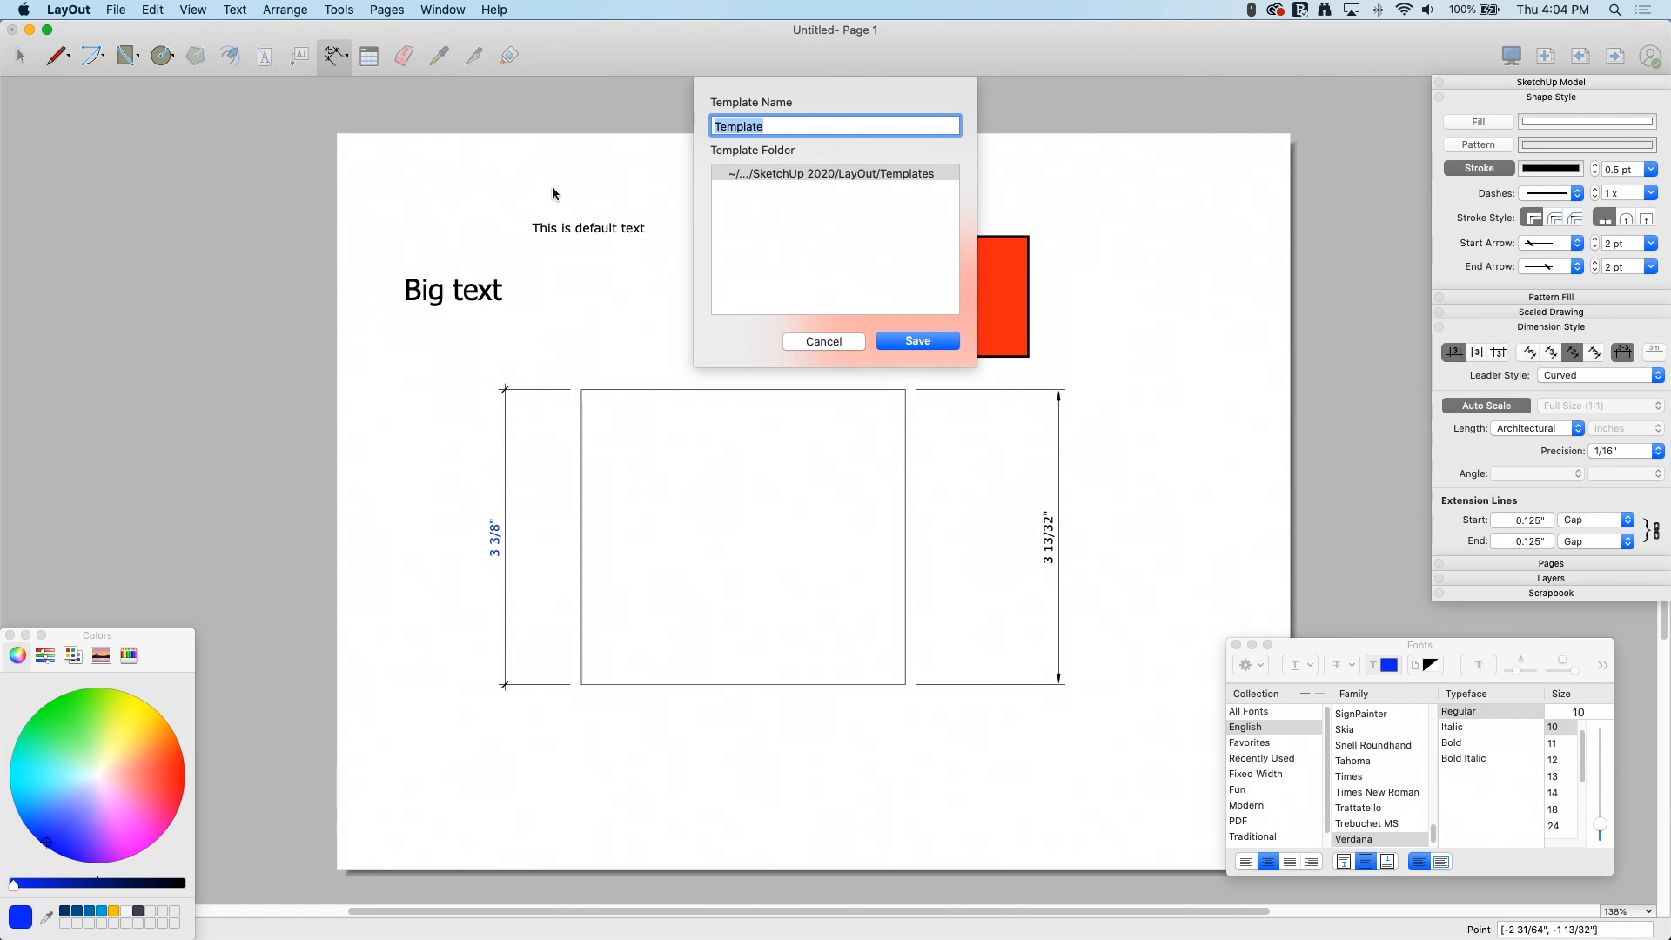
{"action": "type", "text": "New Templ"}
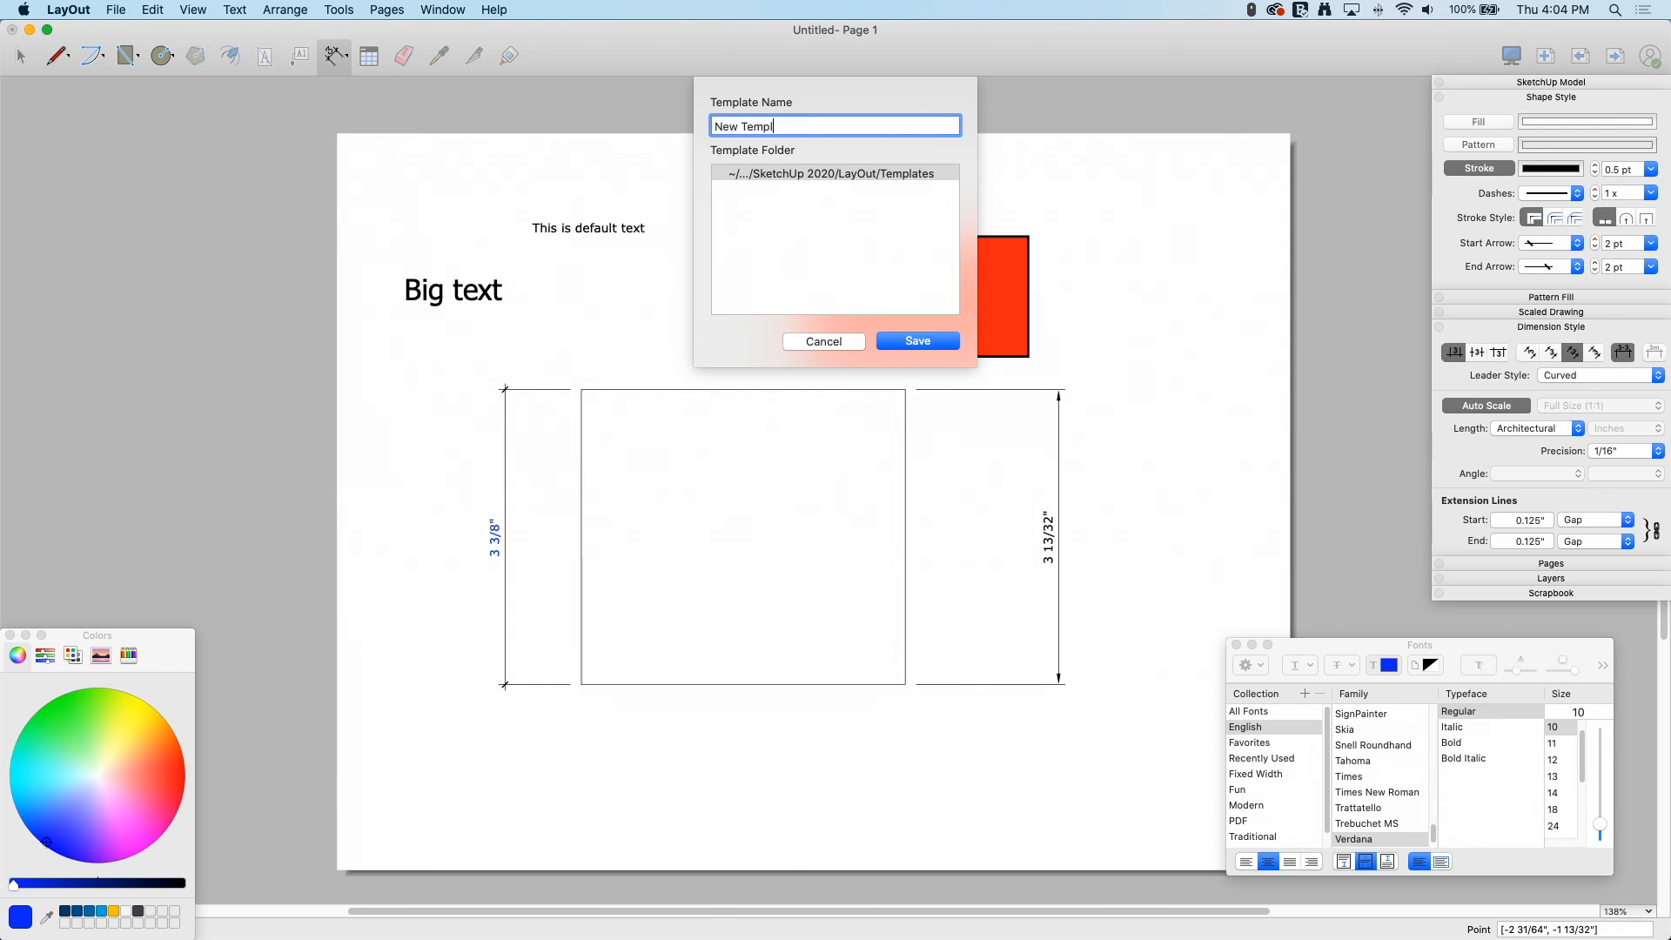
{"action": "type", "text": "ate"}
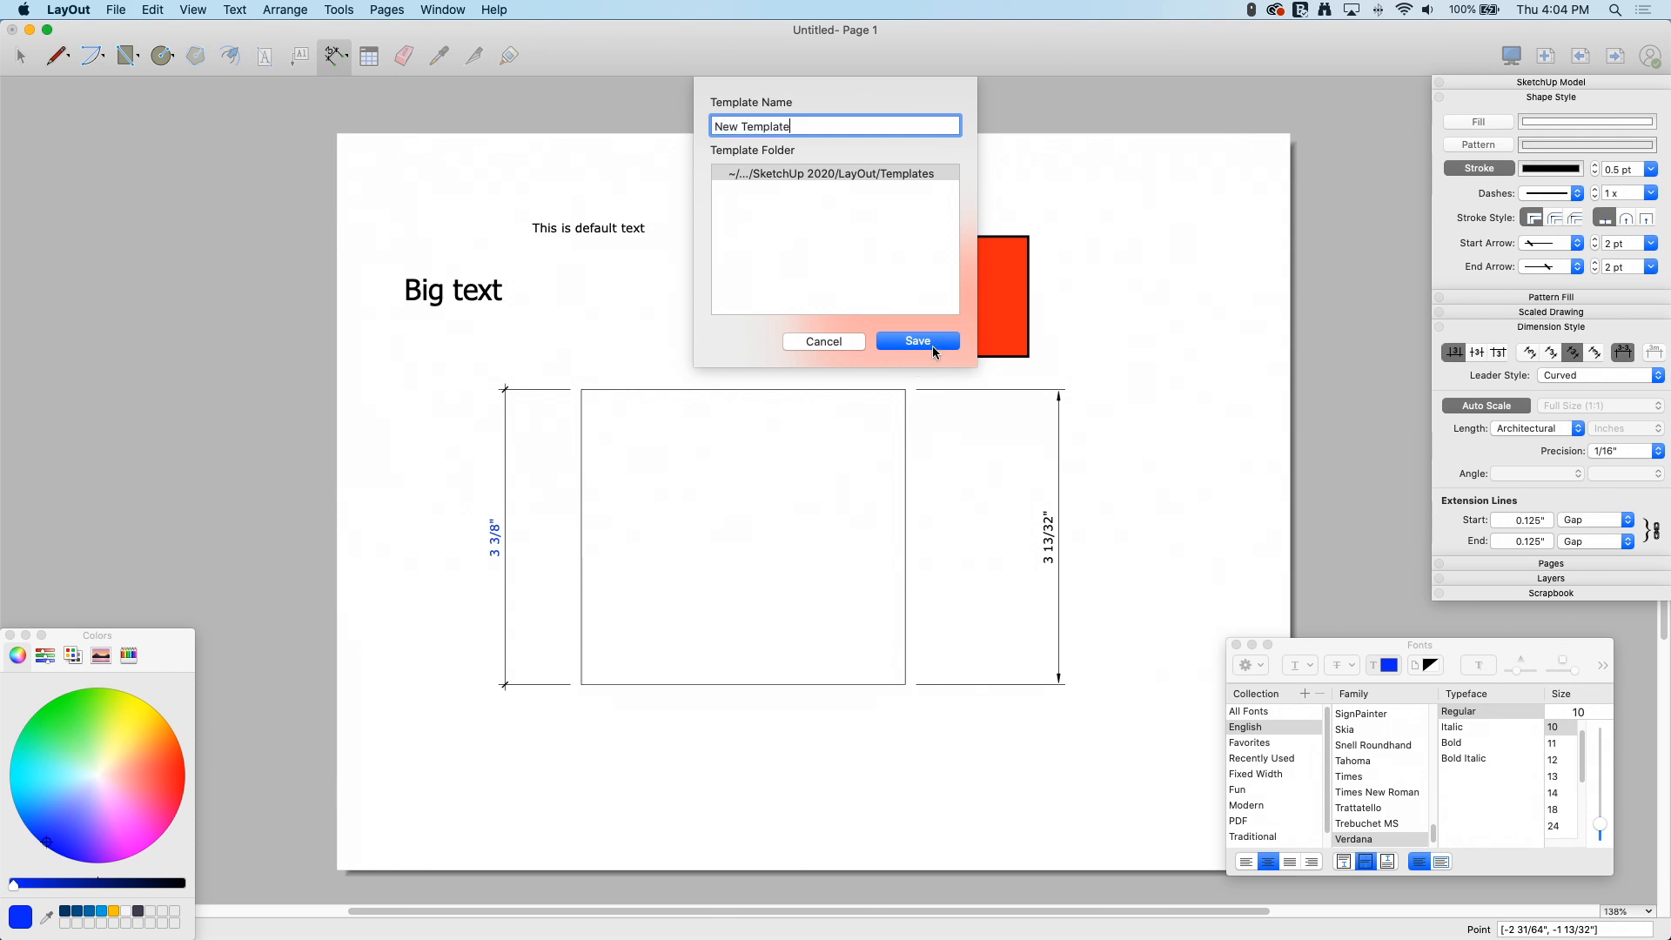
{"action": "left_click", "coordinate": [917, 339]}
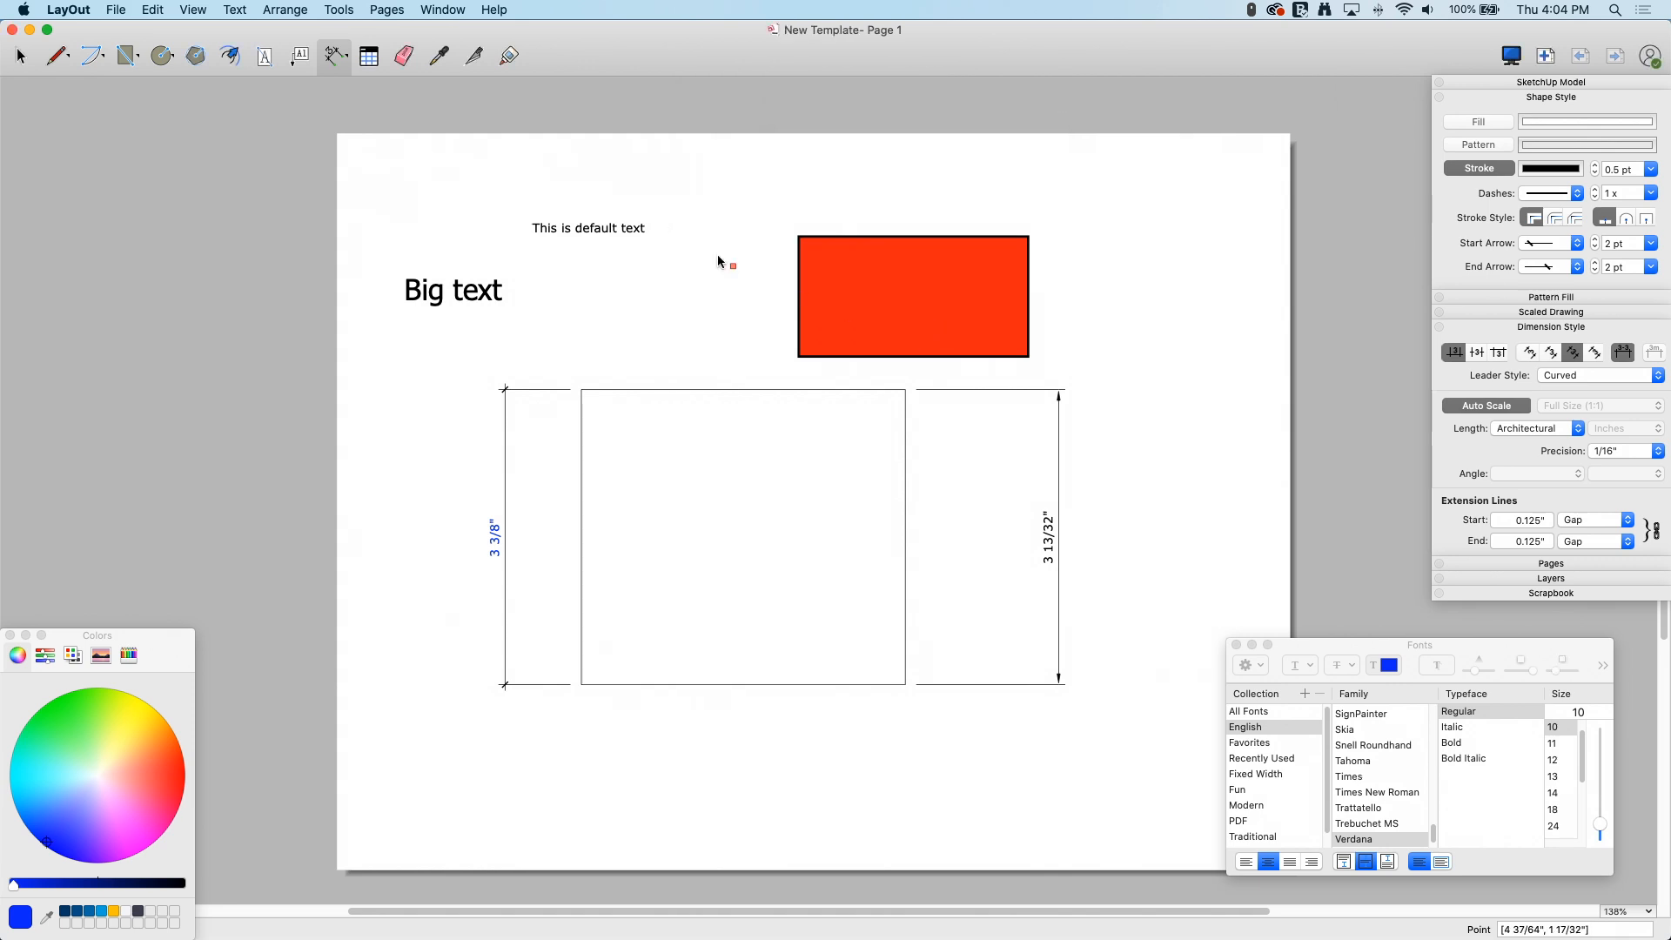
Show the My templates list in the Choose a Template dialog, with New Template listed.
{"action": "left_click", "coordinate": [115, 10]}
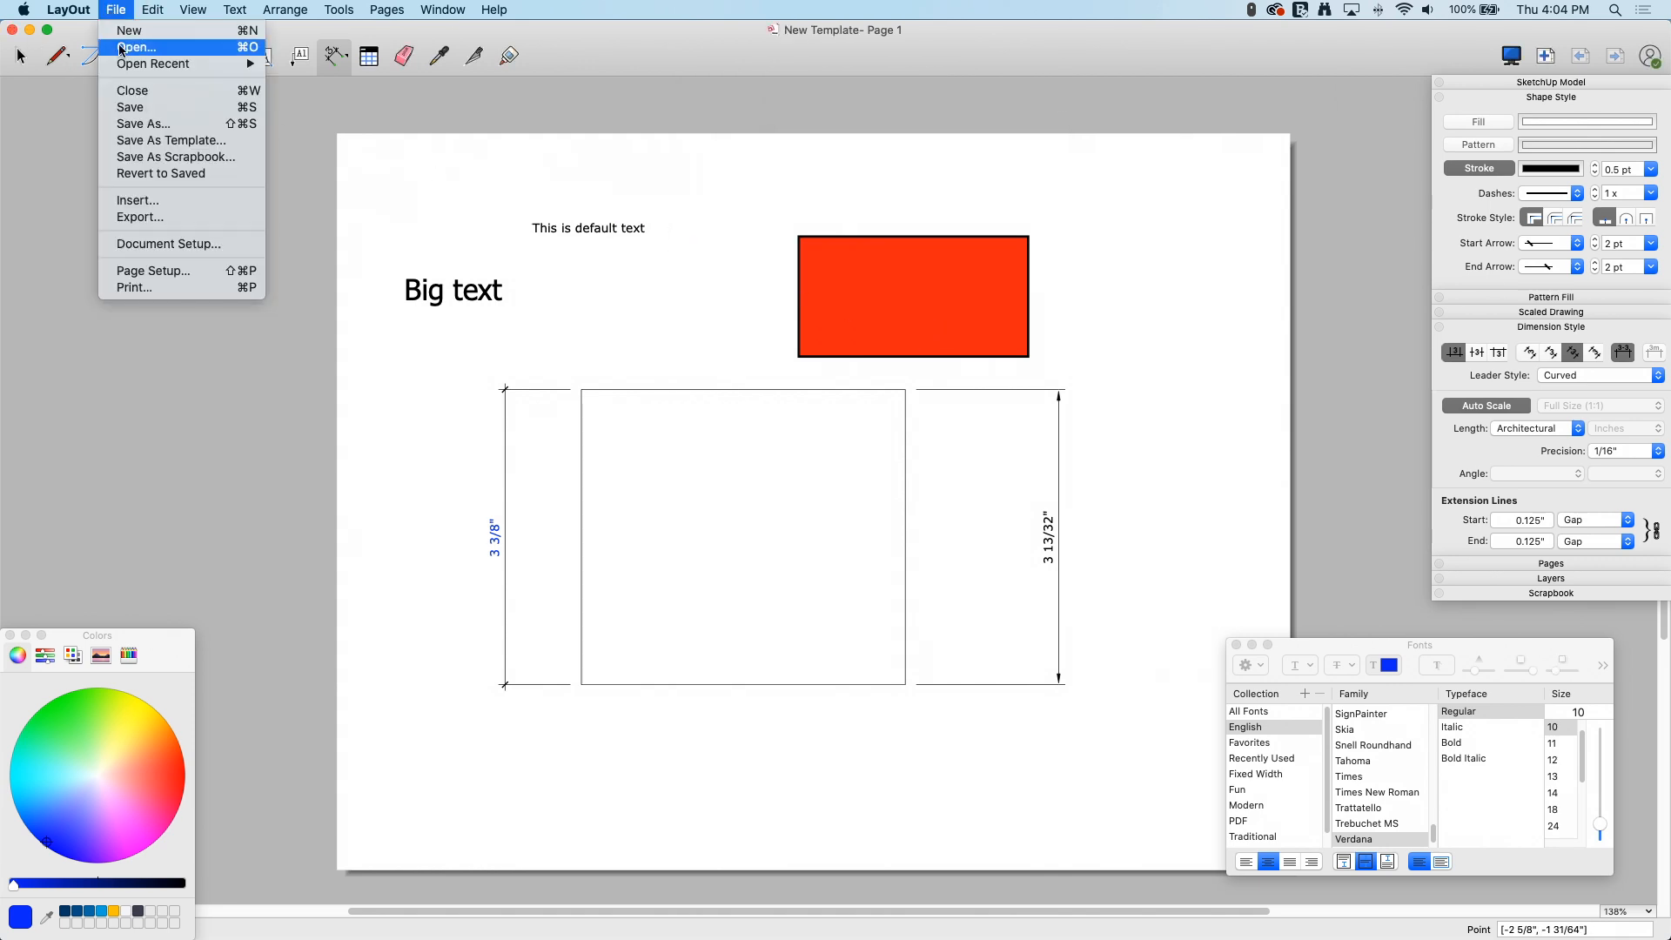
{"action": "left_click", "coordinate": [127, 30]}
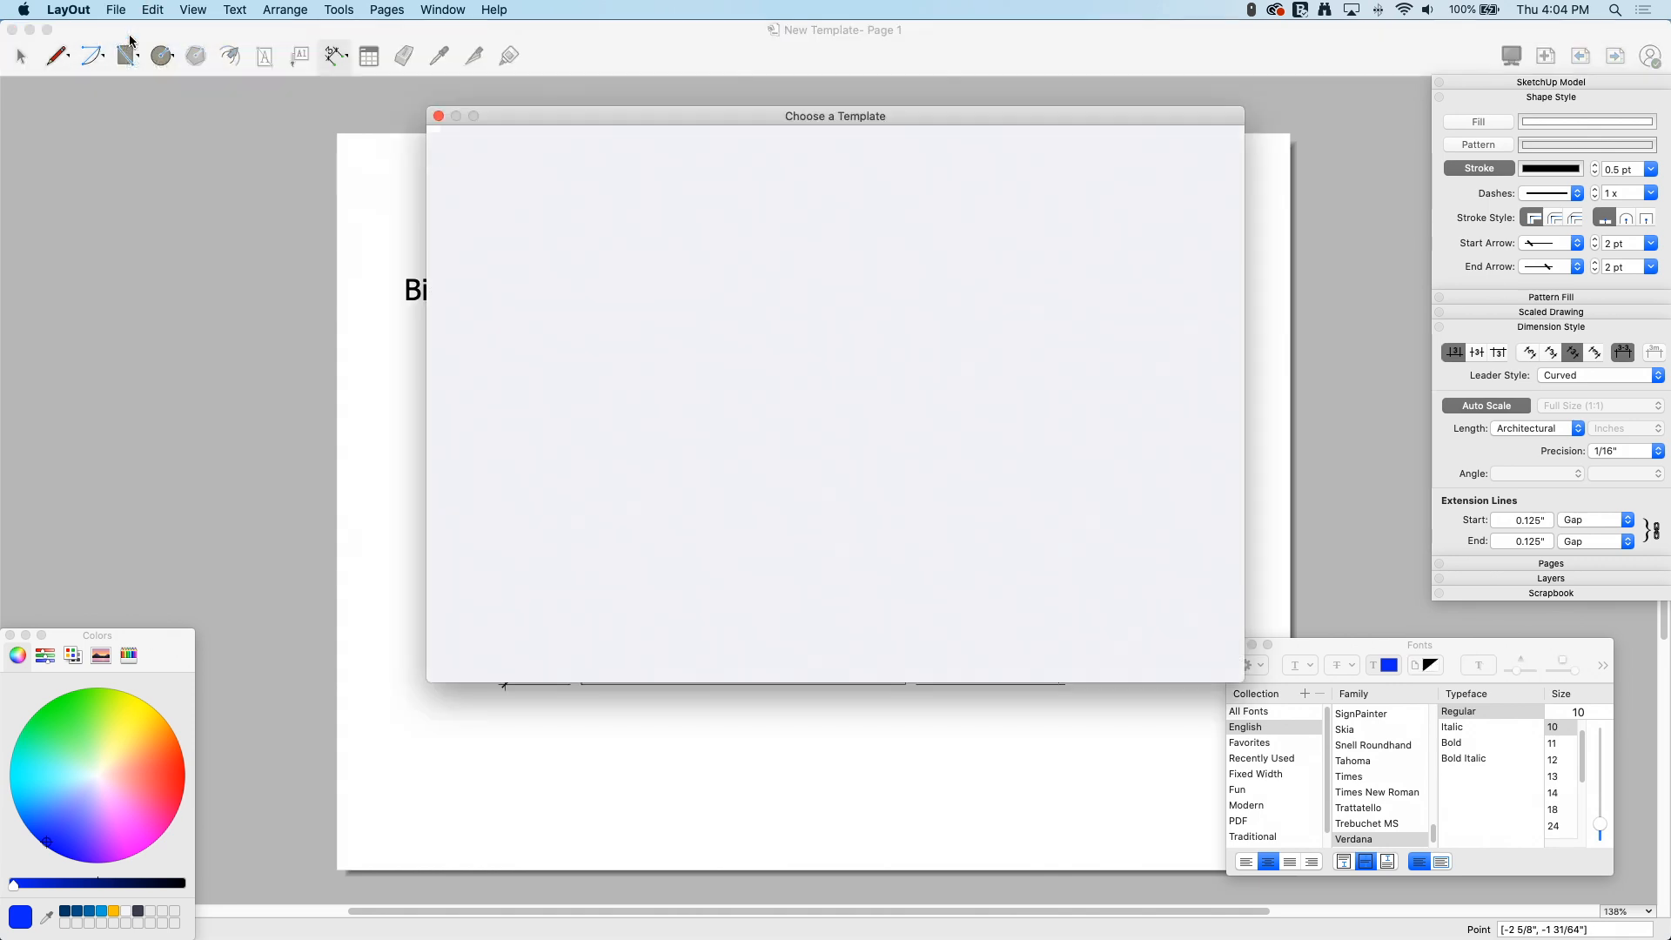
{"action": "scroll", "scroll_direction": "down", "scroll_amount": 3}
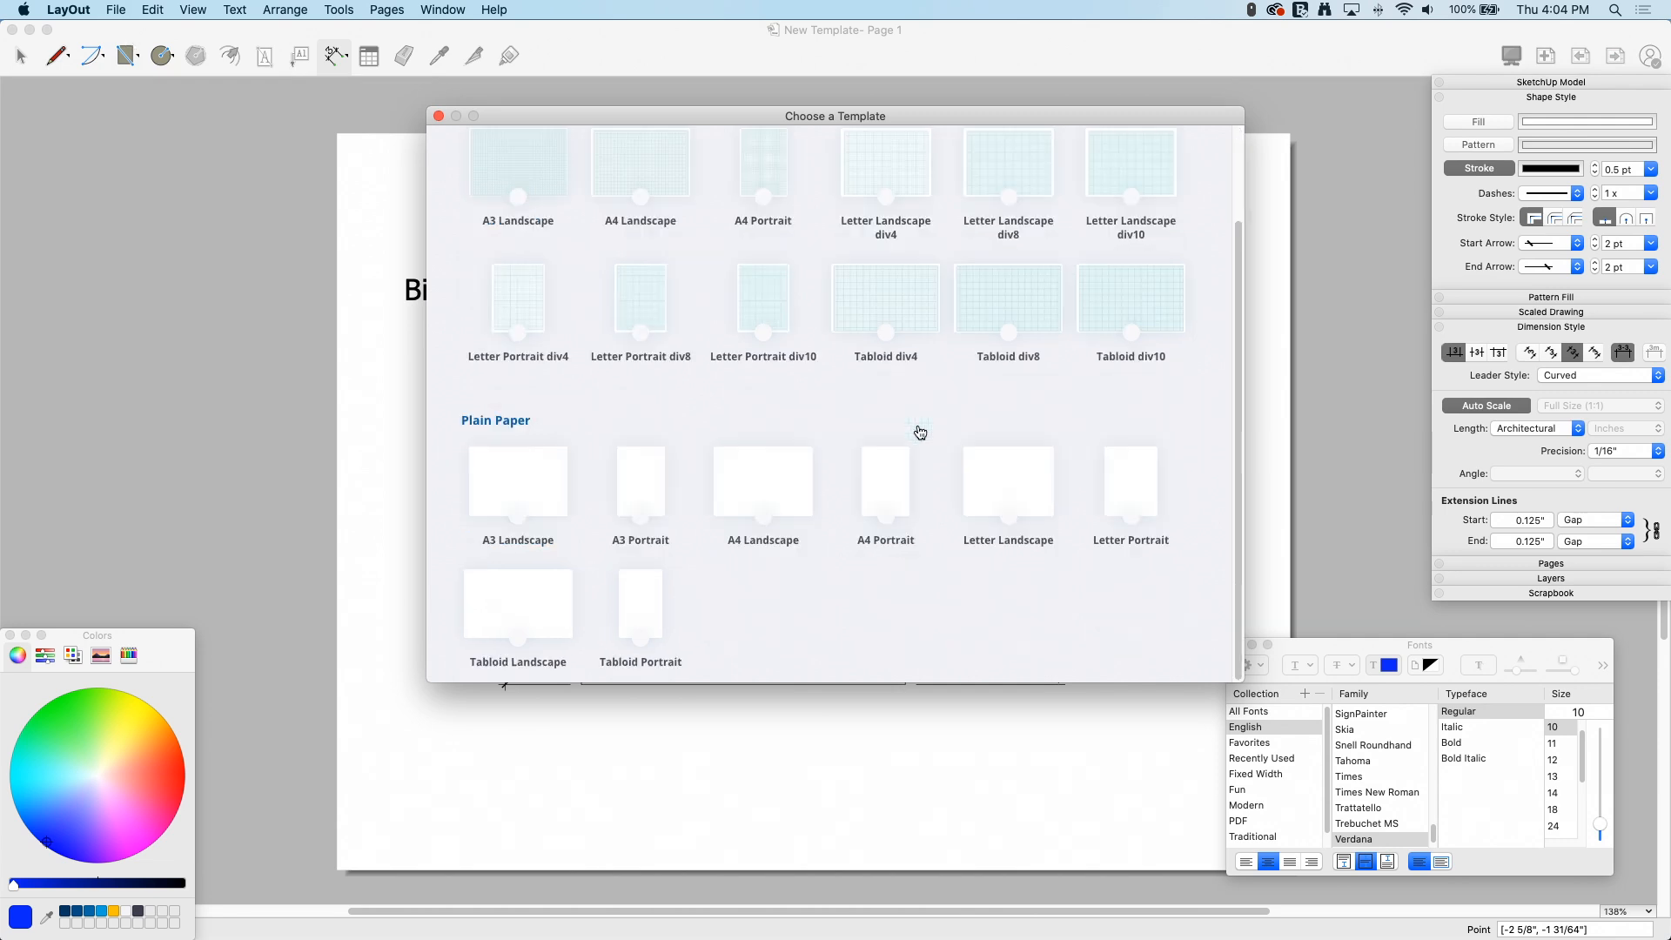
{"action": "scroll", "scroll_direction": "up", "scroll_amount": 3}
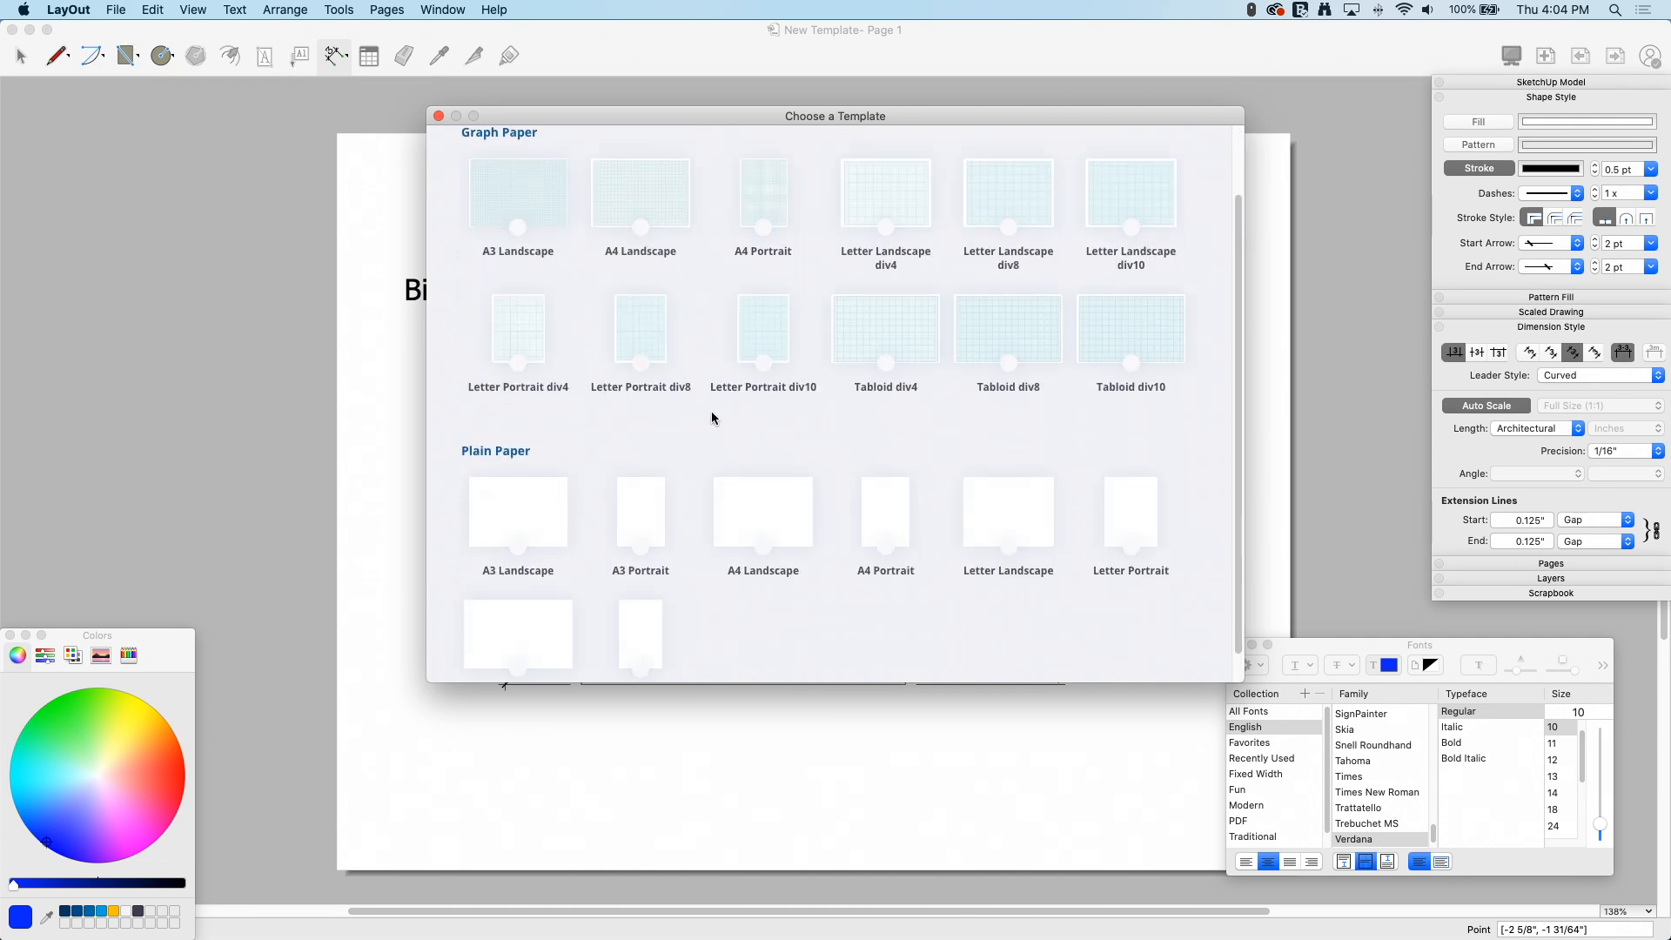
{"action": "scroll", "scroll_direction": "down", "scroll_amount": 3}
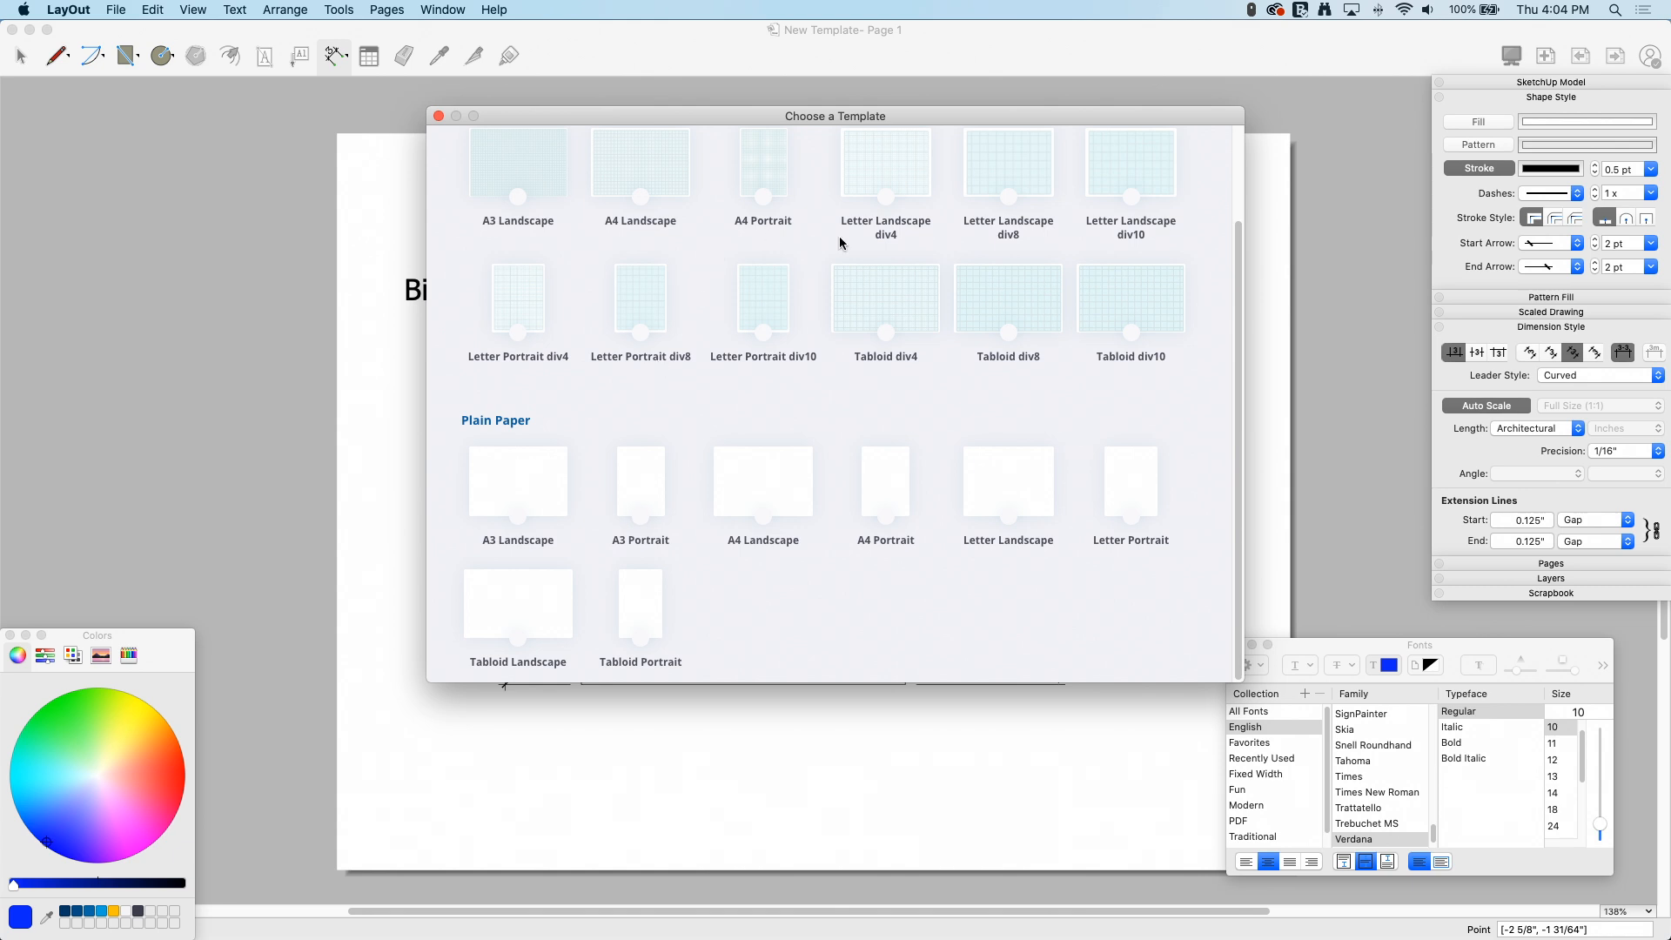
{"action": "scroll", "scroll_direction": "up", "scroll_amount": 3}
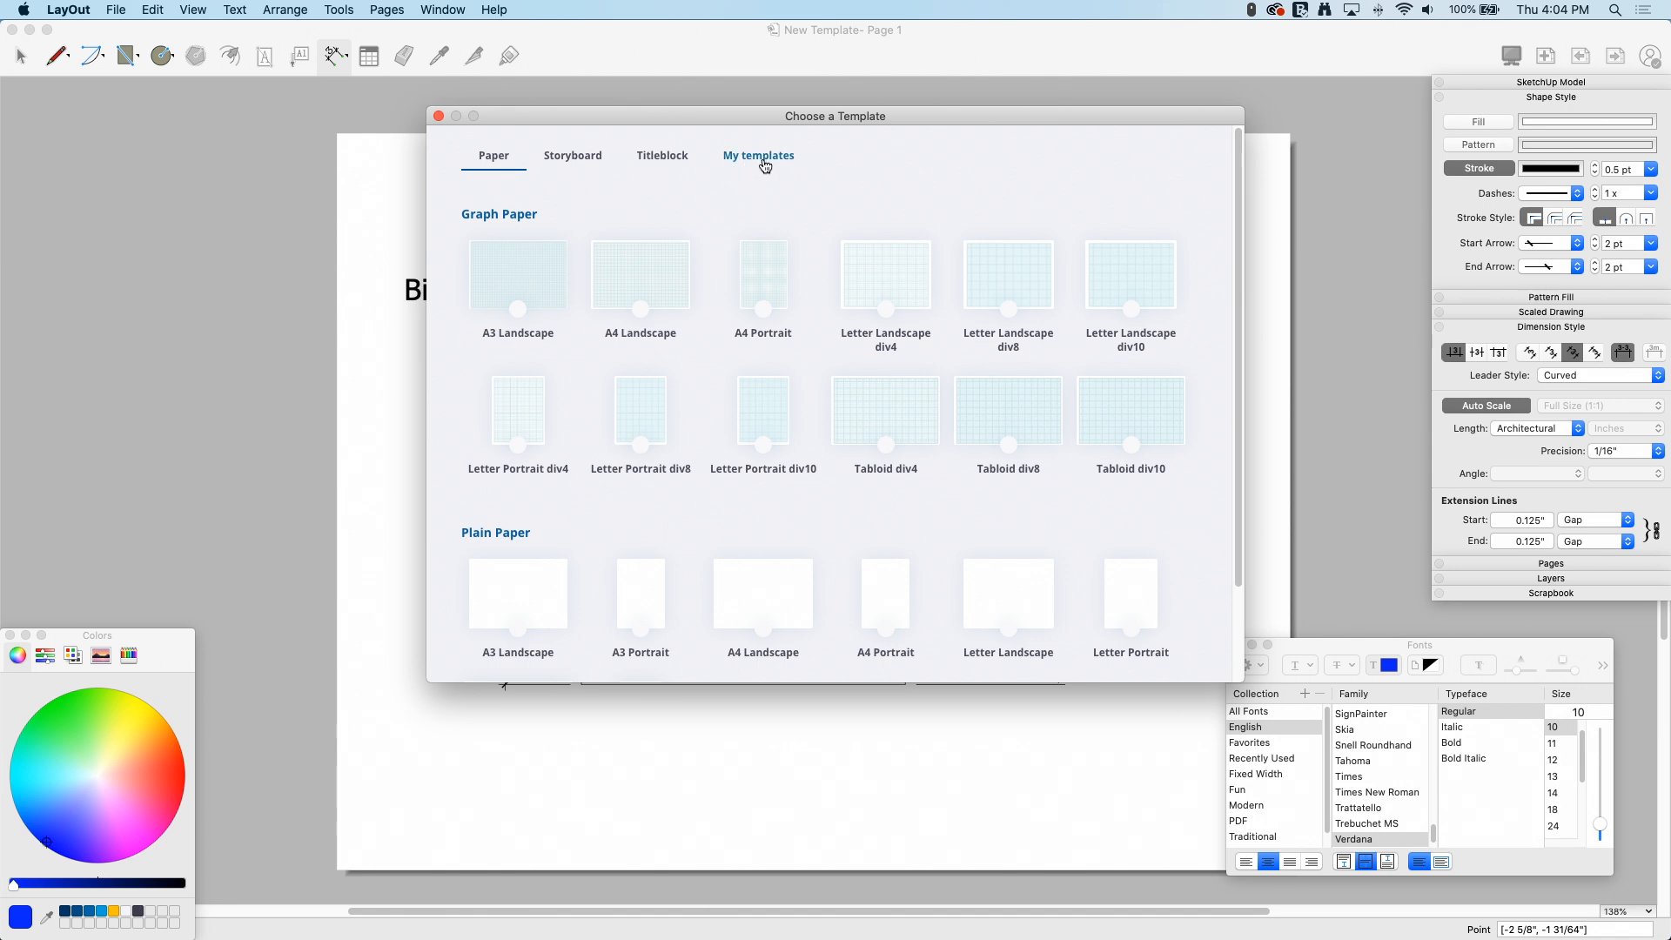
{"action": "left_click", "coordinate": [757, 155]}
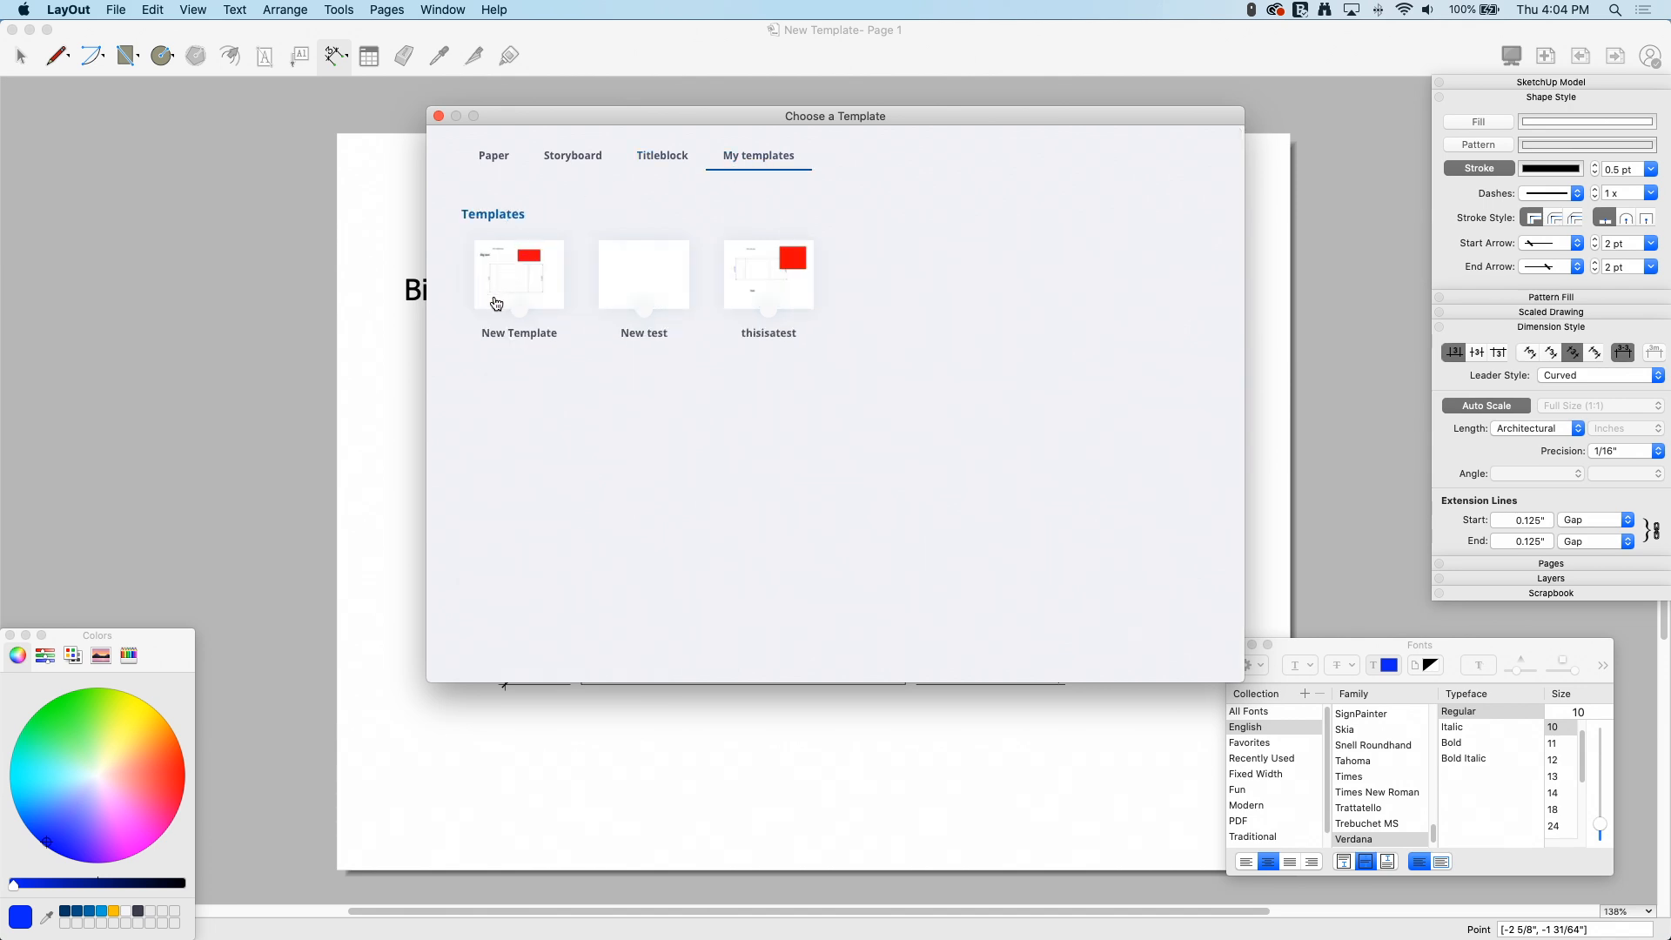
{"action": "mouse_move", "coordinate": [699, 370]}
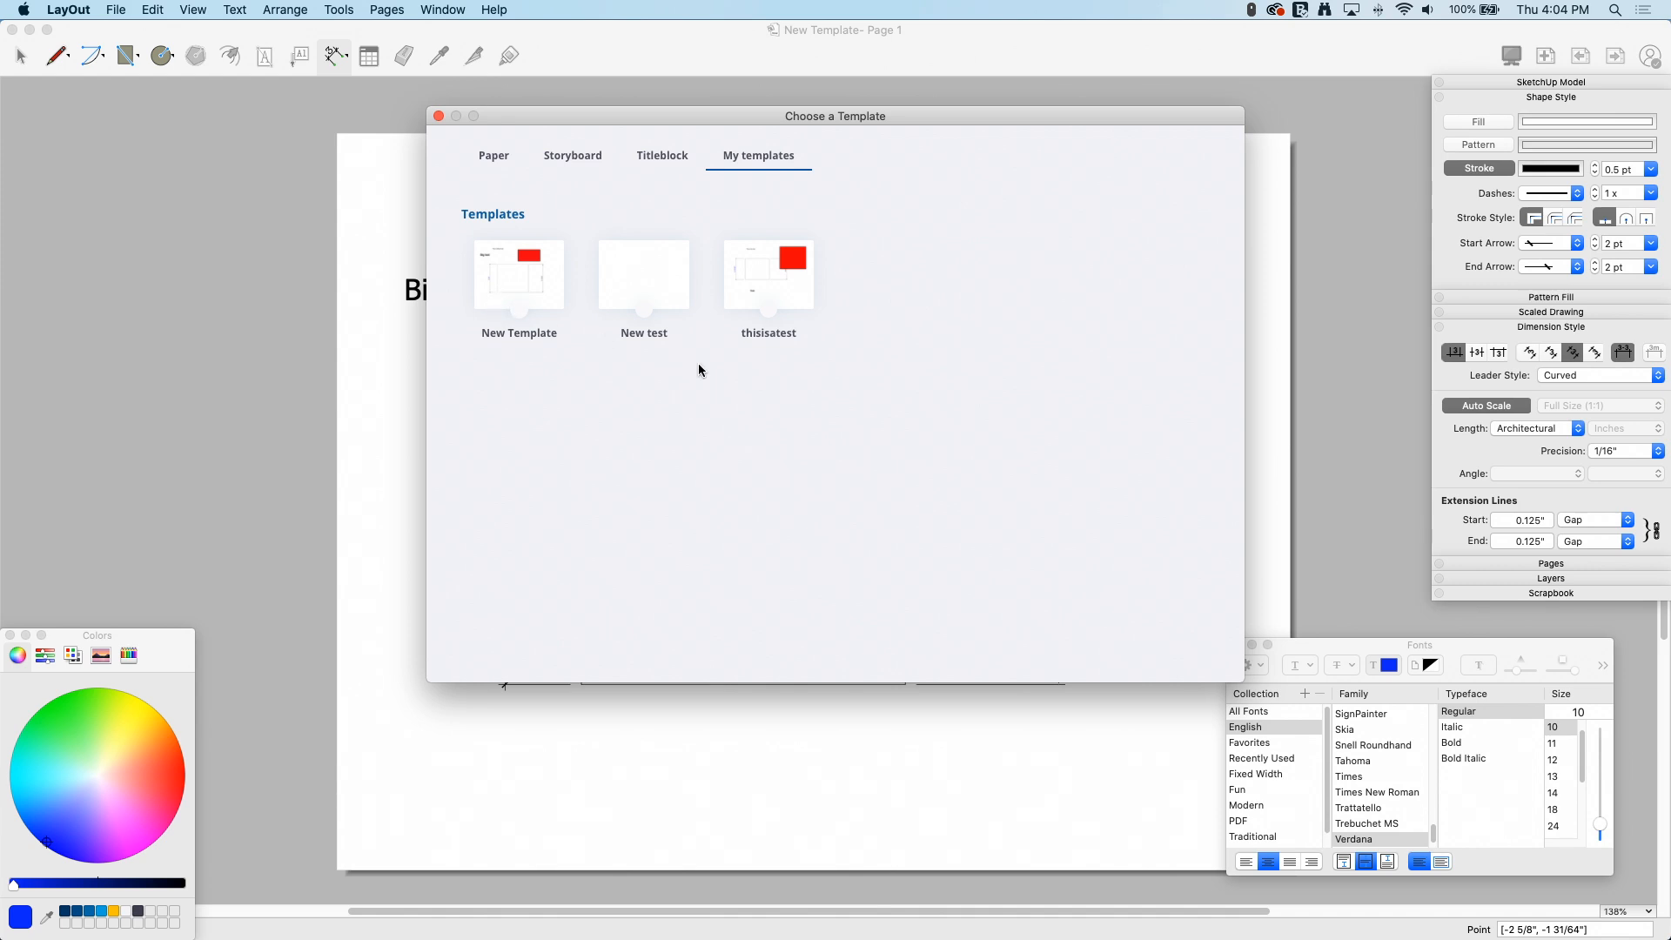
{"action": "mouse_move", "coordinate": [474, 287]}
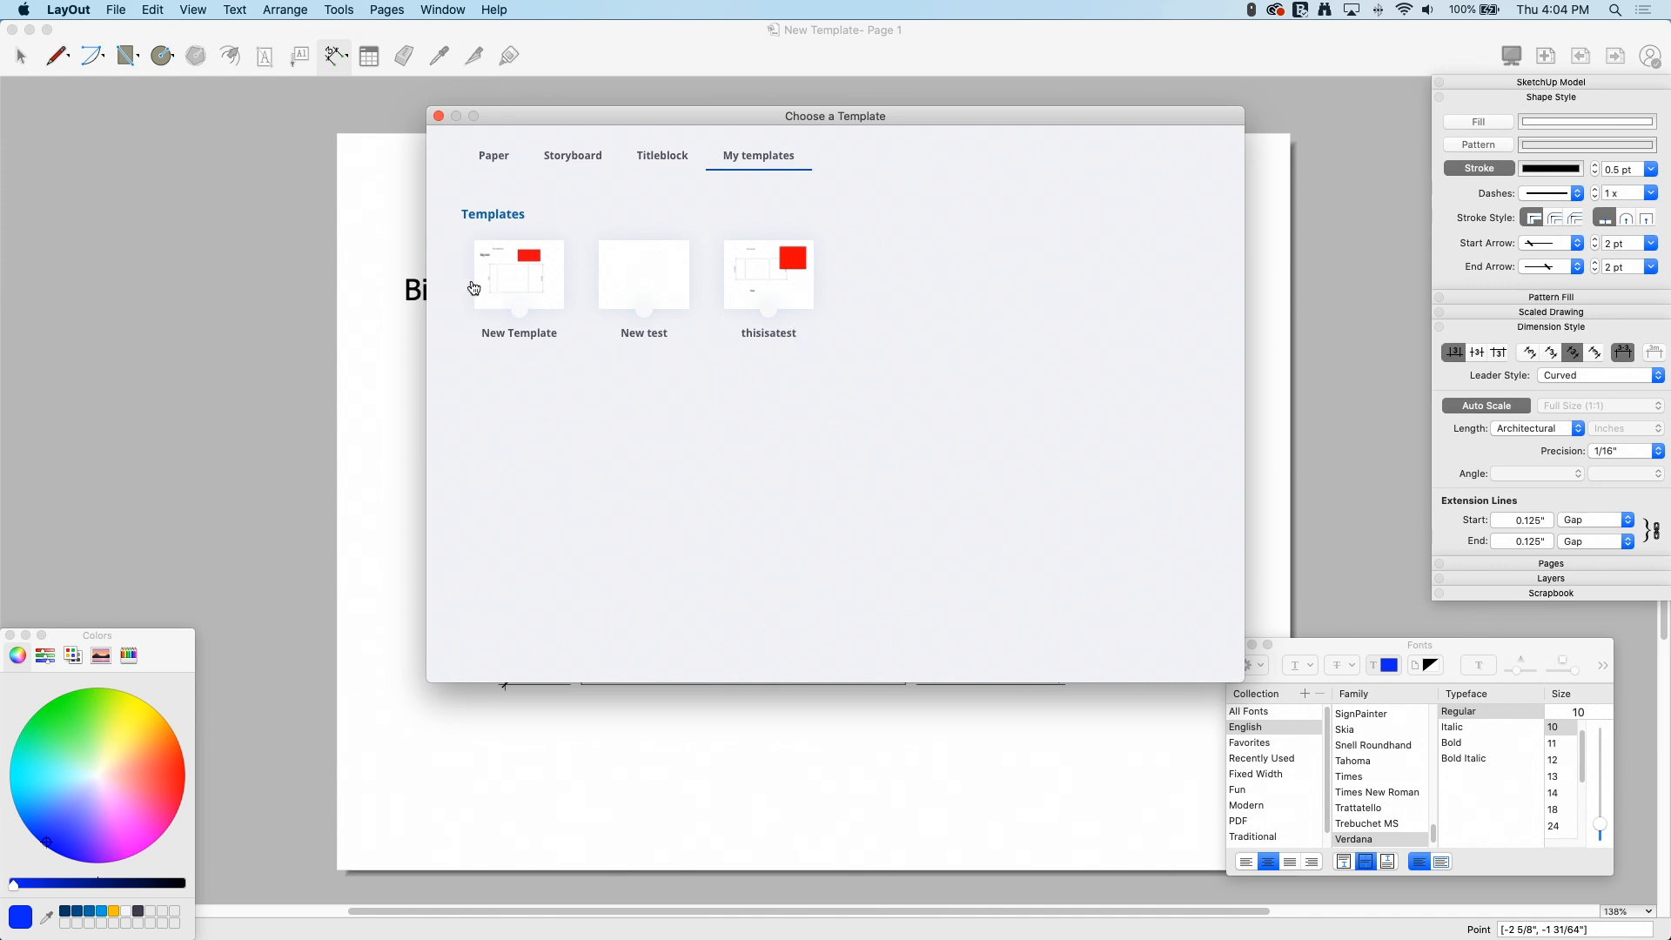
{"action": "mouse_move", "coordinate": [670, 296]}
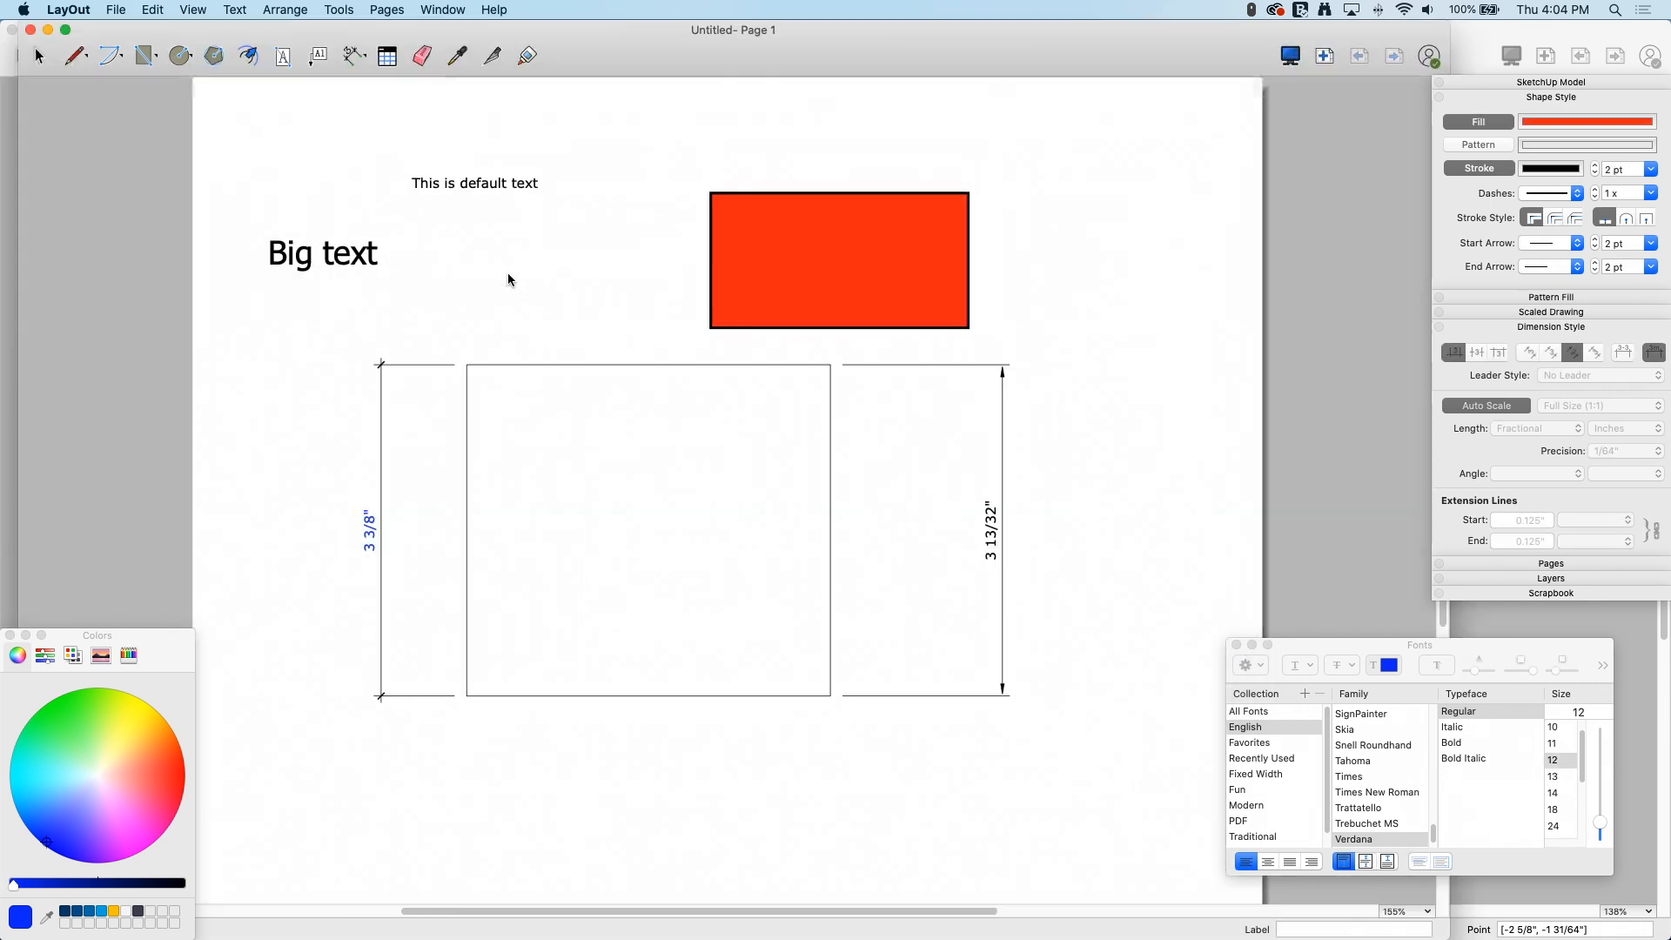
{"action": "mouse_move", "coordinate": [1098, 172]}
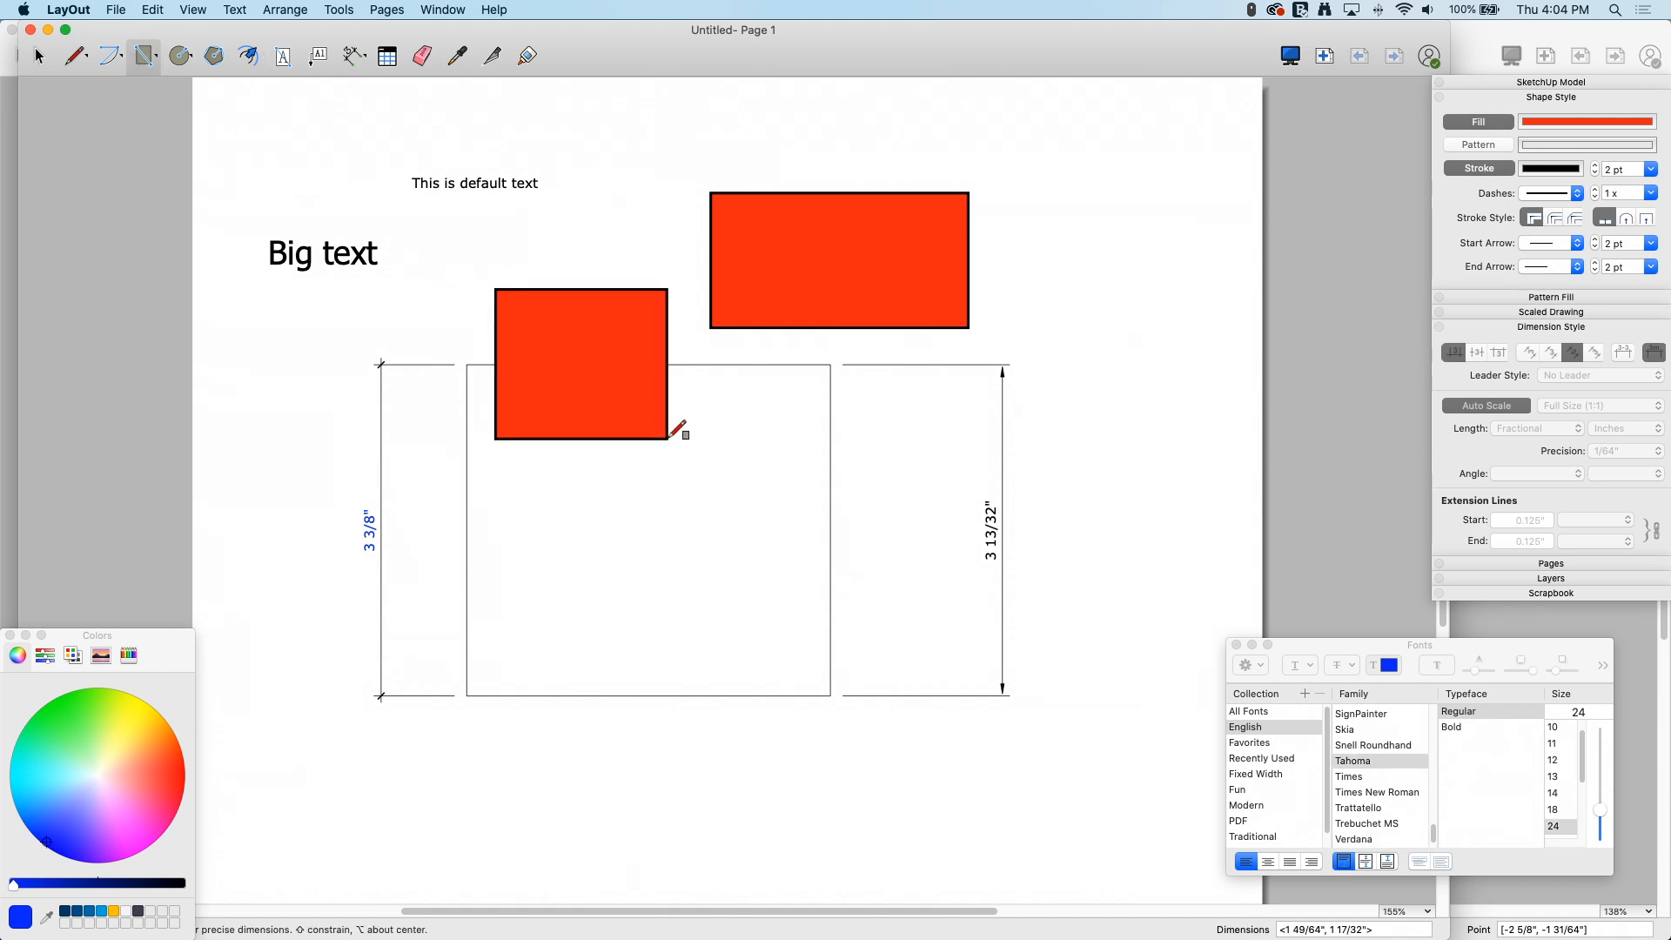
Switch to the Text tool to add the large heading in the new document.
{"action": "left_click", "coordinate": [282, 56]}
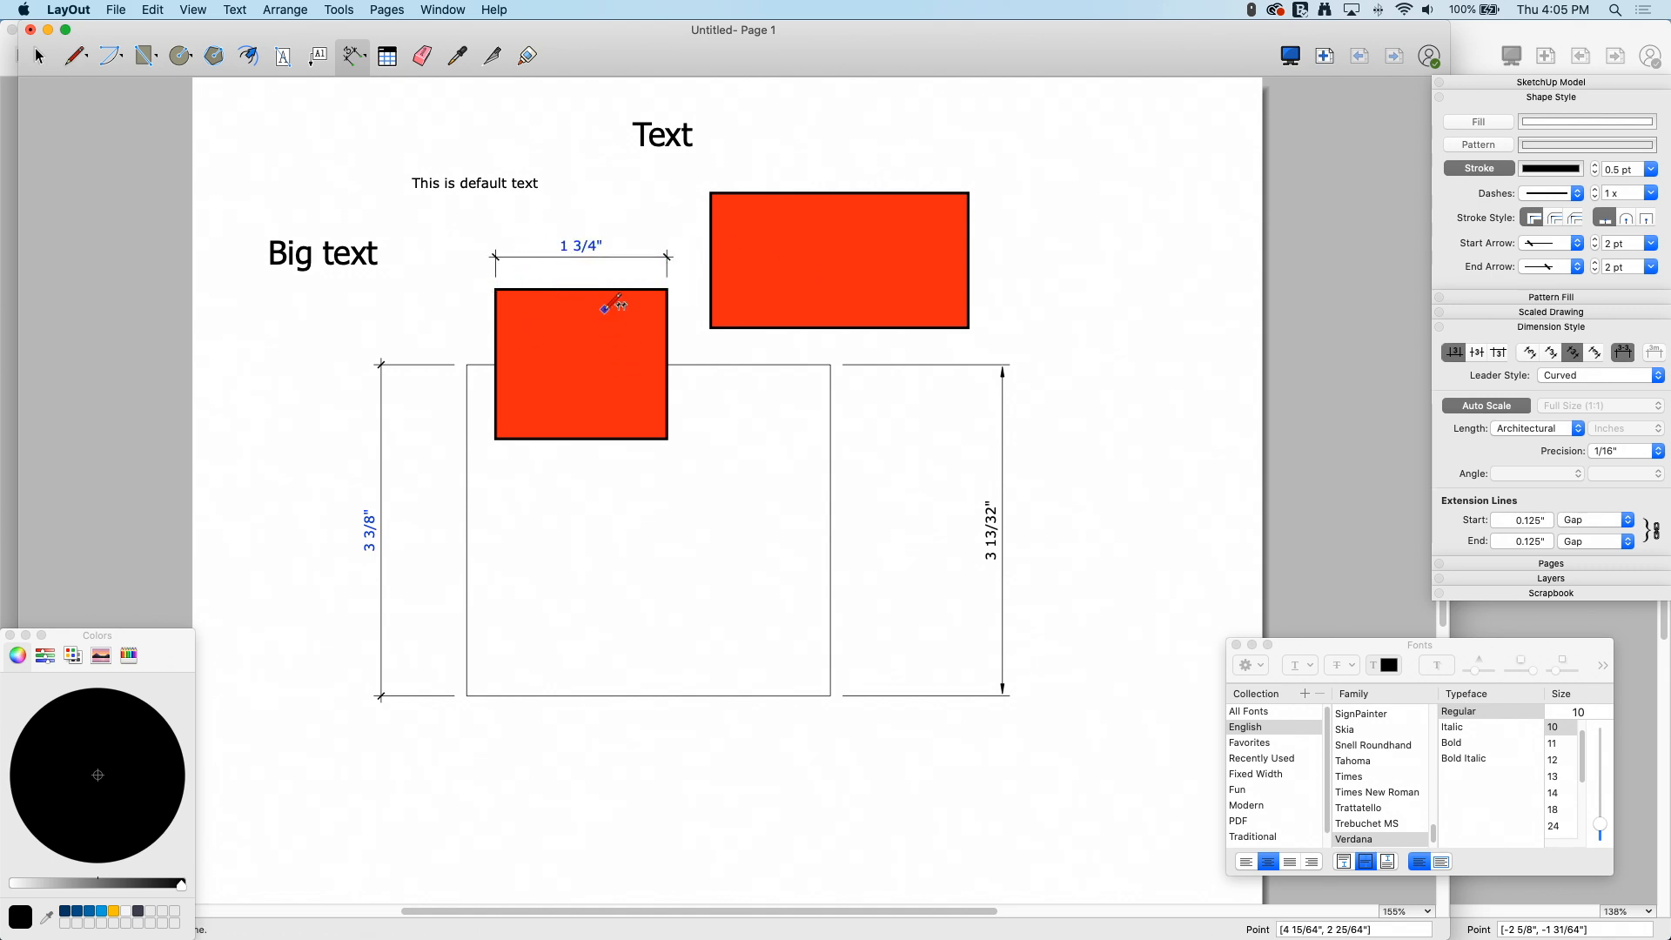
{"action": "mouse_move", "coordinate": [564, 150]}
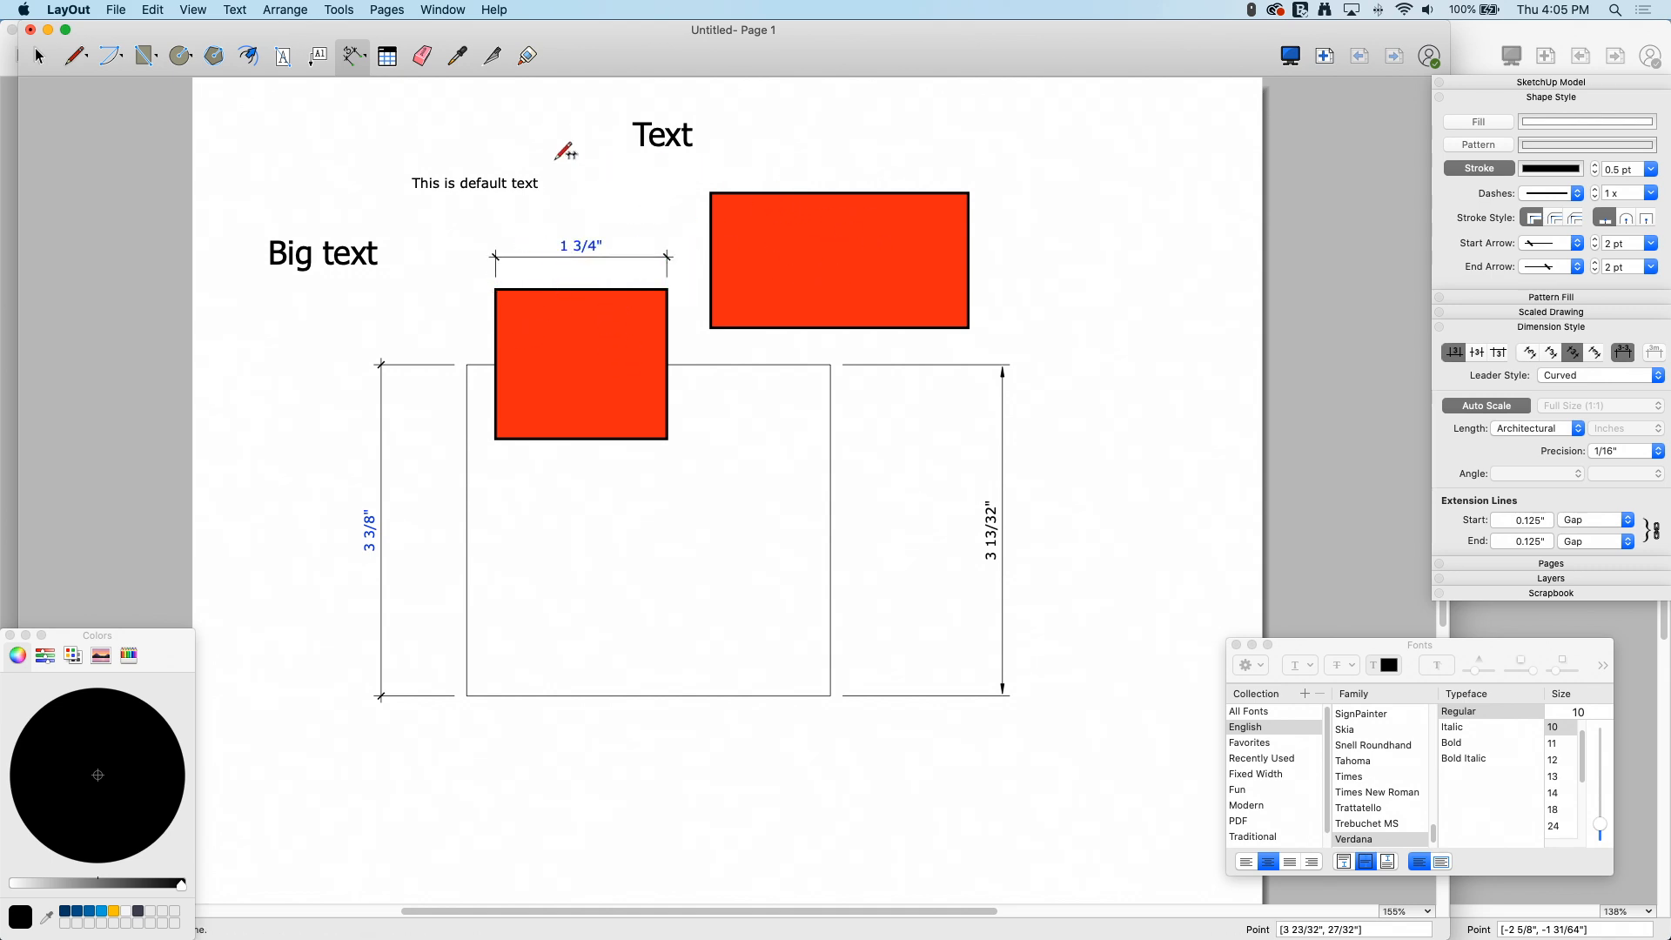
{"action": "mouse_move", "coordinate": [524, 104]}
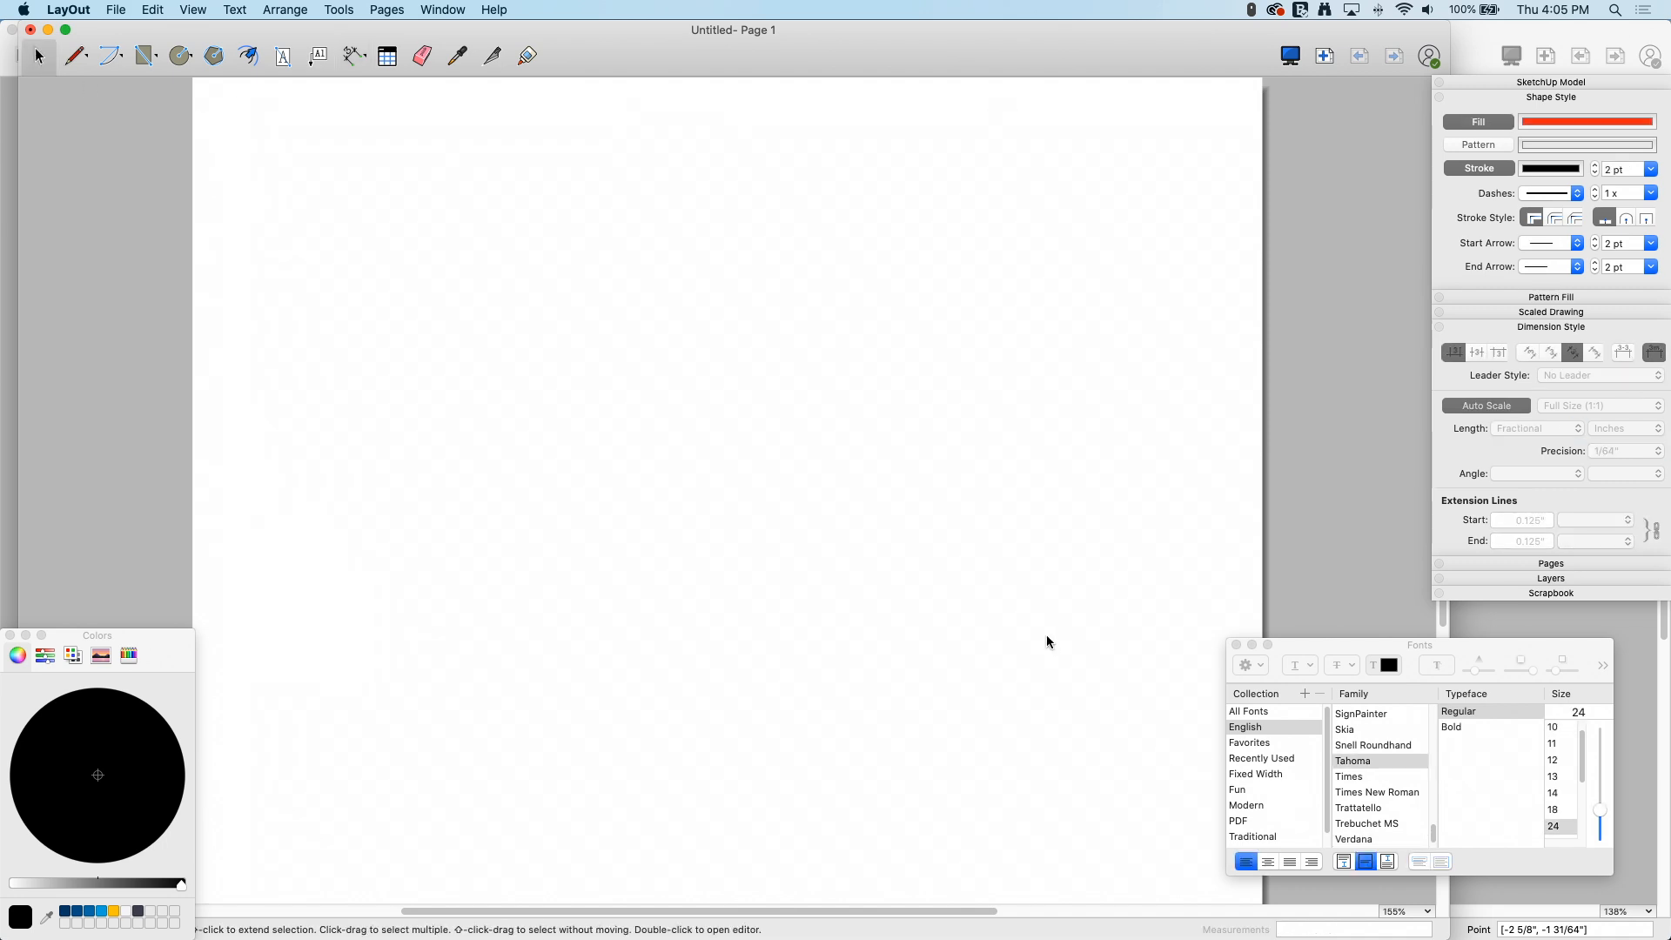
{"action": "mouse_move", "coordinate": [1130, 237]}
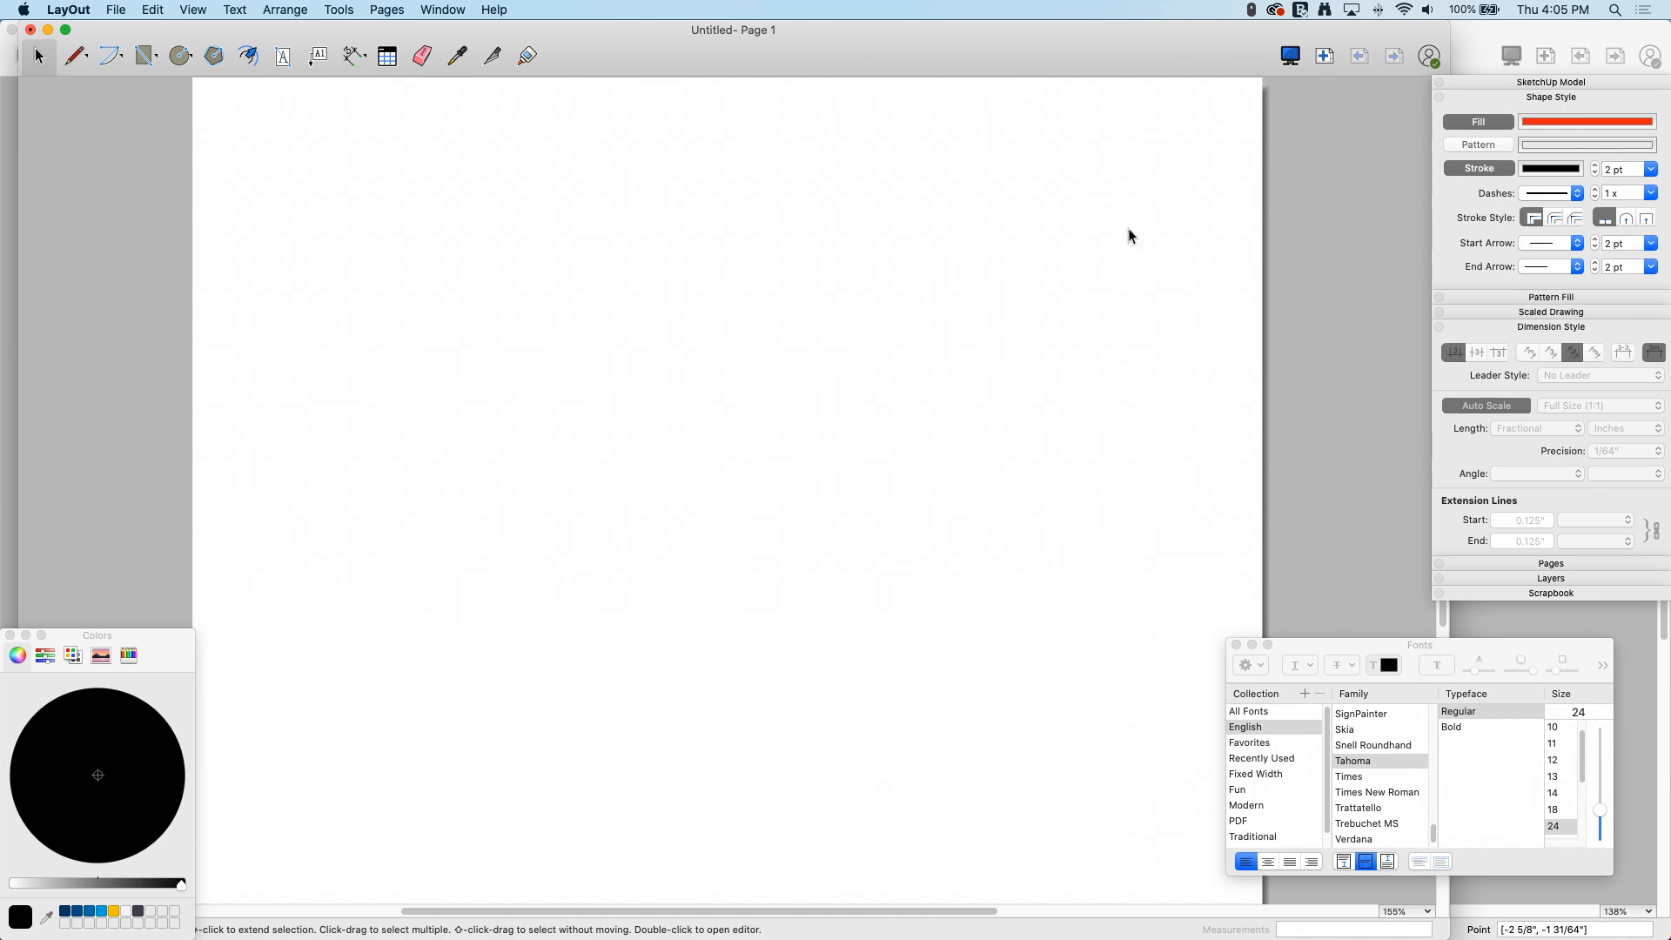
{"action": "mouse_move", "coordinate": [215, 820]}
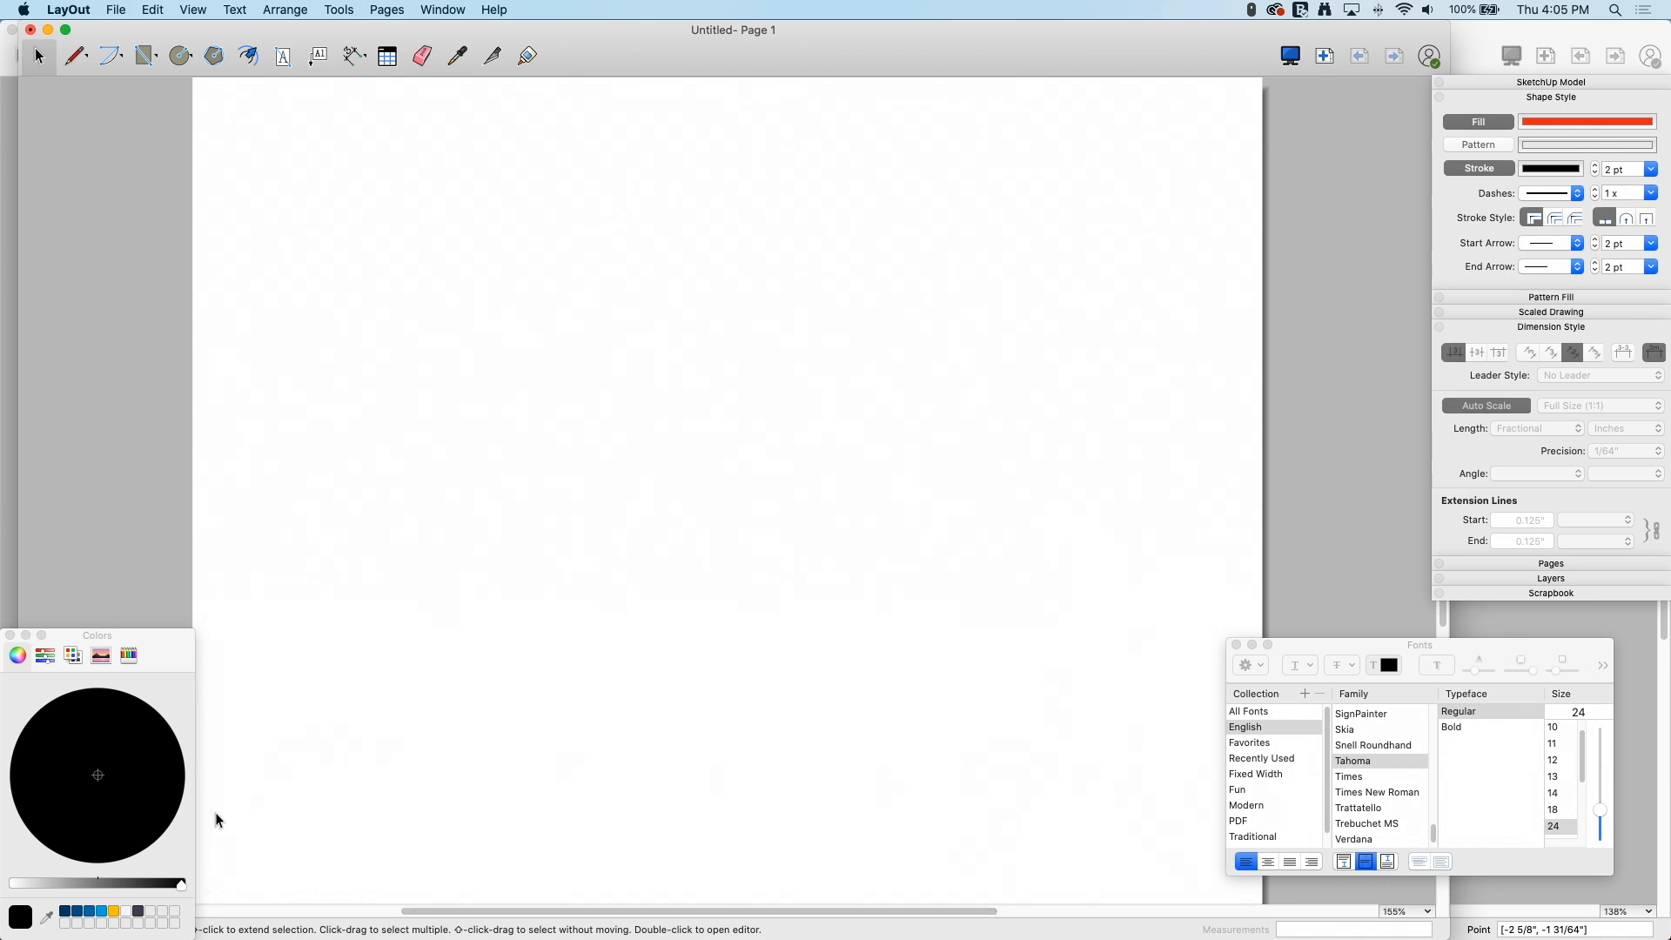
{"action": "mouse_move", "coordinate": [365, 202]}
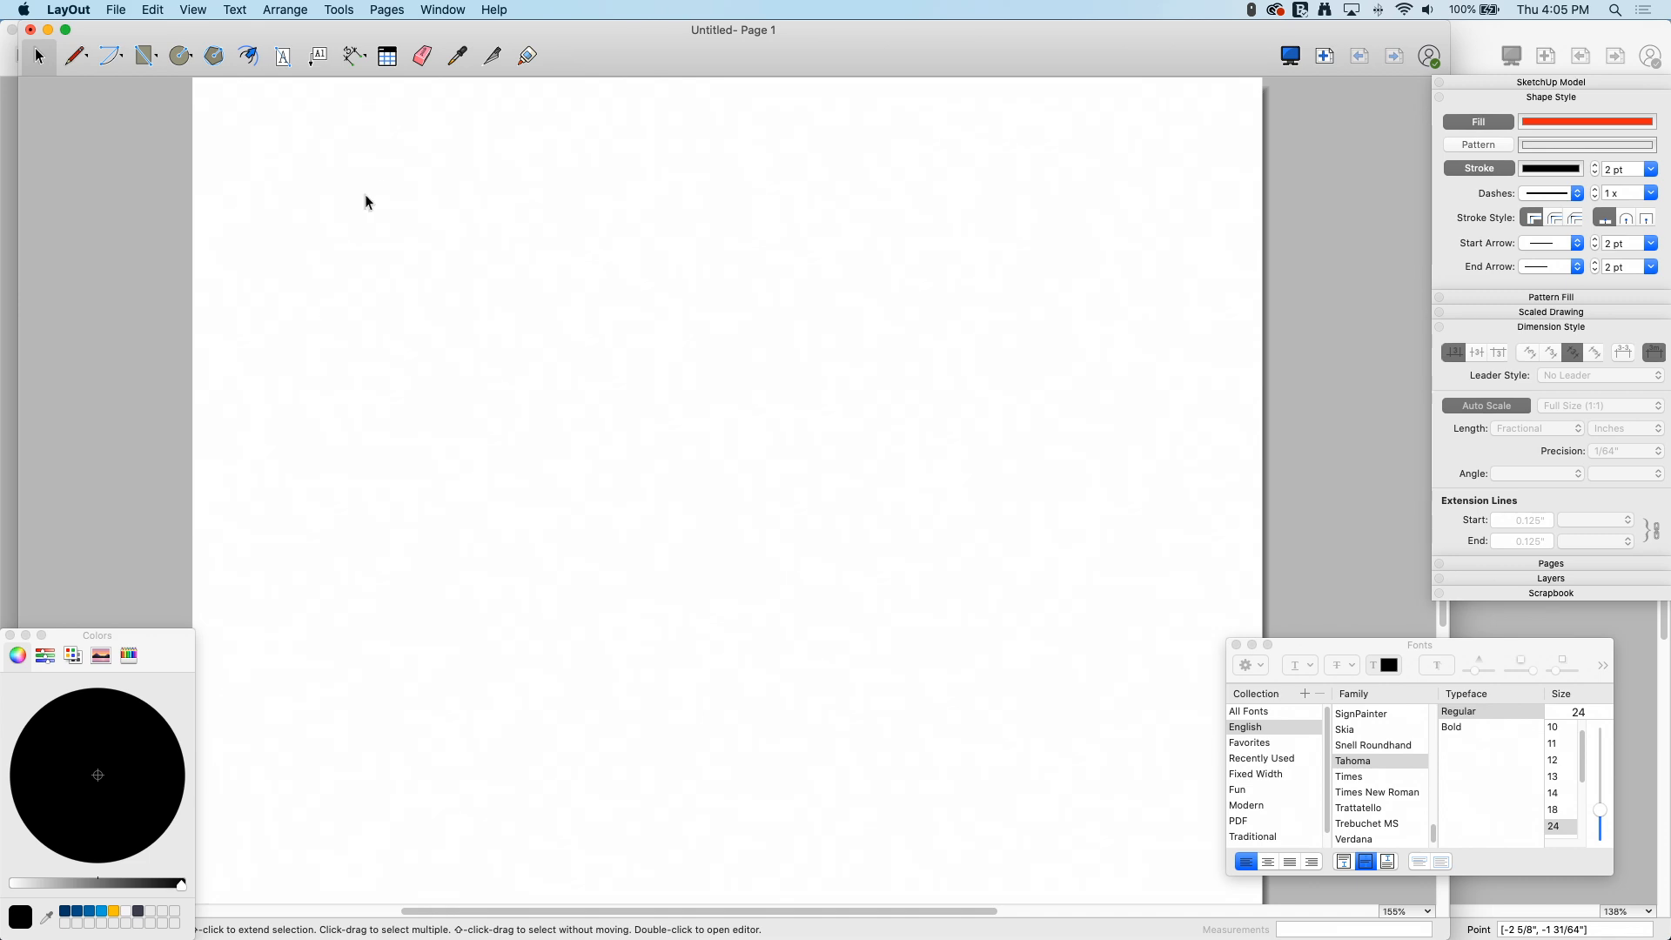
{"action": "mouse_move", "coordinate": [464, 300]}
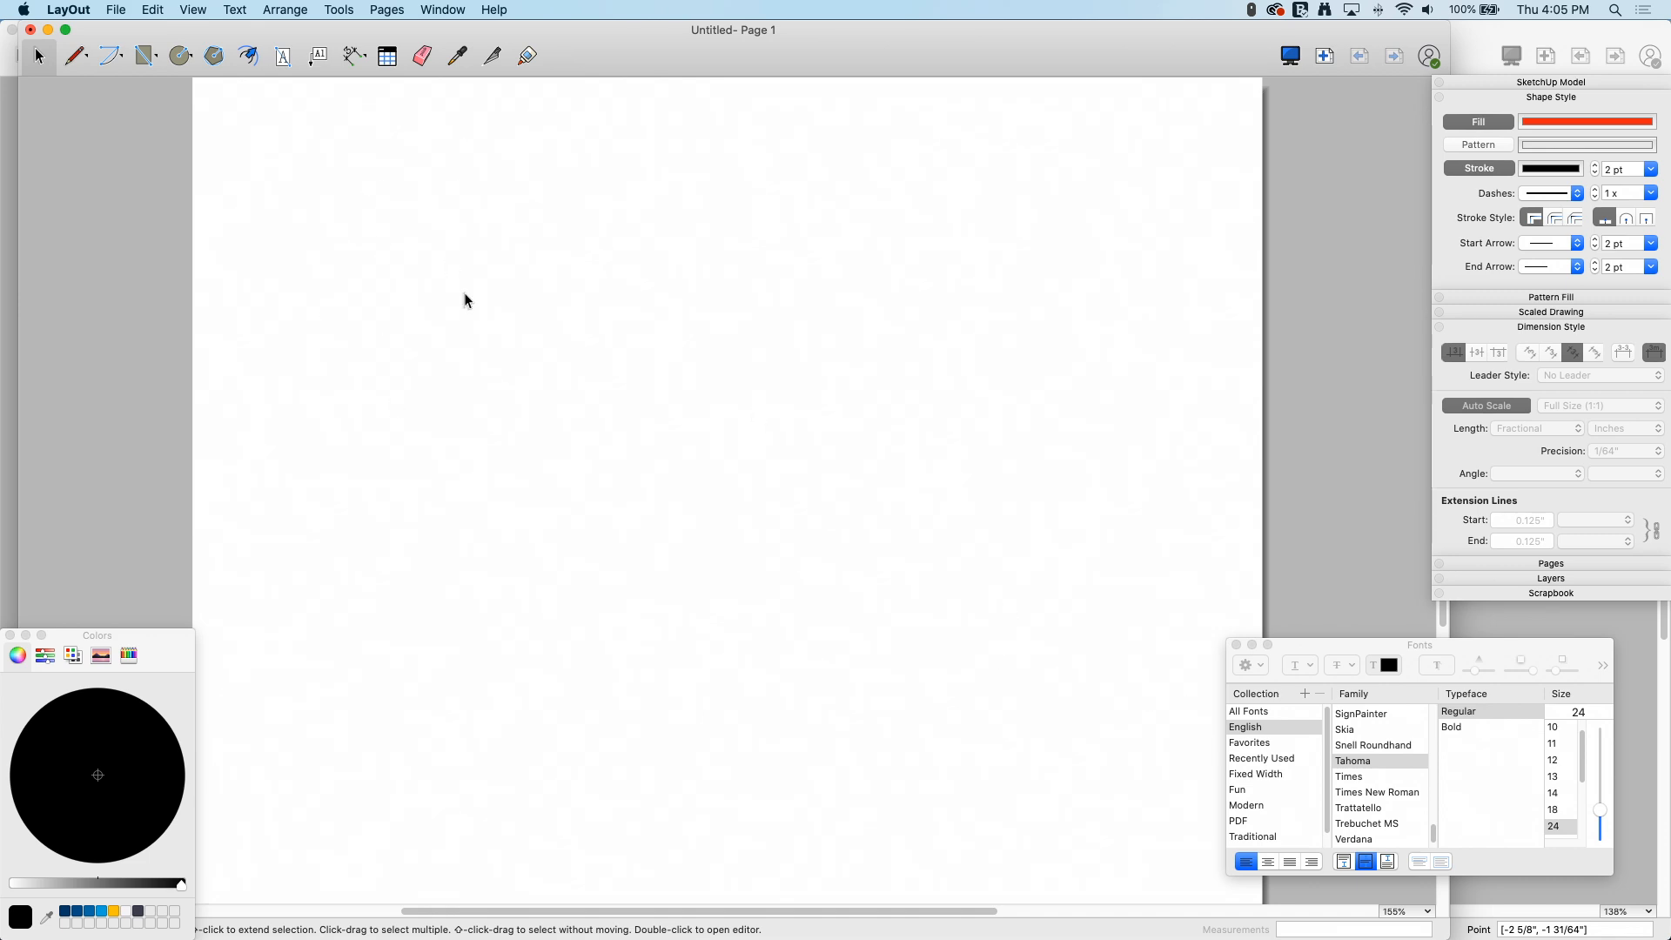
{"action": "mouse_move", "coordinate": [178, 9]}
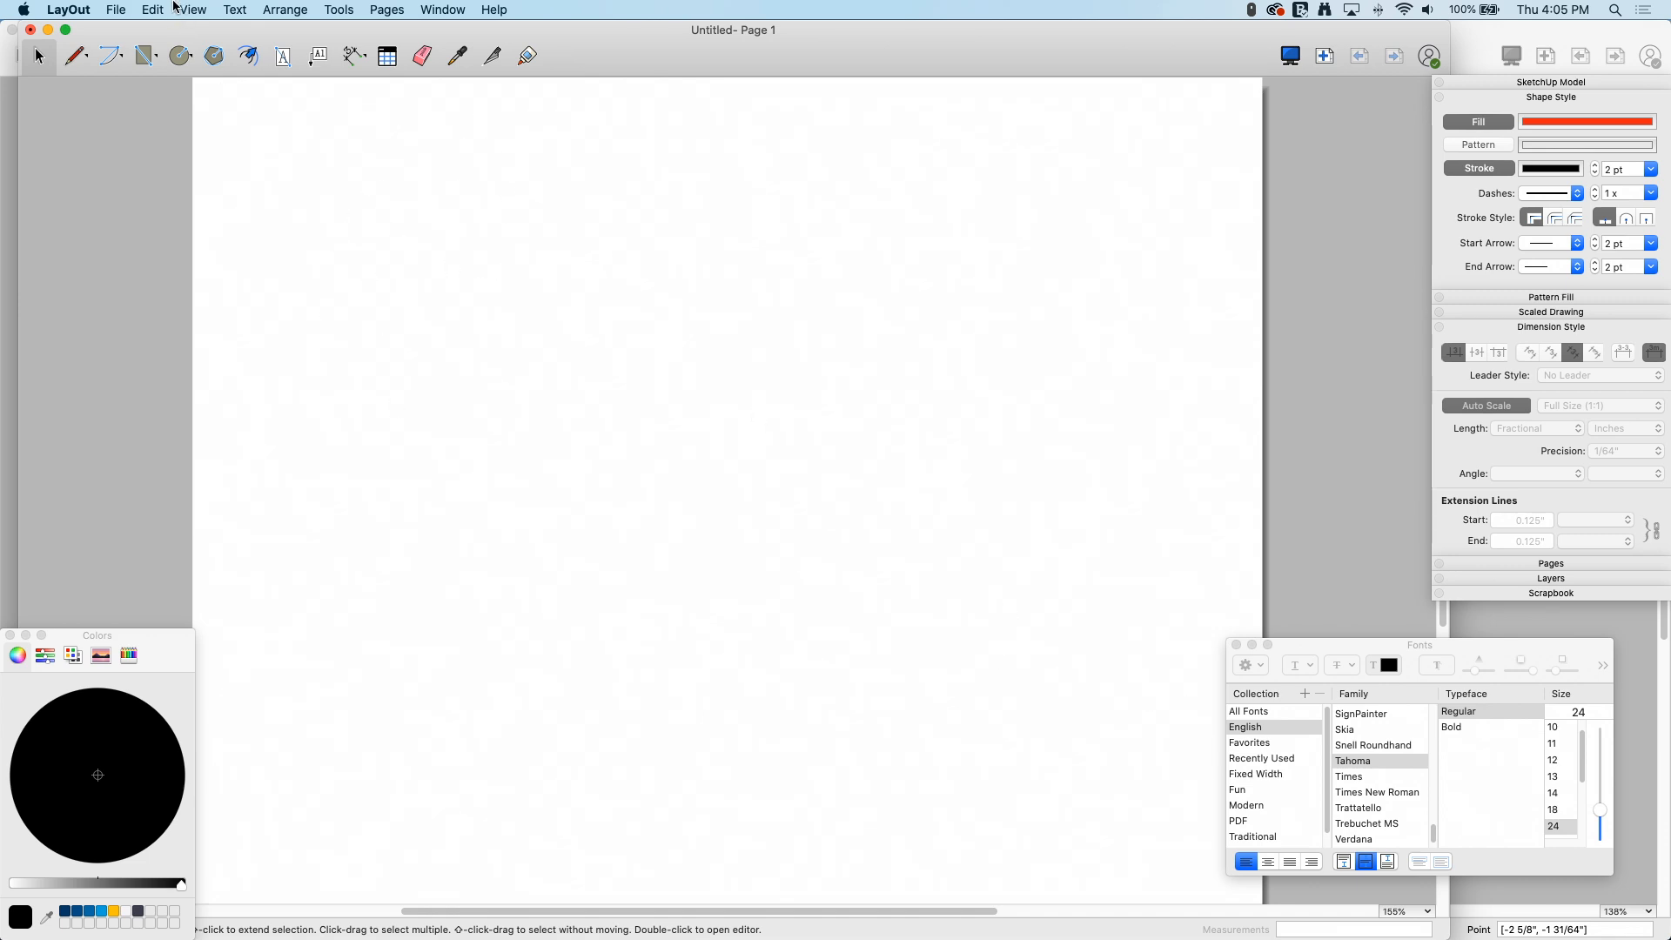
Save the blank page as a template named 'New NEW Template'.
{"action": "left_click", "coordinate": [115, 11]}
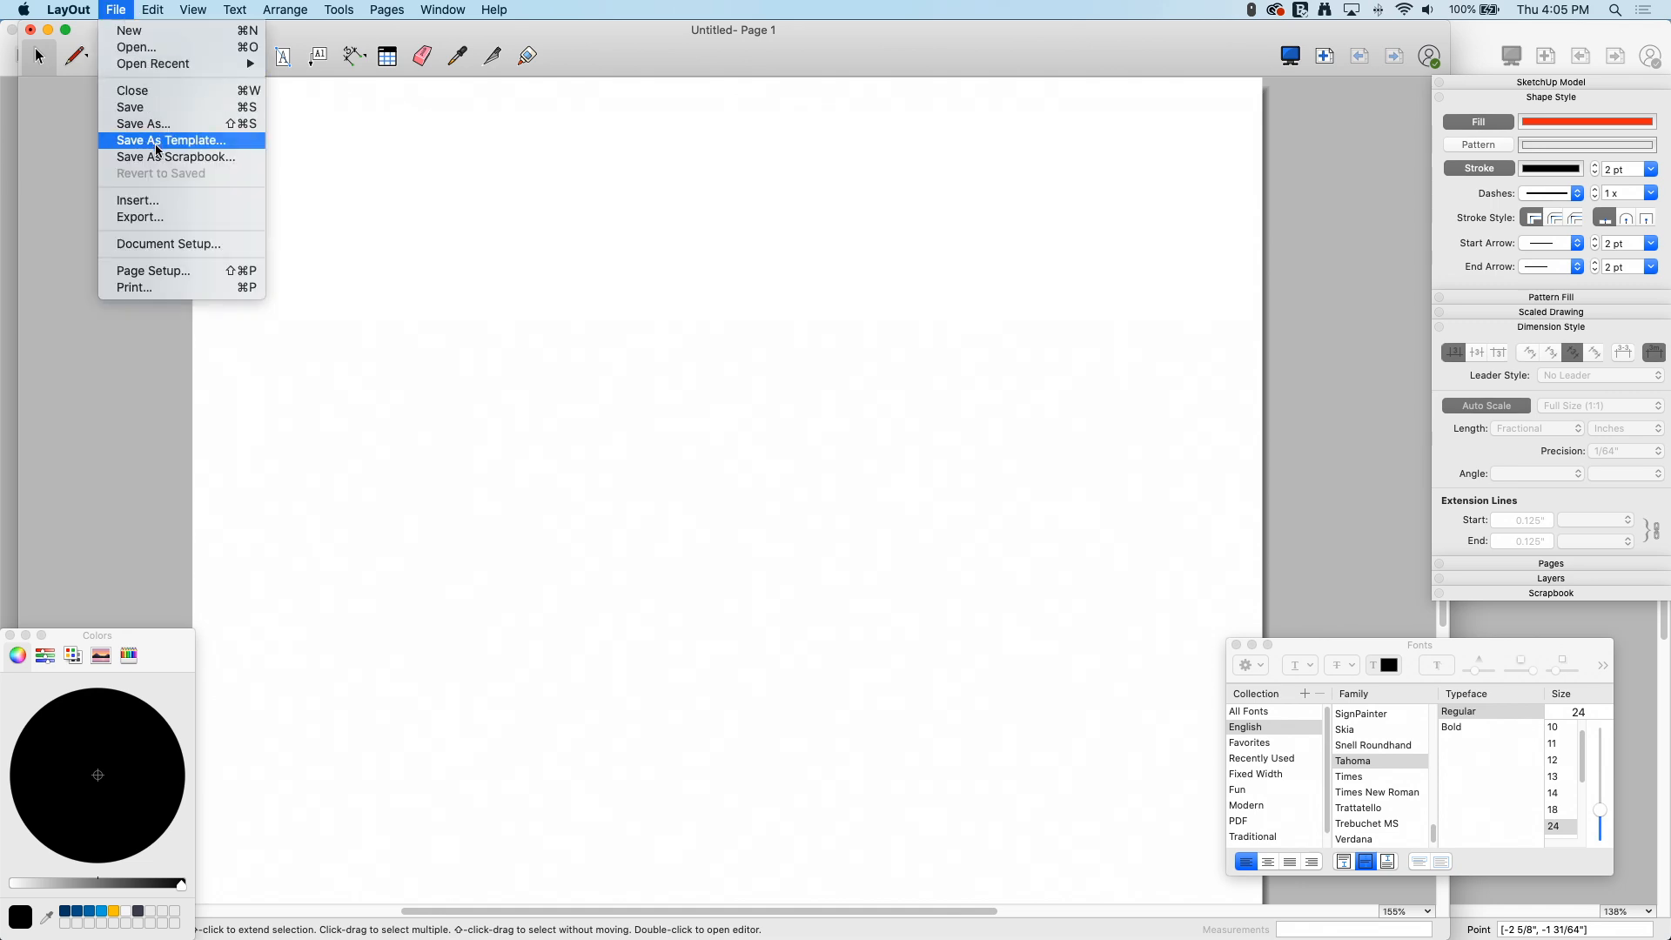
{"action": "left_click", "coordinate": [169, 139]}
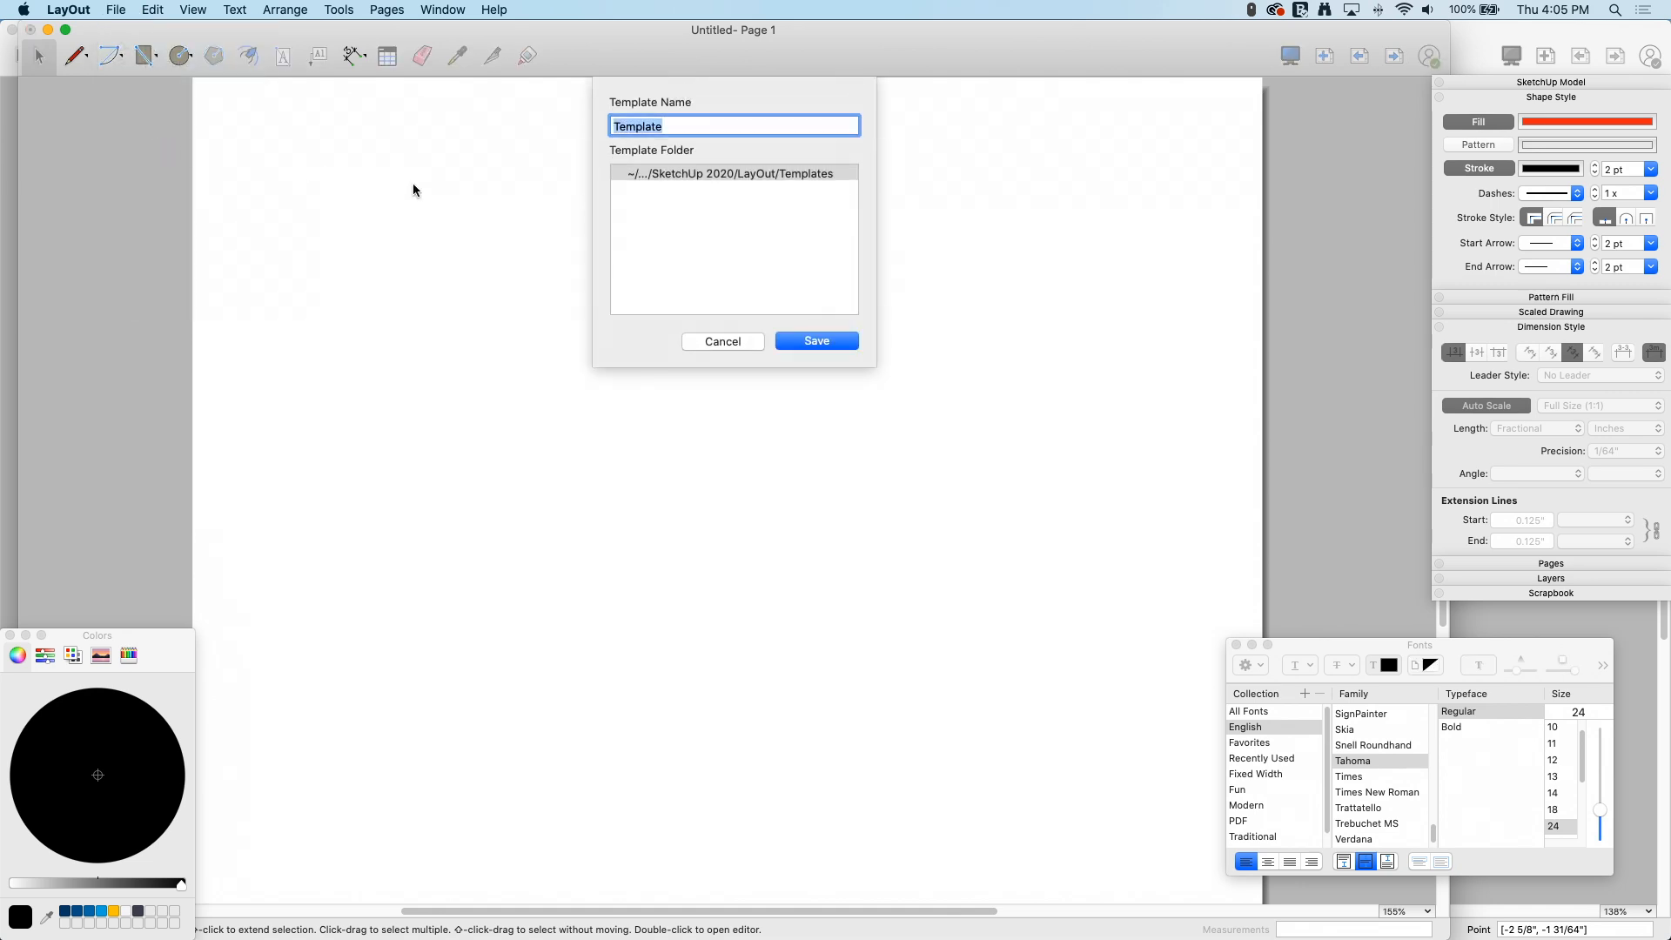
{"action": "type", "text": "New NEW"}
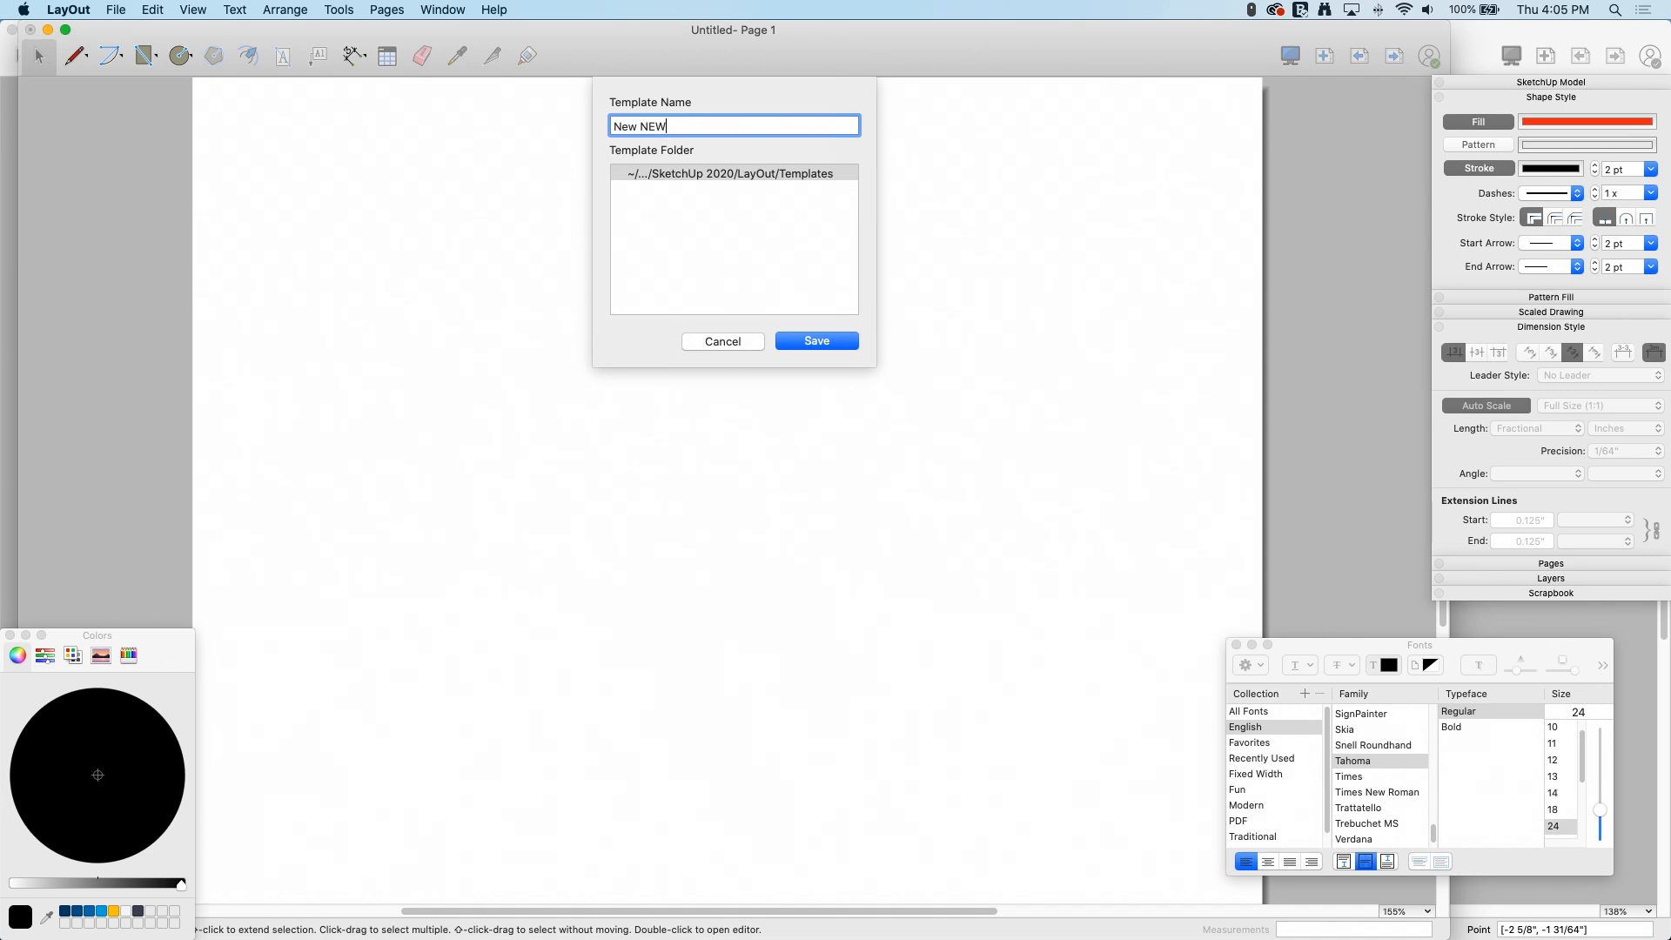
{"action": "type", "text": "Templa"}
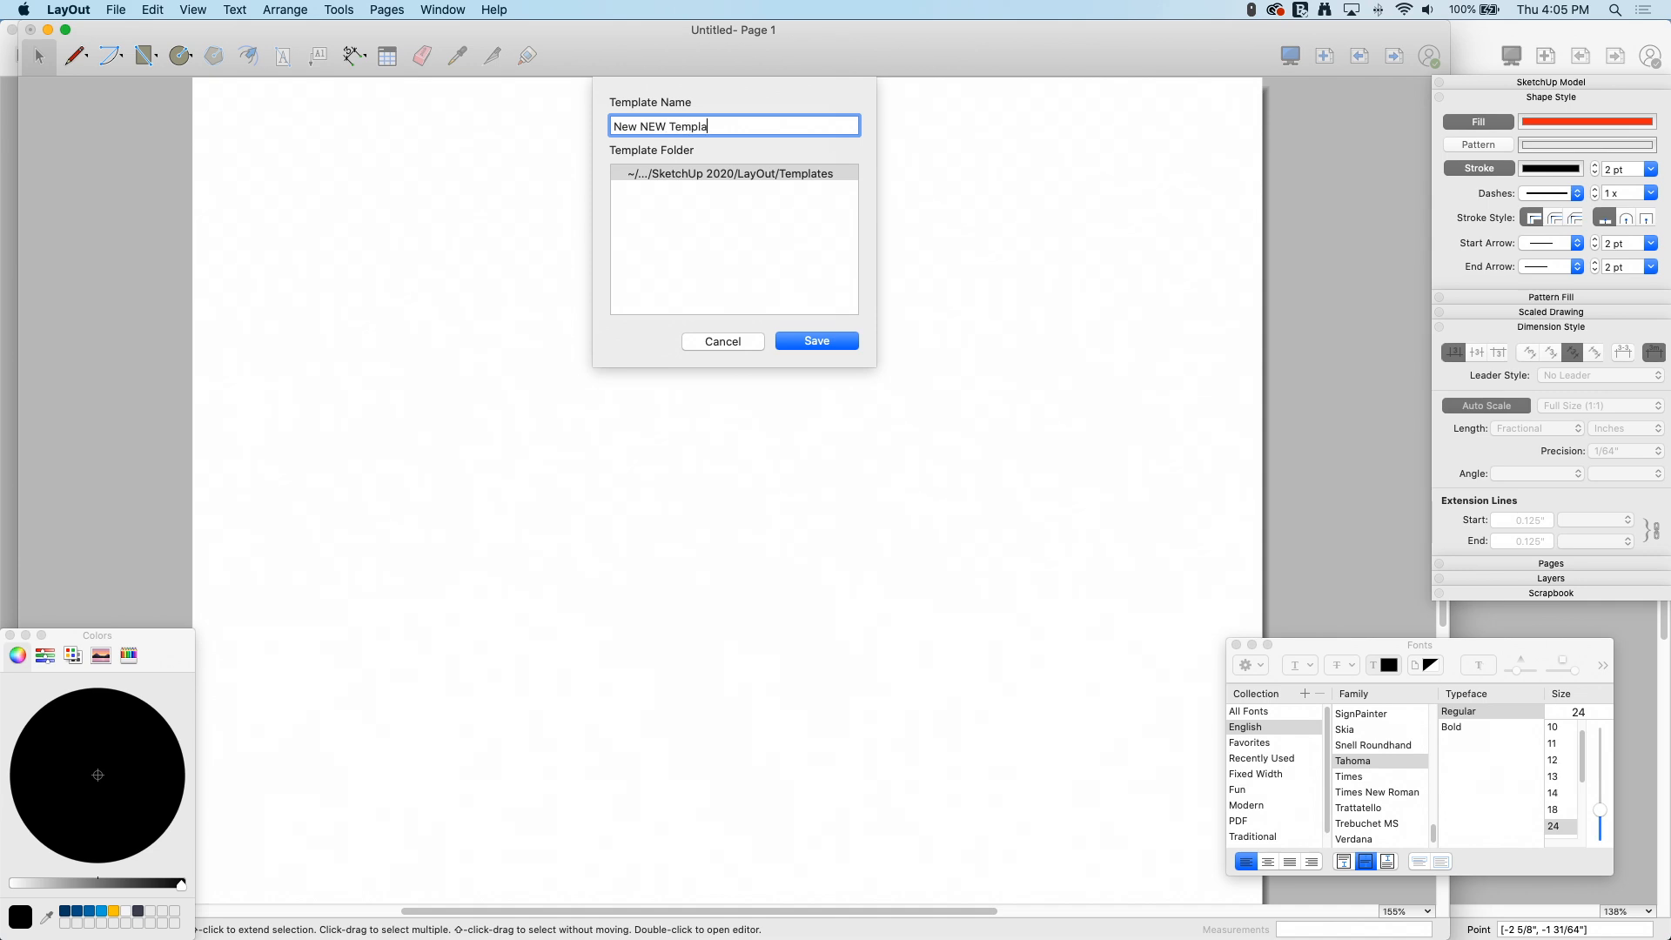
{"action": "left_click", "coordinate": [816, 341]}
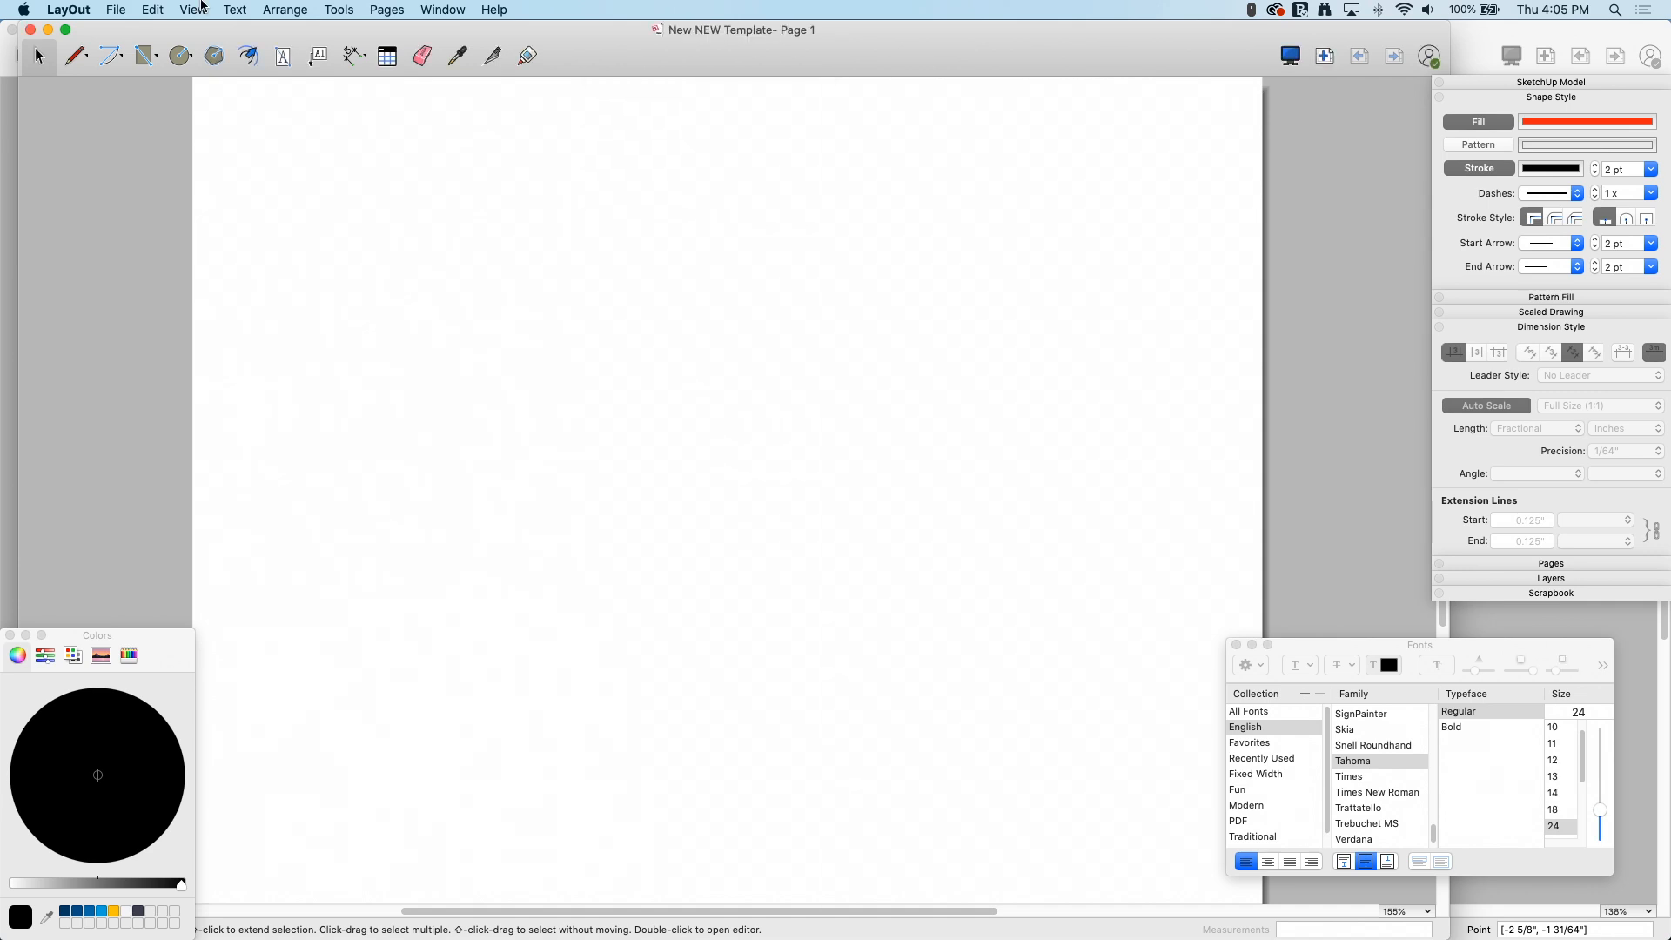
Start a new LayOut document from 'New NEW Template' under My templates.
{"action": "left_click", "coordinate": [115, 10]}
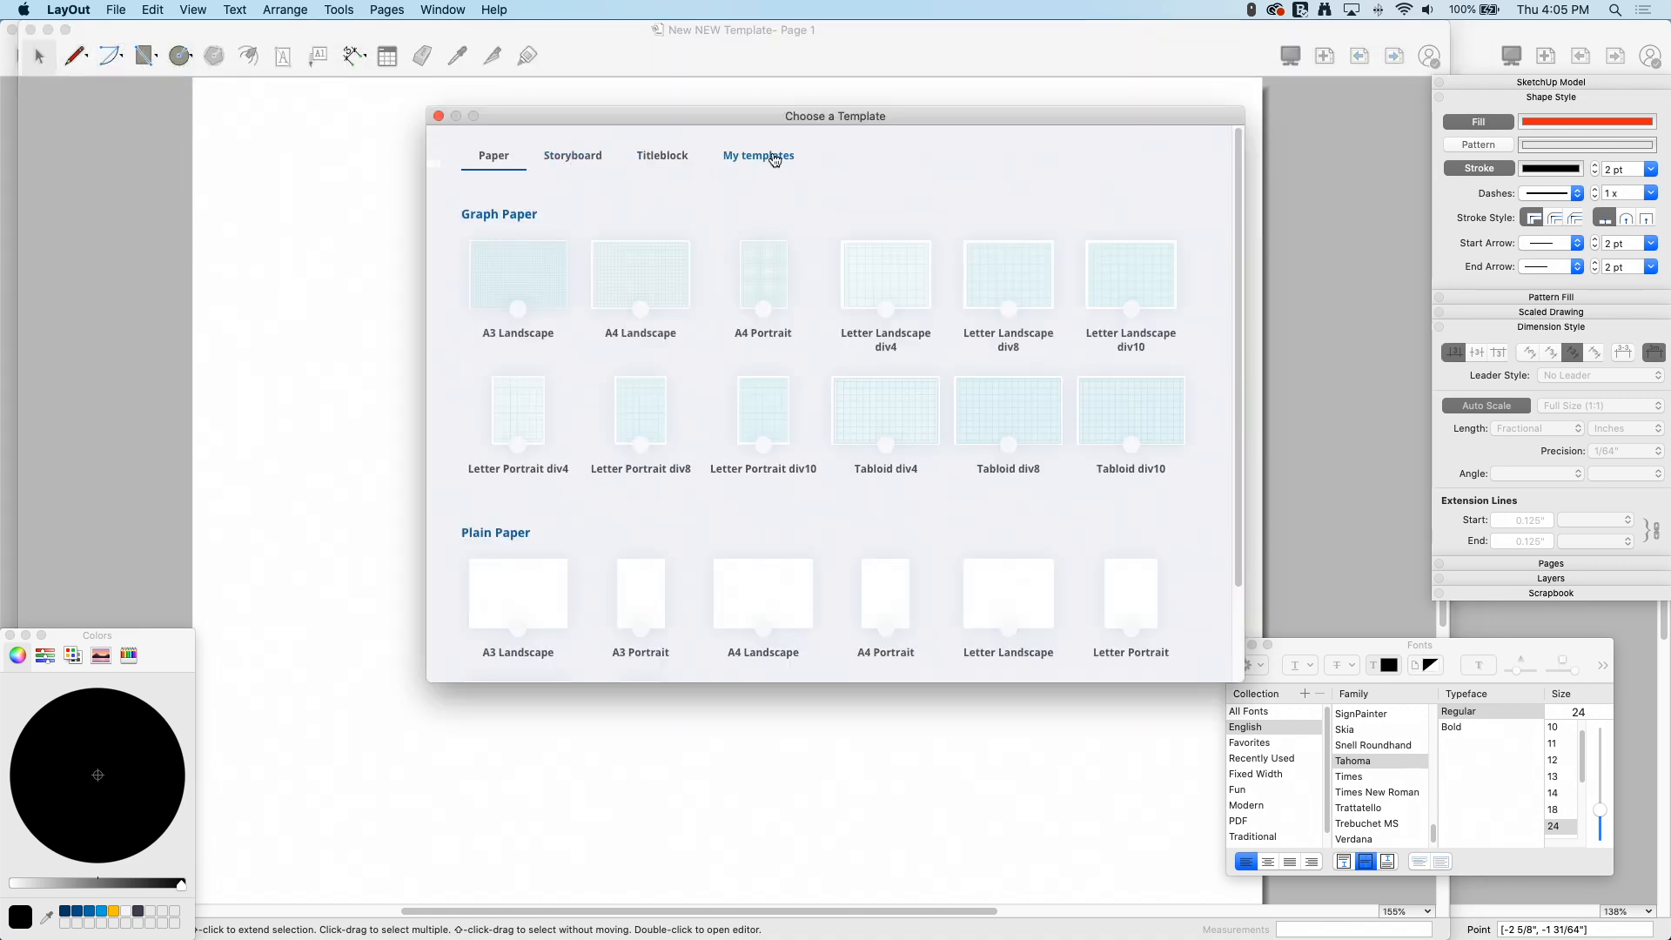
{"action": "left_click", "coordinate": [757, 155]}
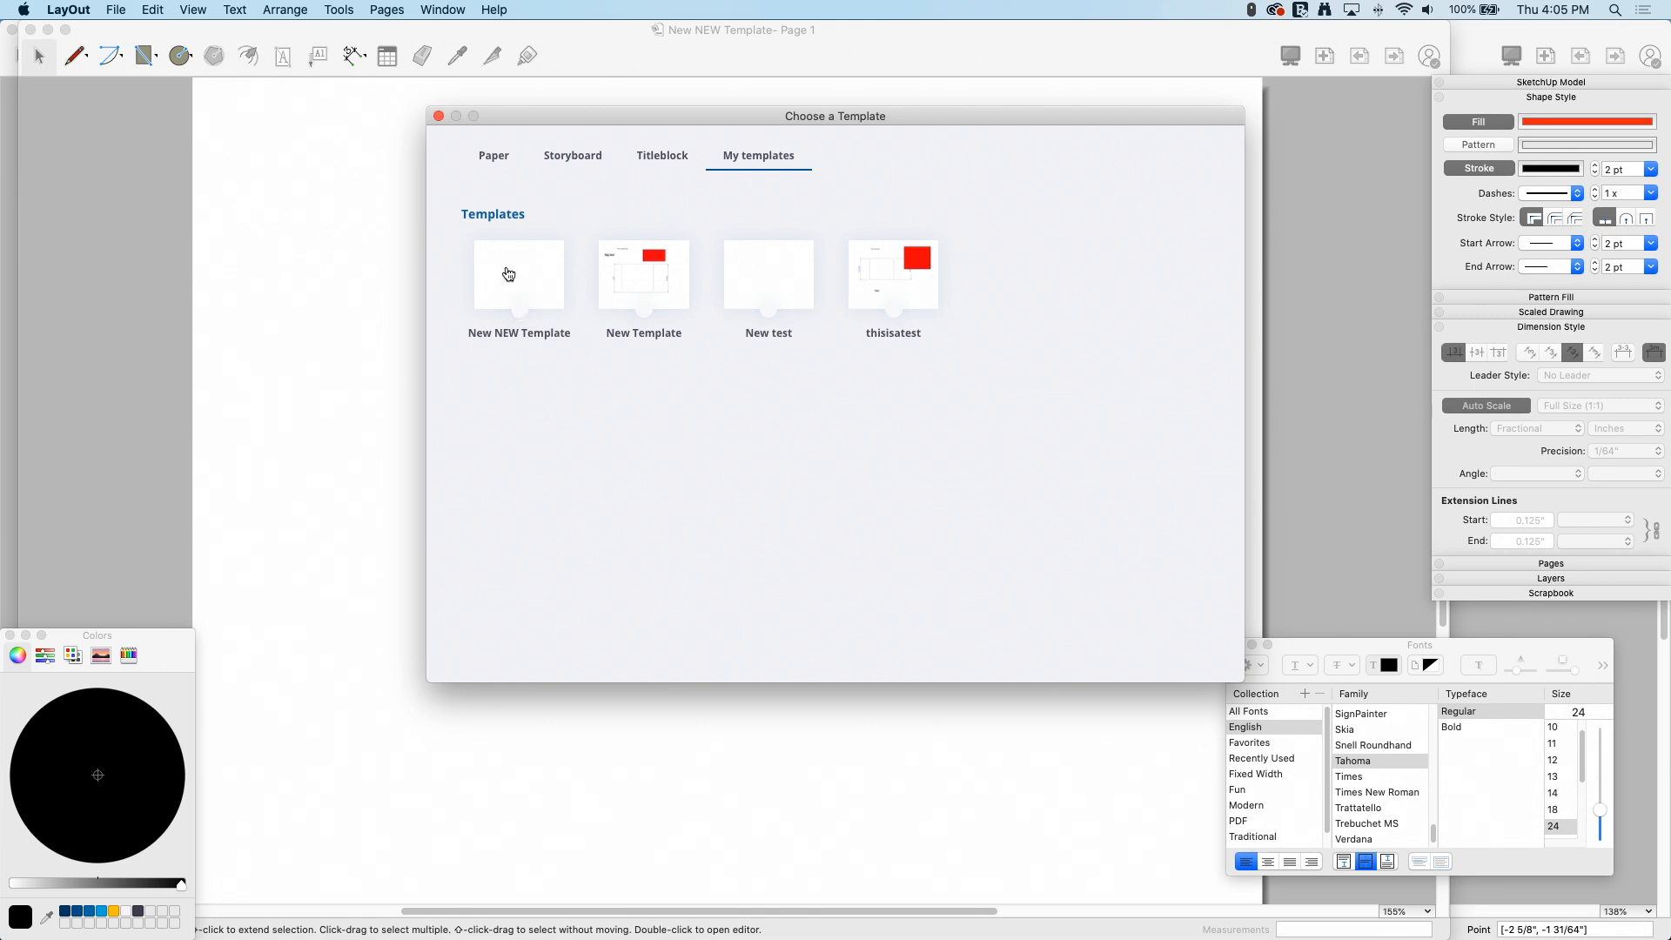
{"action": "double_click", "coordinate": [518, 273]}
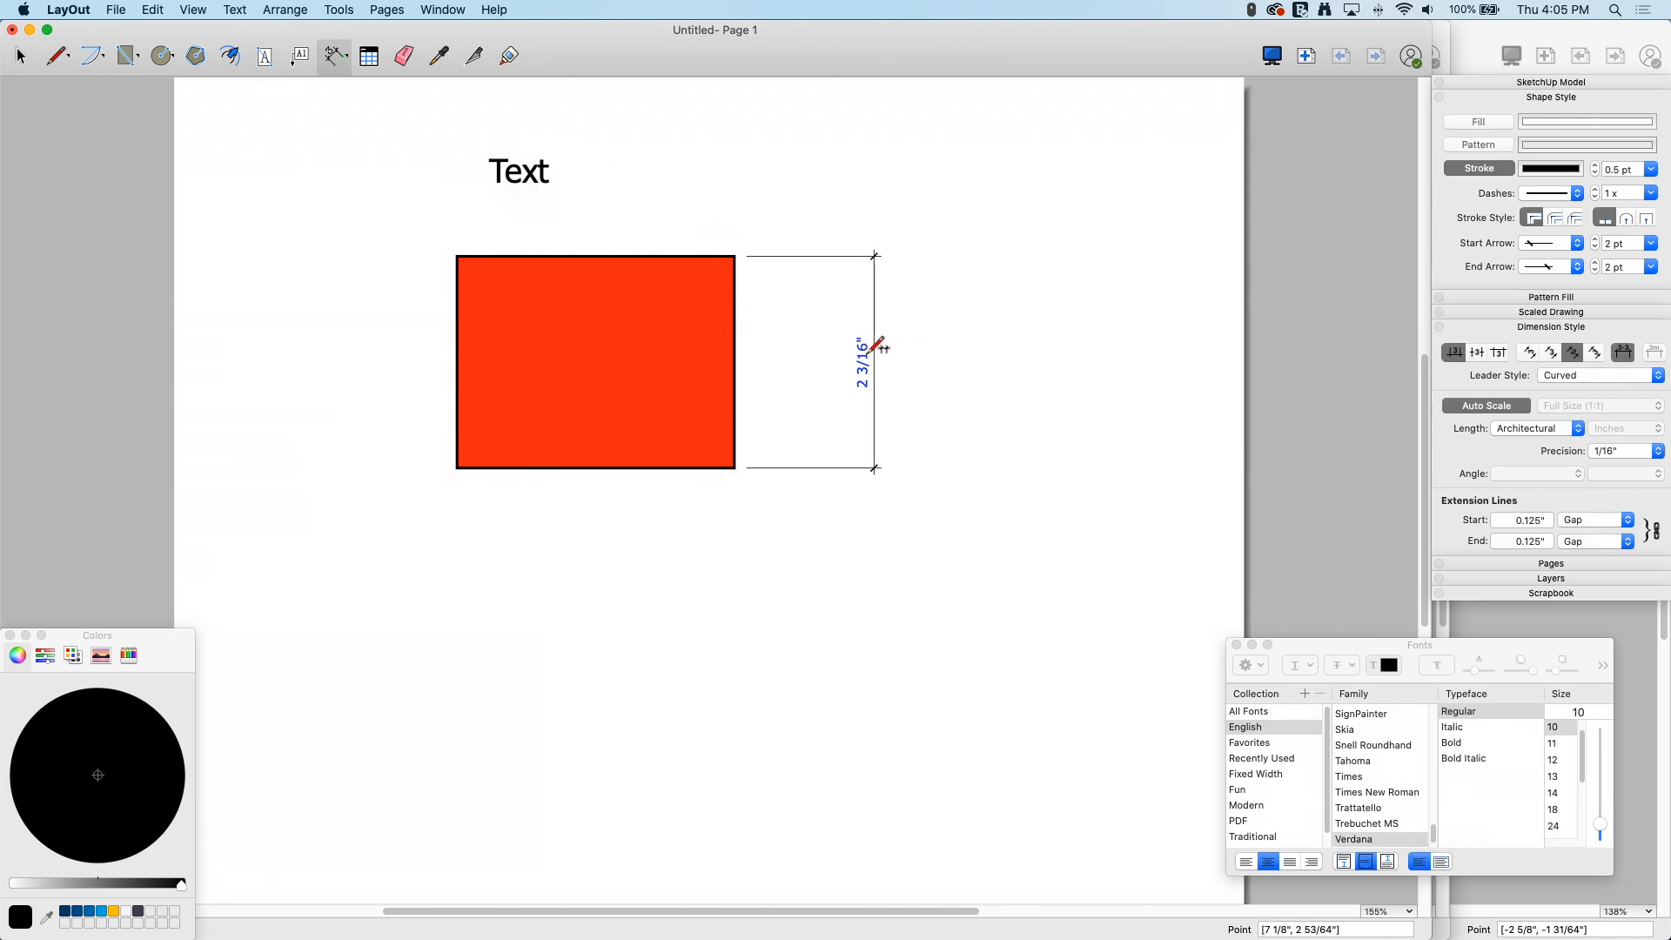
{"action": "mouse_move", "coordinate": [905, 258]}
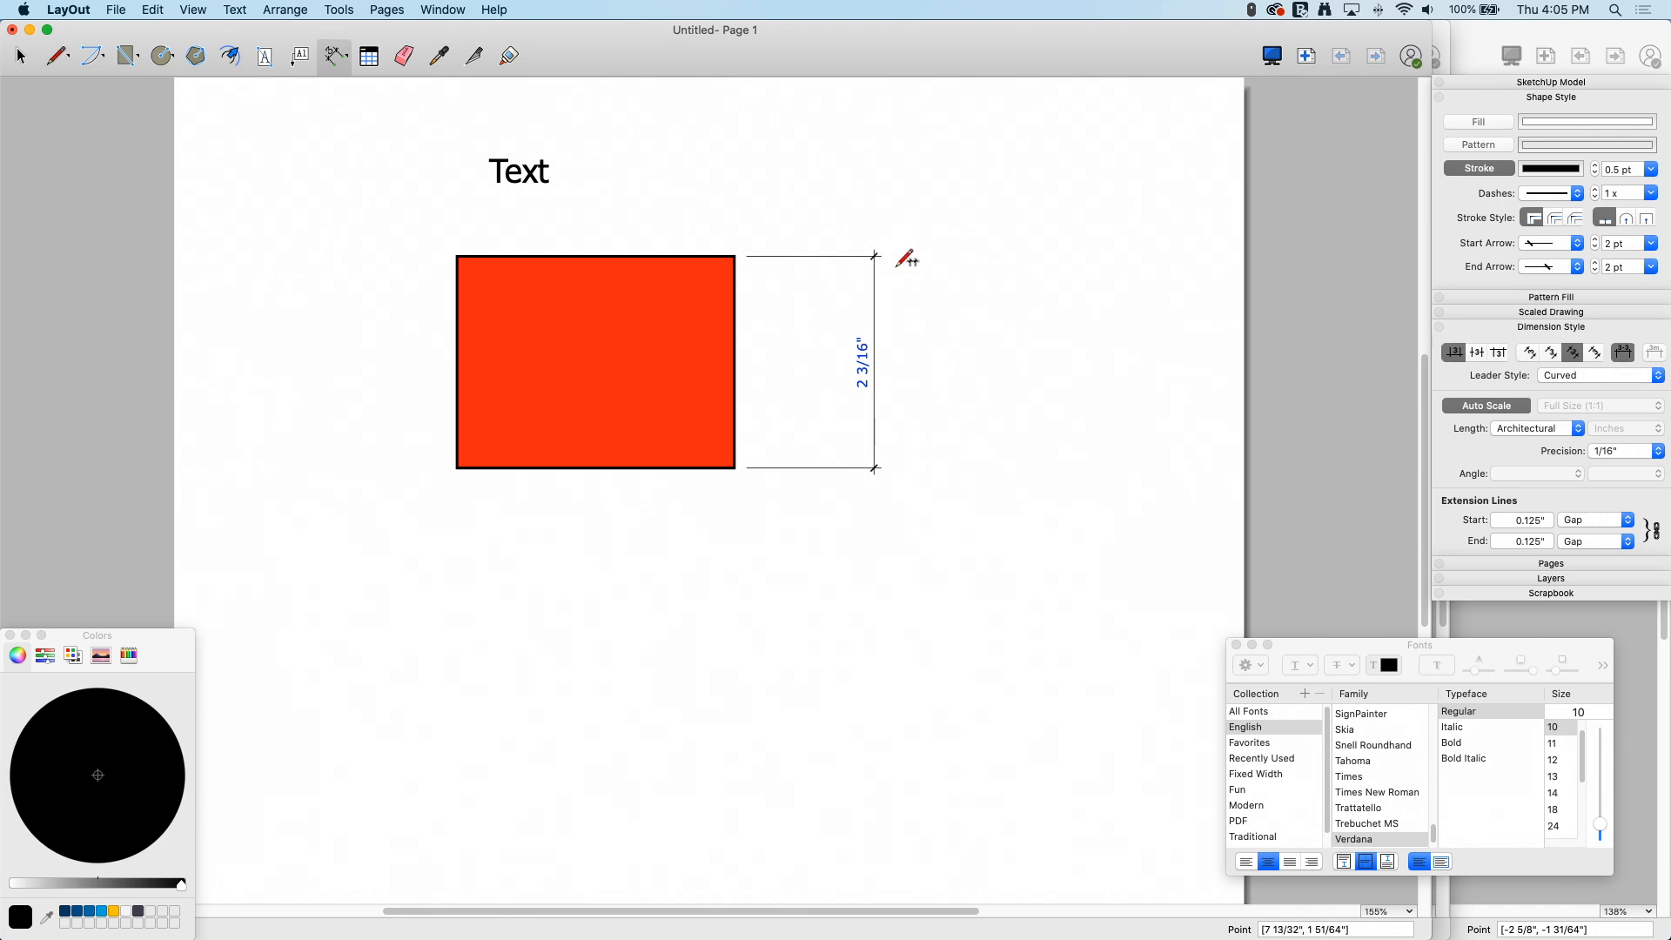